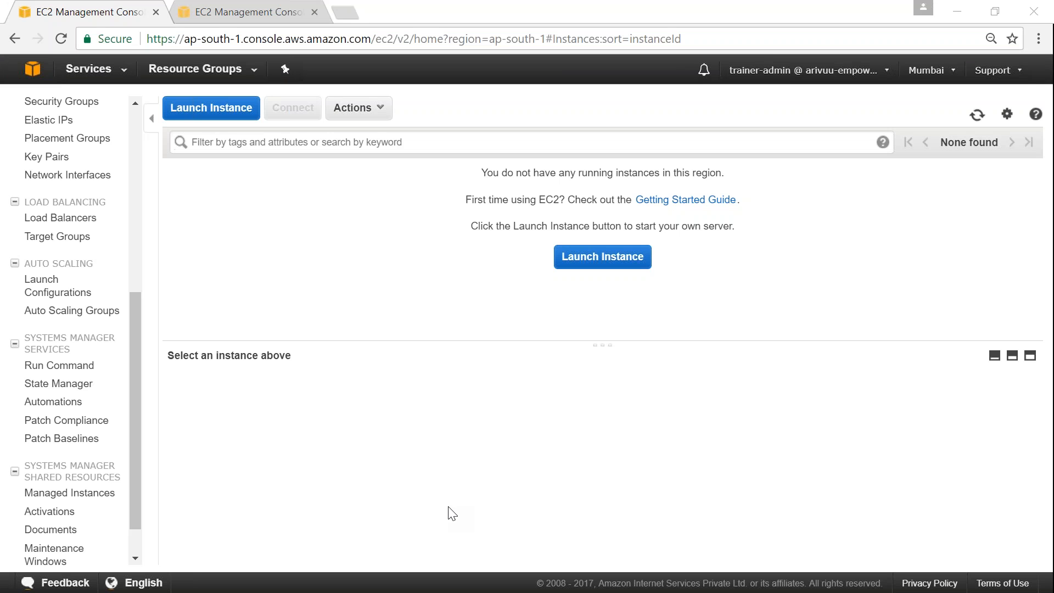
mouse_move(57, 285)
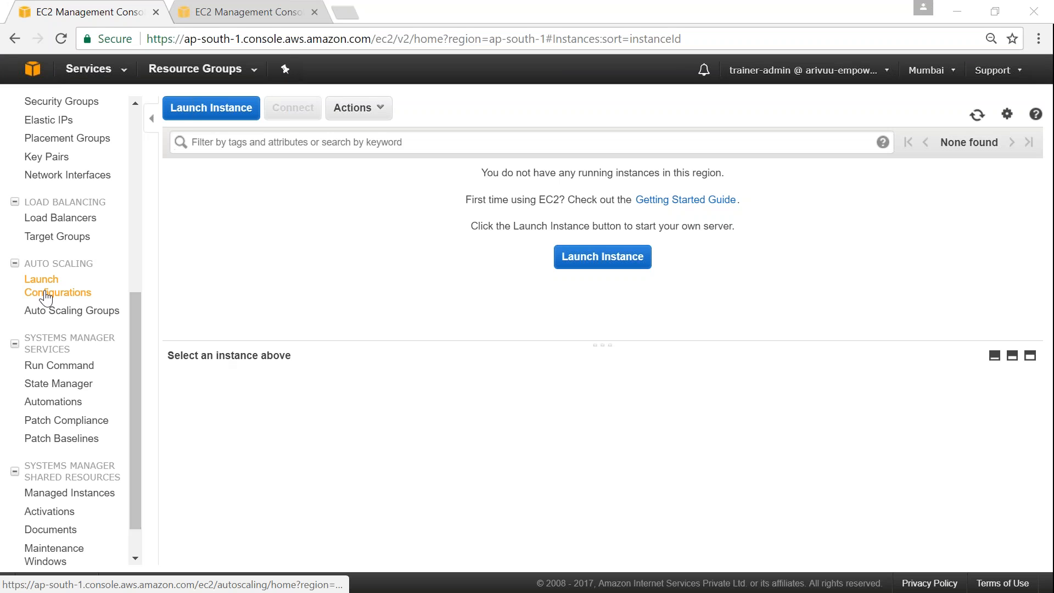
mouse_move(61, 290)
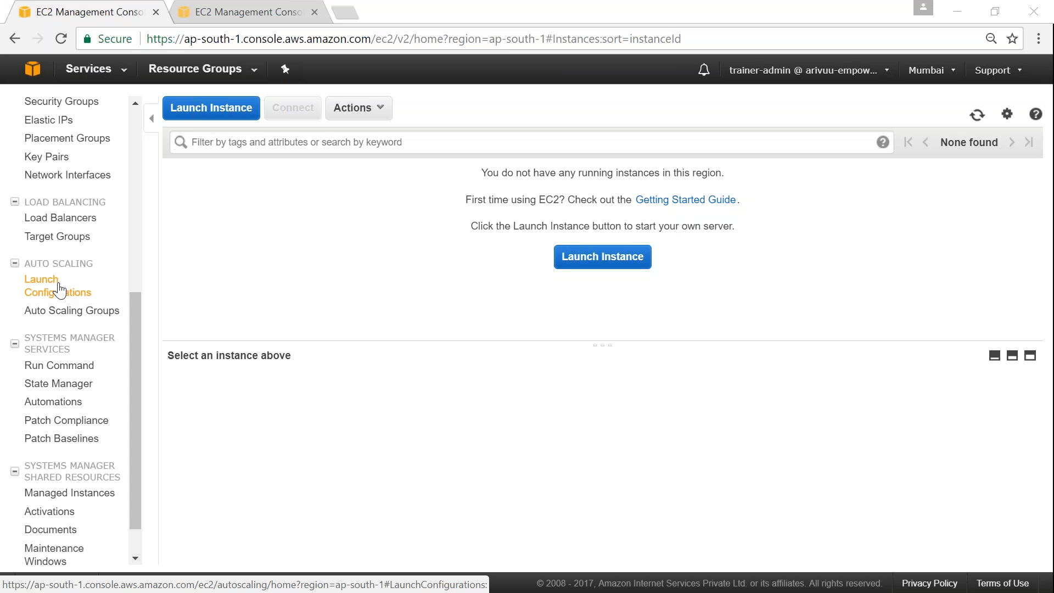
Go from the empty EC2 instances list to Auto Scaling Launch Configurations.
left_click(41, 285)
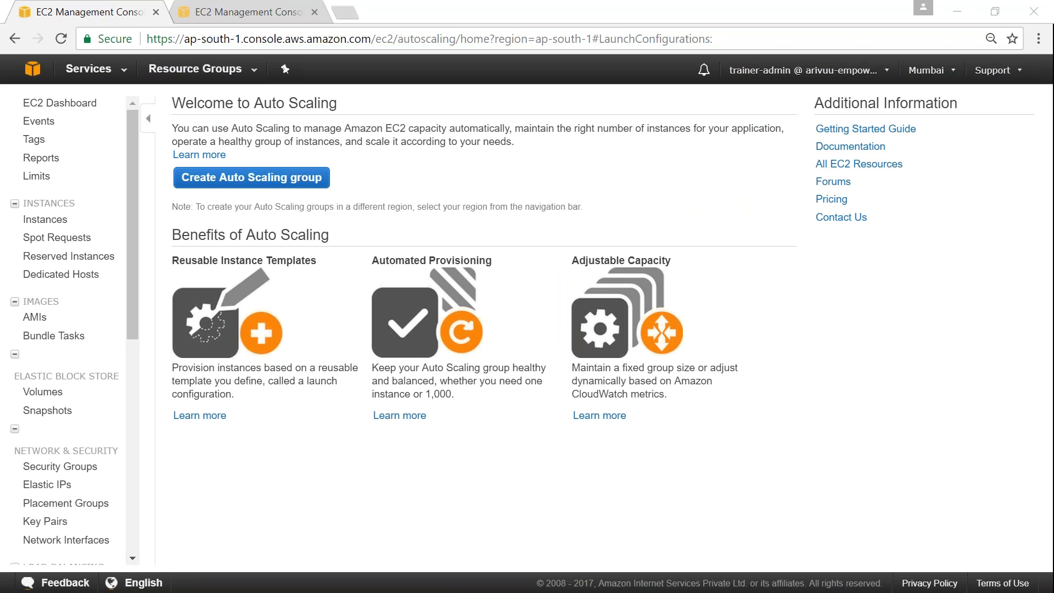
mouse_move(937, 451)
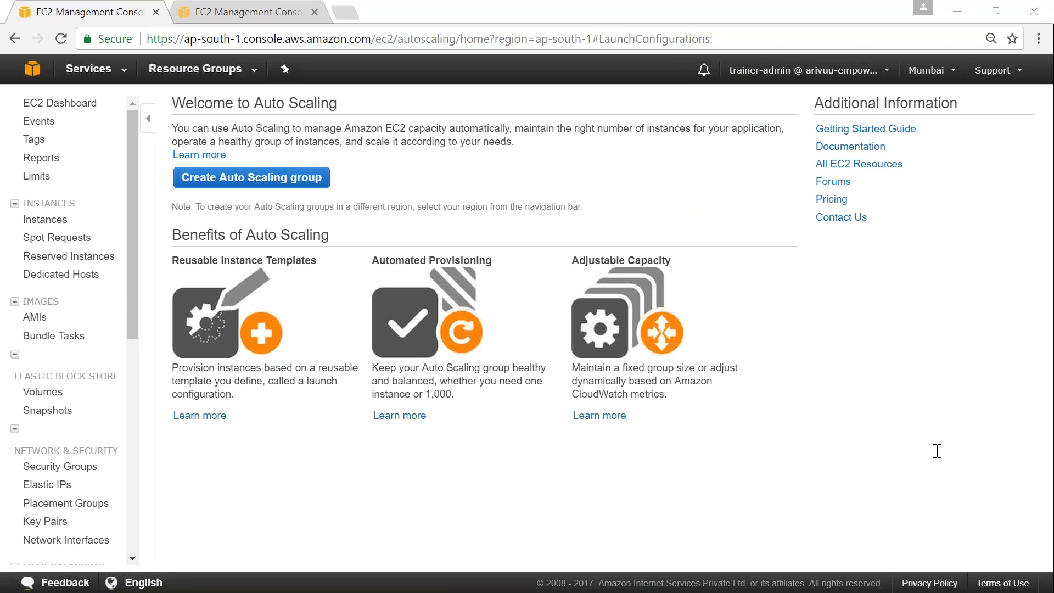
scroll("down", 3)
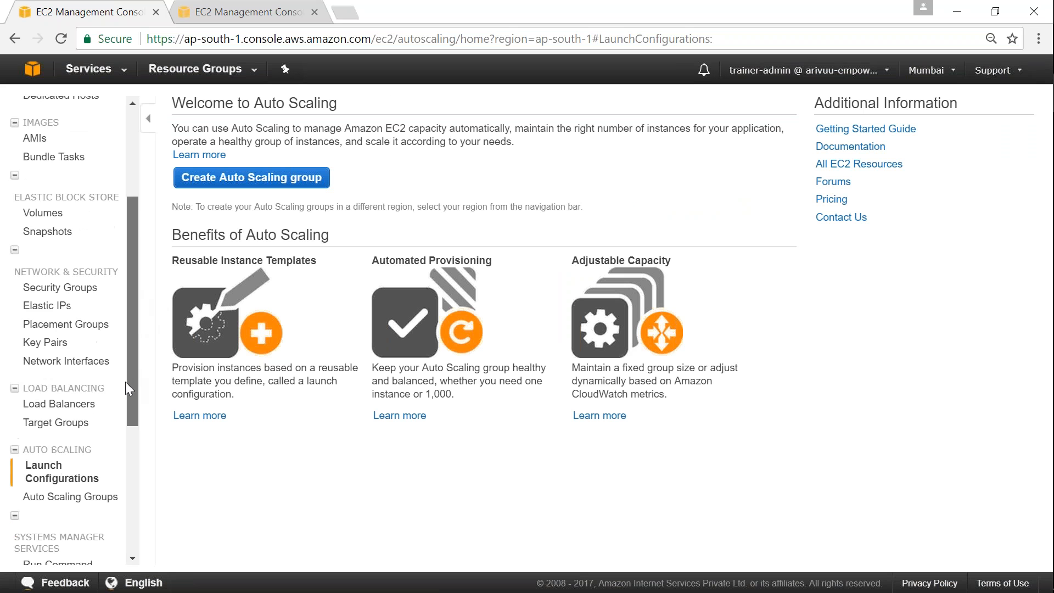
scroll("down", 3)
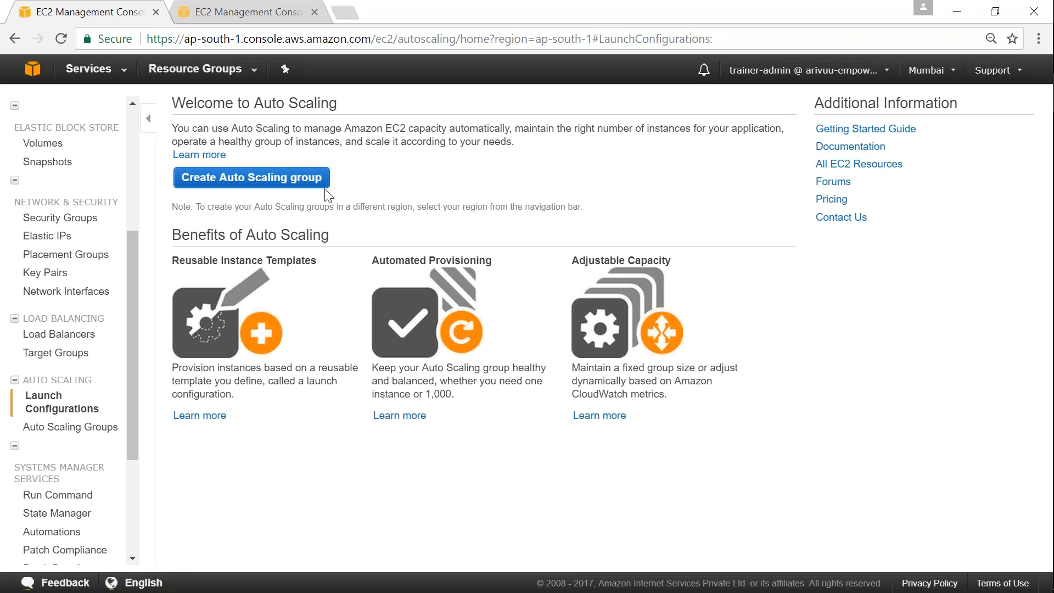
mouse_move(284, 189)
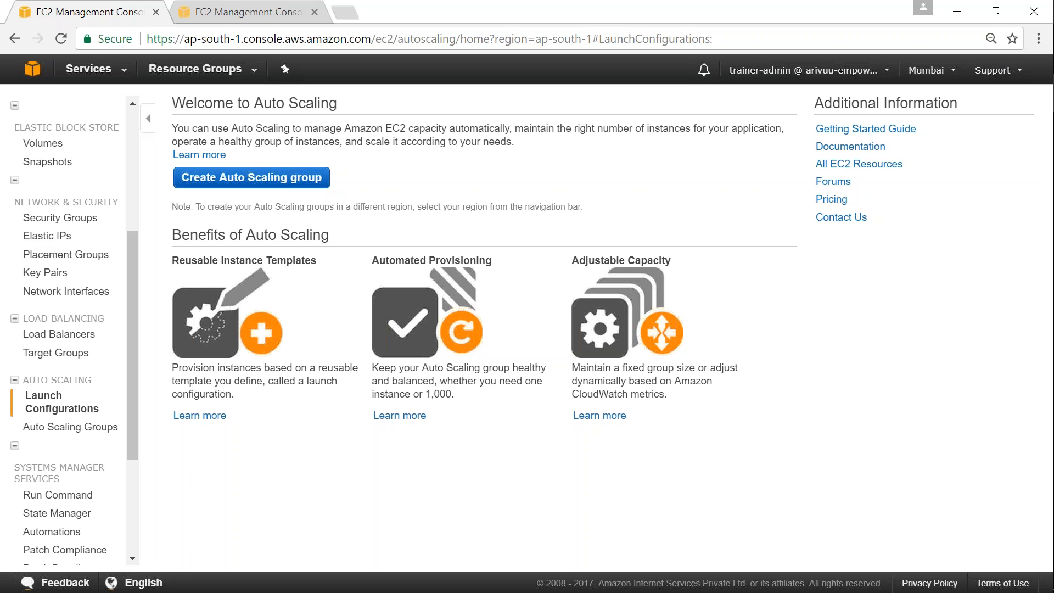
mouse_move(267, 183)
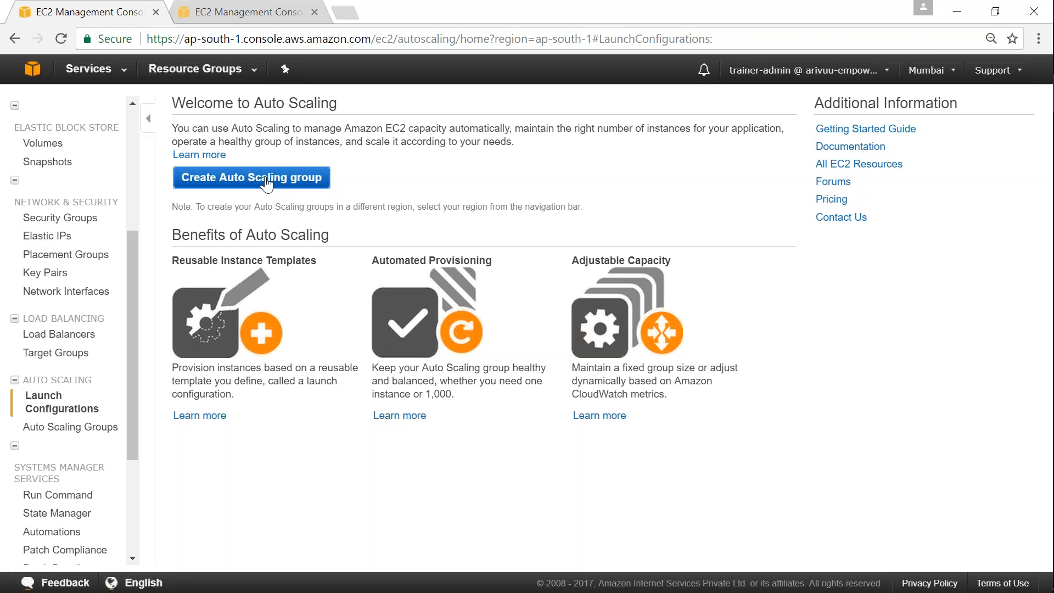
Start a new Auto Scaling group and review the wizard's two-step overview.
left_click(251, 177)
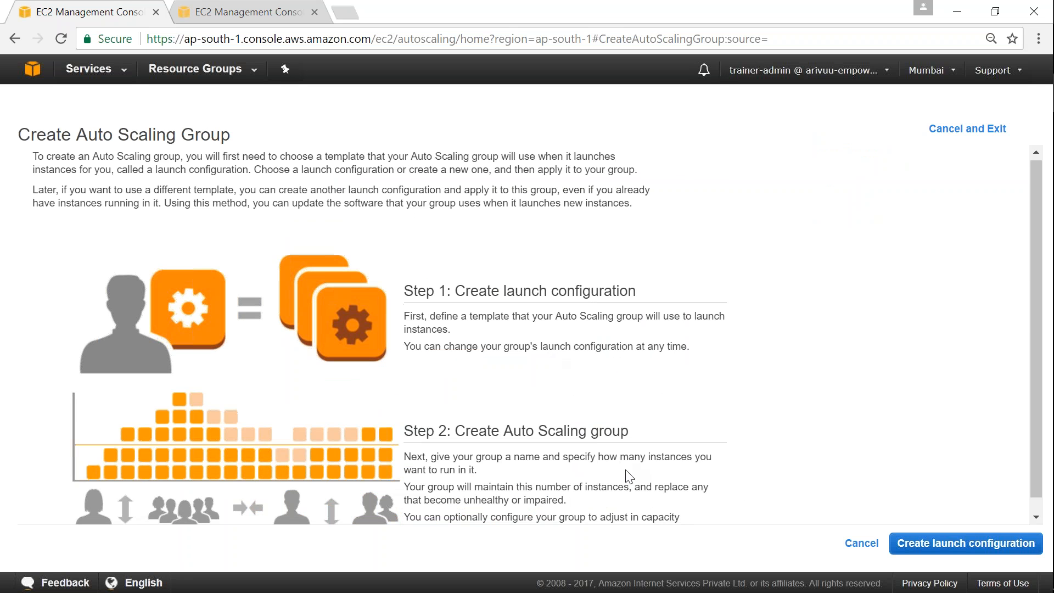
scroll("down", 3)
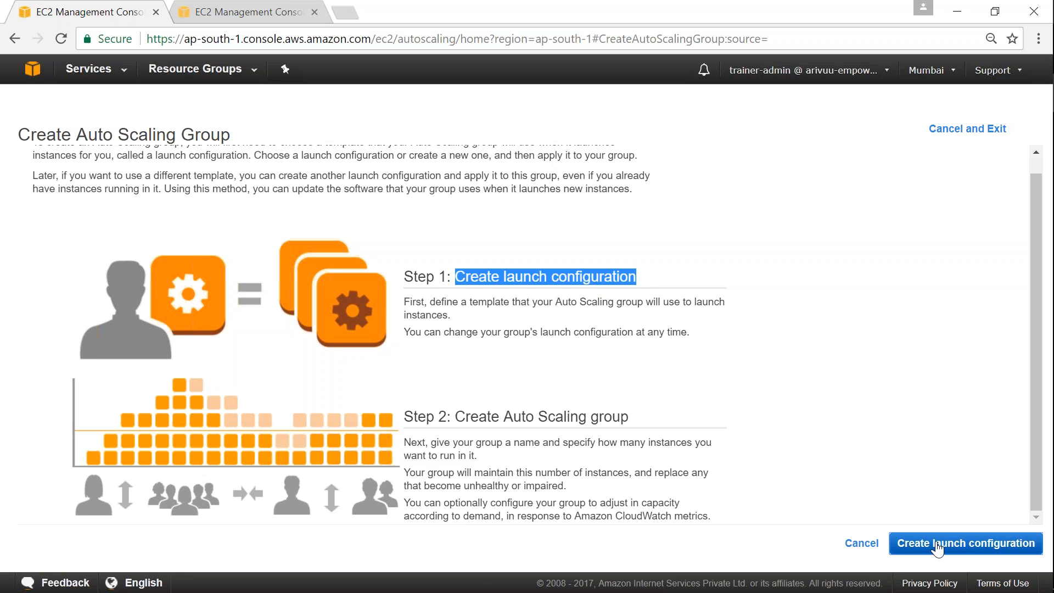
Begin a new launch configuration to reach the Choose AMI list.
left_click(966, 543)
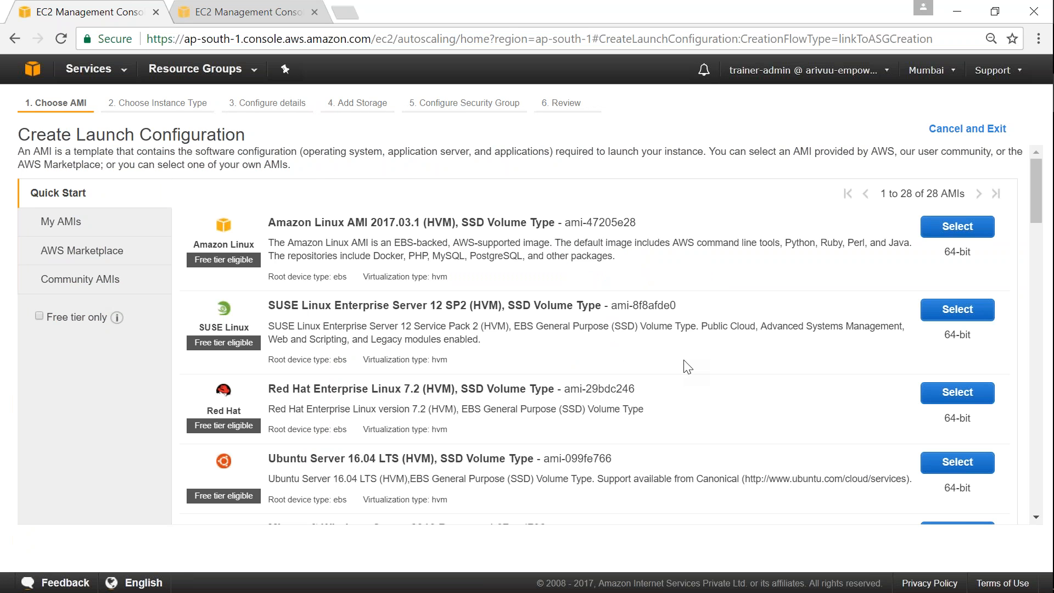
mouse_move(243, 392)
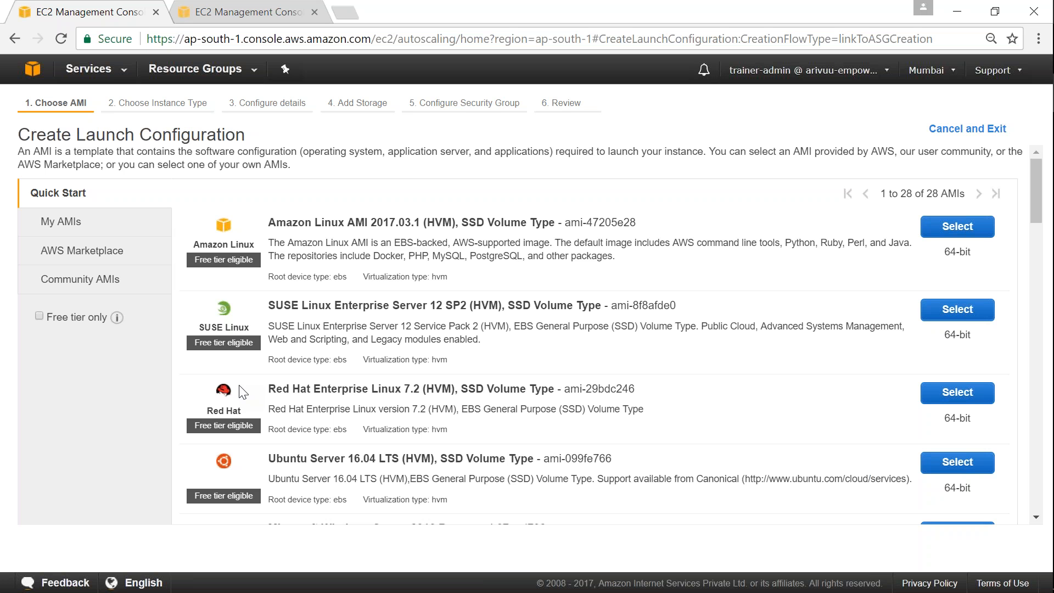
mouse_move(302, 389)
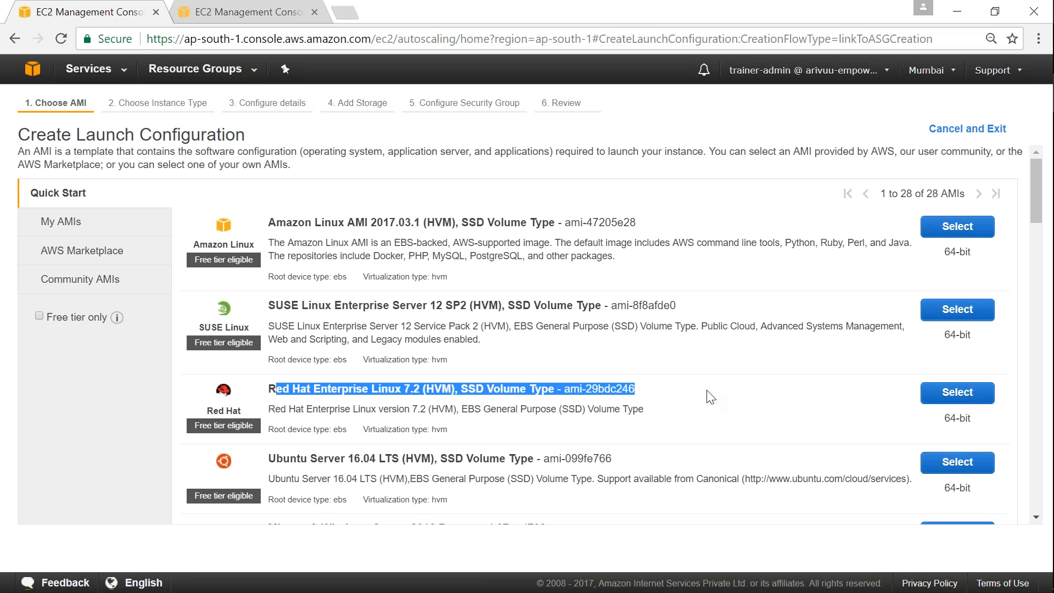
mouse_move(957, 392)
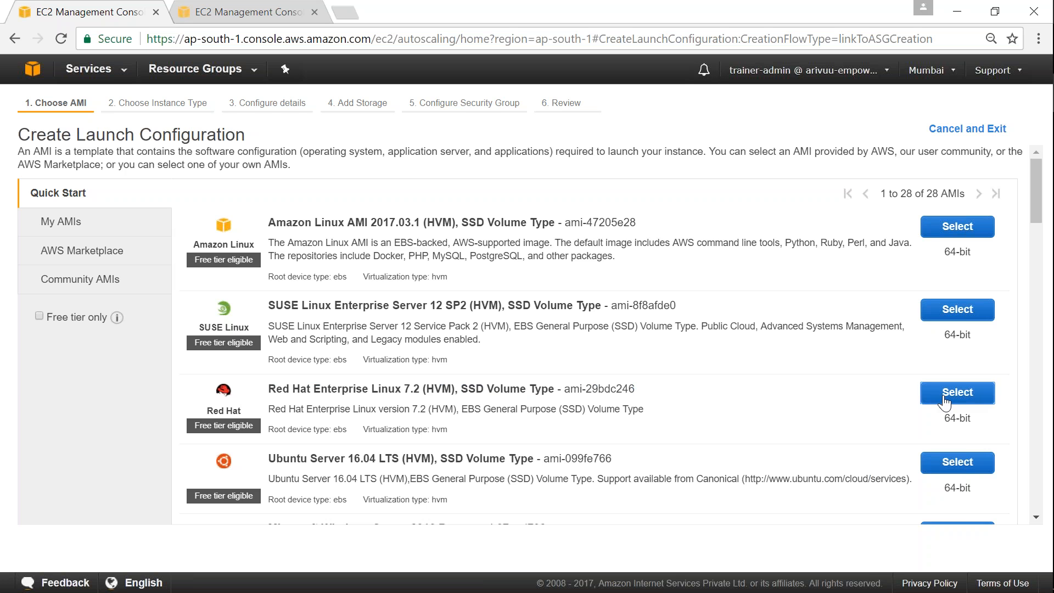
Select the Red Hat Enterprise Linux 7.2 AMI, keeping t2.micro as the instance type.
left_click(956, 393)
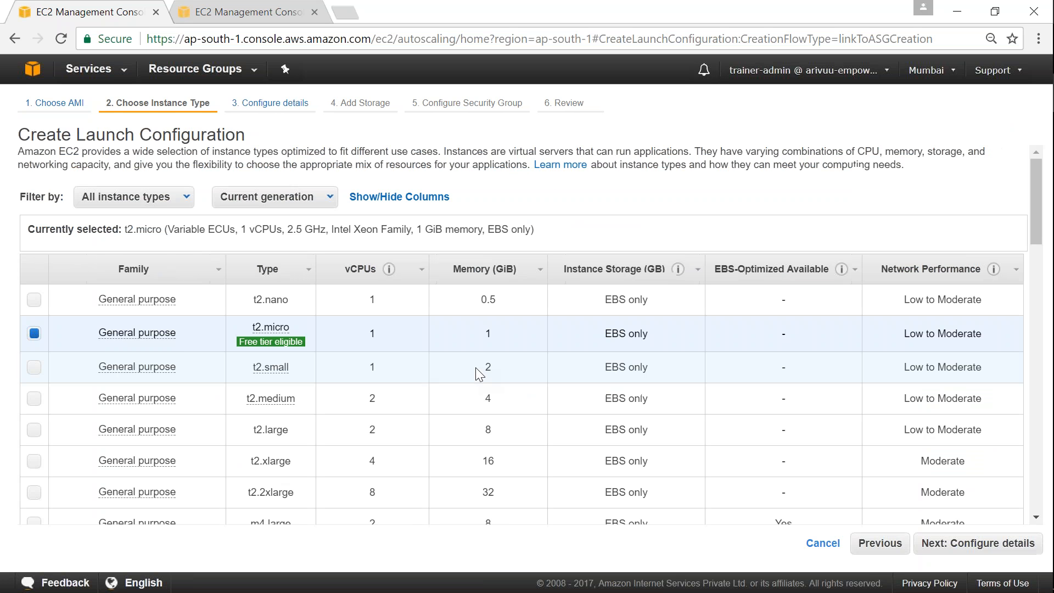
mouse_move(44, 340)
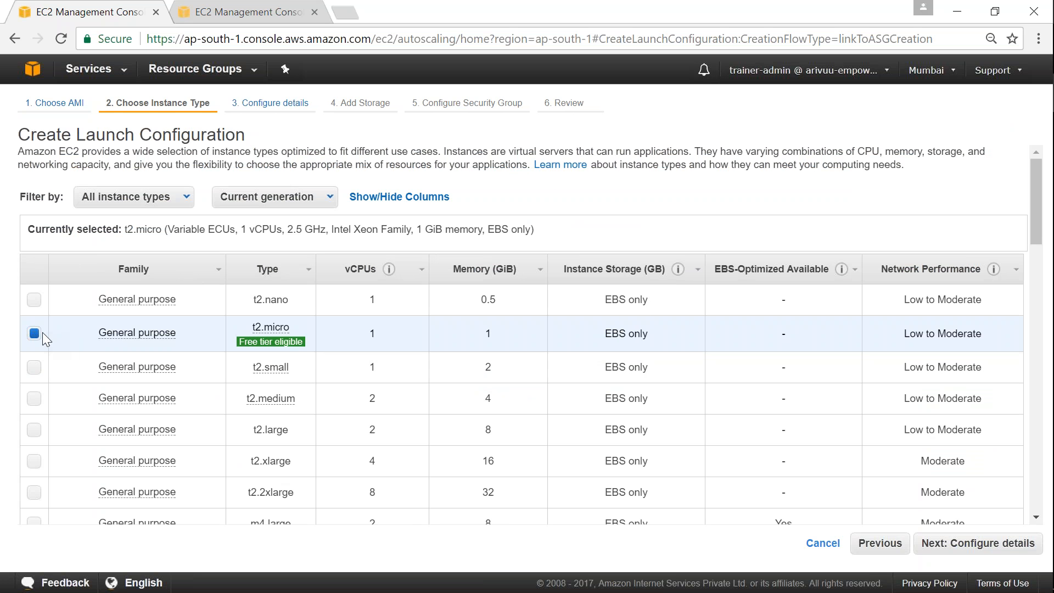
mouse_move(51, 341)
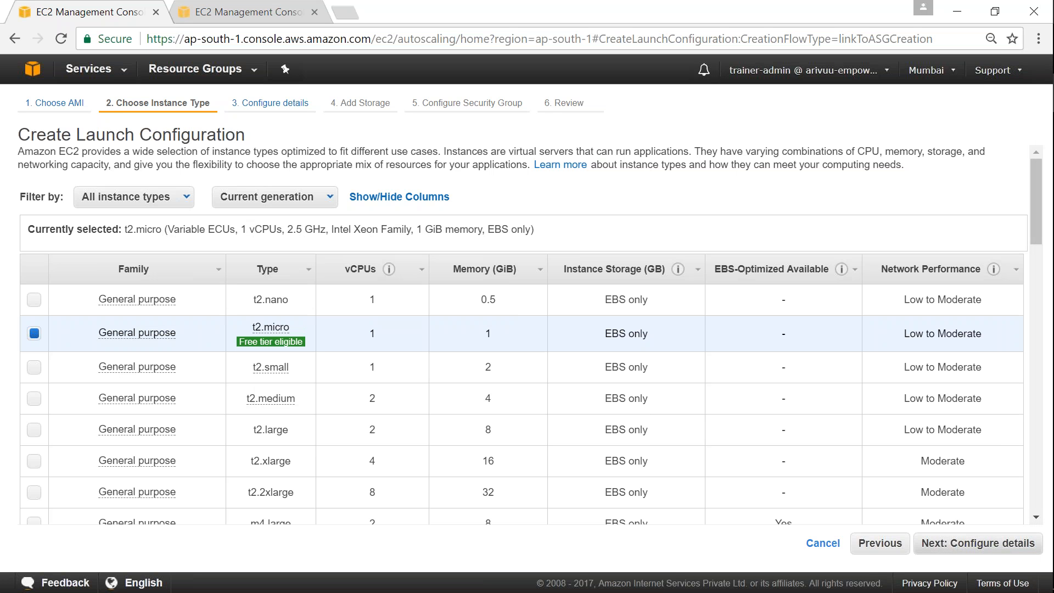
On Configure details, enter name Valaxy-AS-Demo and pick IAM role ec2-full-access-s3-for-valaxy-ec2-demo.
left_click(976, 543)
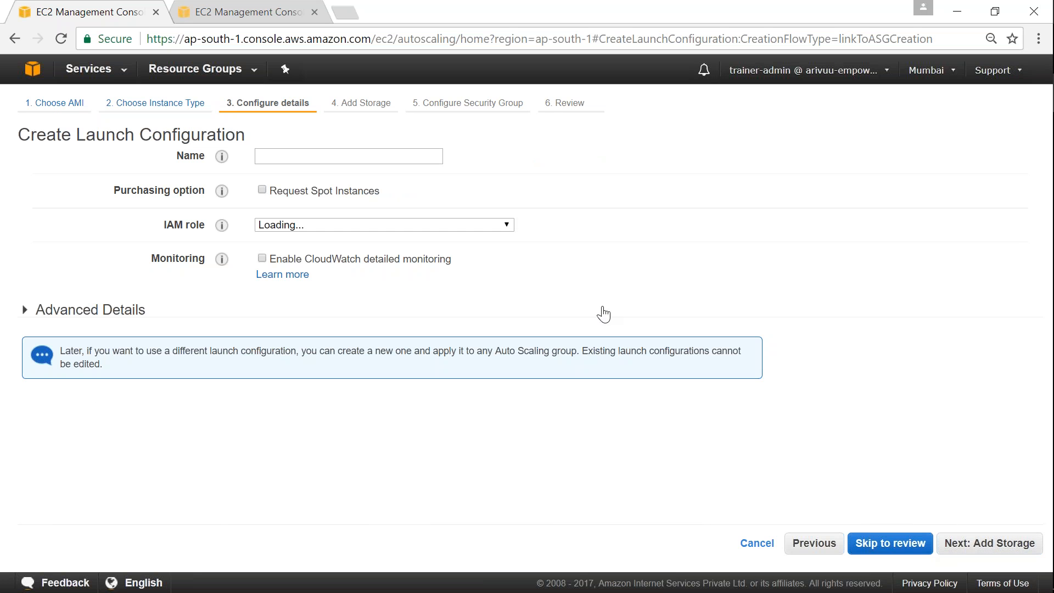
left_click(347, 156)
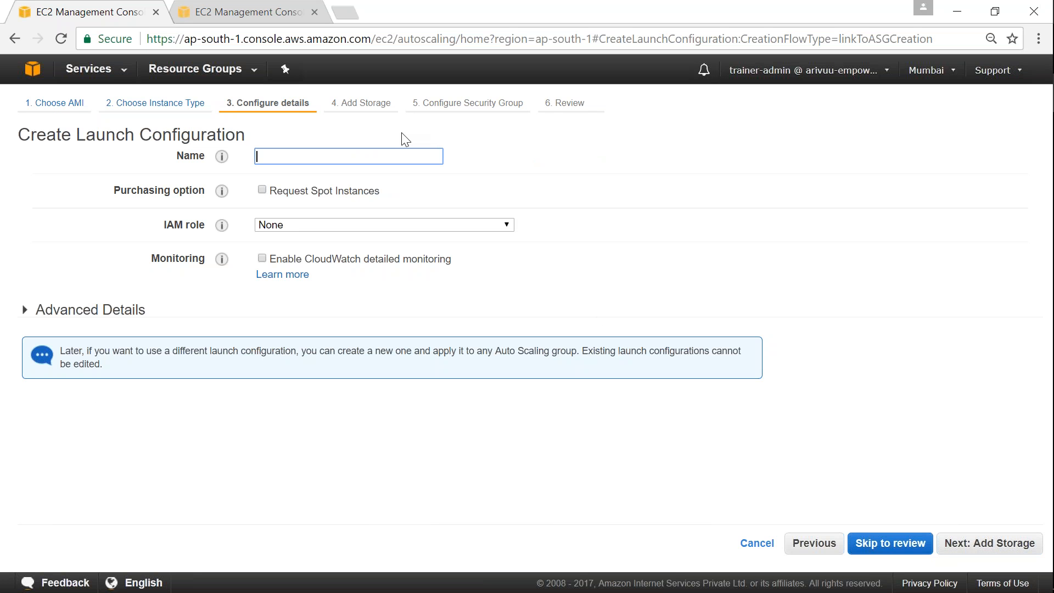
type("Valaixy")
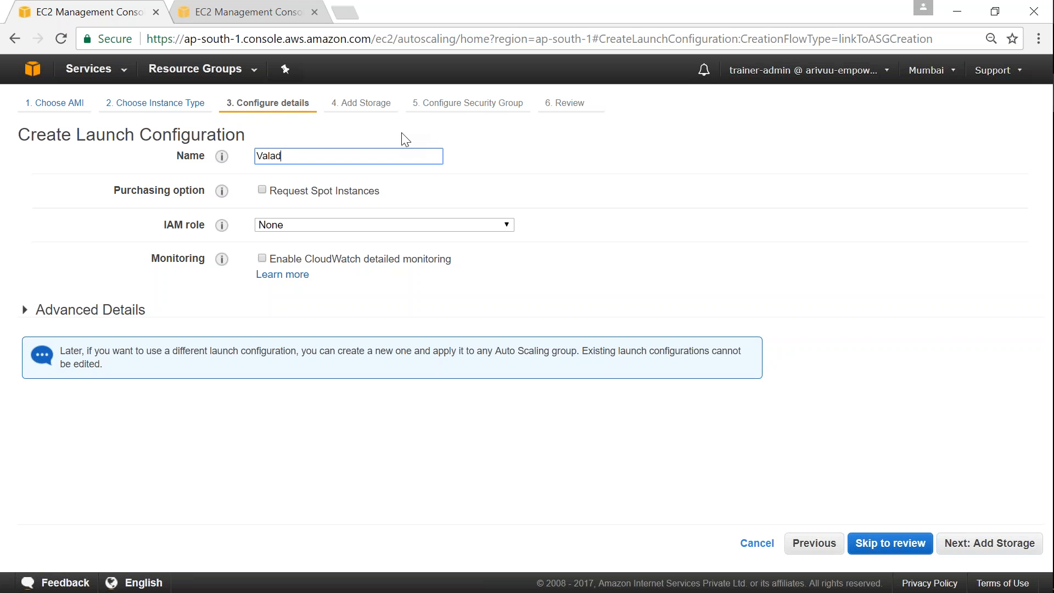
type("Valaxy-")
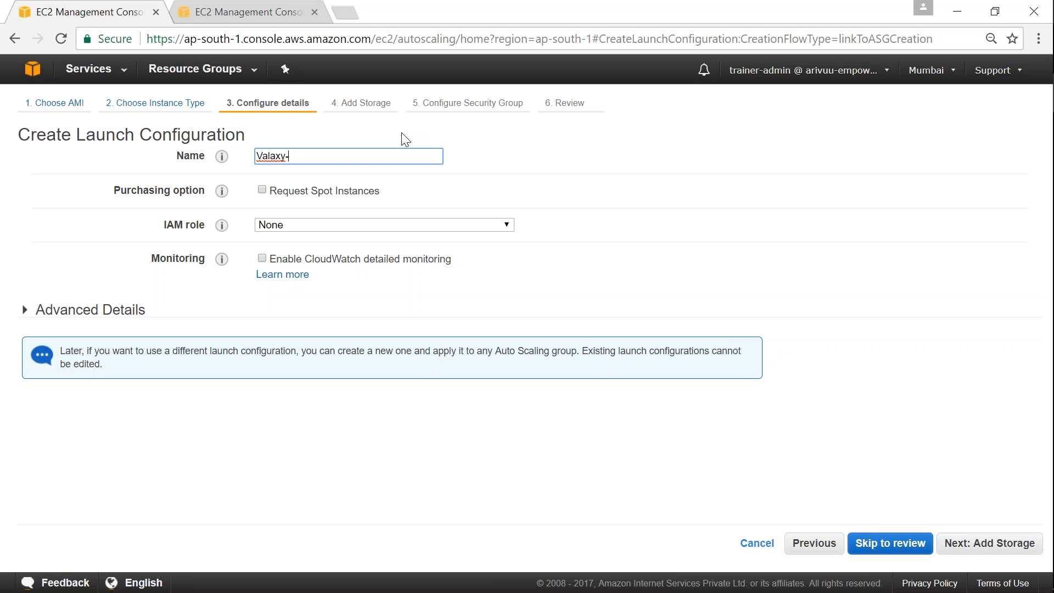
type("A")
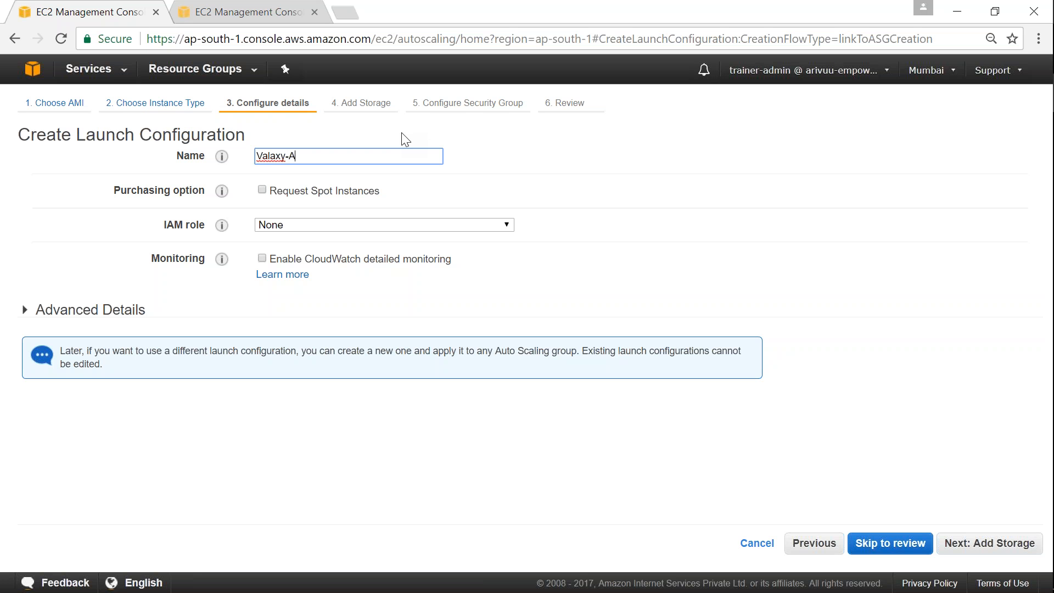
type("S-D")
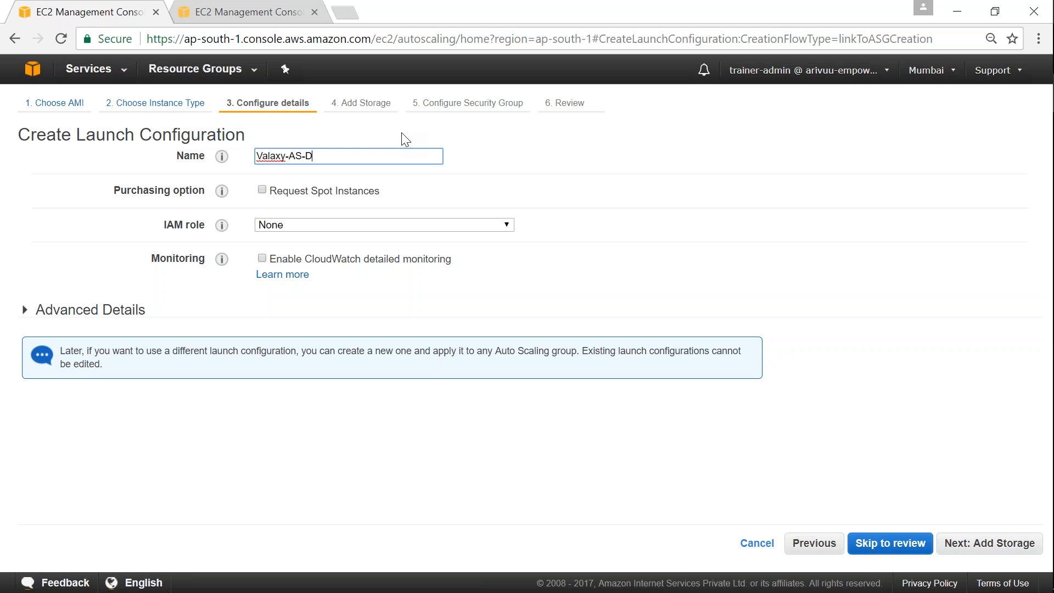
type("emo")
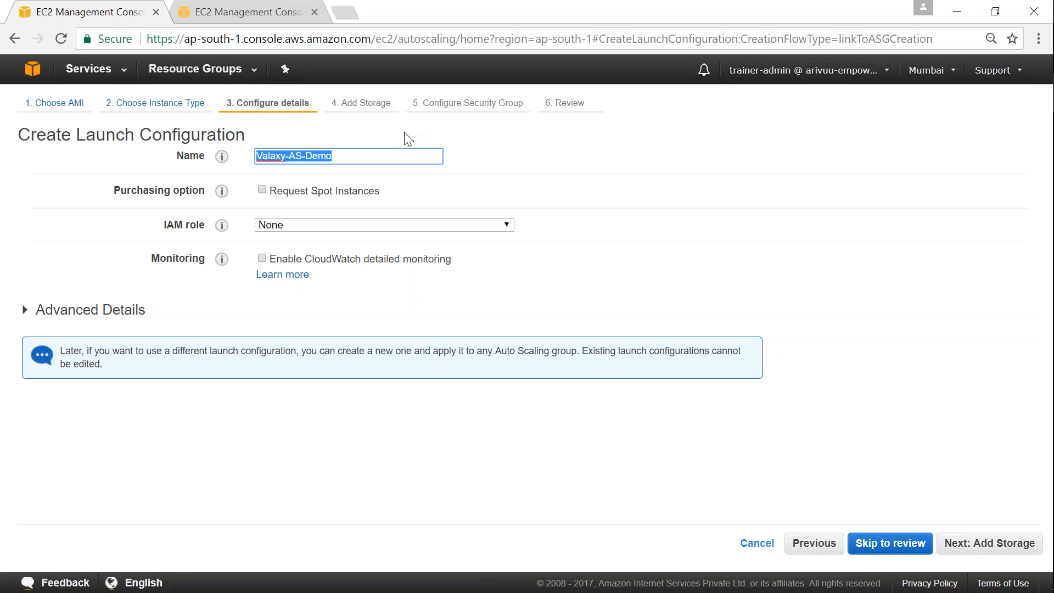
left_click(383, 225)
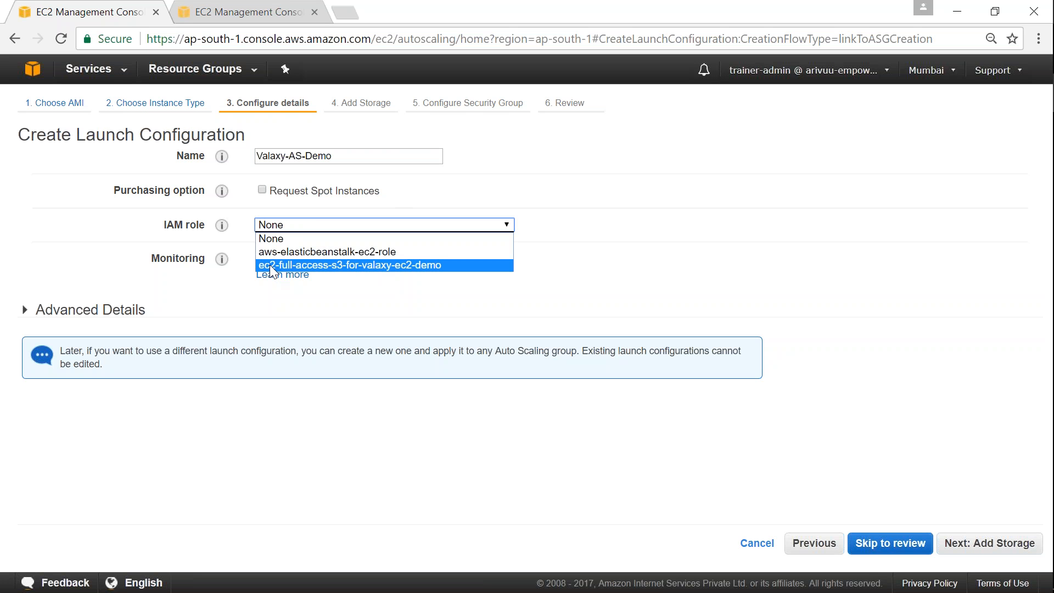
mouse_move(417, 276)
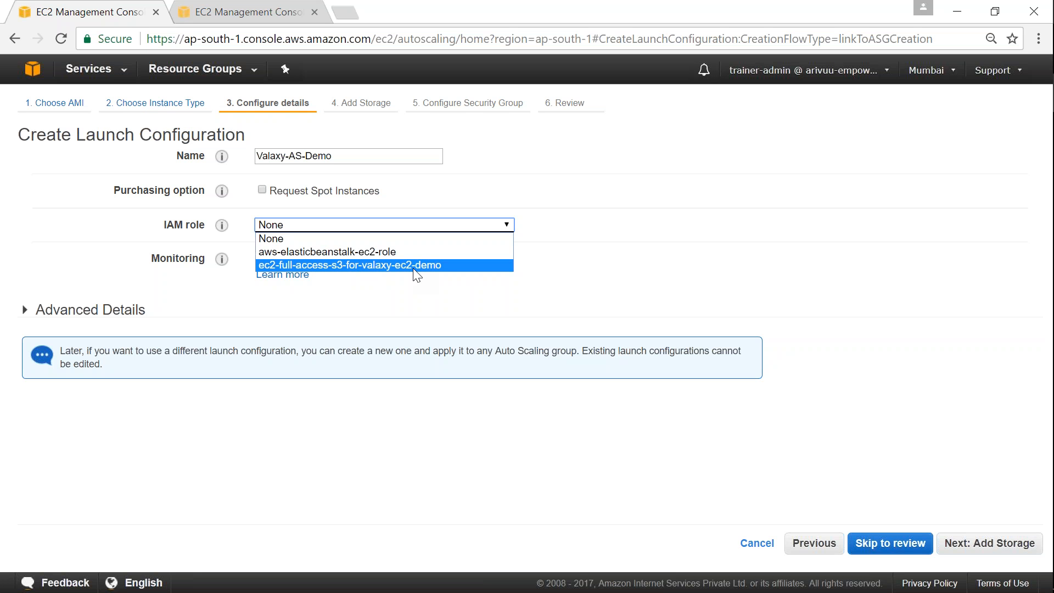
left_click(349, 265)
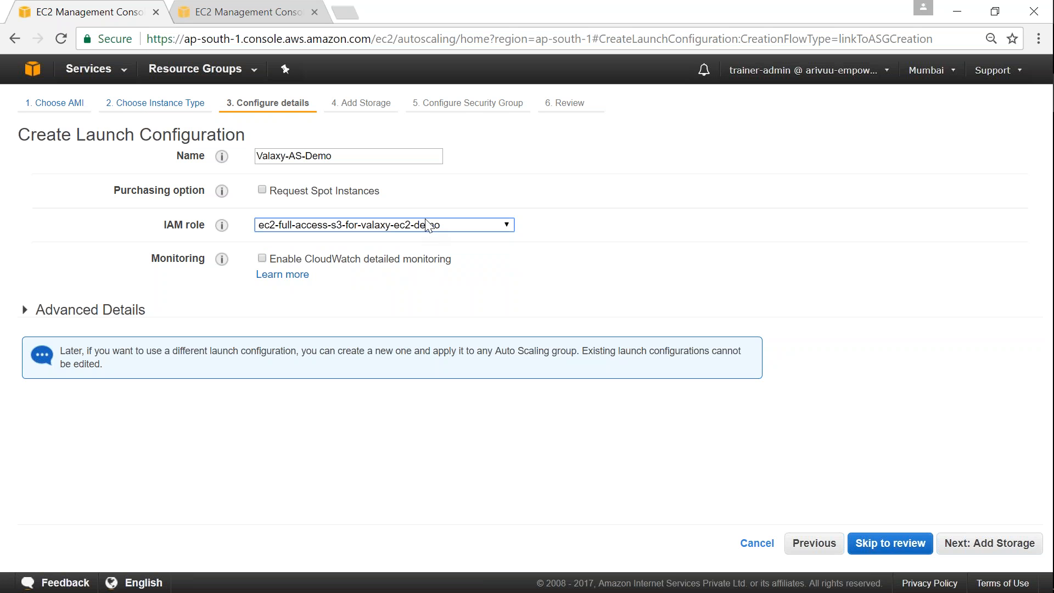
mouse_move(64, 303)
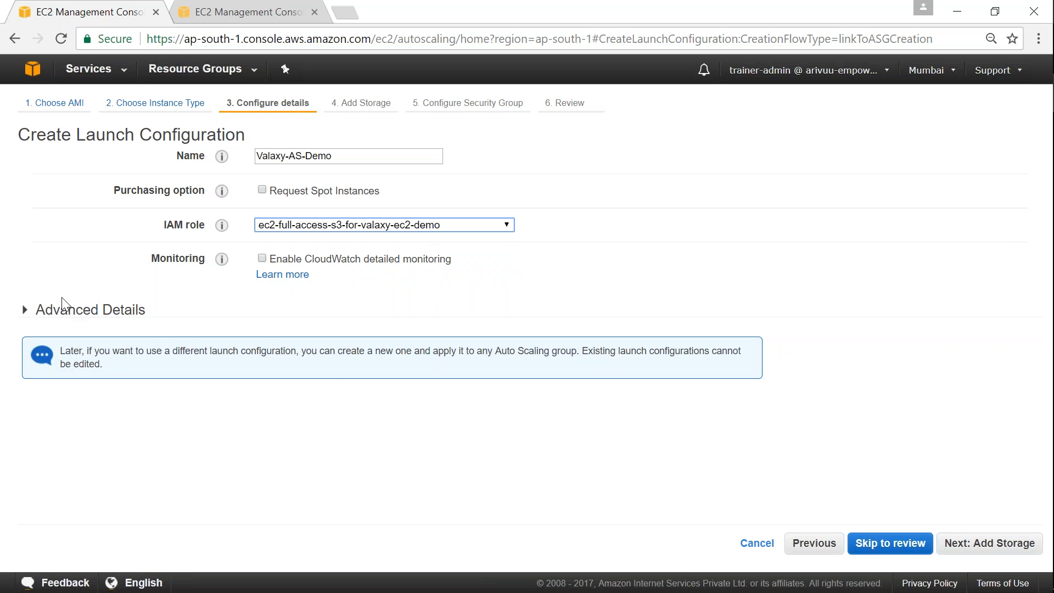
Expand Advanced Details, leaving Kernel ID and RAM Disk ID at Use default.
left_click(24, 309)
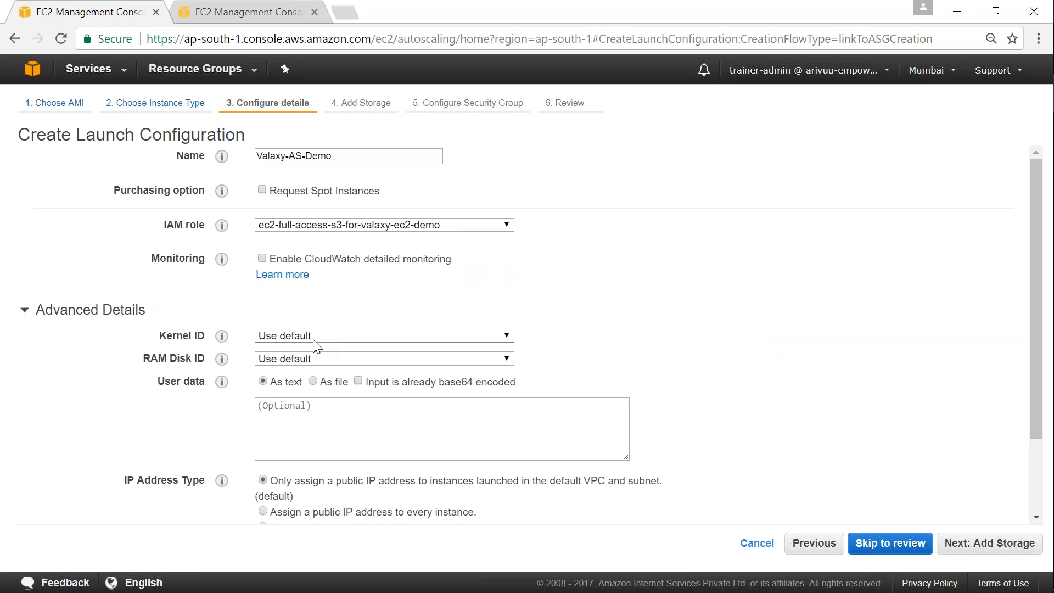
mouse_move(252, 265)
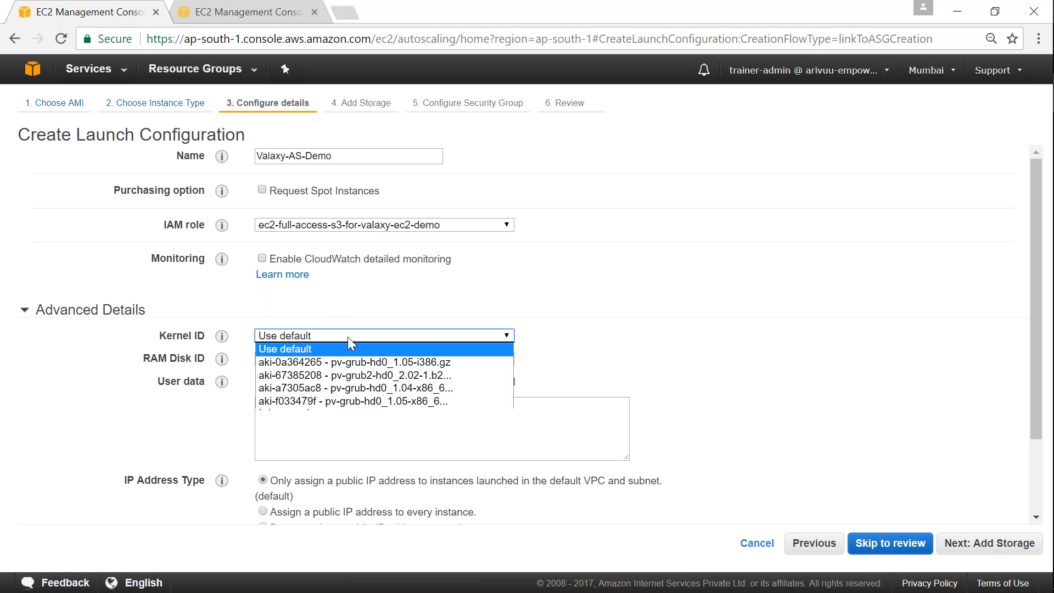
mouse_move(371, 359)
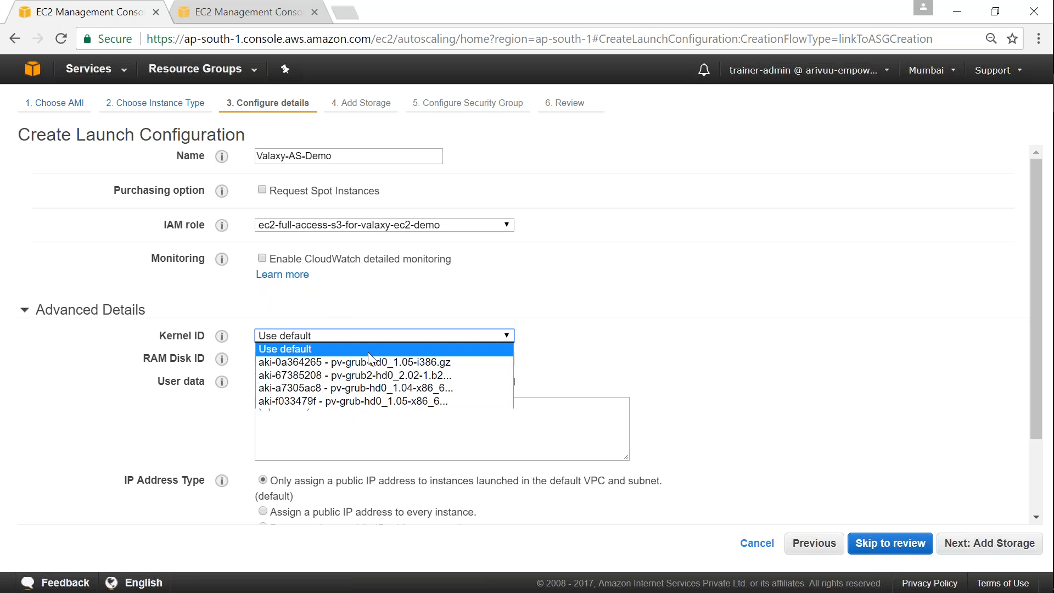
left_click(285, 348)
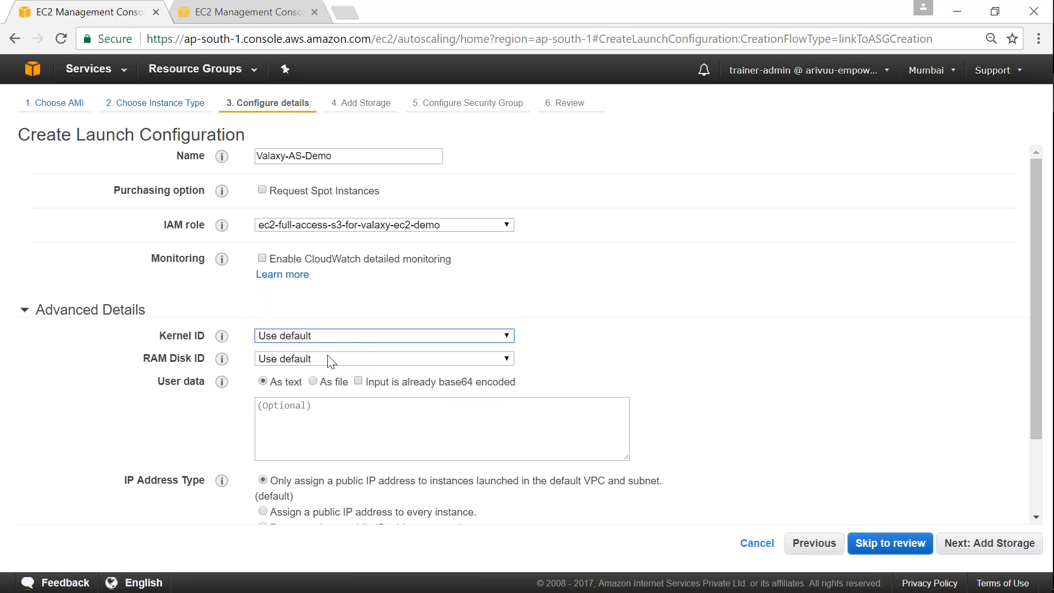
left_click(383, 357)
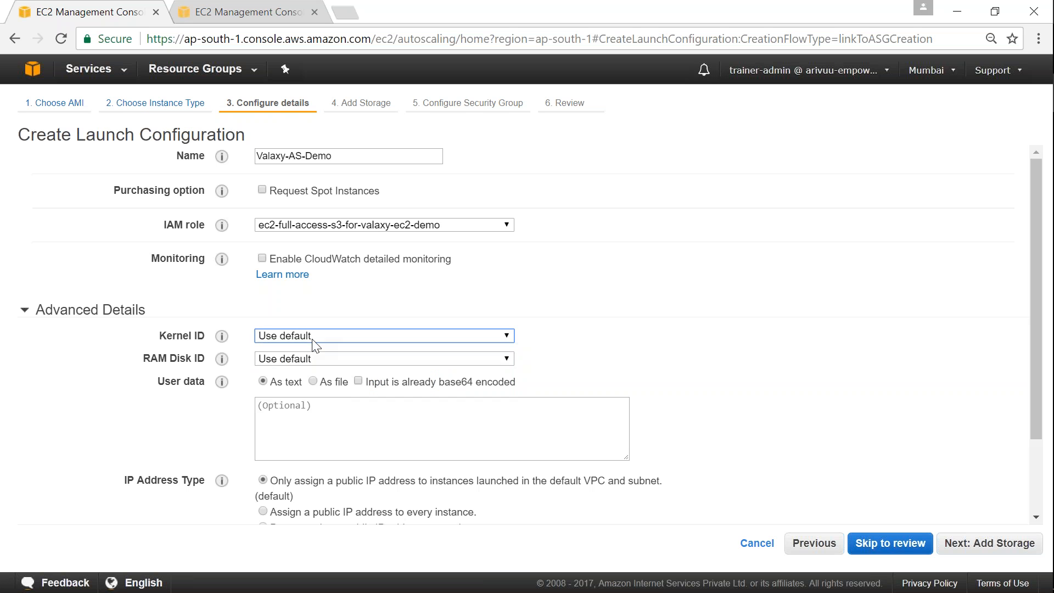
left_click(442, 428)
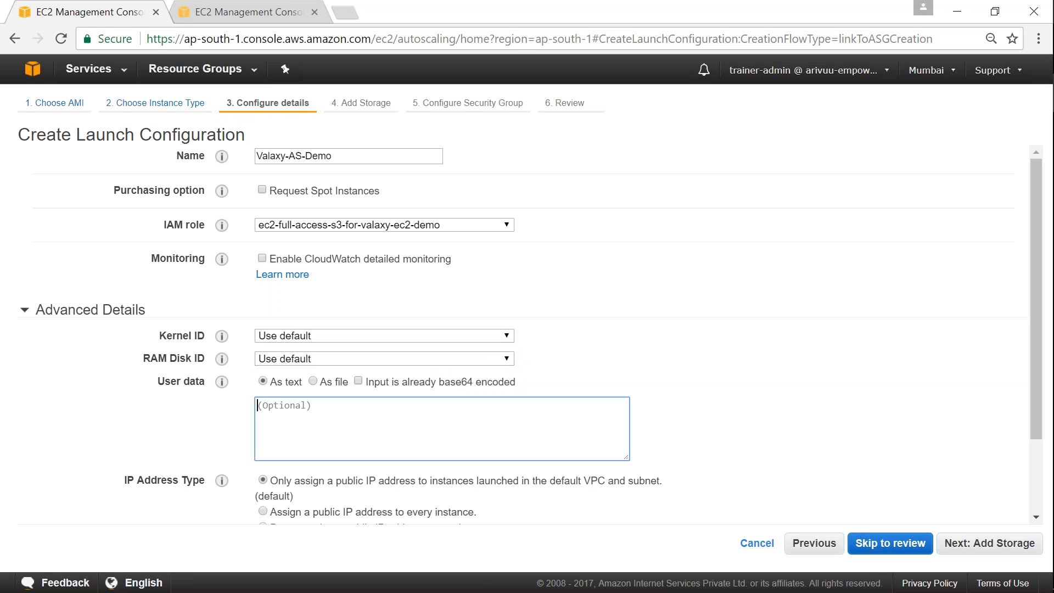
Enter bash user-data lines that install, start and enable httpd.
type("#!/bin/bash")
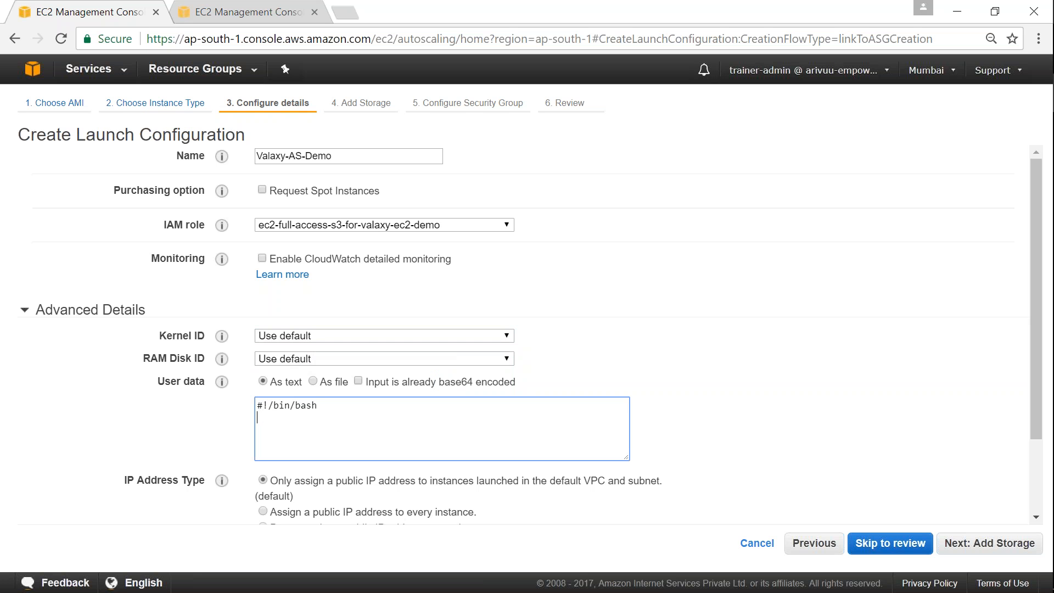
type("yum -y ins")
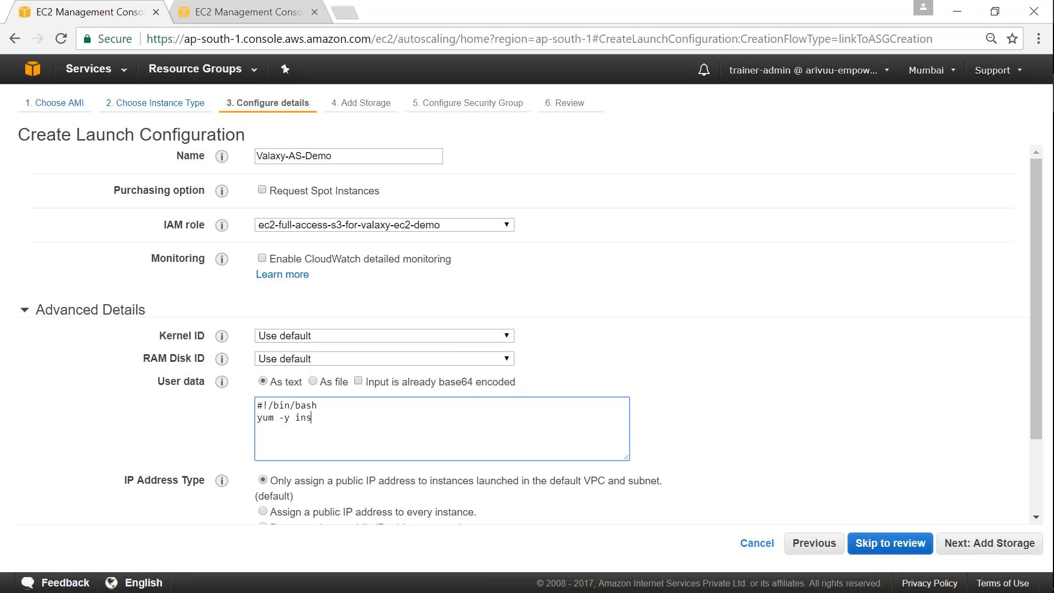
type("tall htt")
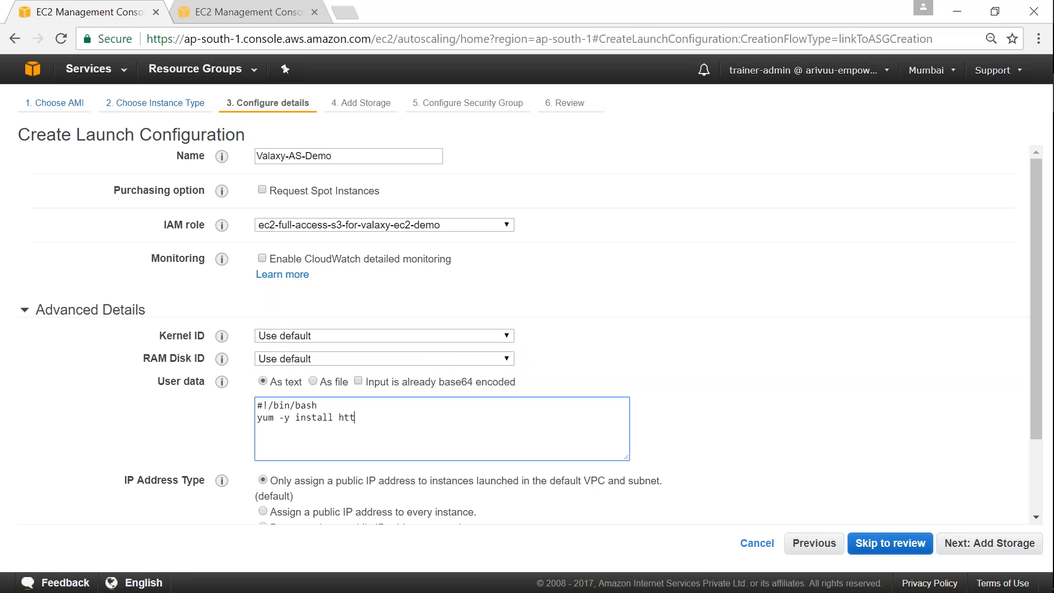
type("pd")
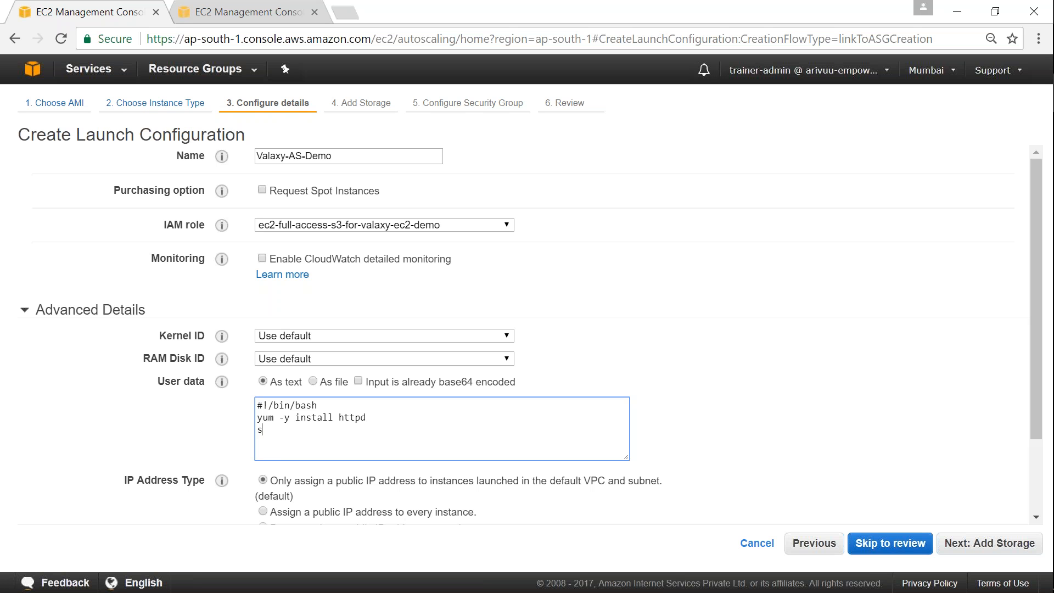
type("ystemctl start")
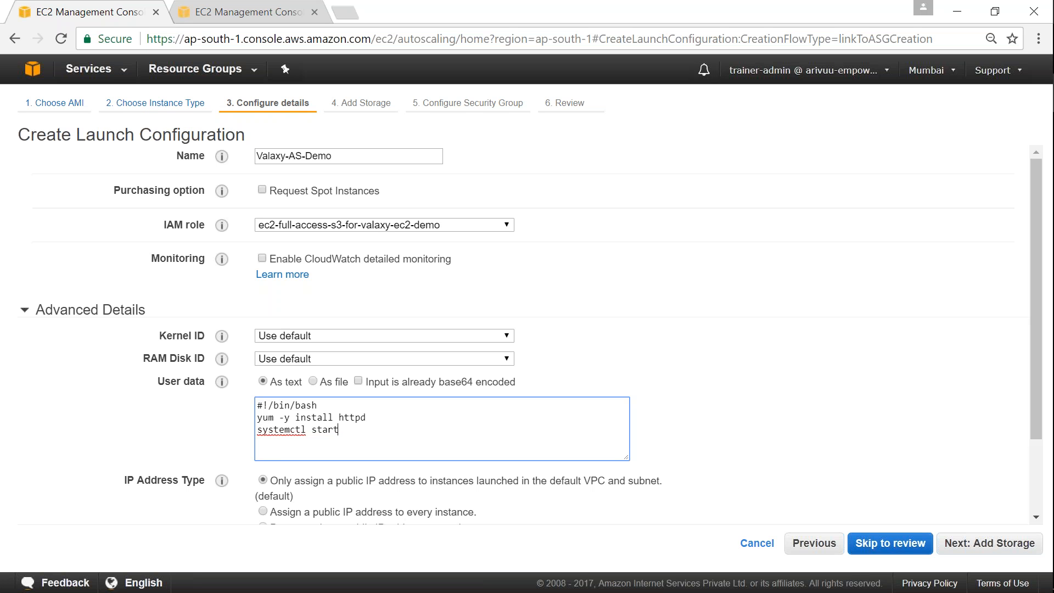
type("httpd")
type("syst")
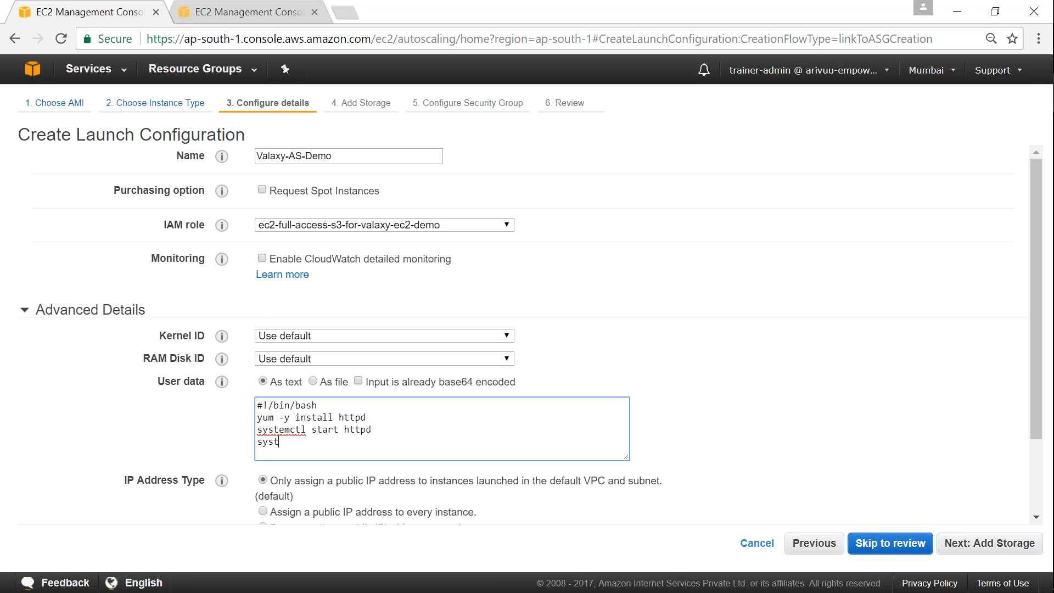
type("emctl s")
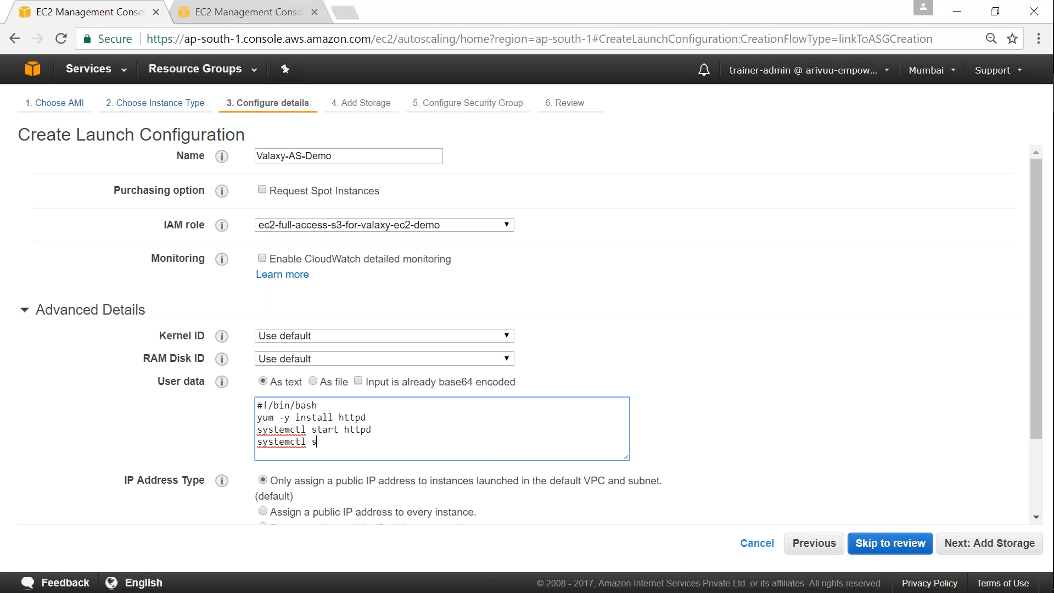
type("nabled httpd")
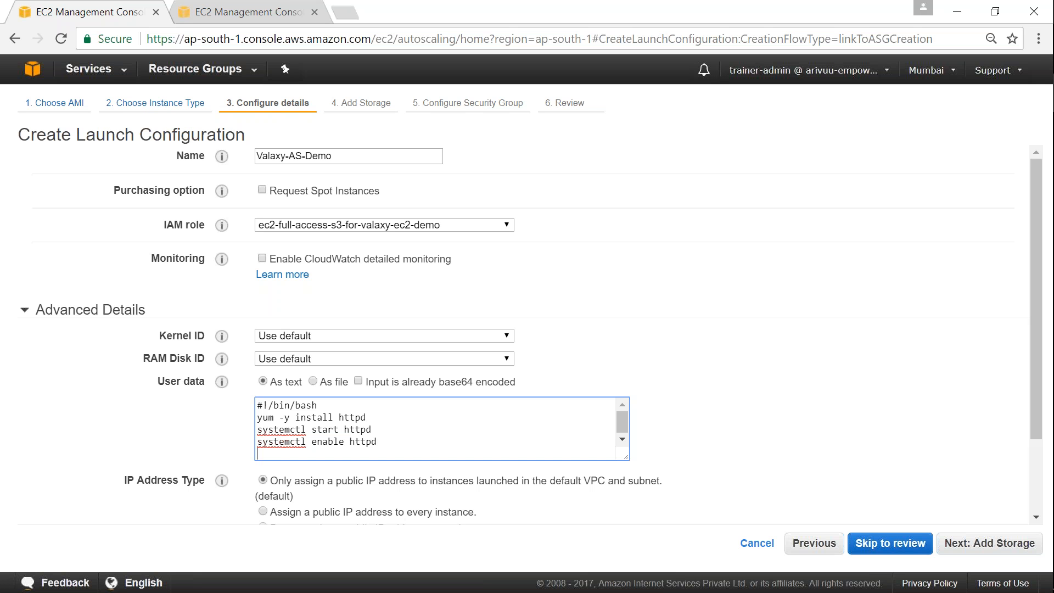
Add an 'aws s3 sync s3://' line to the user data.
type("aws")
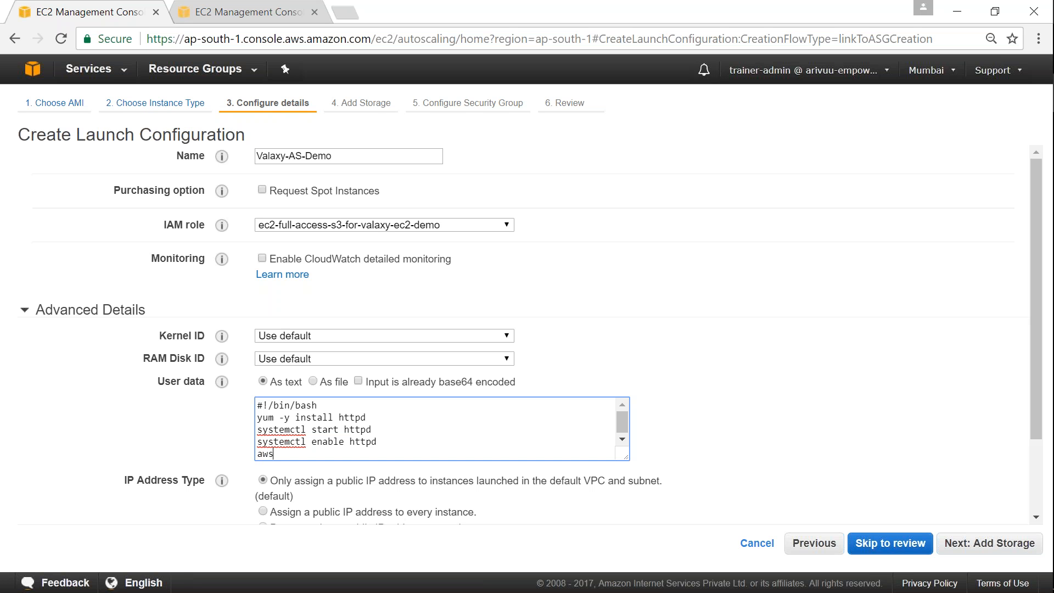
type("s")
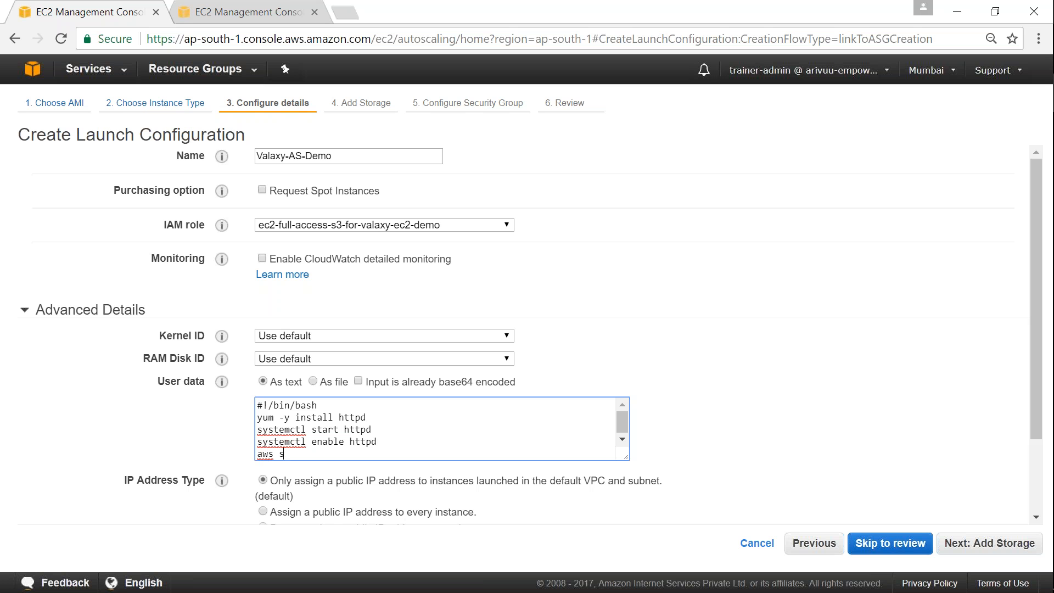
type("3")
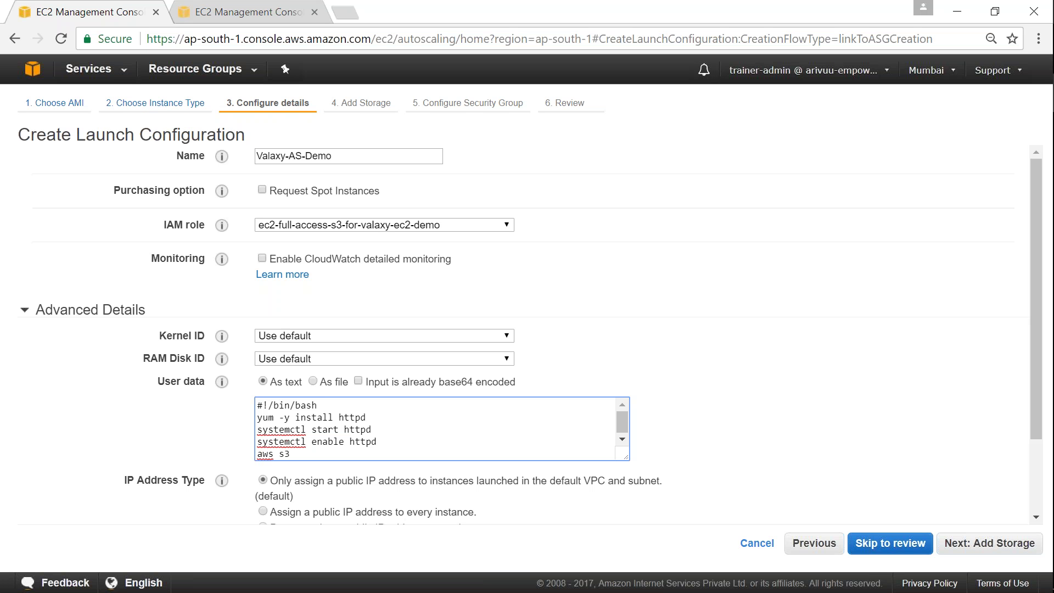
type("sync")
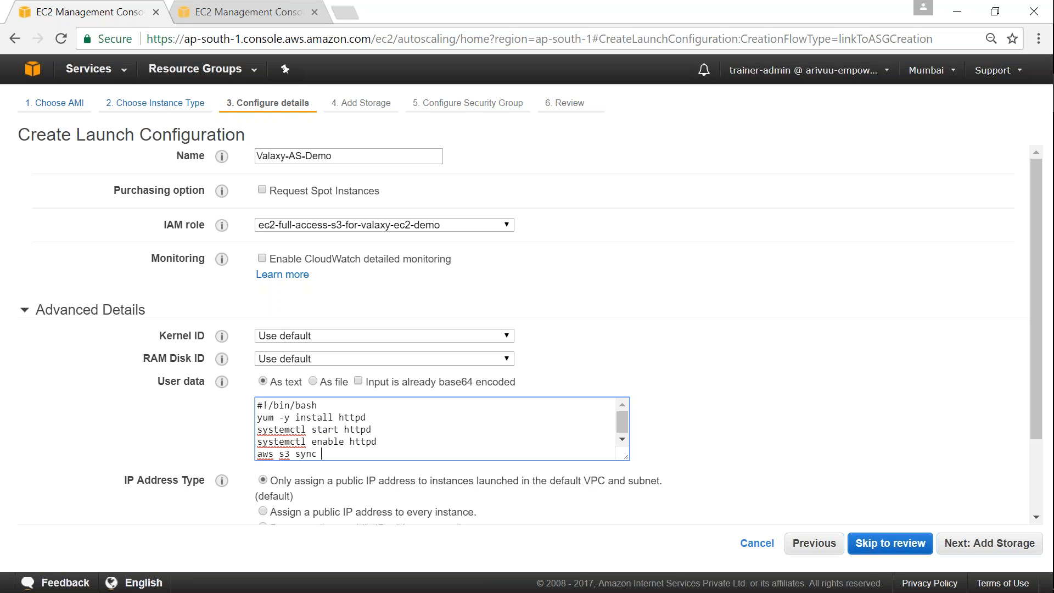
type("s3:")
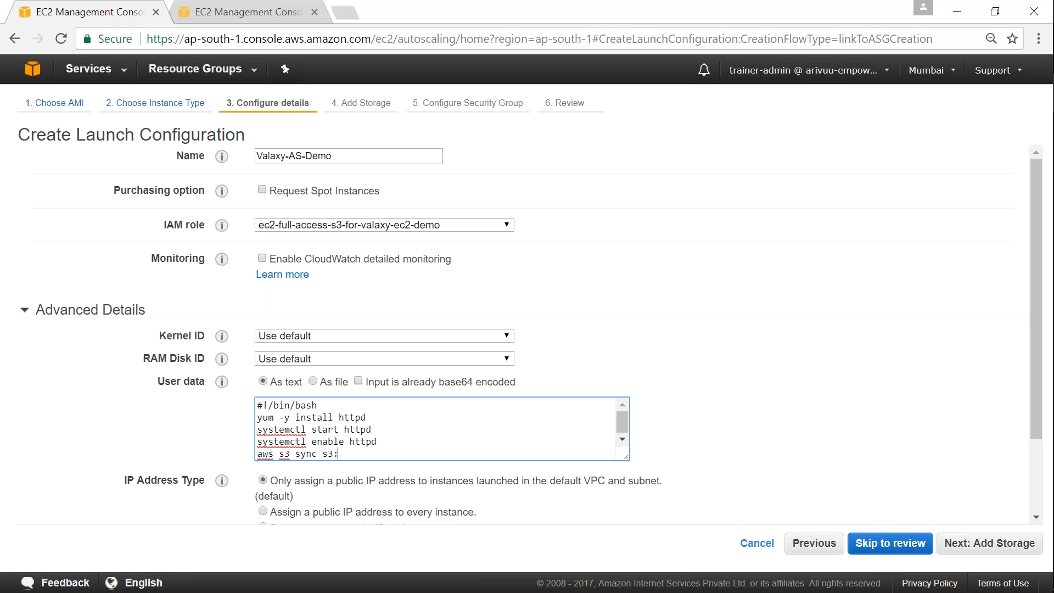
type("//")
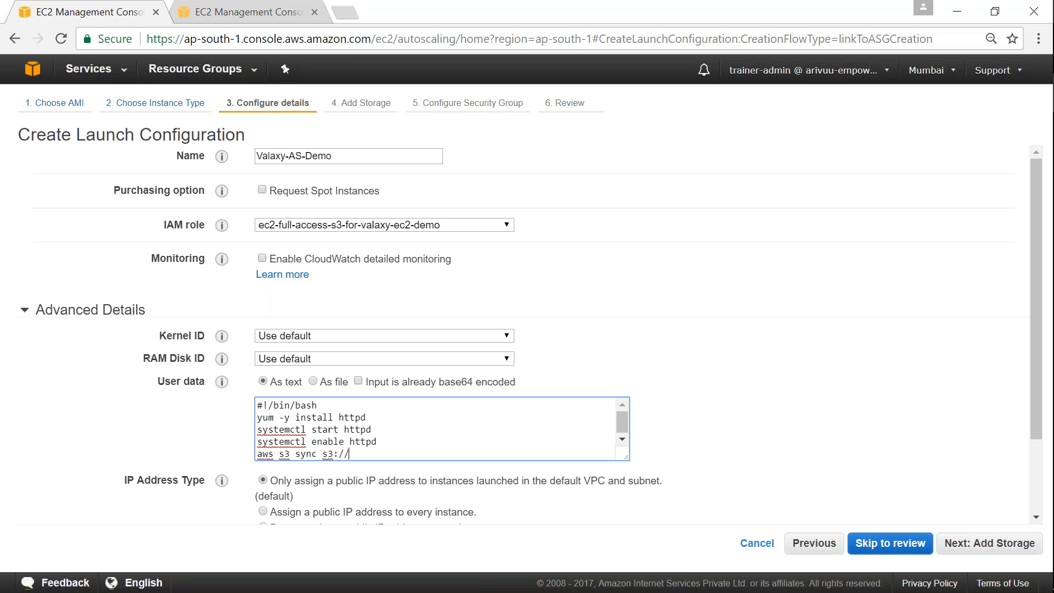
mouse_move(350, 19)
type("s3.console.aws.amazon.com")
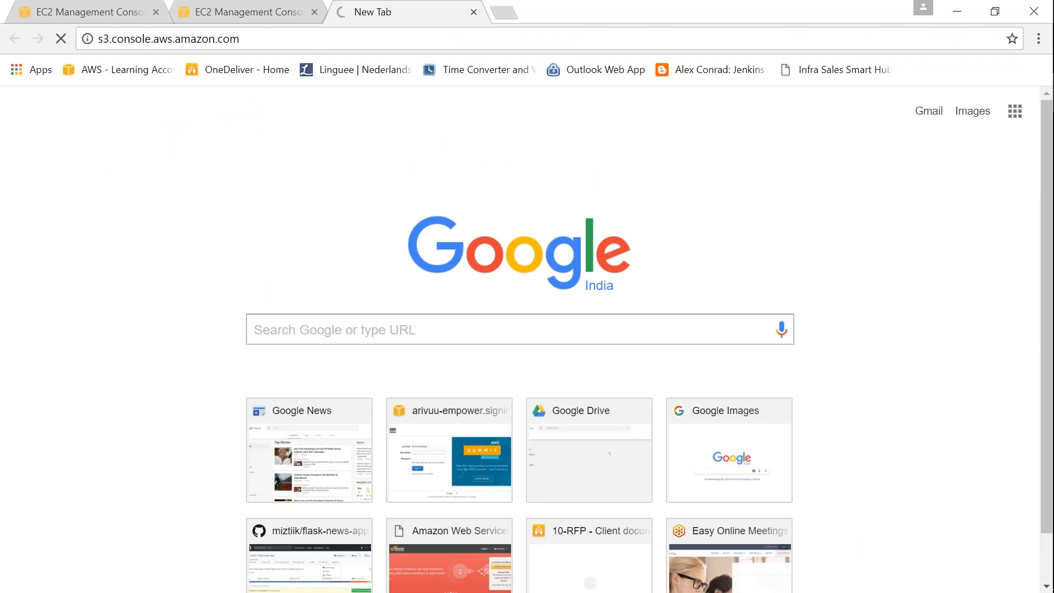
Complete the sync command's destination as /var/www/html.
left_click(81, 12)
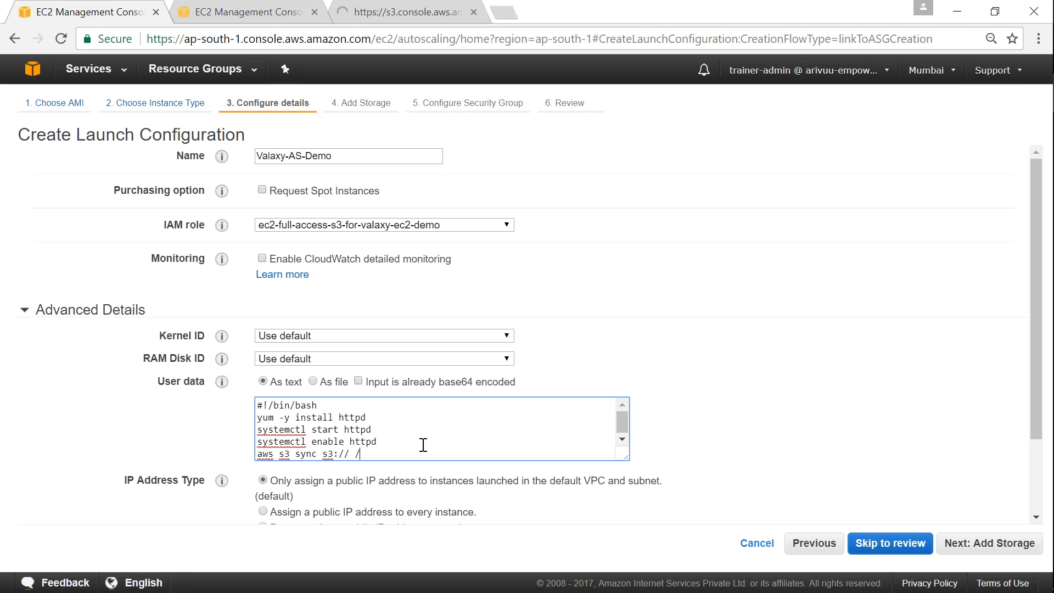
double_click(309, 453)
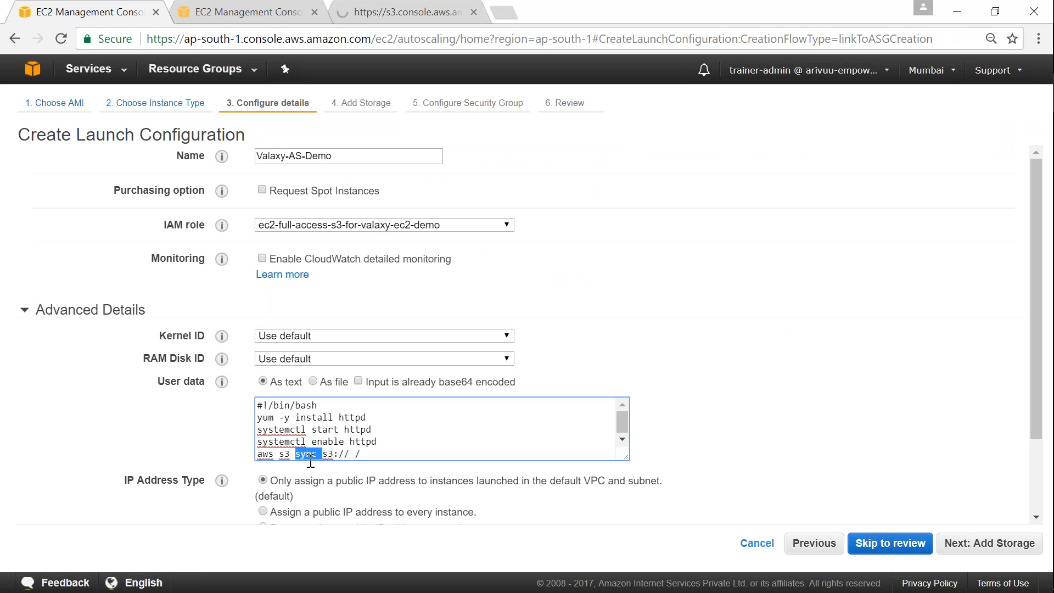
left_click(304, 455)
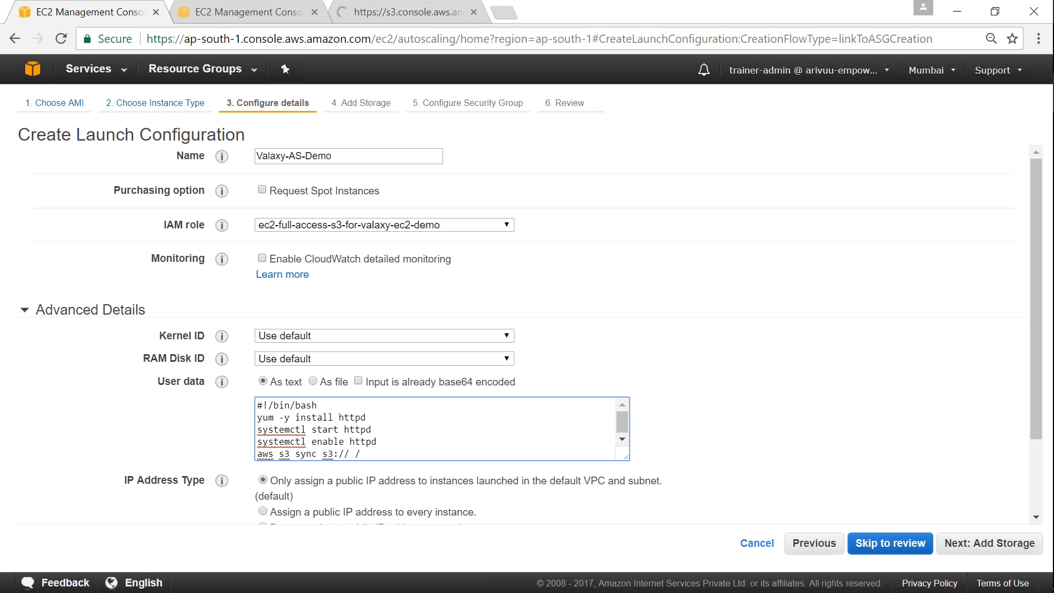
type("var/")
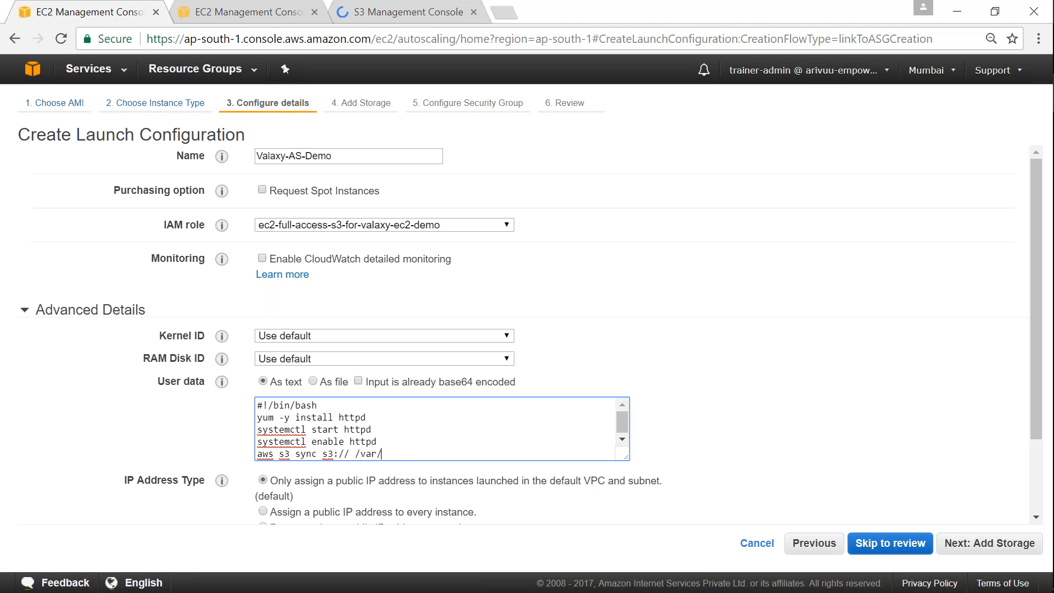
type("www")
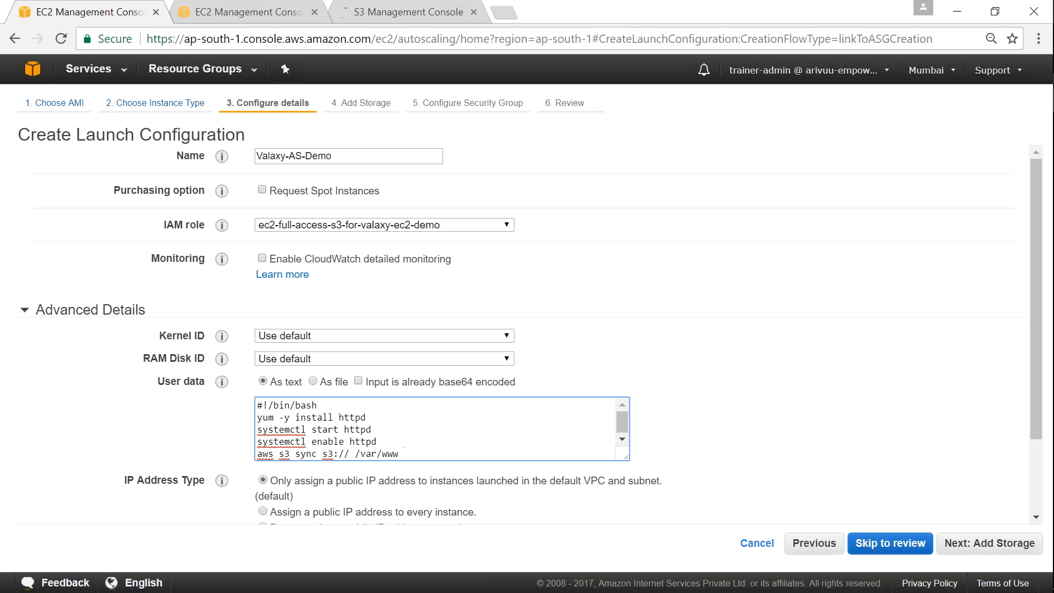
type("/html")
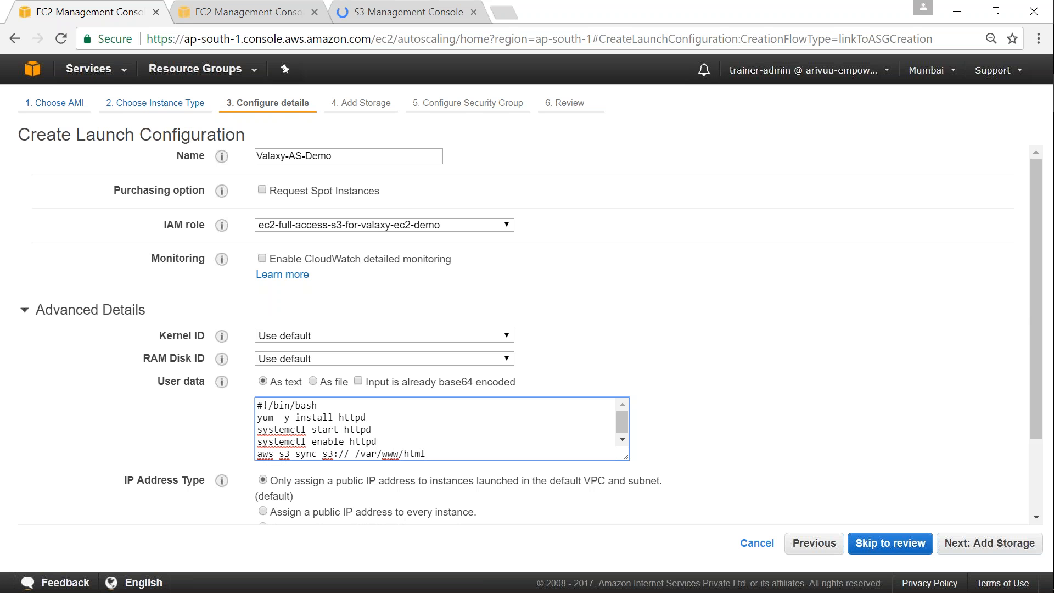
Open the valaxy-static-website-demo bucket's properties in the S3 console.
left_click(408, 12)
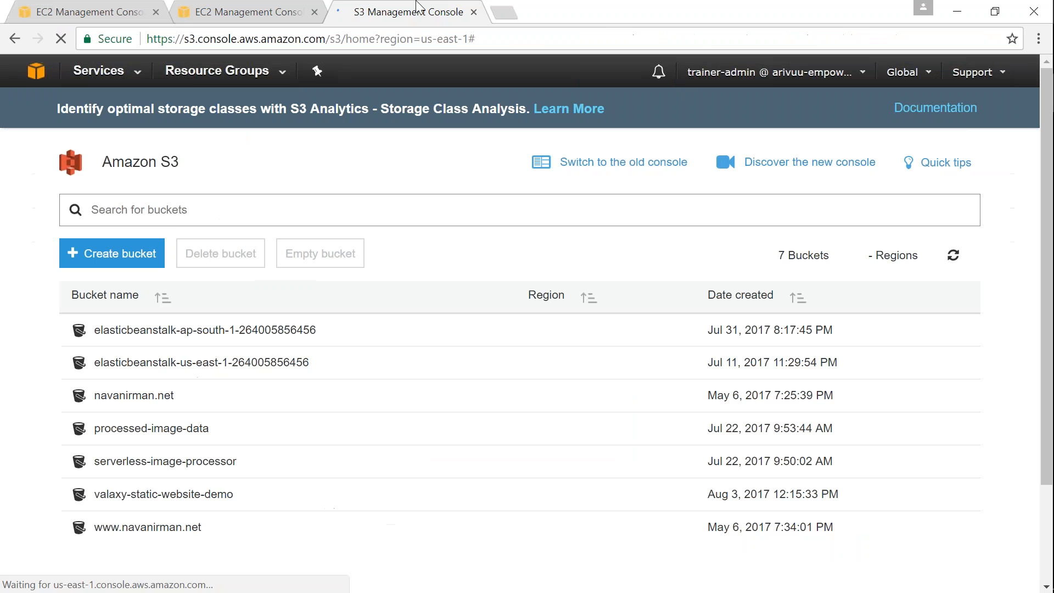
scroll("down", 3)
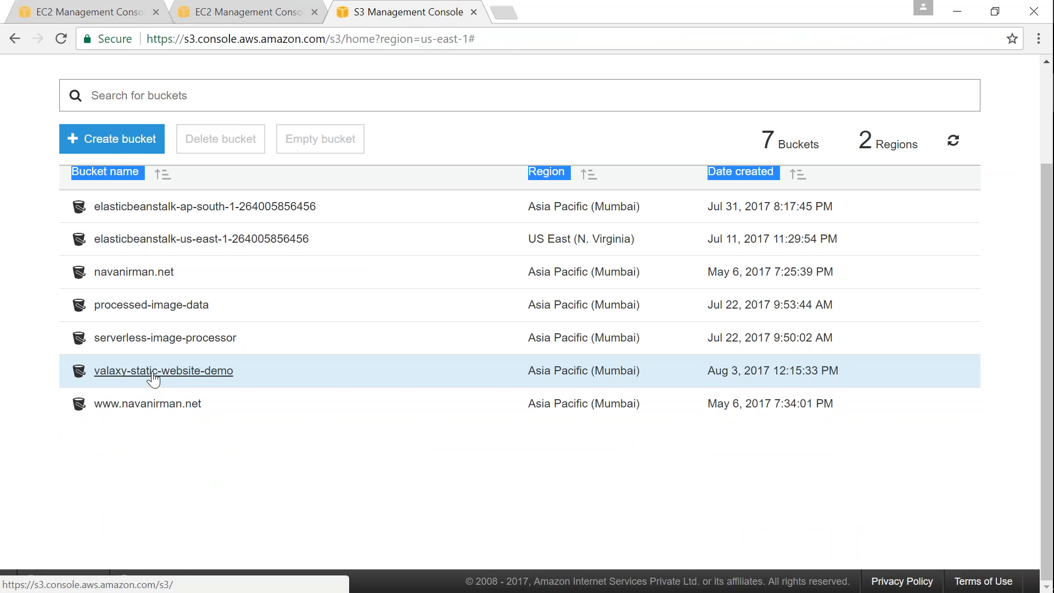
left_click(163, 371)
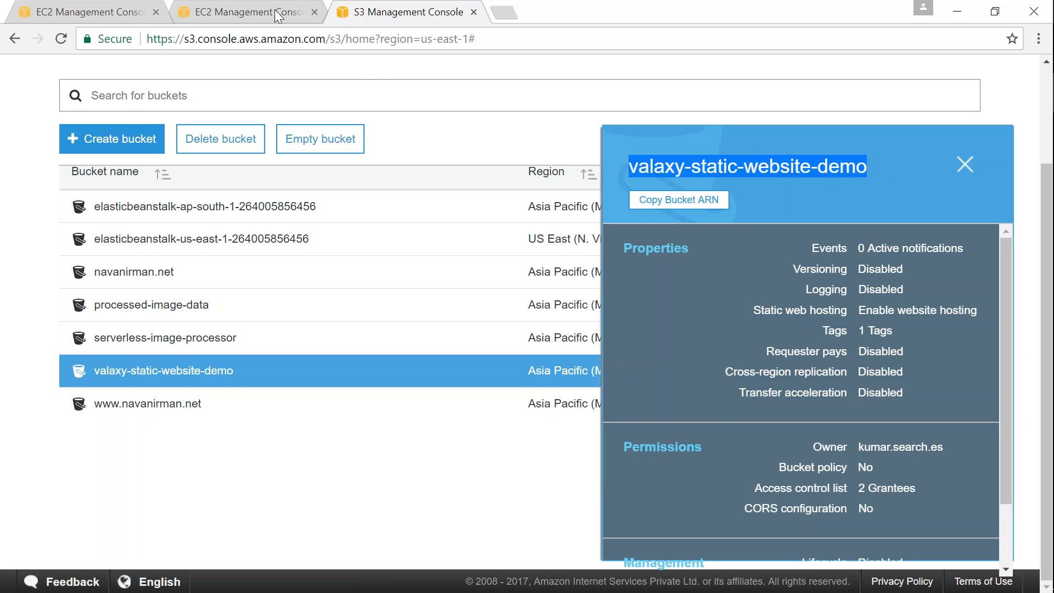
mouse_move(243, 11)
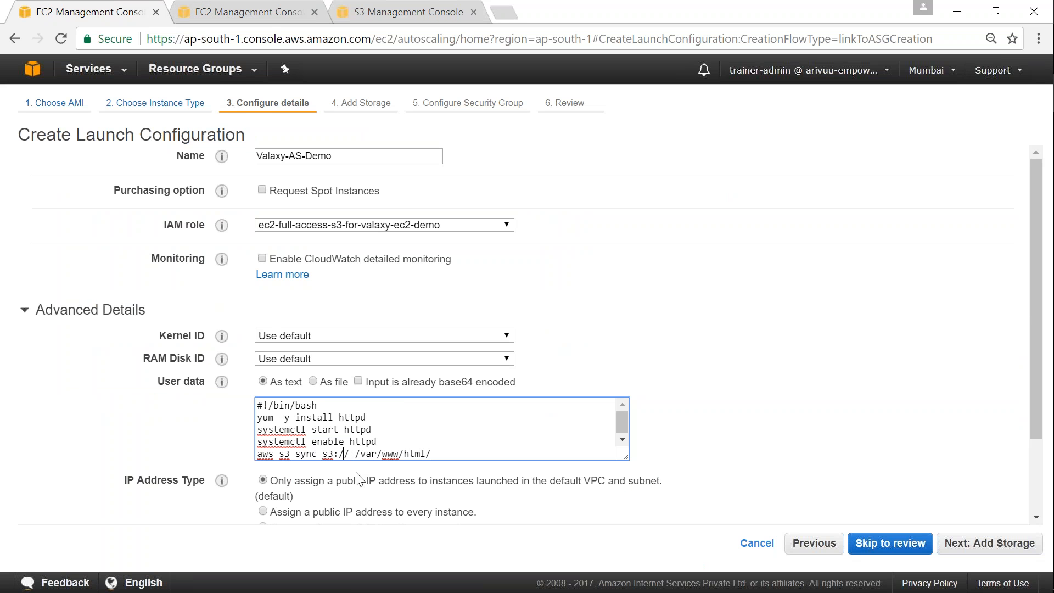
type("valaxy-static-website-demo")
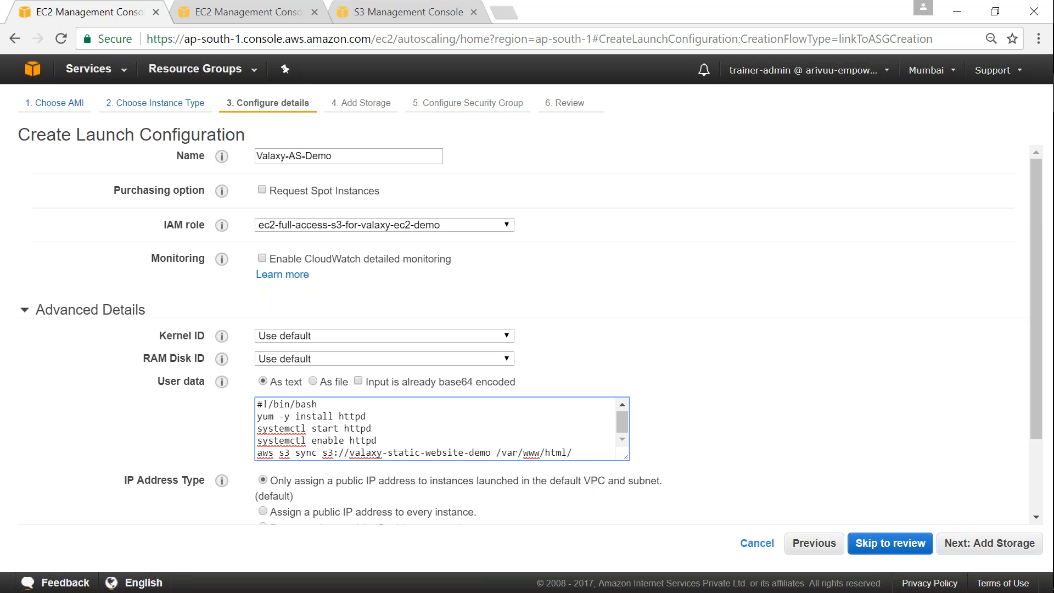
scroll("down", 3)
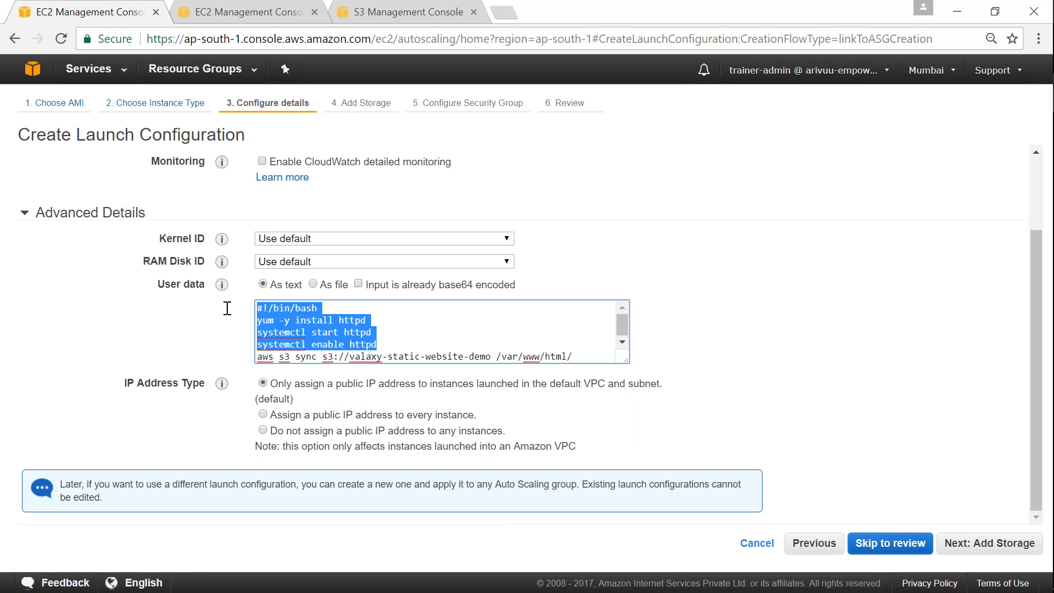
mouse_move(406, 339)
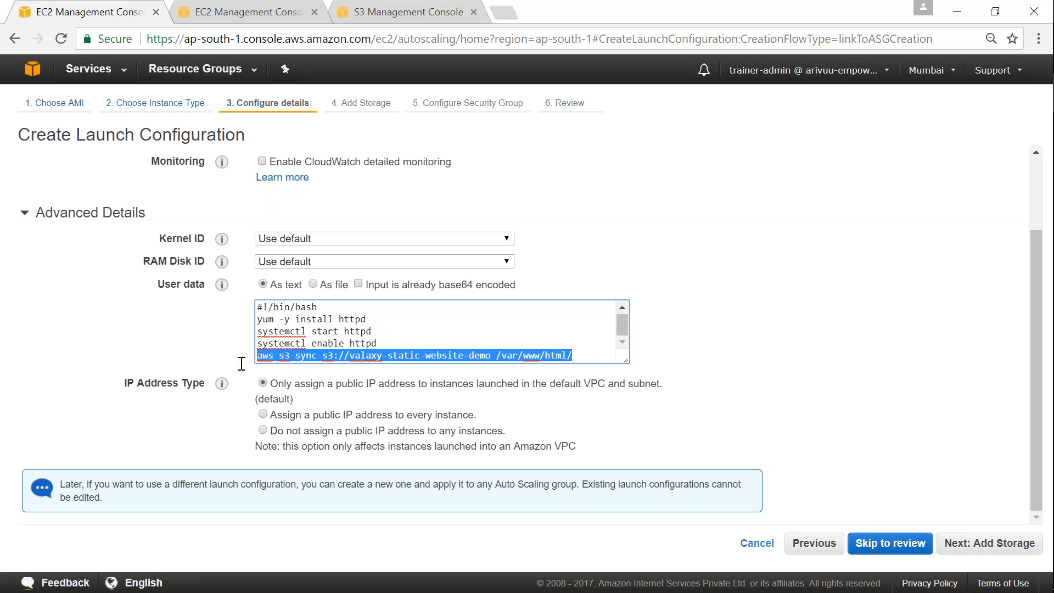
mouse_move(743, 373)
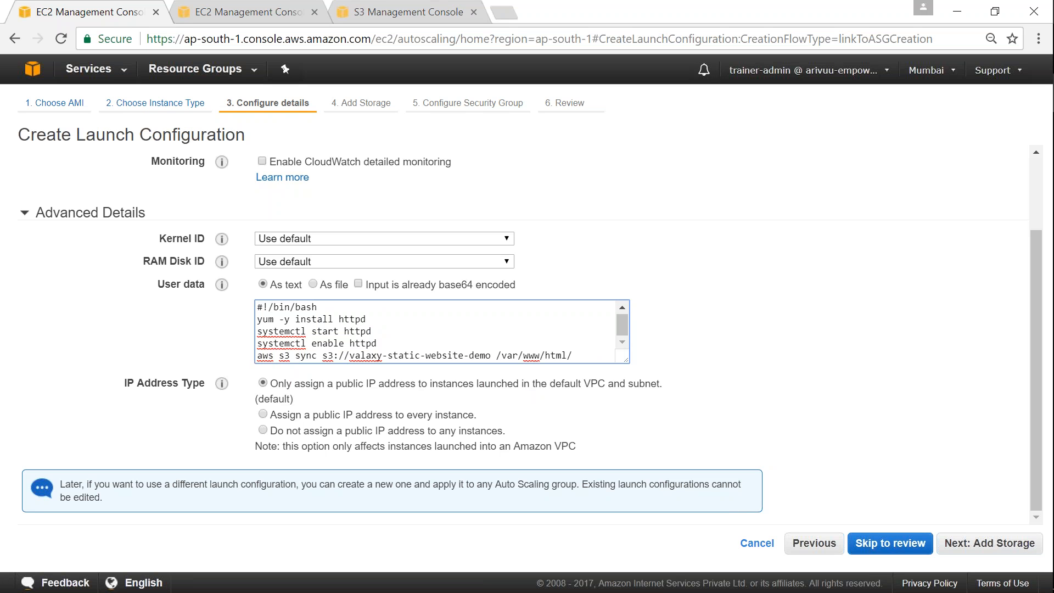
mouse_move(600, 408)
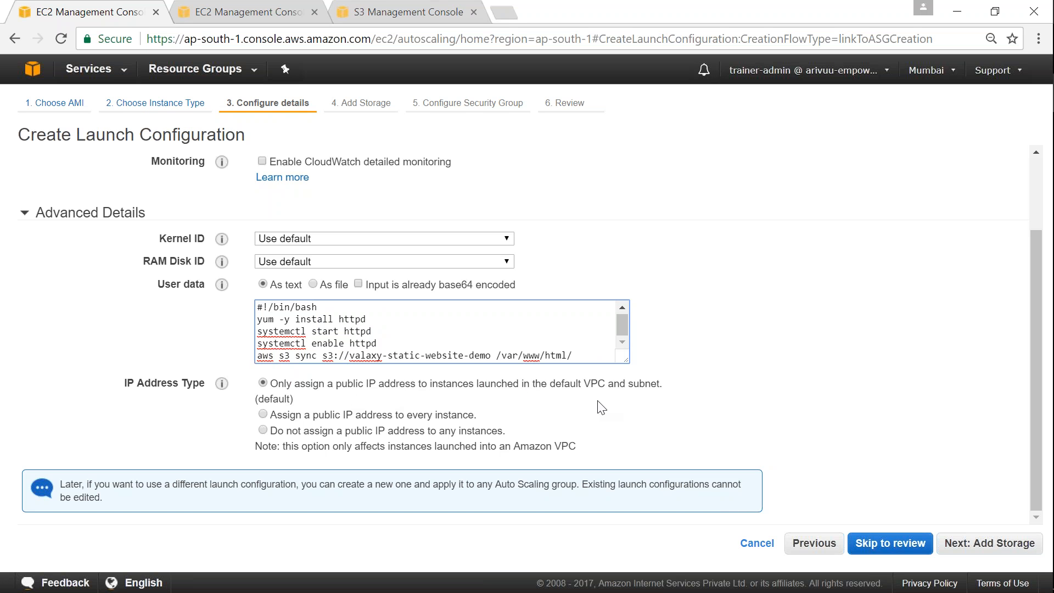
mouse_move(989, 544)
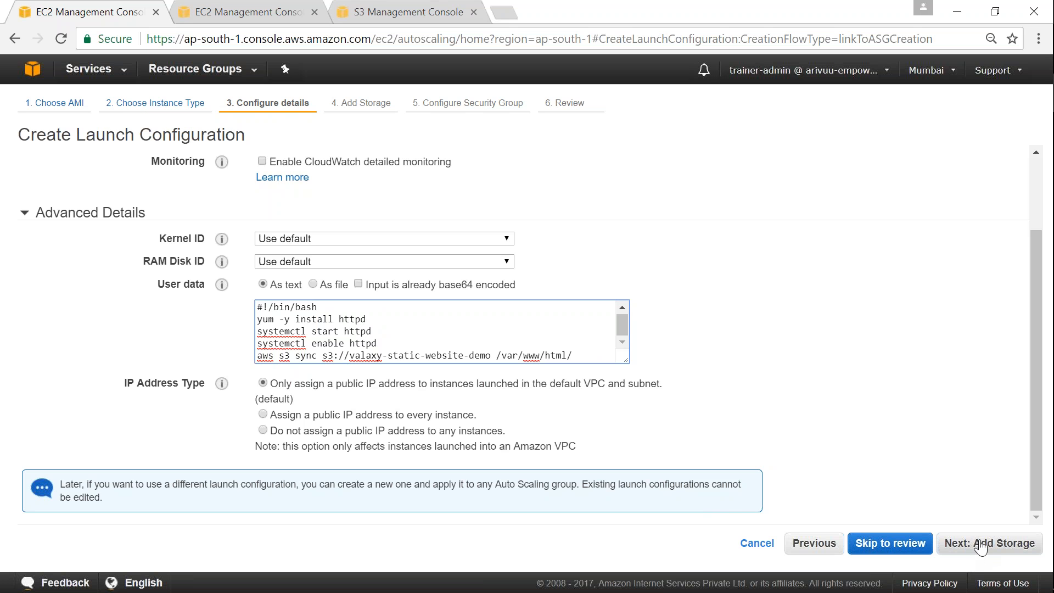
Advance to Add Storage, keeping the 10 GiB General Purpose SSD root volume.
left_click(989, 543)
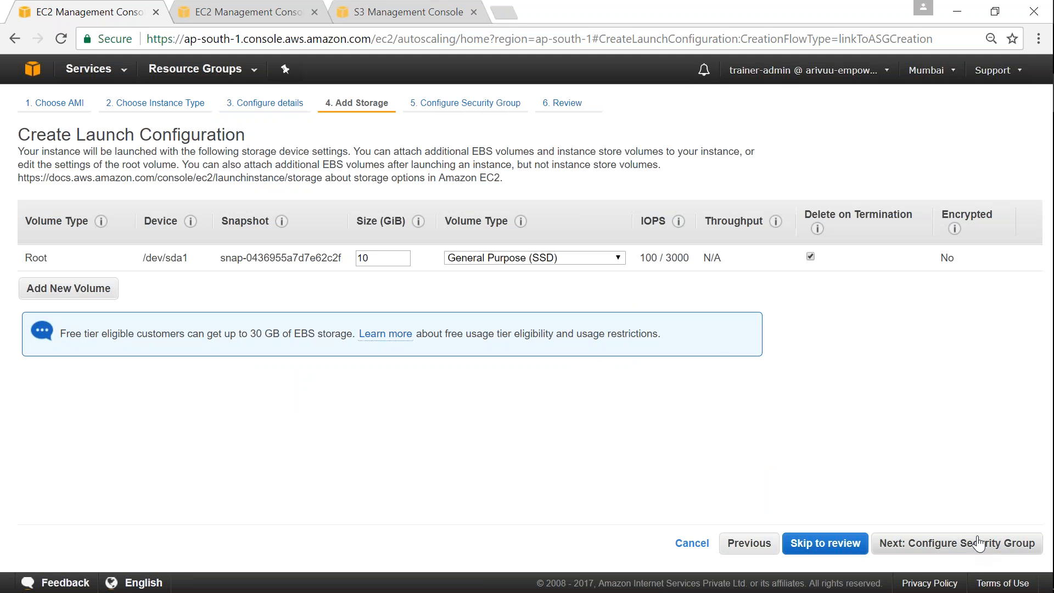
mouse_move(857, 462)
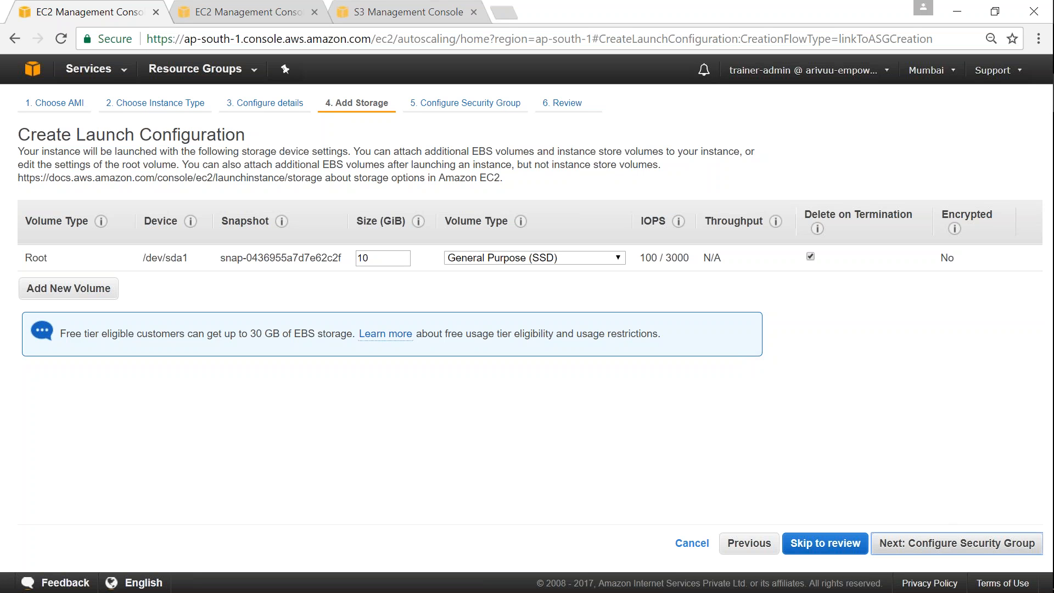
mouse_move(910, 413)
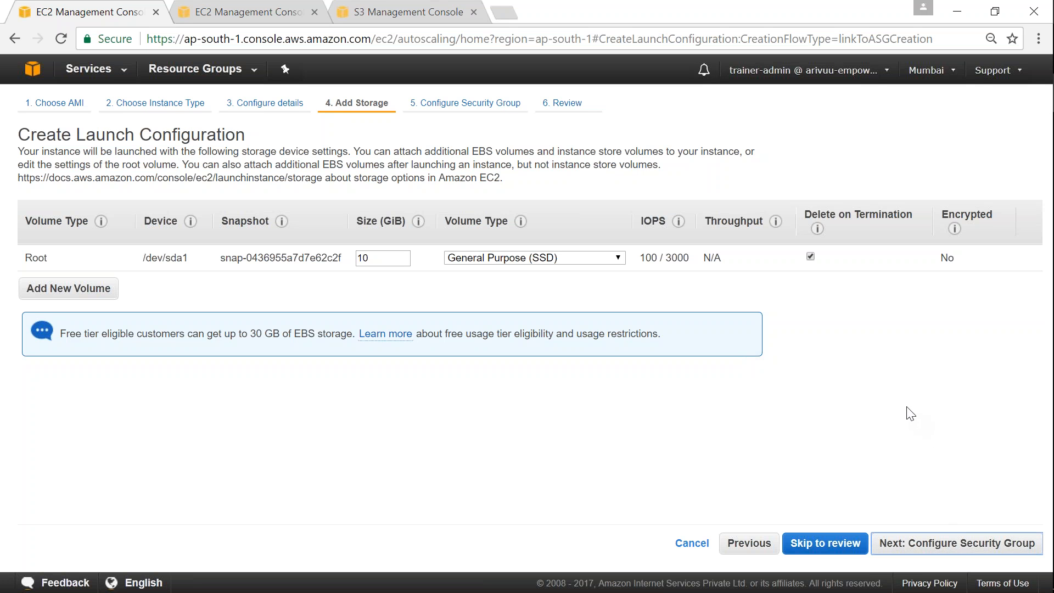
mouse_move(913, 409)
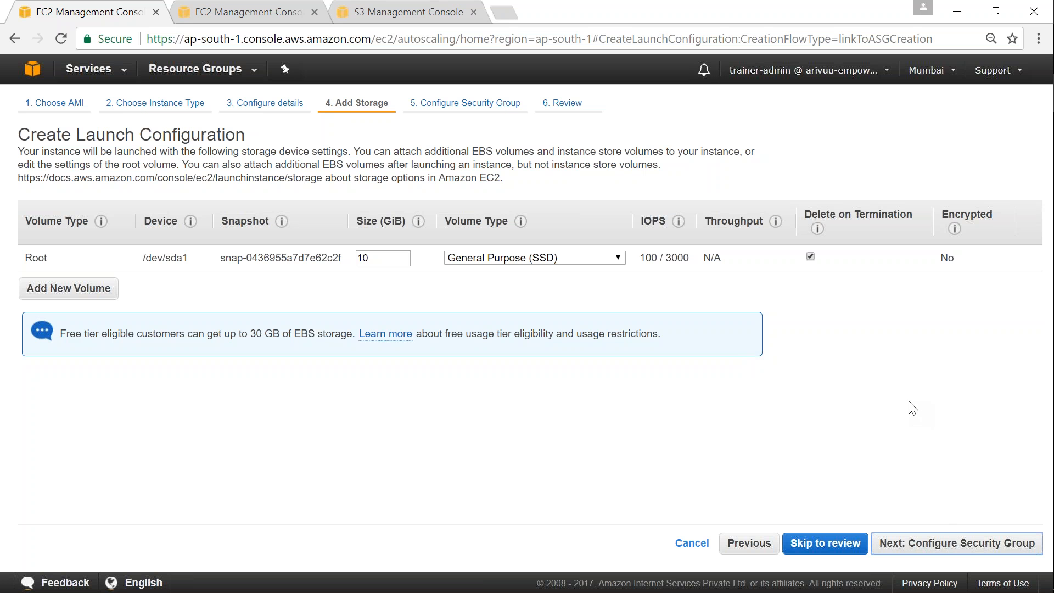
mouse_move(969, 549)
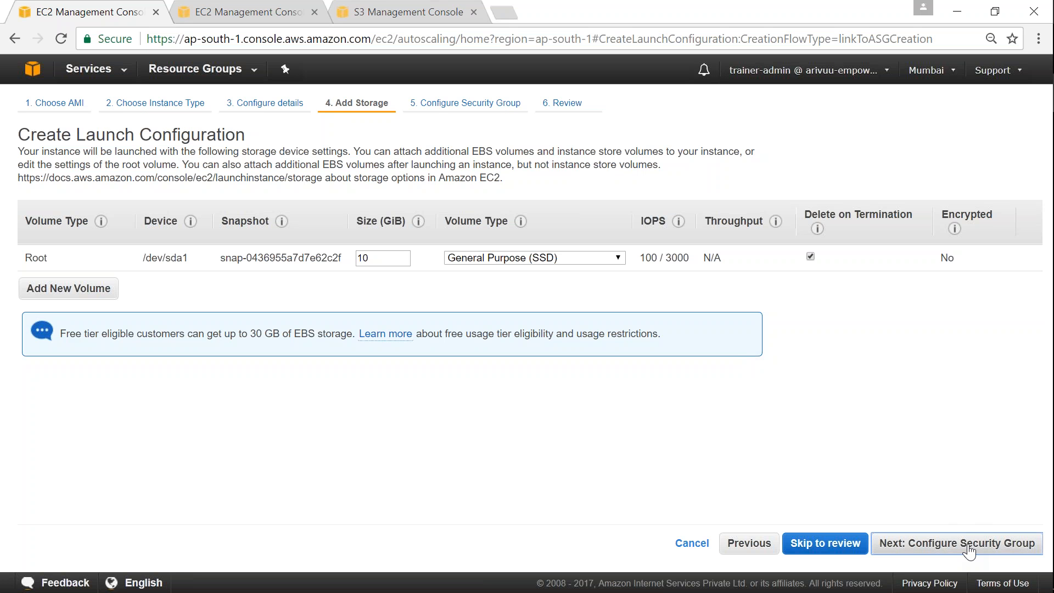
Use existing default security group sg-fedcef97 and review its HTTP, 8000 and SSH rules.
left_click(956, 543)
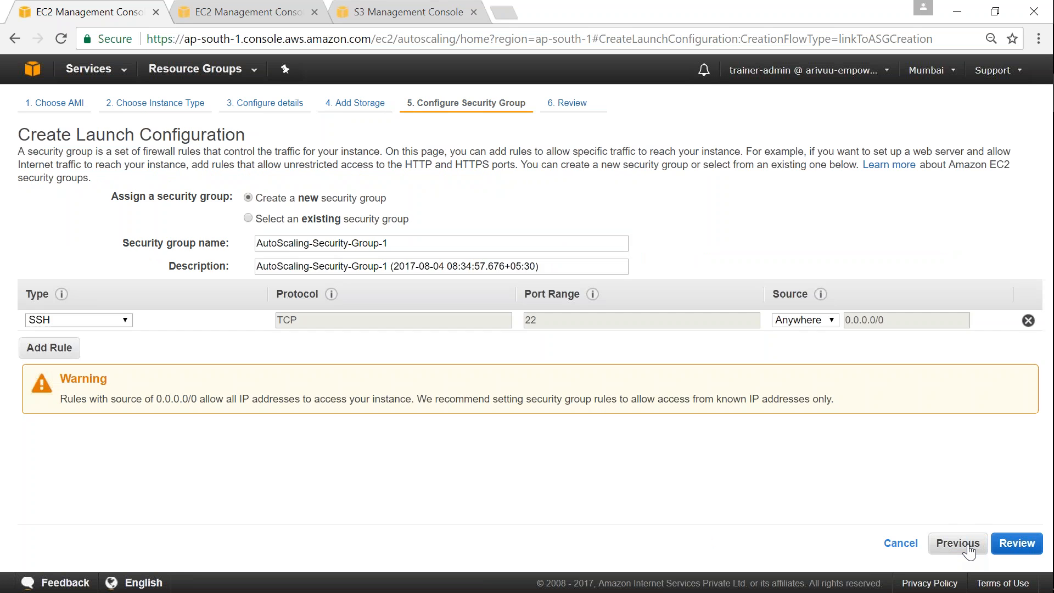
mouse_move(881, 518)
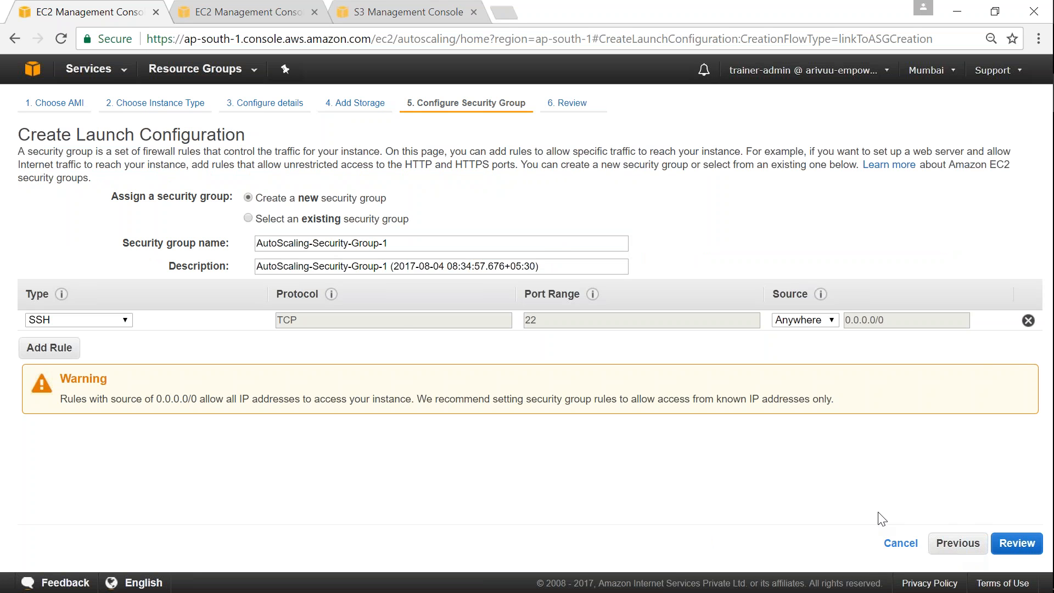
mouse_move(197, 279)
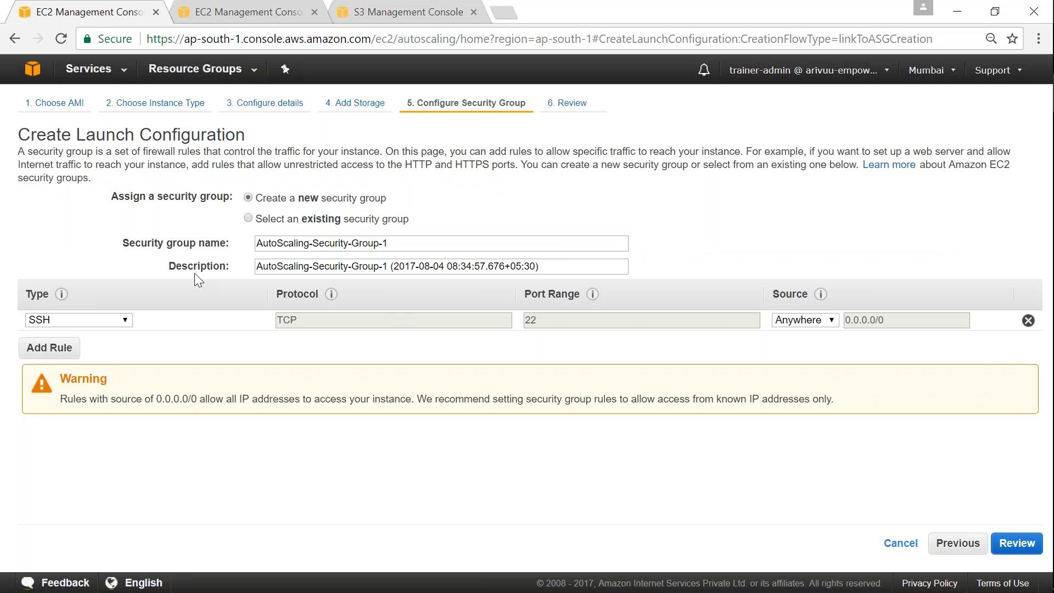
mouse_move(156, 324)
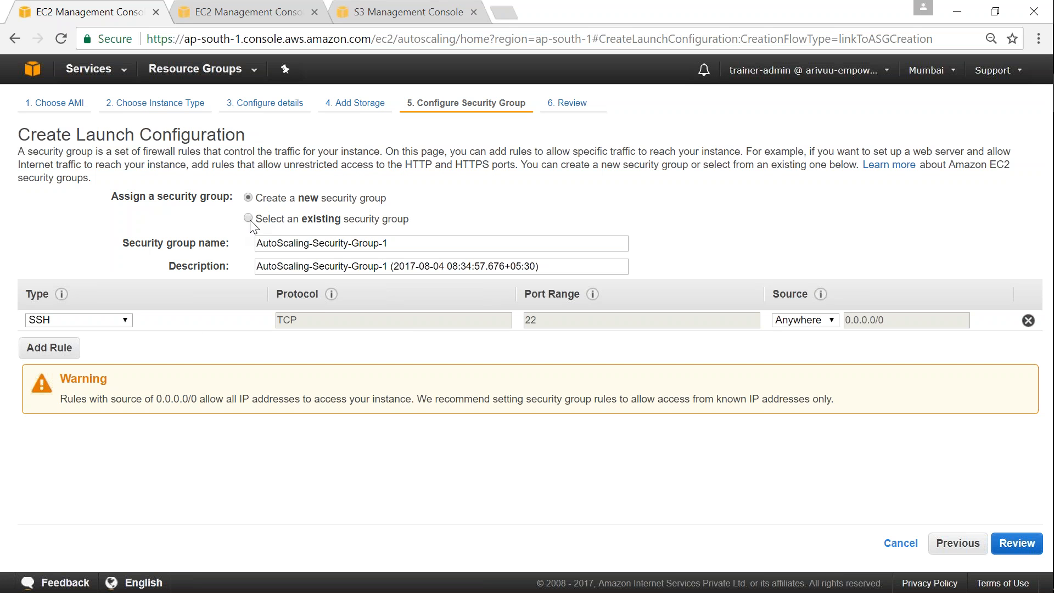
left_click(249, 219)
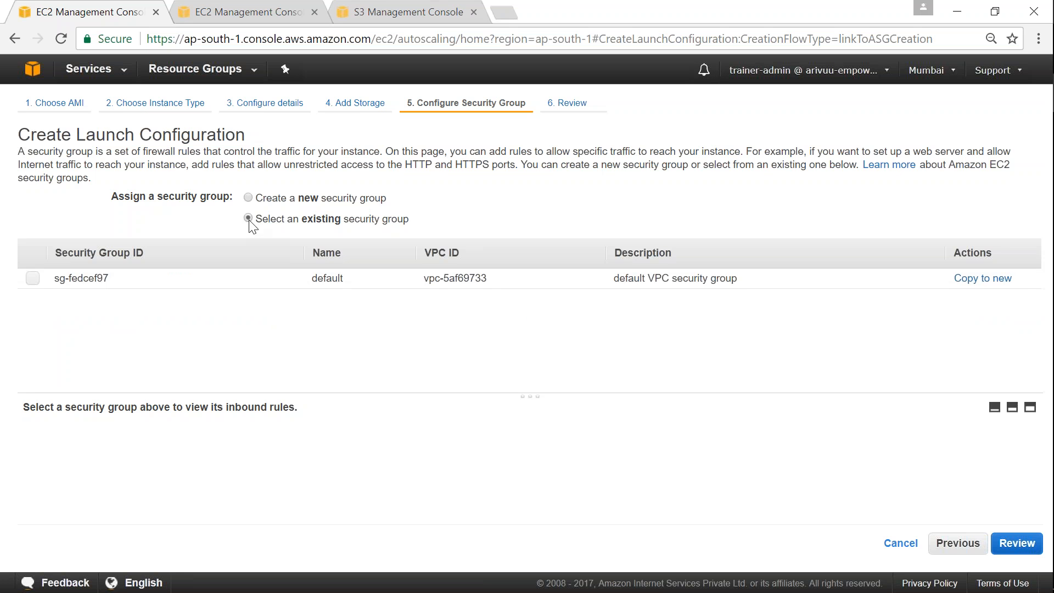
left_click(32, 278)
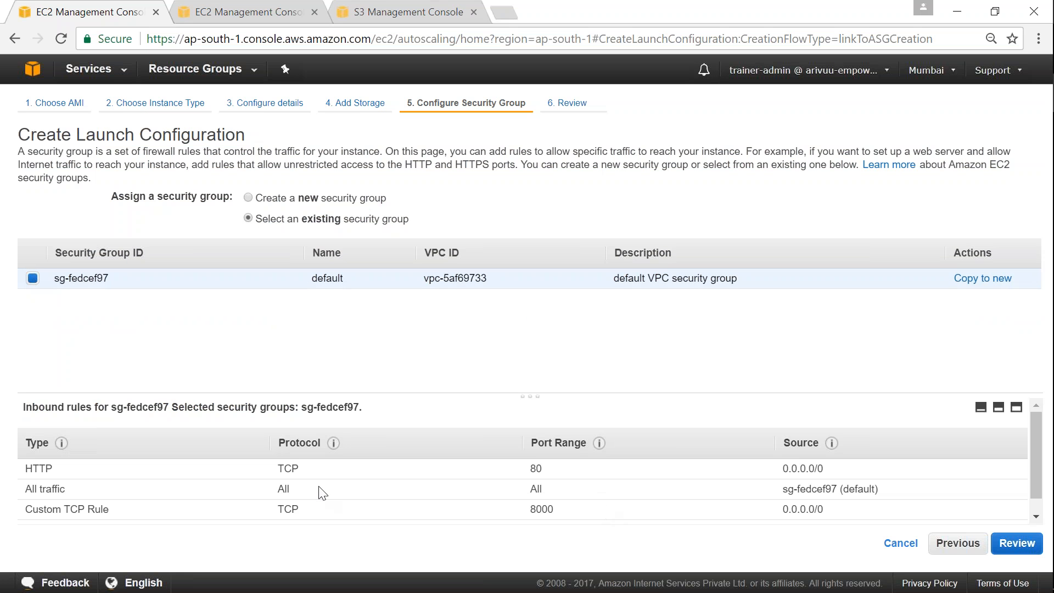
double_click(288, 468)
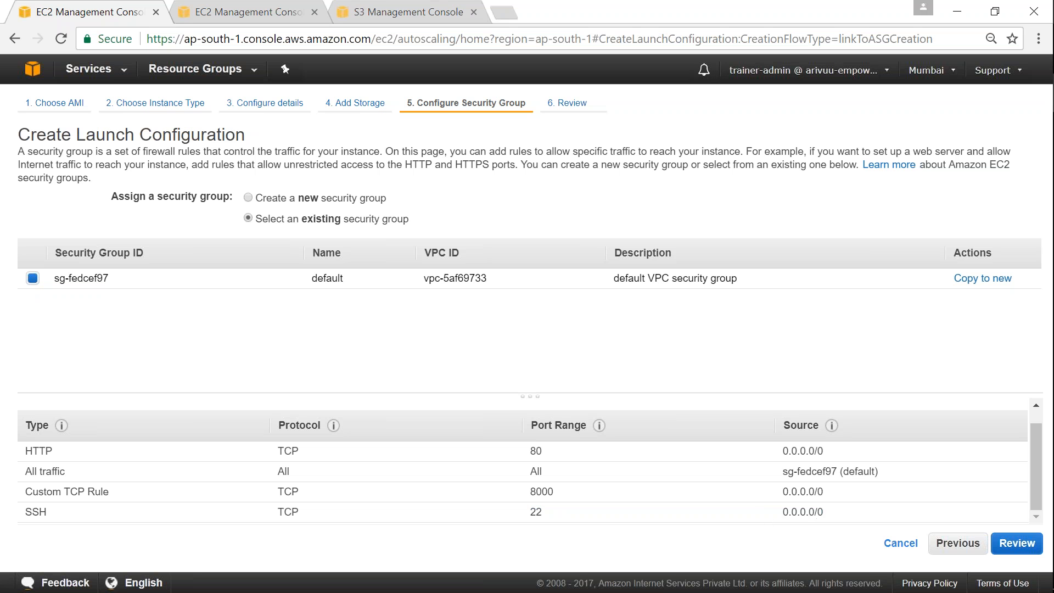
left_click(802, 511)
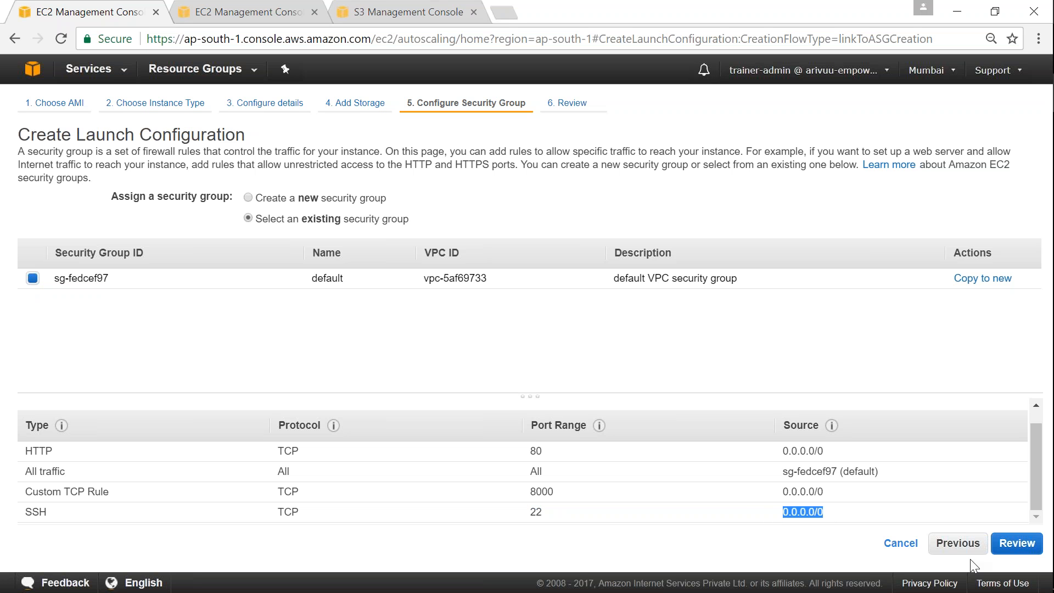
mouse_move(1018, 543)
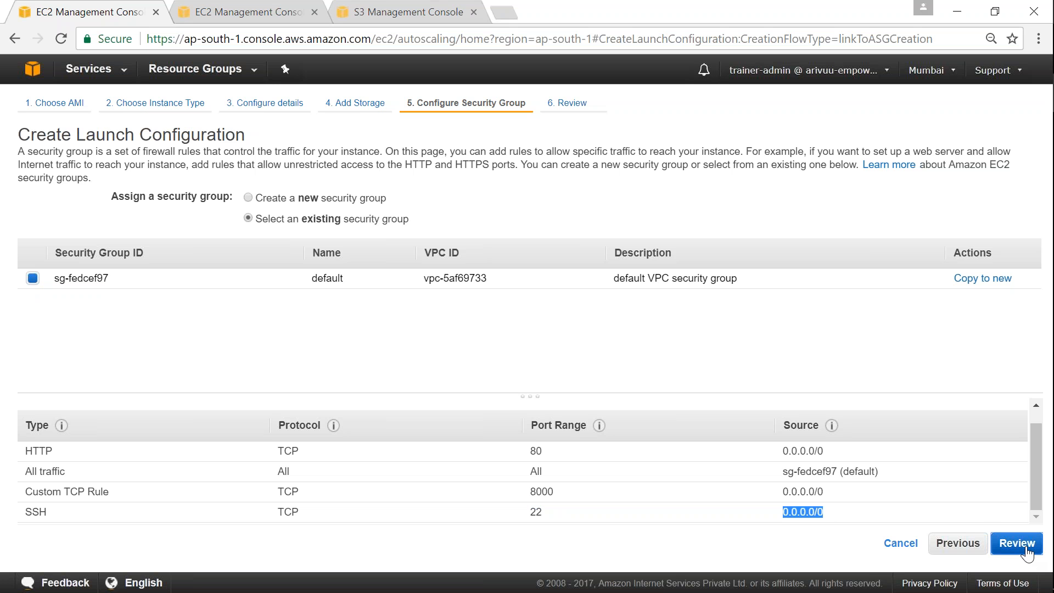
Review the Valaxy-AS-Demo launch configuration summary and expand its storage details.
left_click(1016, 543)
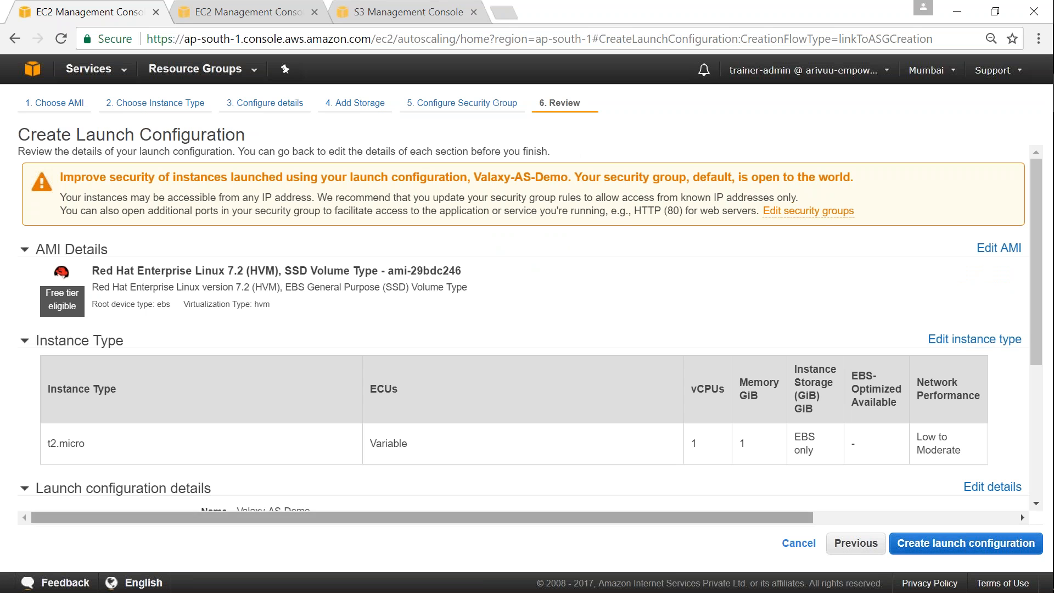
scroll("down", 3)
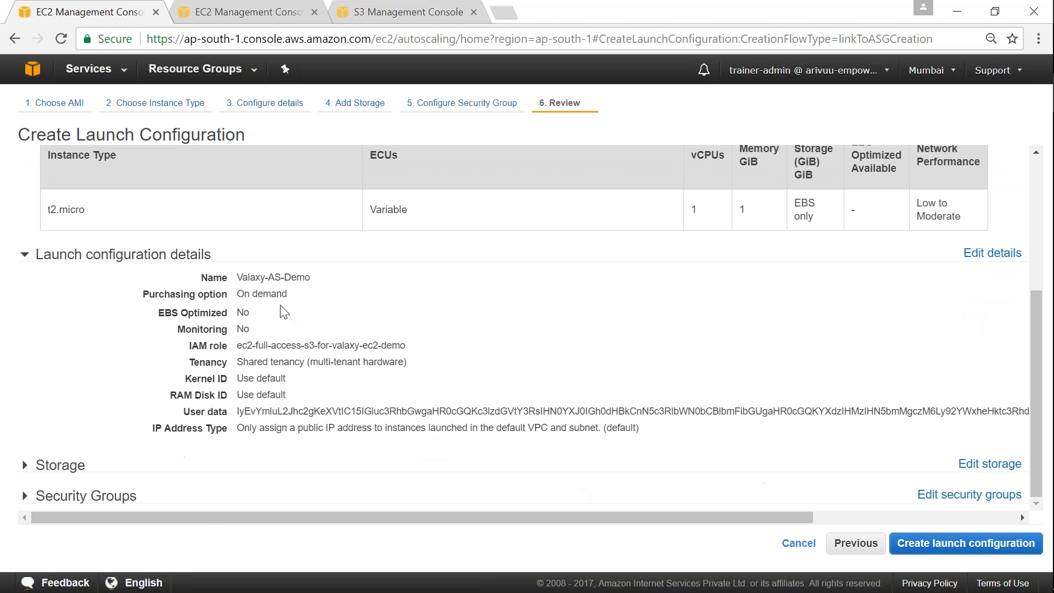
mouse_move(240, 411)
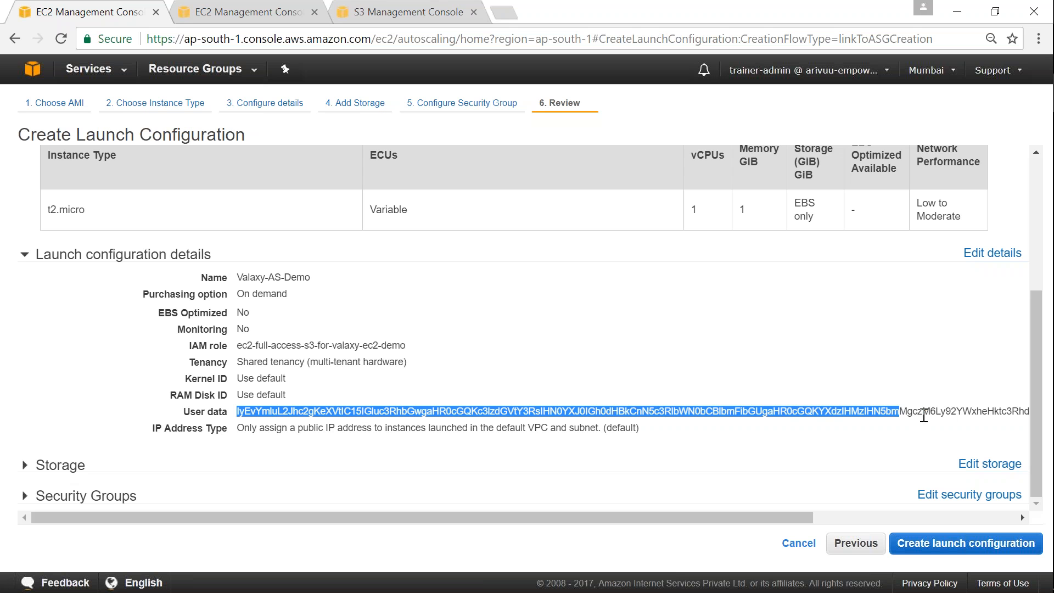
mouse_move(383, 387)
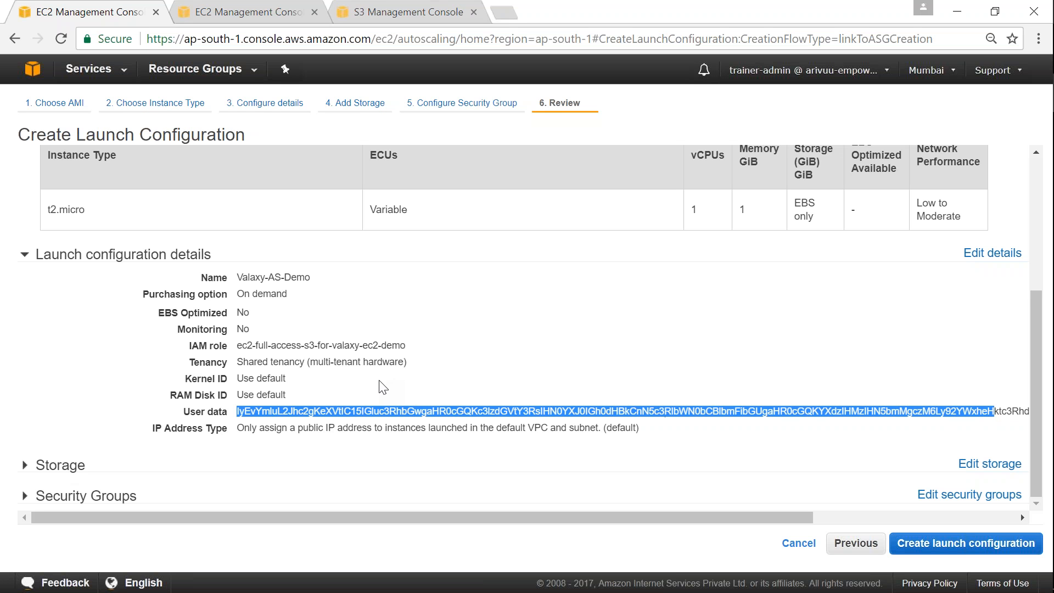
mouse_move(240, 335)
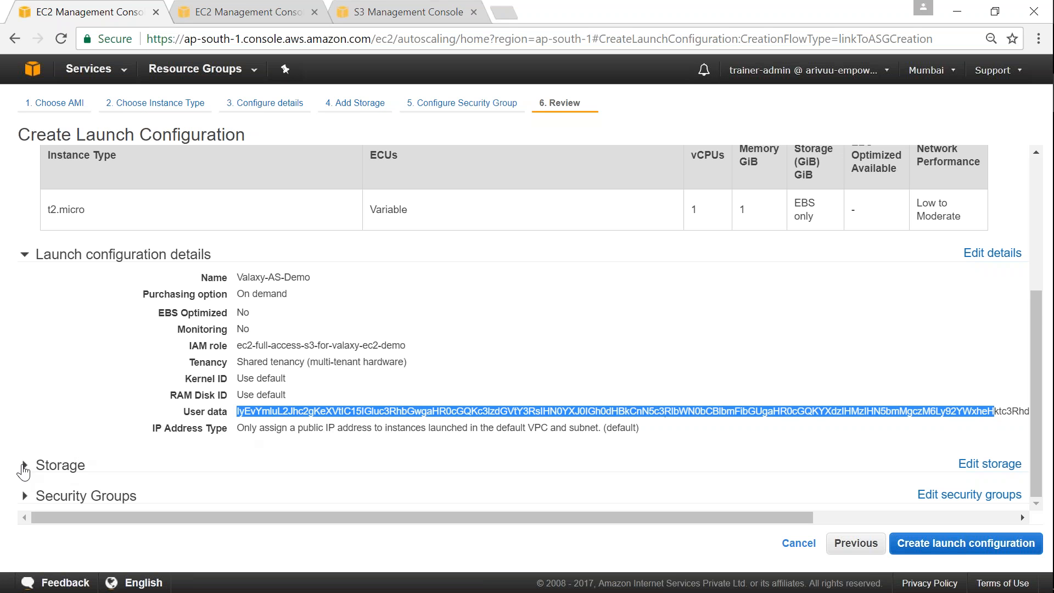
left_click(24, 465)
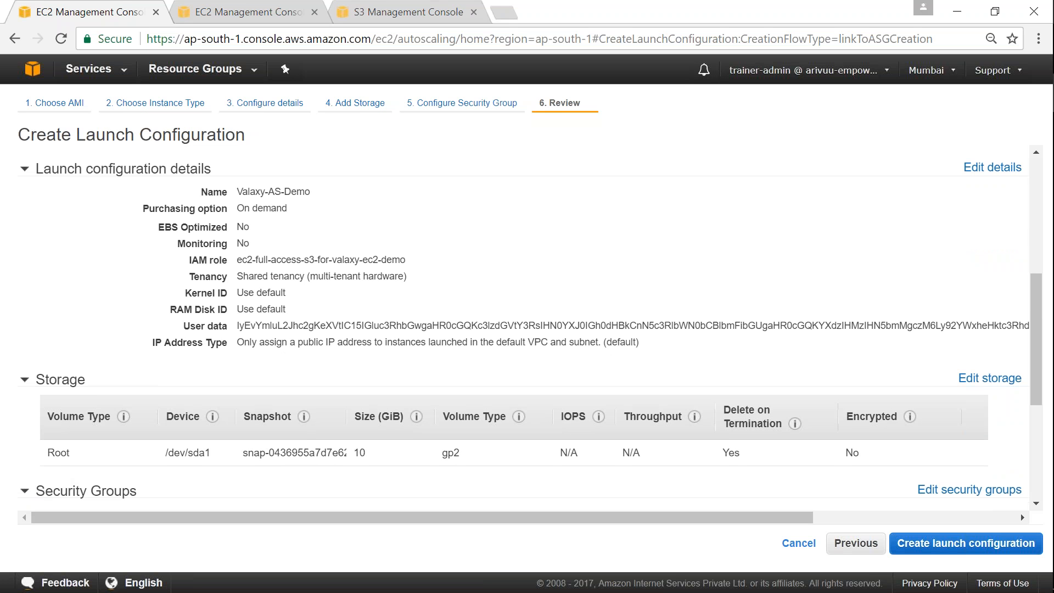
scroll("down", 3)
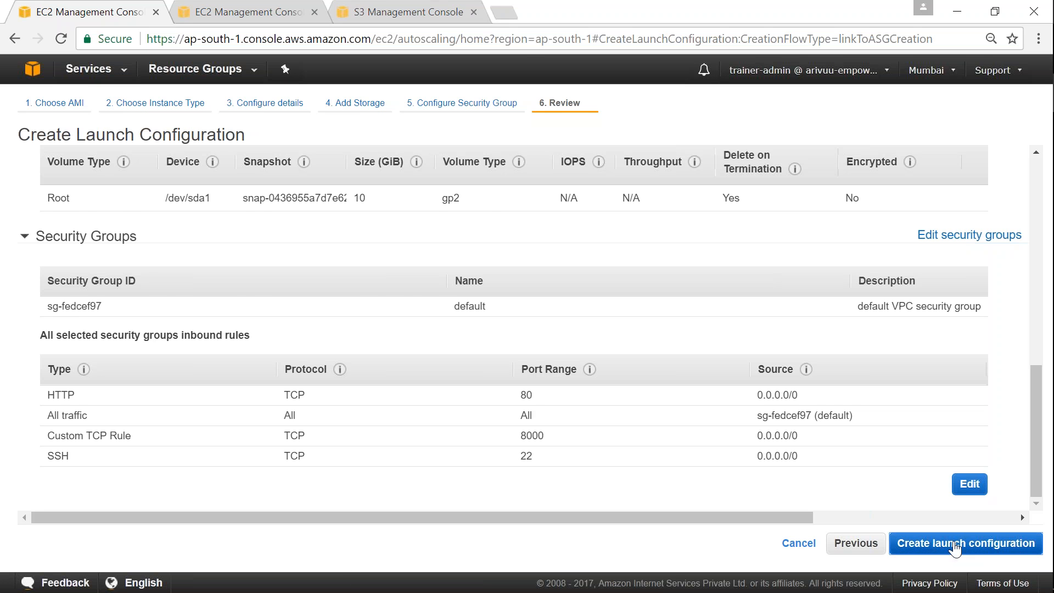
Create the Valaxy-AS-Demo launch configuration using the existing mumbai-trainer-admin-key key pair.
left_click(965, 542)
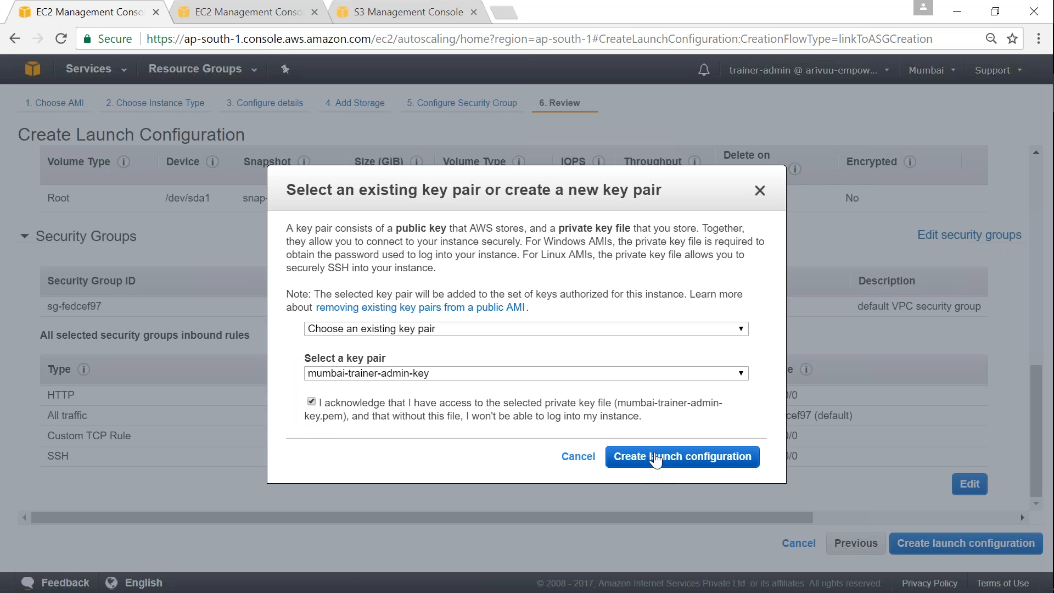
left_click(681, 456)
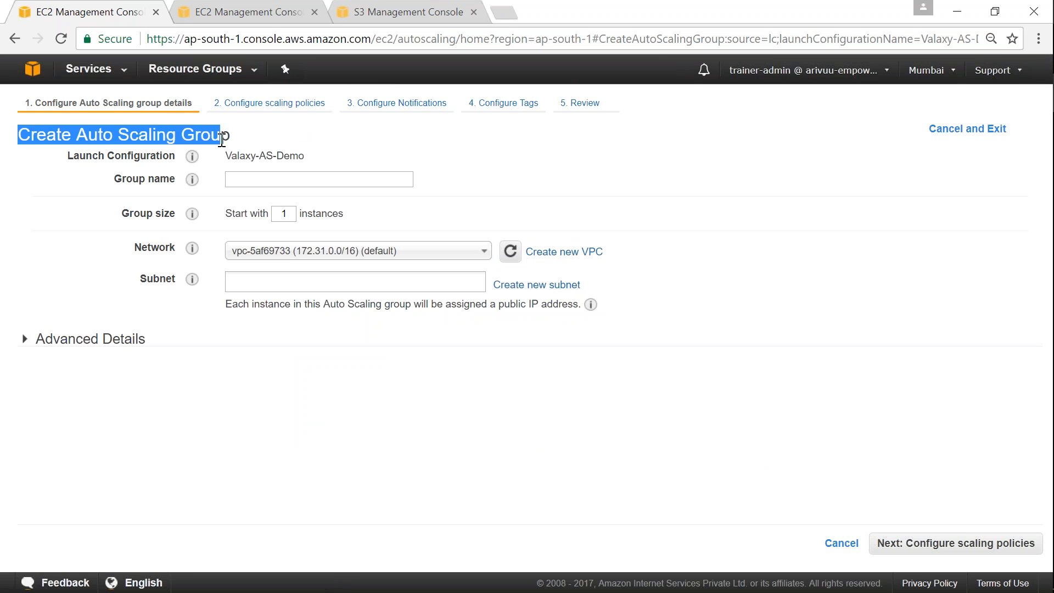
mouse_move(81, 121)
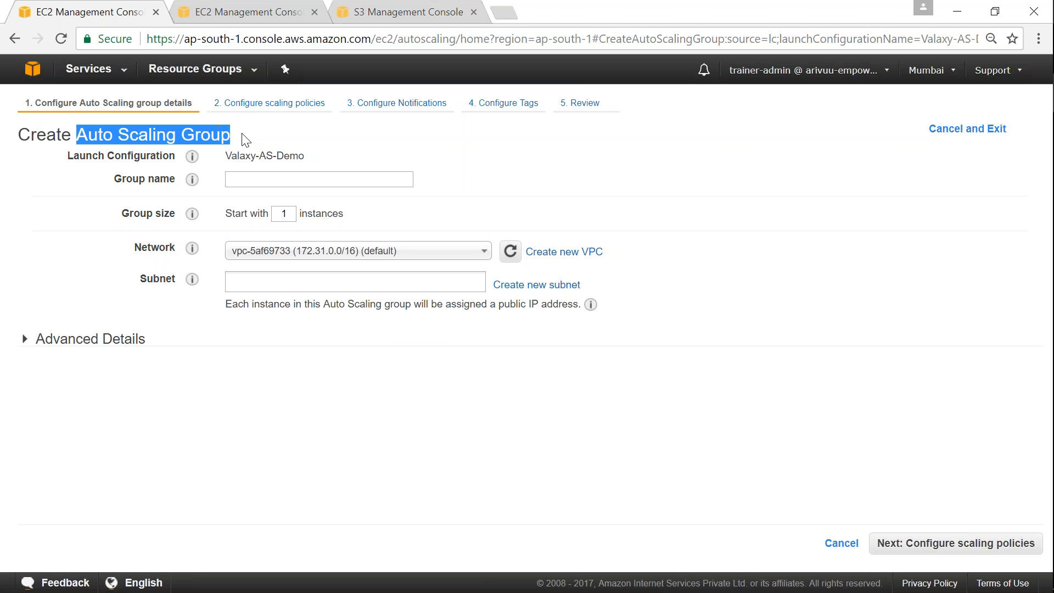
mouse_move(239, 133)
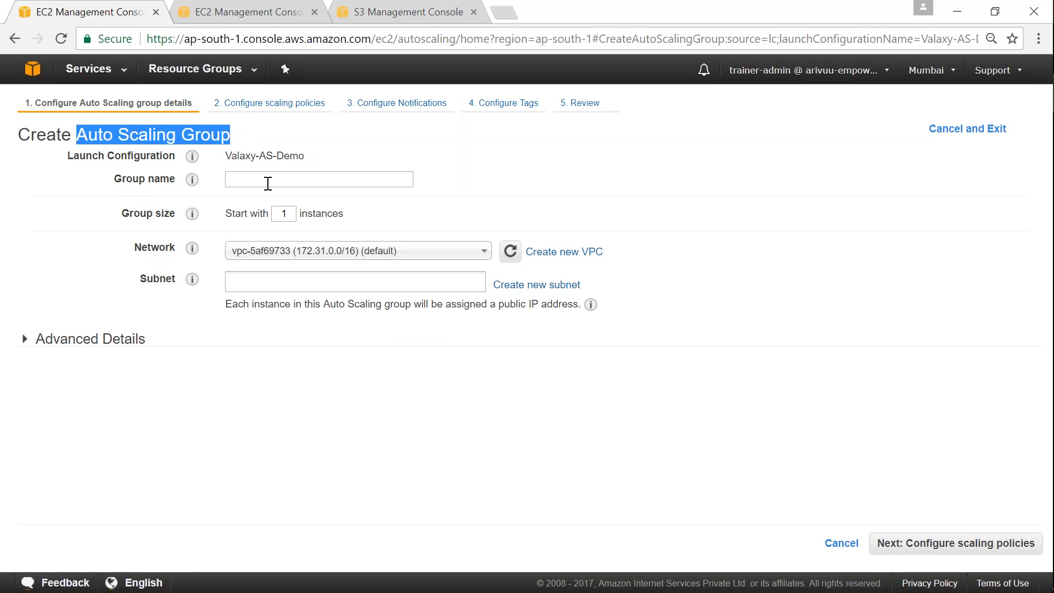
Name the group alaxy-AS-Demo with 2 instances in subnets subnet-1cdf7851 and subnet-59b5d630.
type("valaxy-static-website-demo")
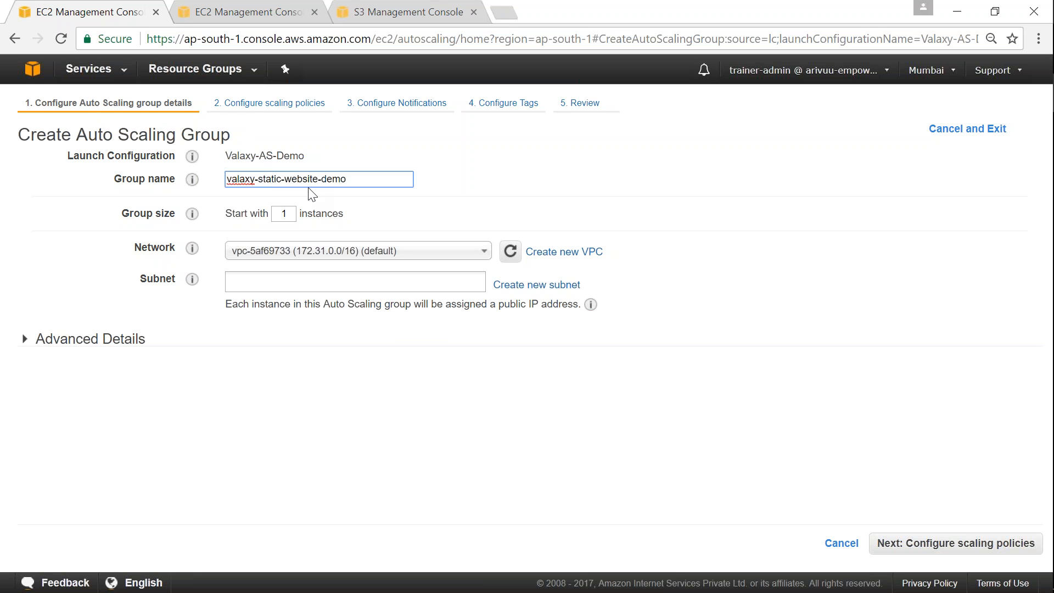
double_click(265, 155)
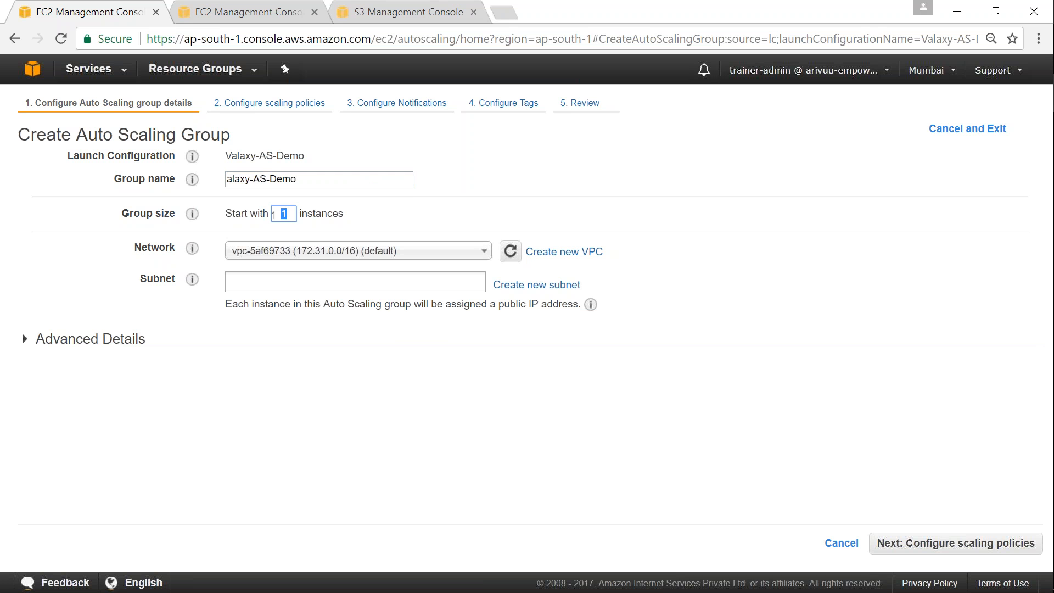
type("2")
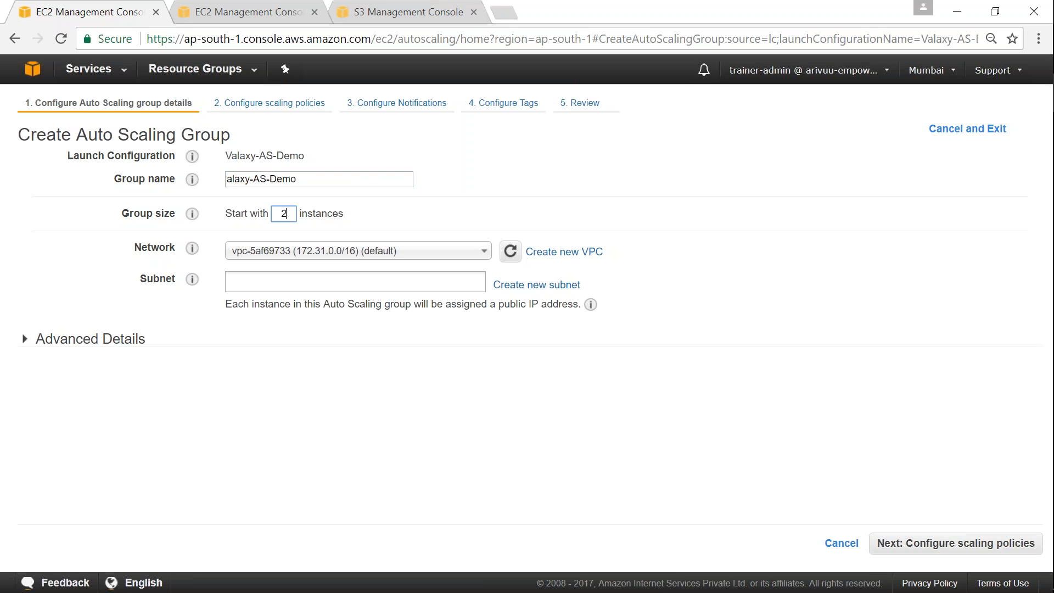
left_click(355, 281)
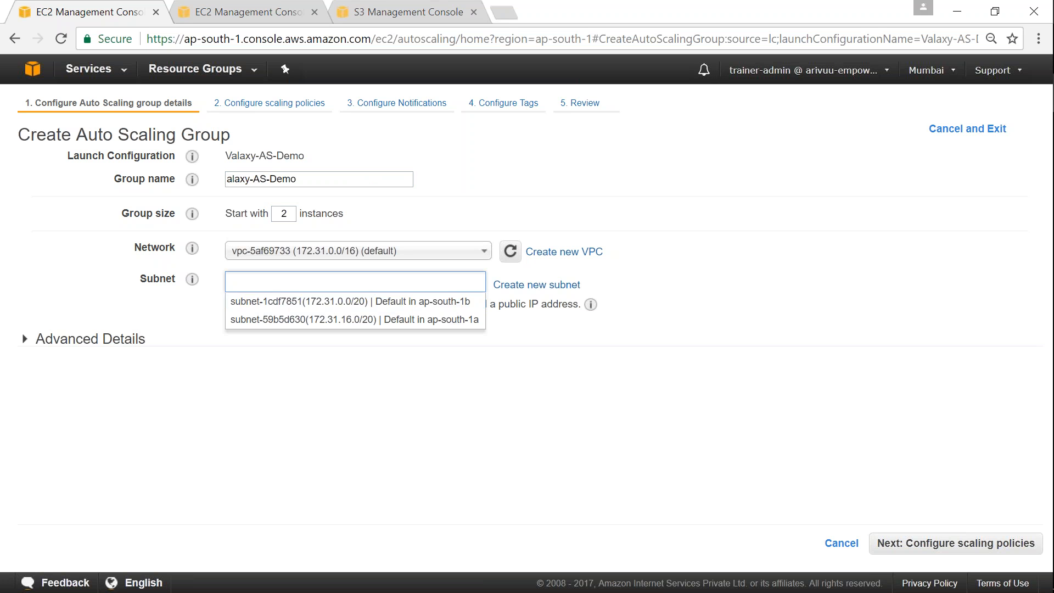
left_click(350, 302)
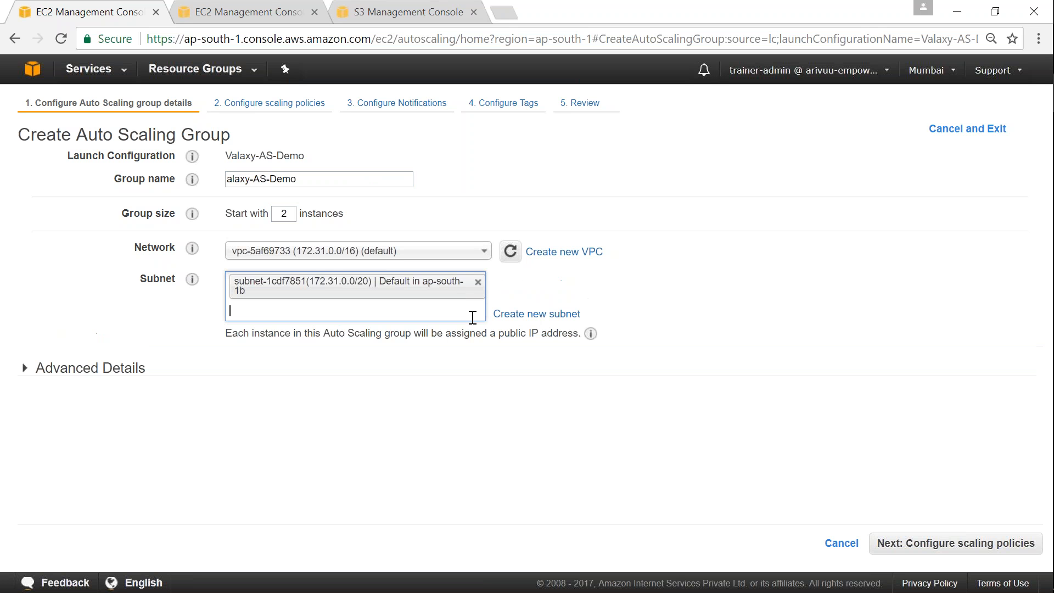
left_click(354, 310)
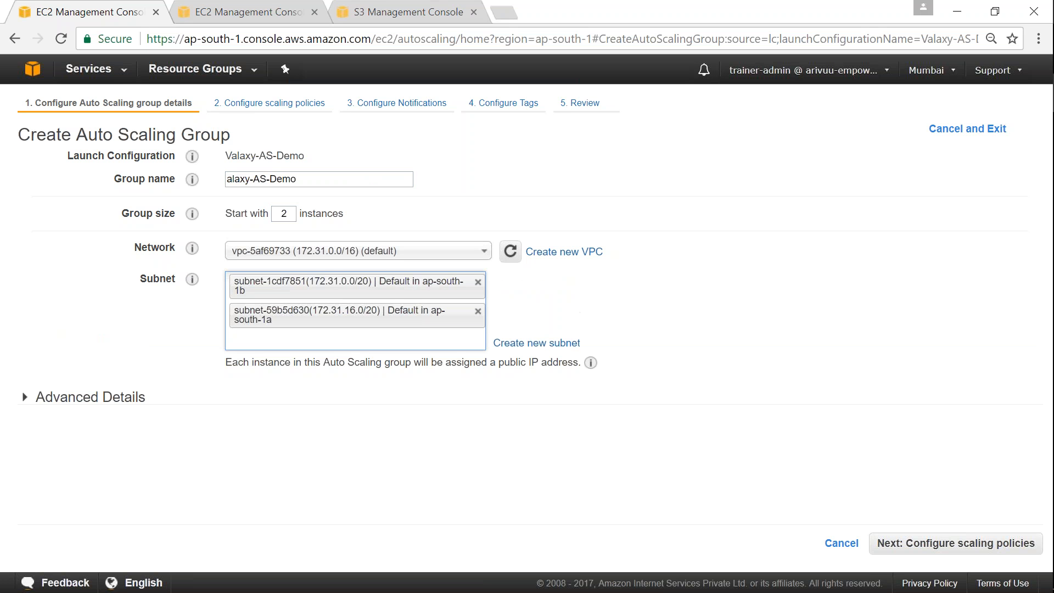
left_click(355, 339)
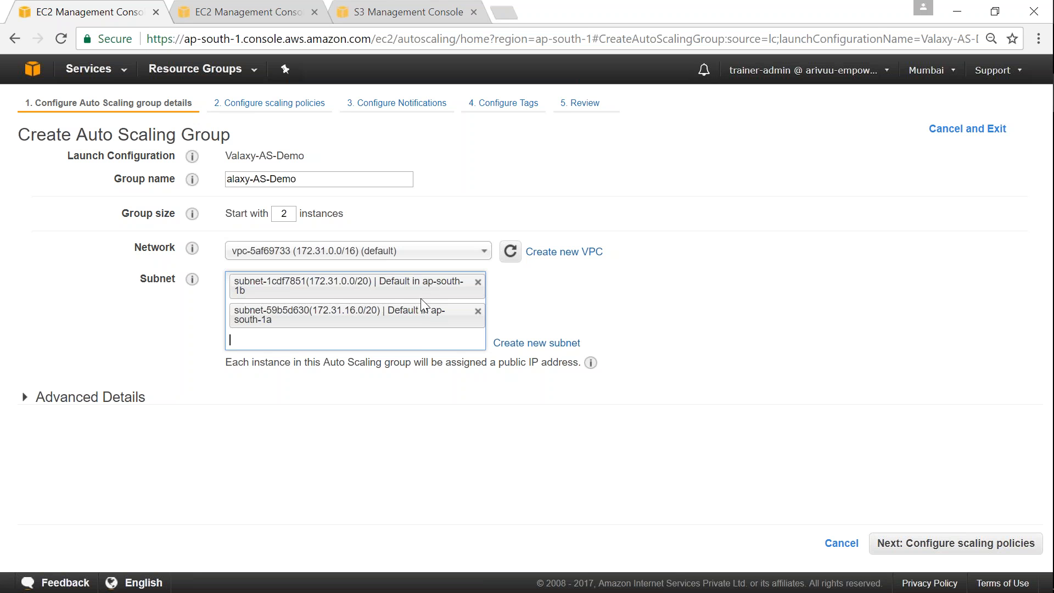
mouse_move(418, 335)
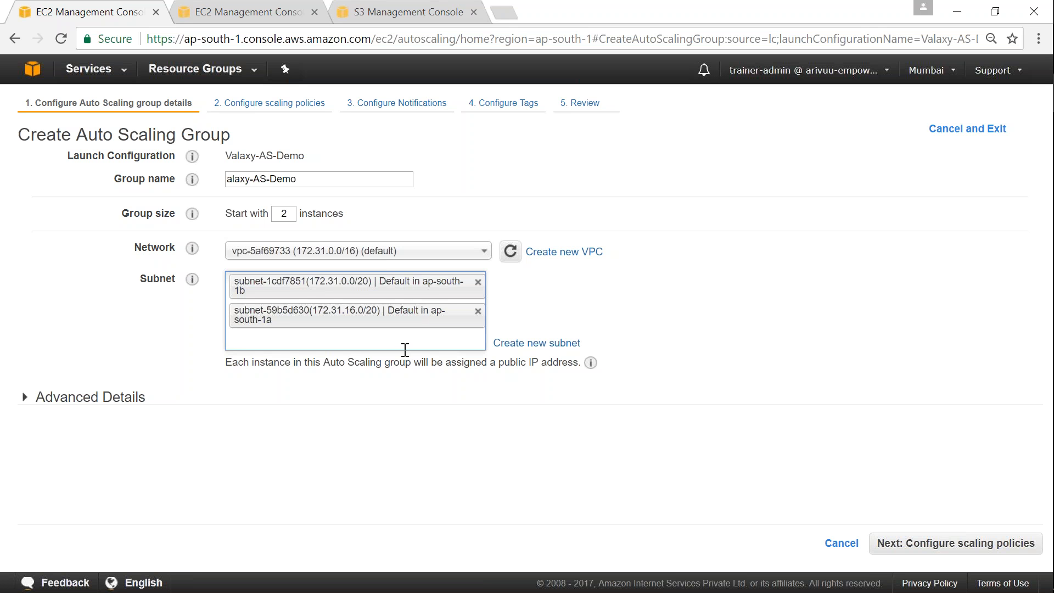
mouse_move(419, 305)
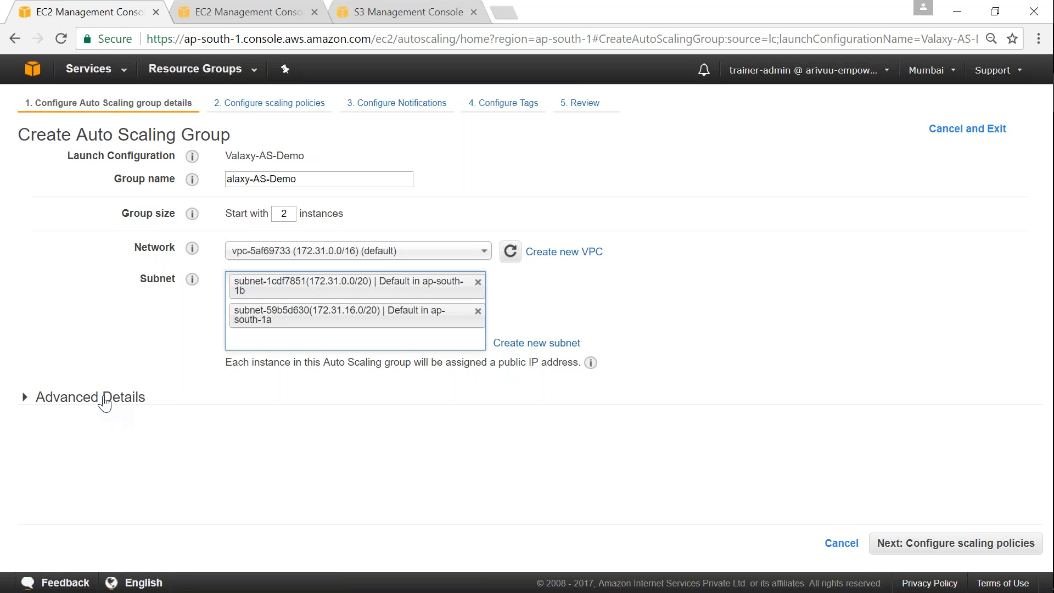
Expand Advanced Details, keeping load balancing off and the 300-second health check grace period.
left_click(87, 396)
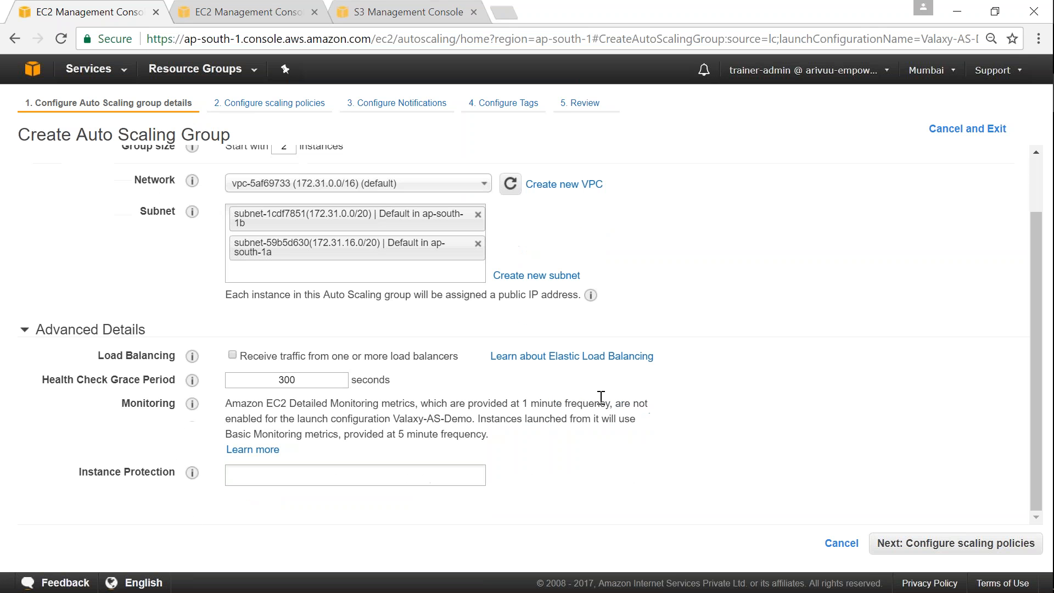
mouse_move(1029, 44)
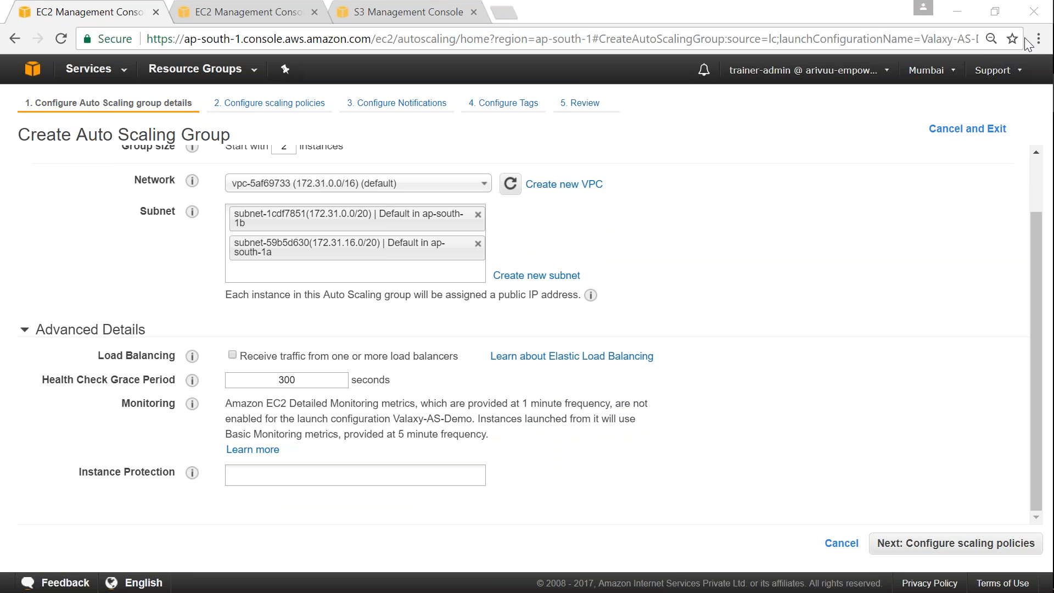
mouse_move(254, 361)
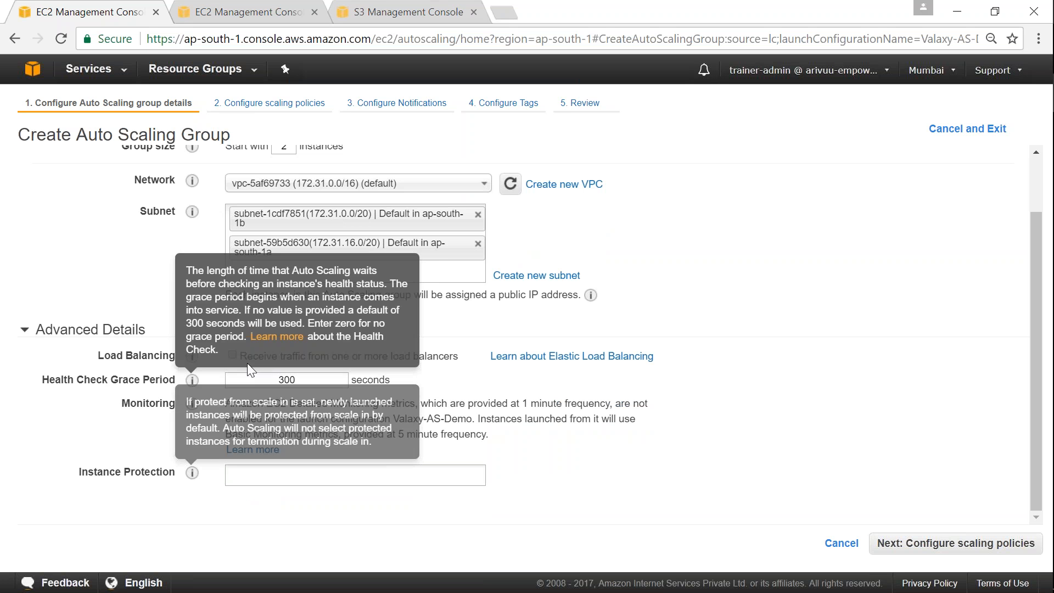
mouse_move(252, 429)
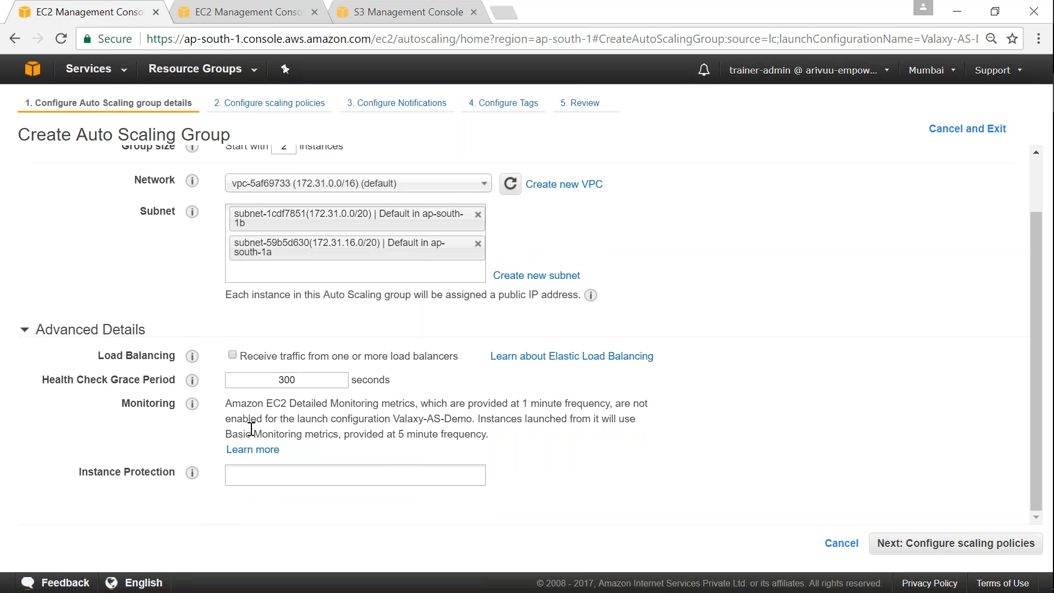
mouse_move(381, 450)
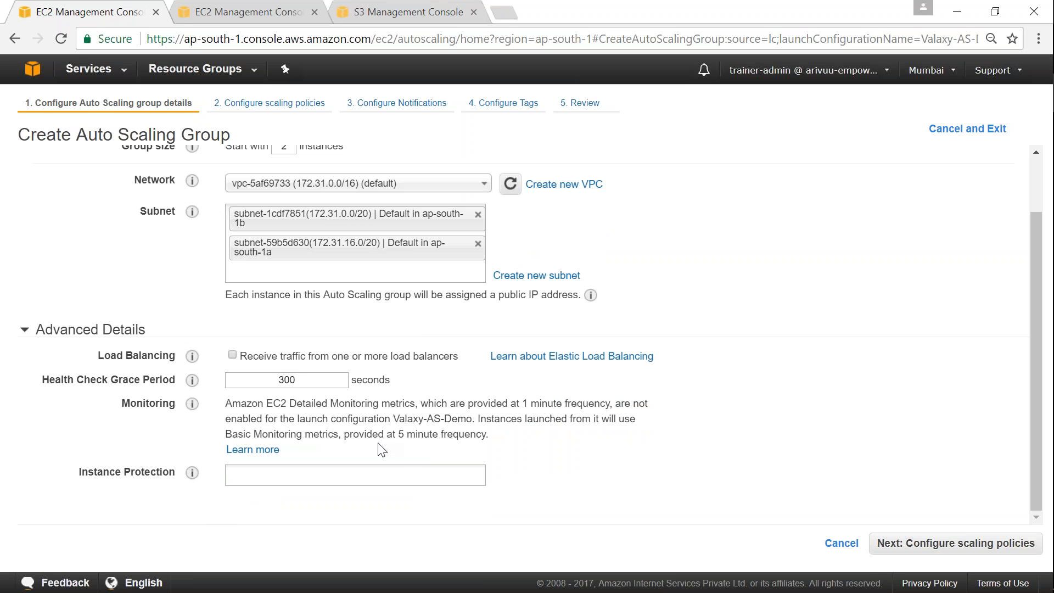
mouse_move(928, 552)
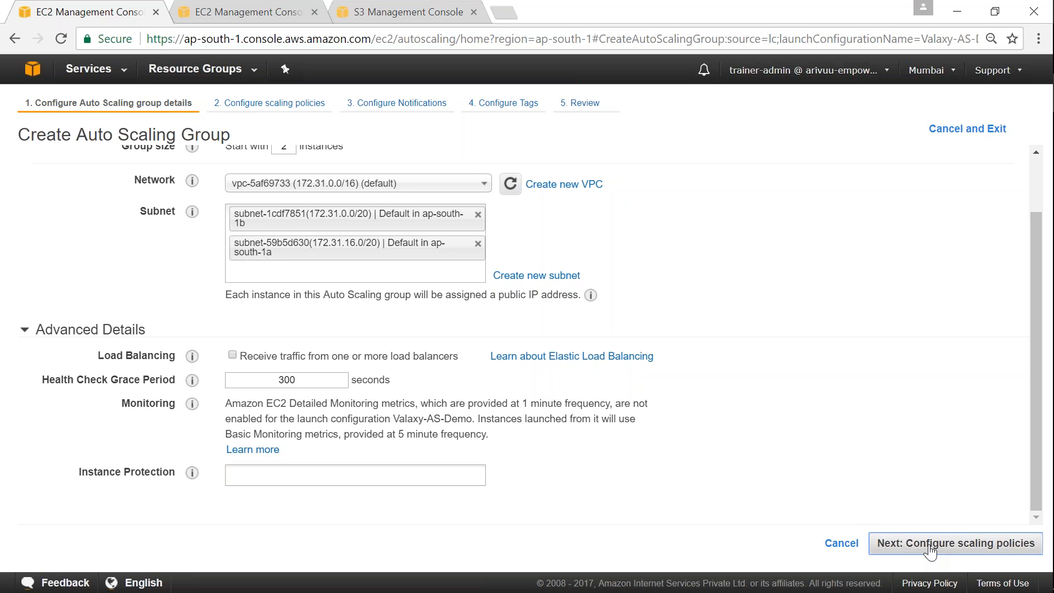
Advance to scaling policies, where 'Keep this group at its initial size' is selected.
left_click(954, 543)
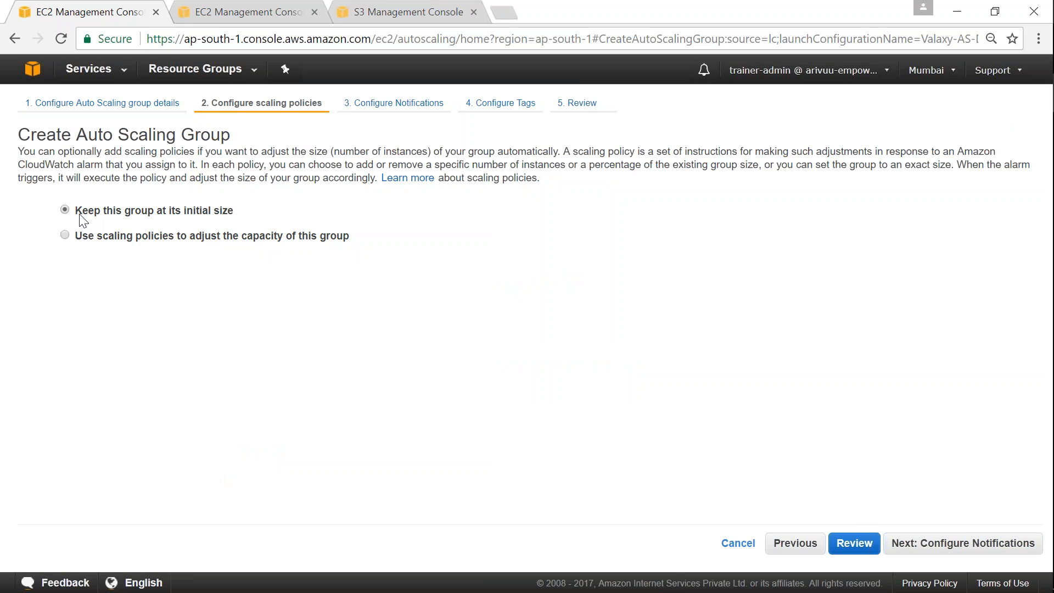
mouse_move(239, 222)
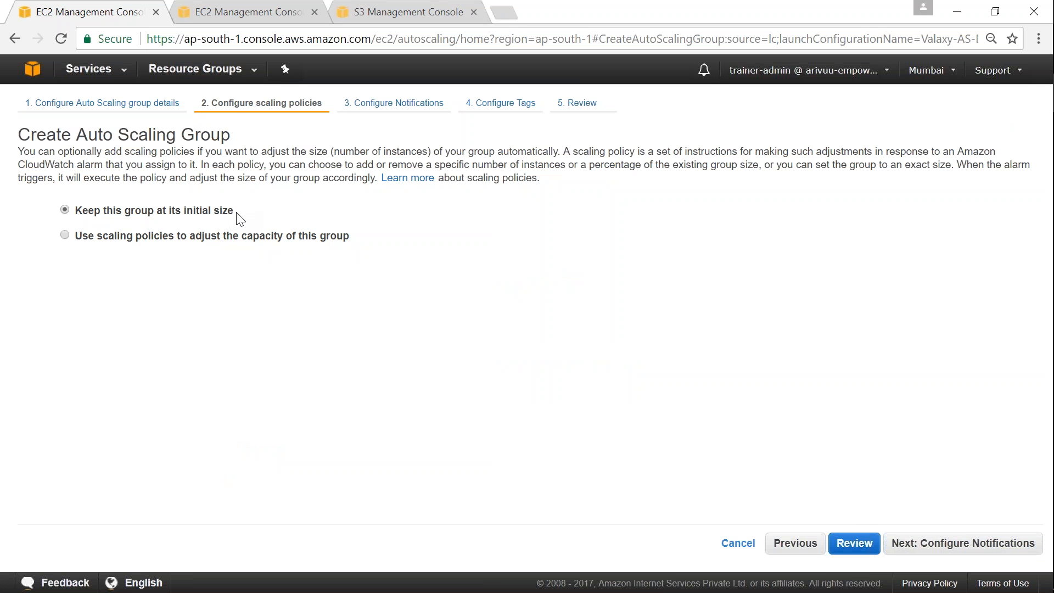
mouse_move(153, 228)
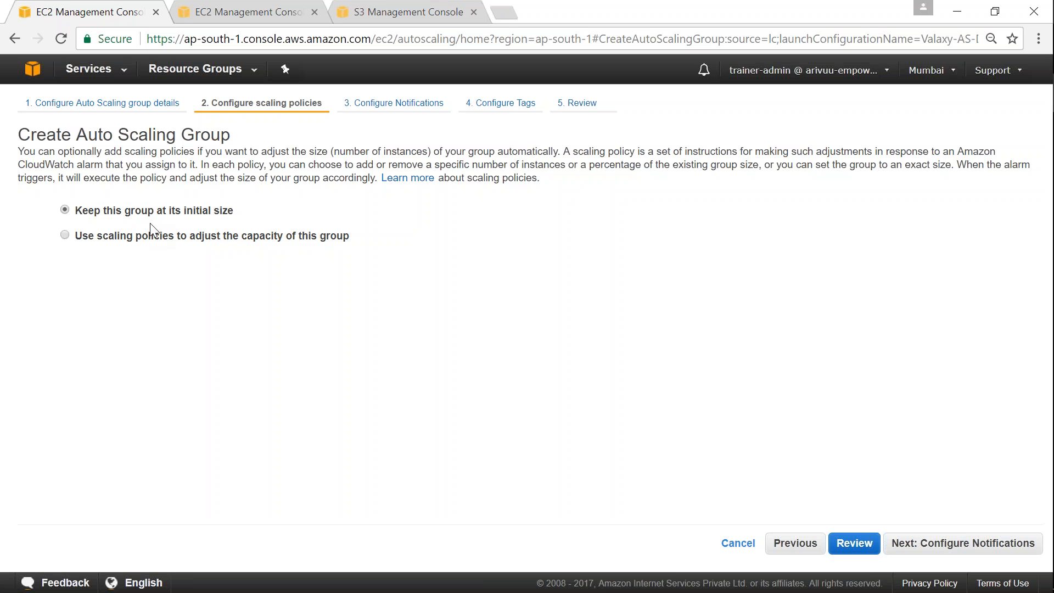
mouse_move(237, 219)
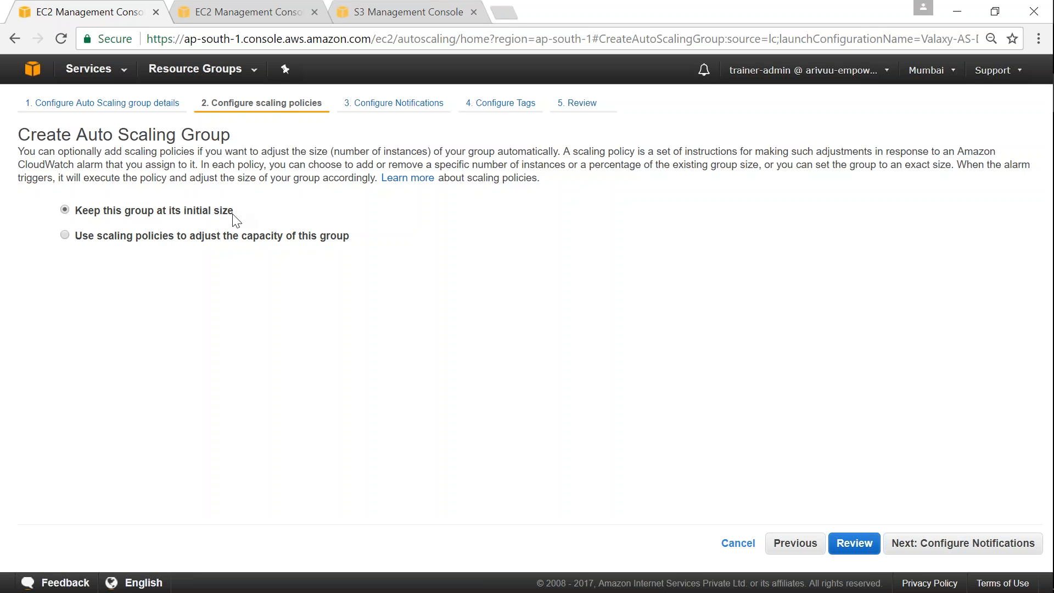
mouse_move(176, 227)
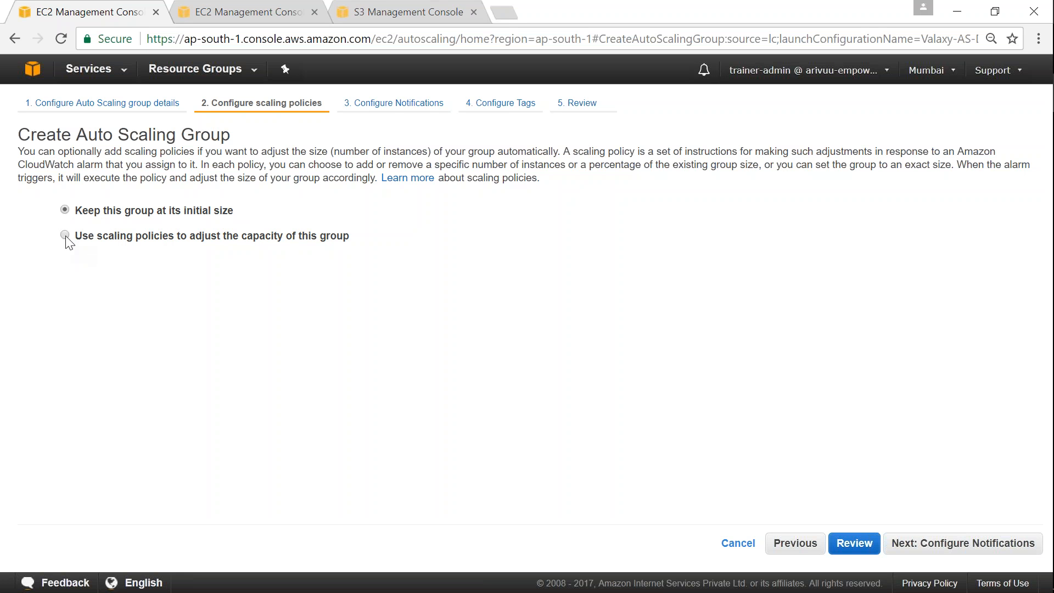
Use scaling policies to scale between 2 and 4 instances on Average CPU Utilization.
left_click(65, 236)
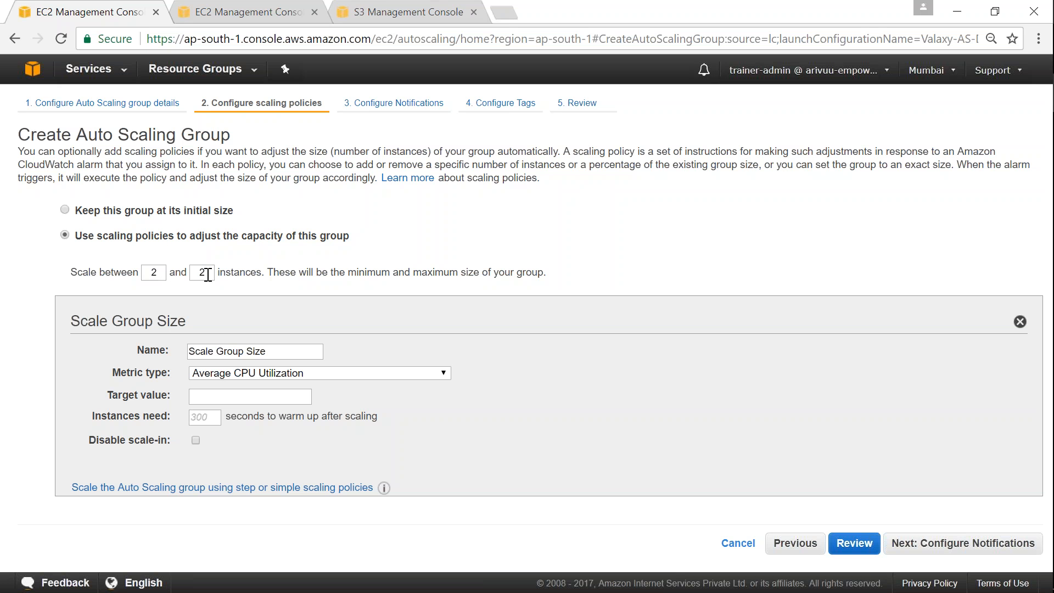
type("4")
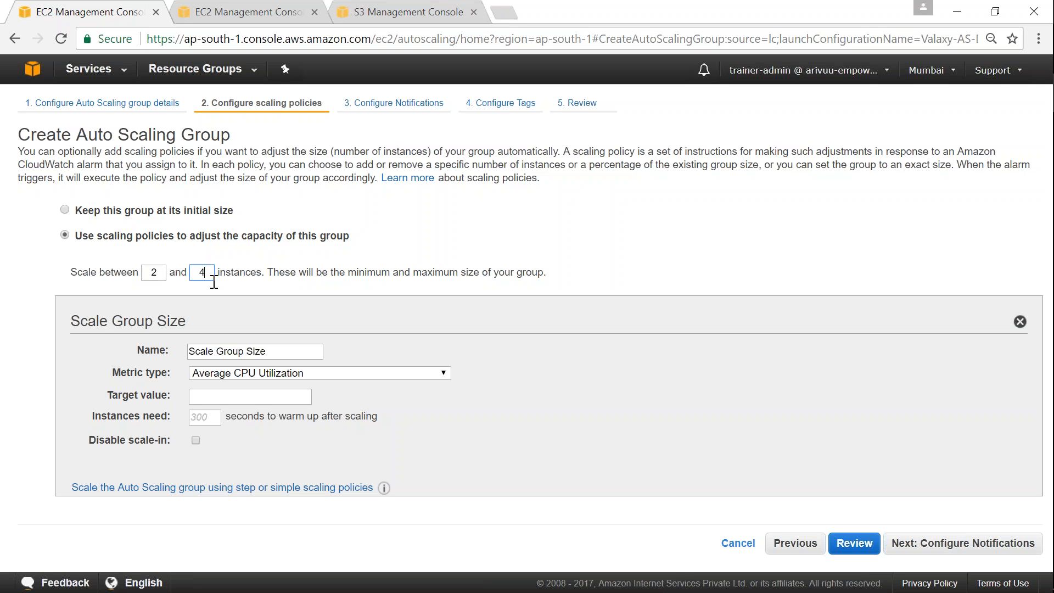
mouse_move(285, 372)
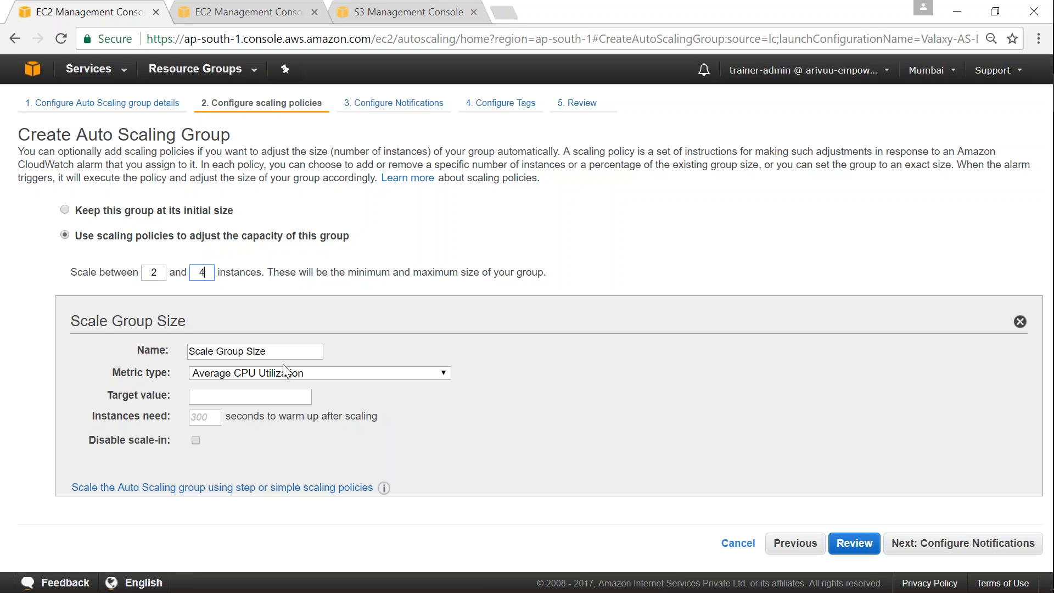
mouse_move(305, 443)
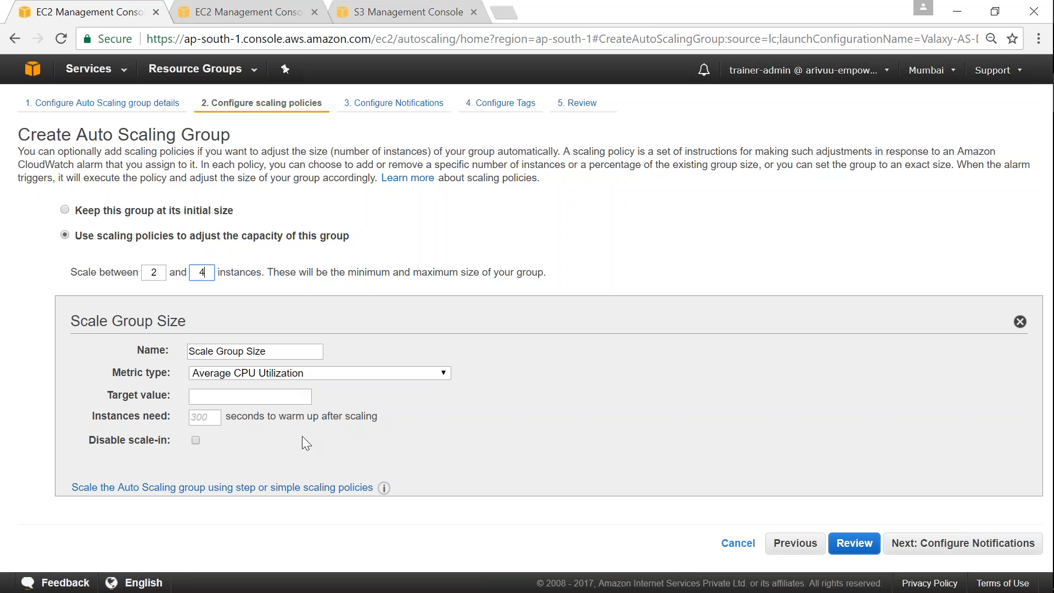
left_click(255, 351)
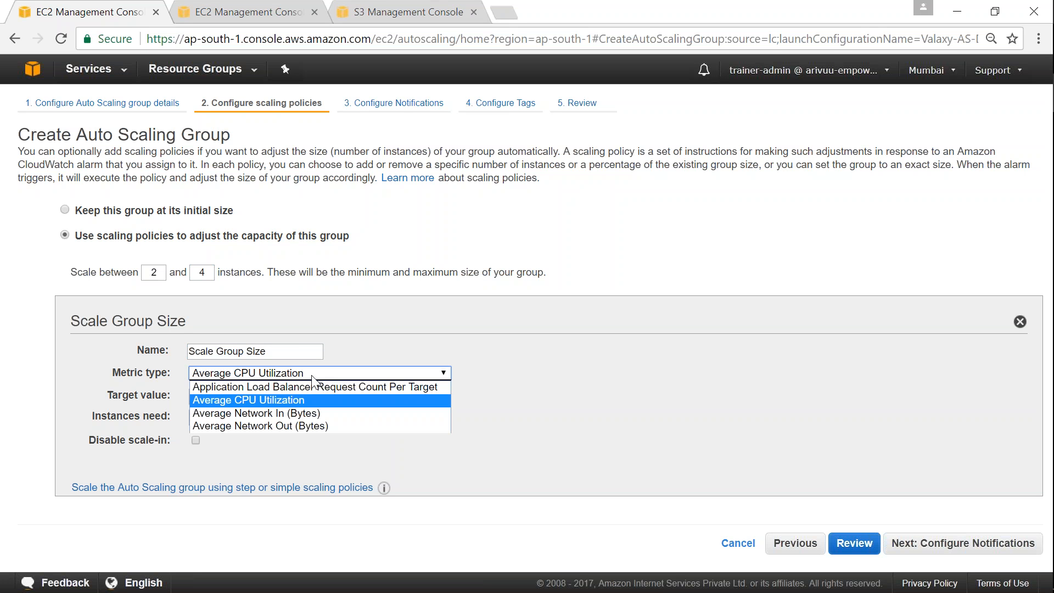
left_click(248, 400)
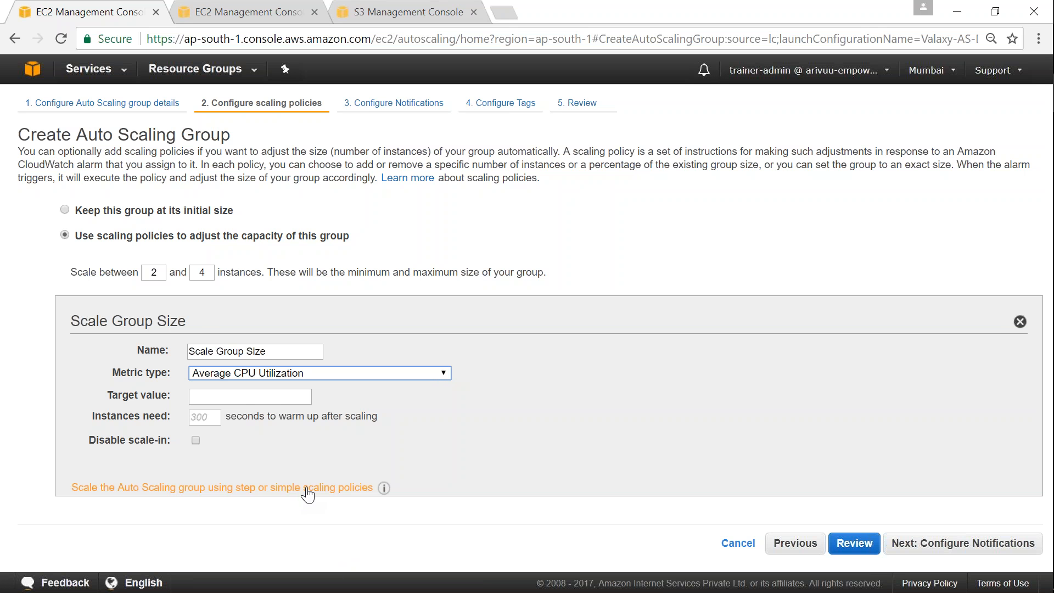
left_click(222, 487)
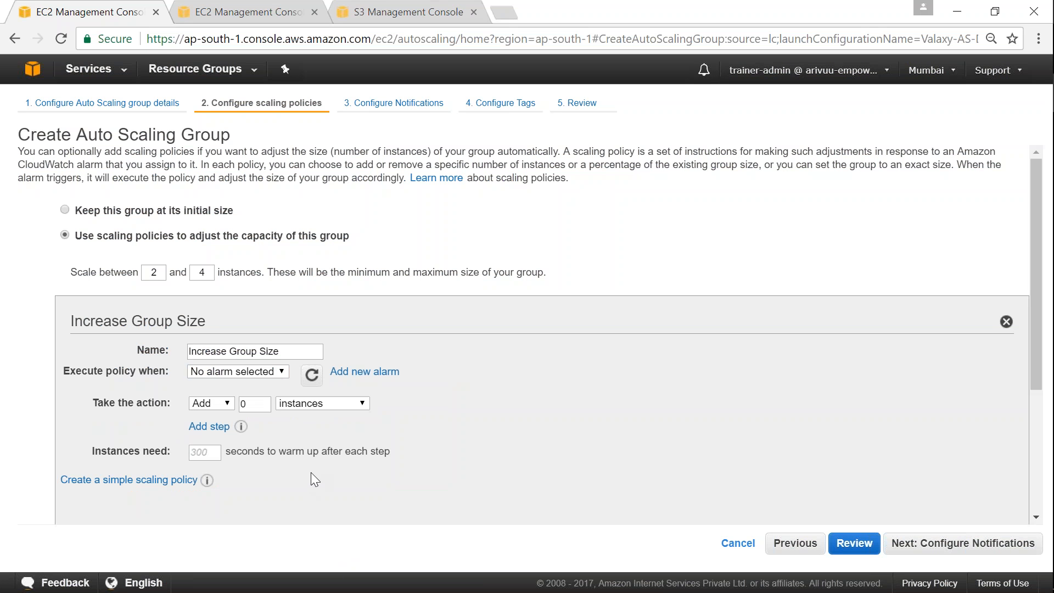
scroll("down", 3)
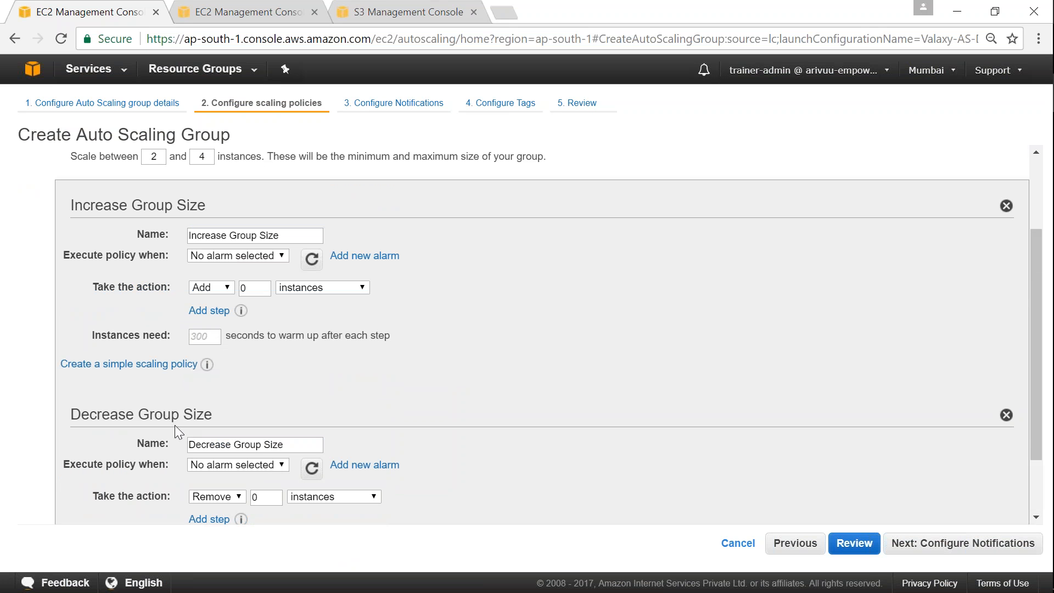
mouse_move(378, 408)
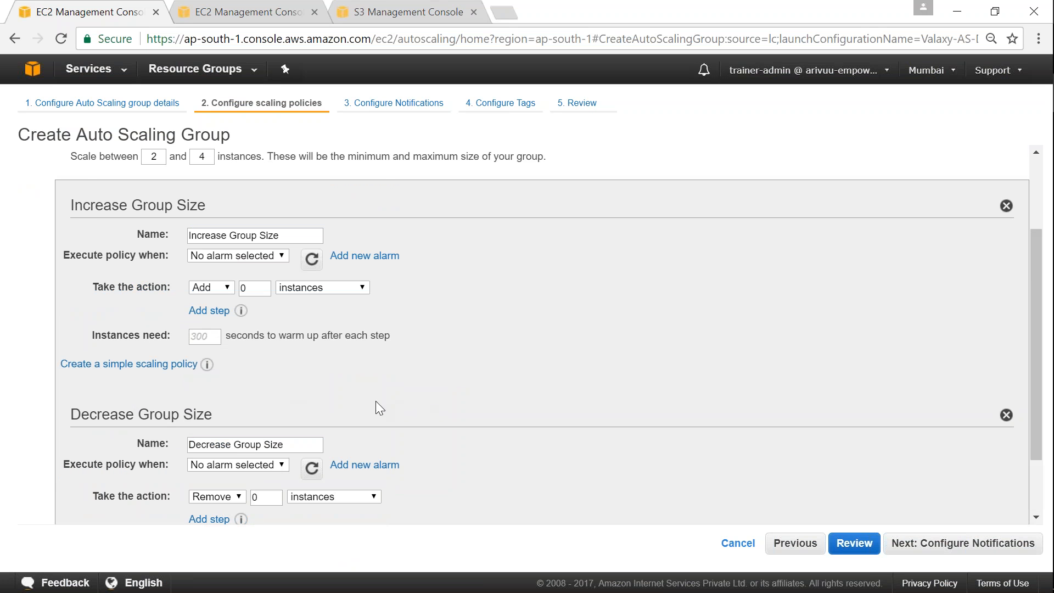
double_click(105, 205)
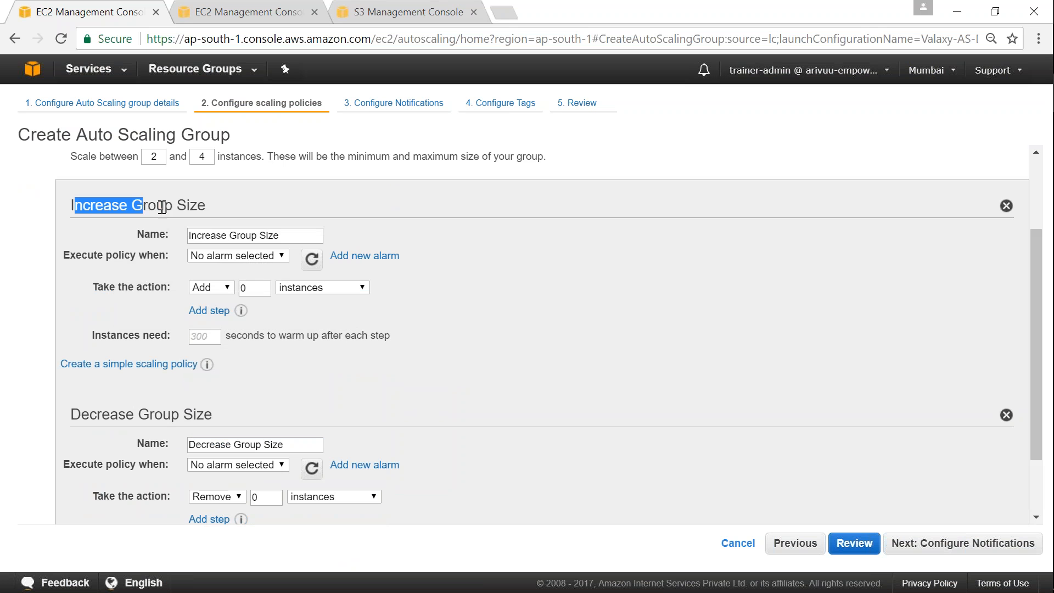
double_click(140, 414)
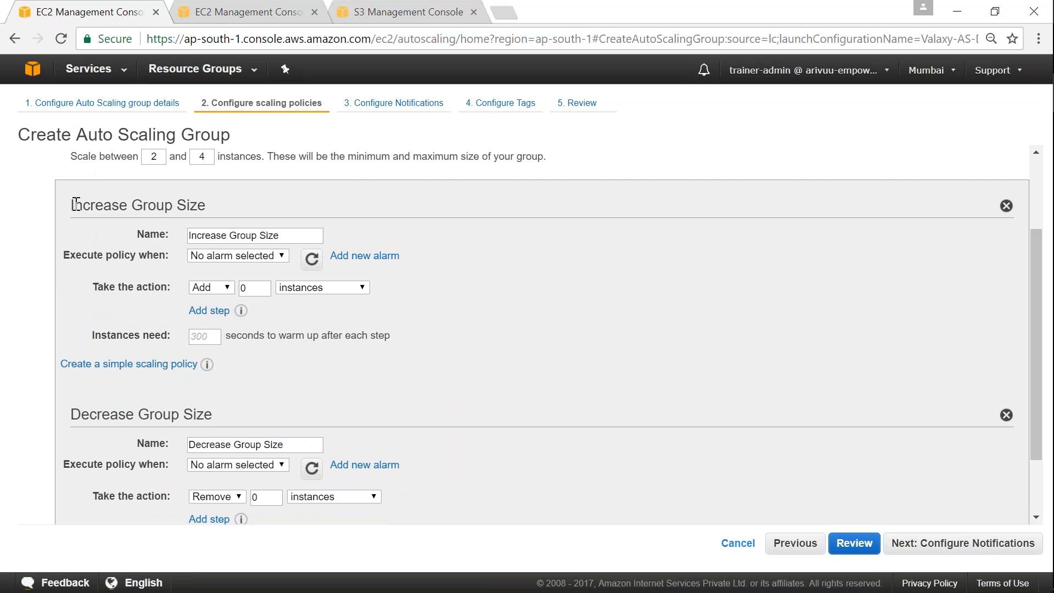
double_click(138, 205)
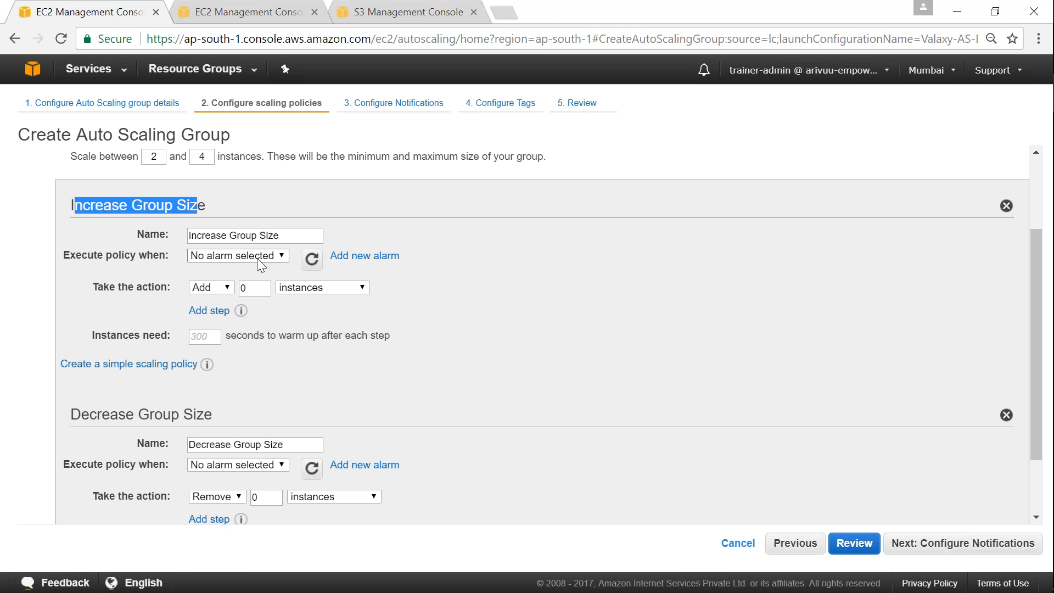
left_click(254, 287)
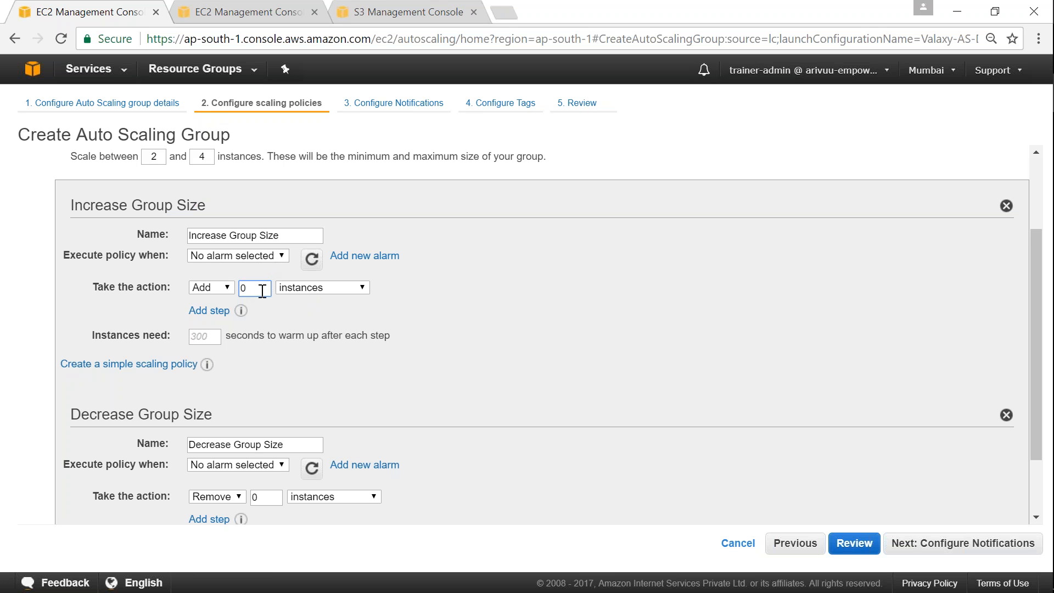
left_click(237, 255)
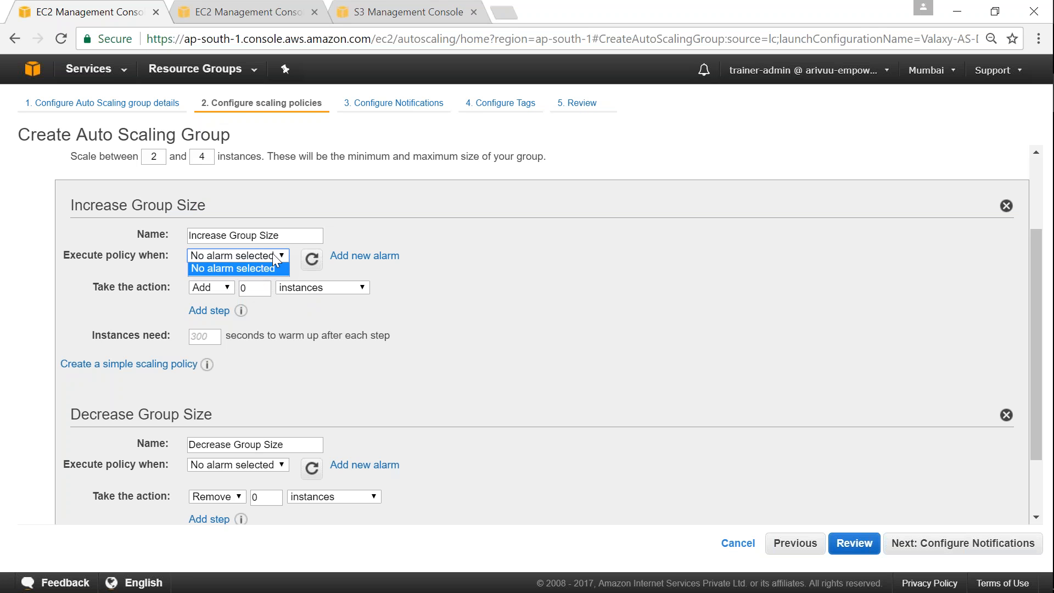
left_click(237, 255)
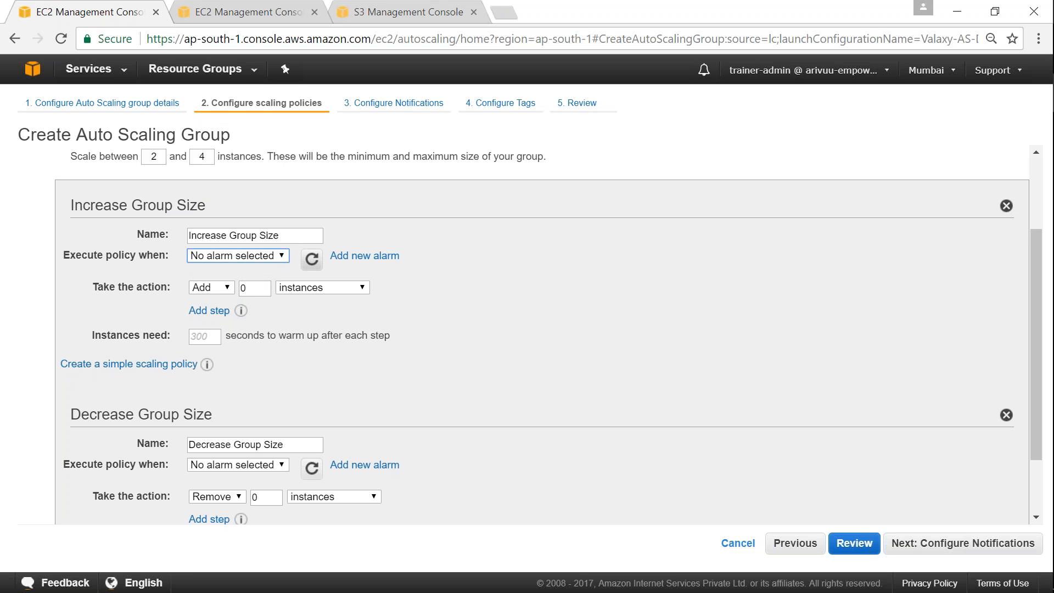
mouse_move(365, 255)
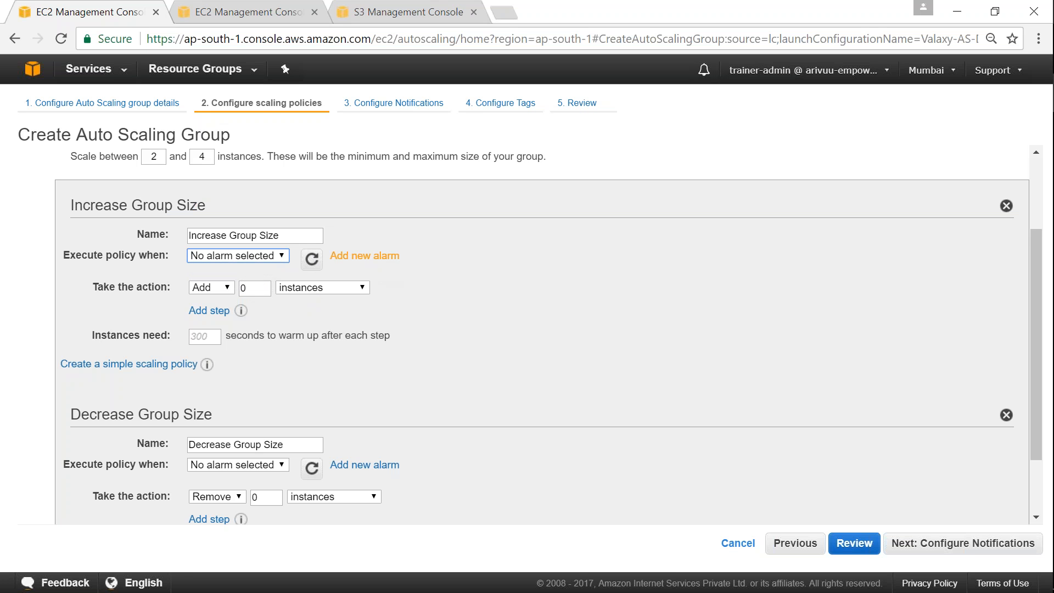
mouse_move(376, 263)
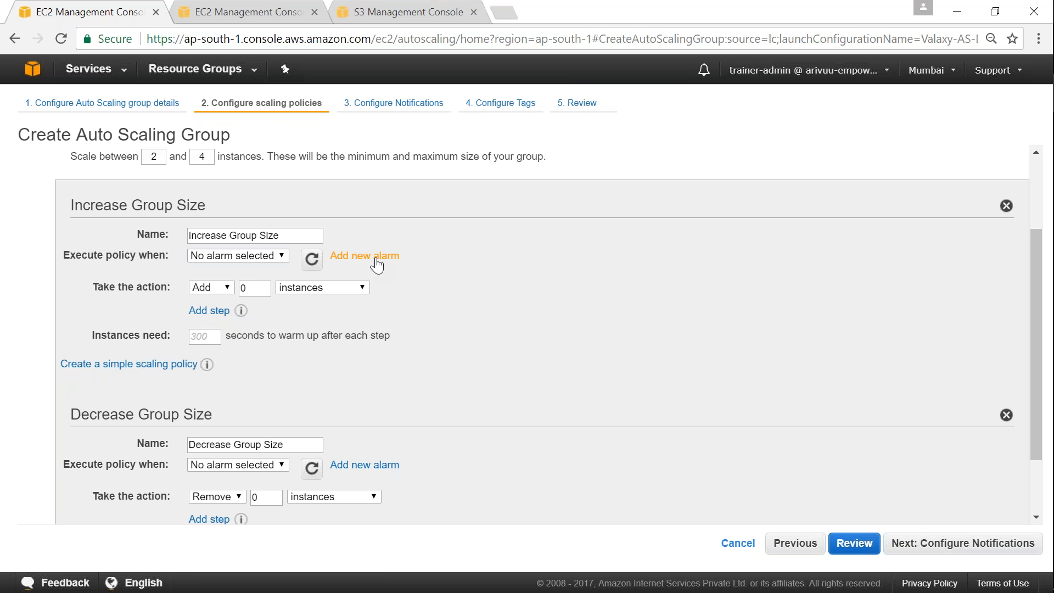
Add an alarm for CPU at or above 80% notifying ec2-monitor for Increase Group Size.
left_click(365, 255)
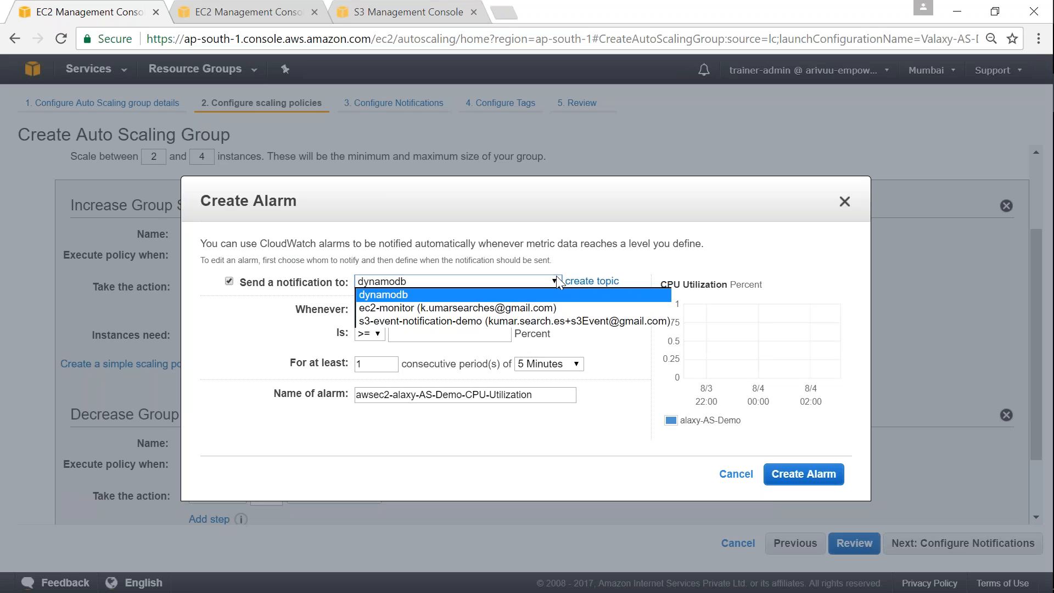
mouse_move(489, 321)
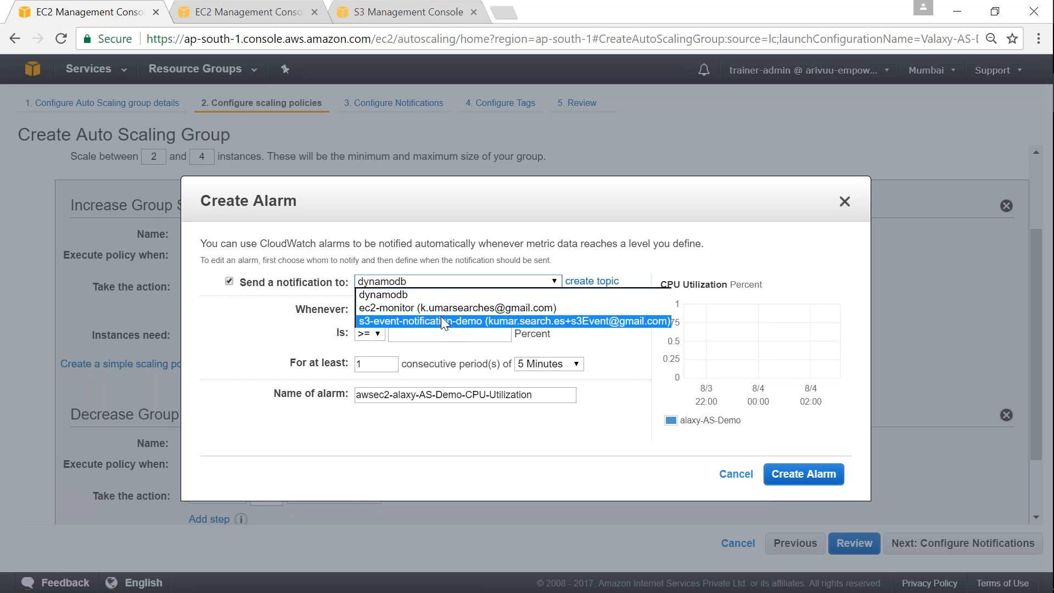
left_click(456, 307)
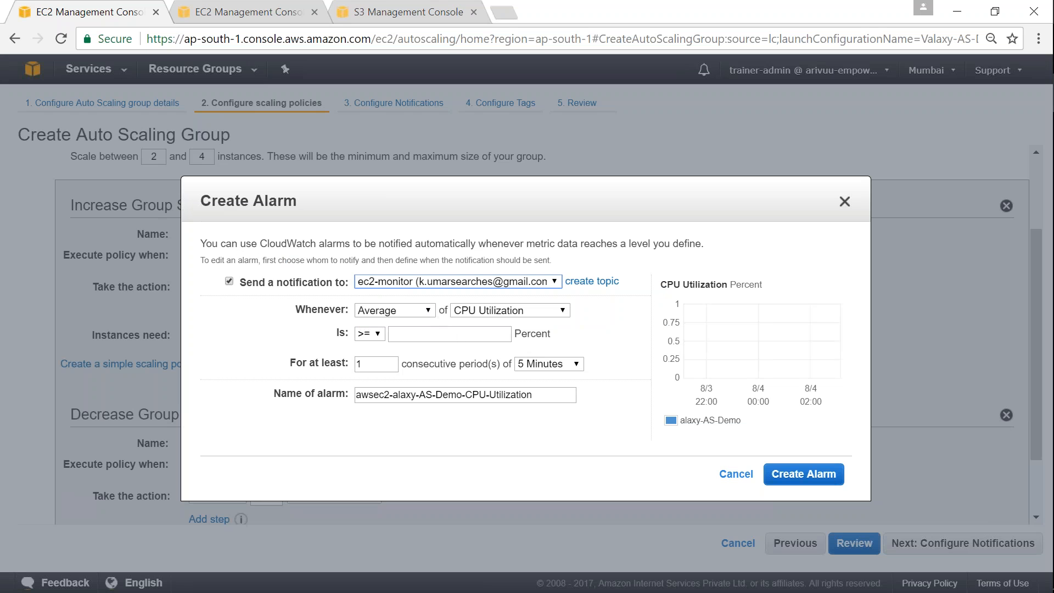
mouse_move(491, 316)
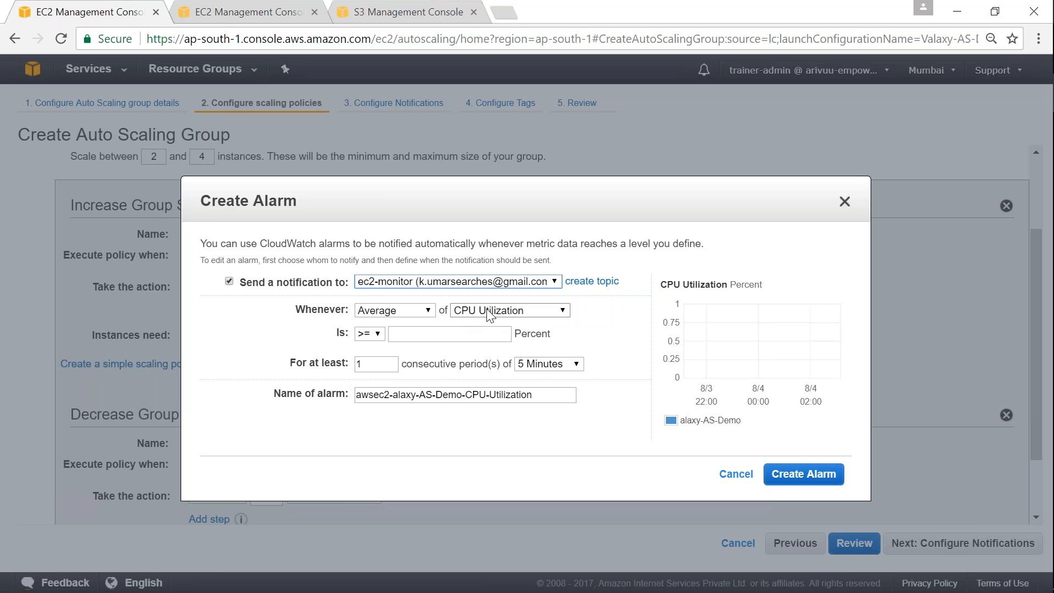
left_click(449, 333)
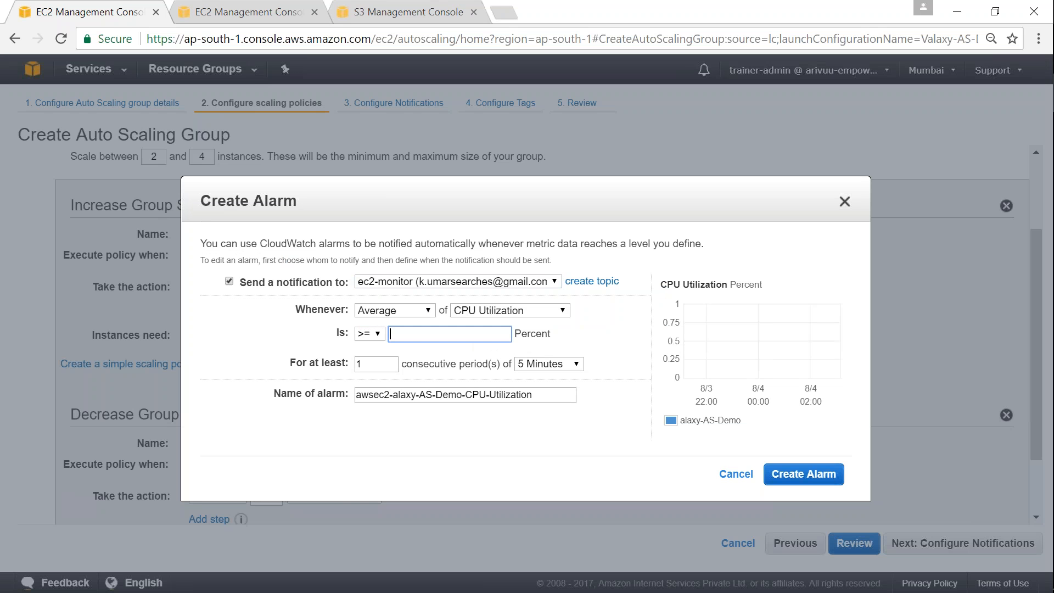
type("80")
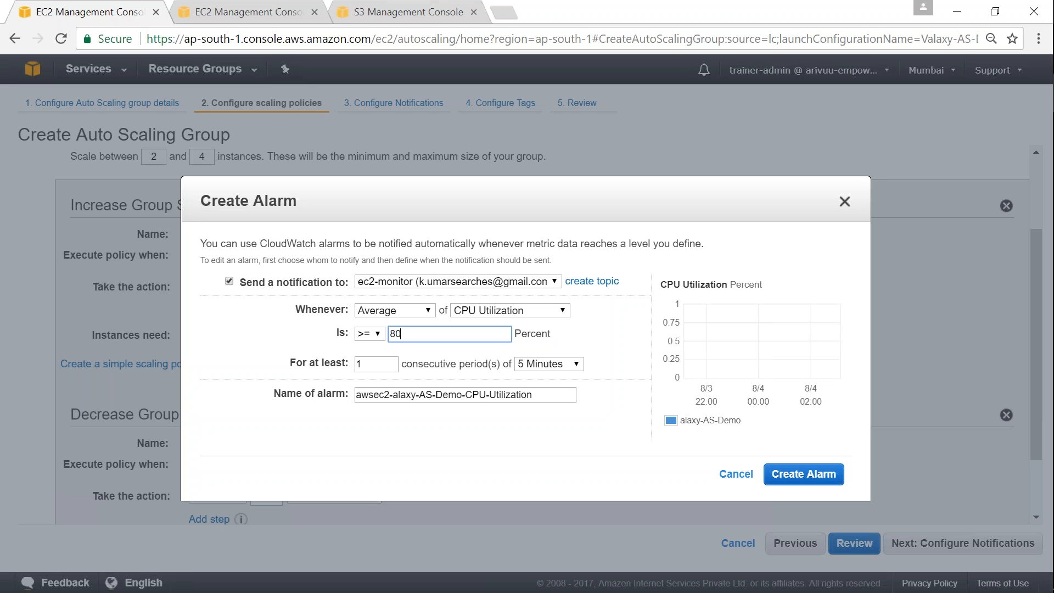
mouse_move(549, 378)
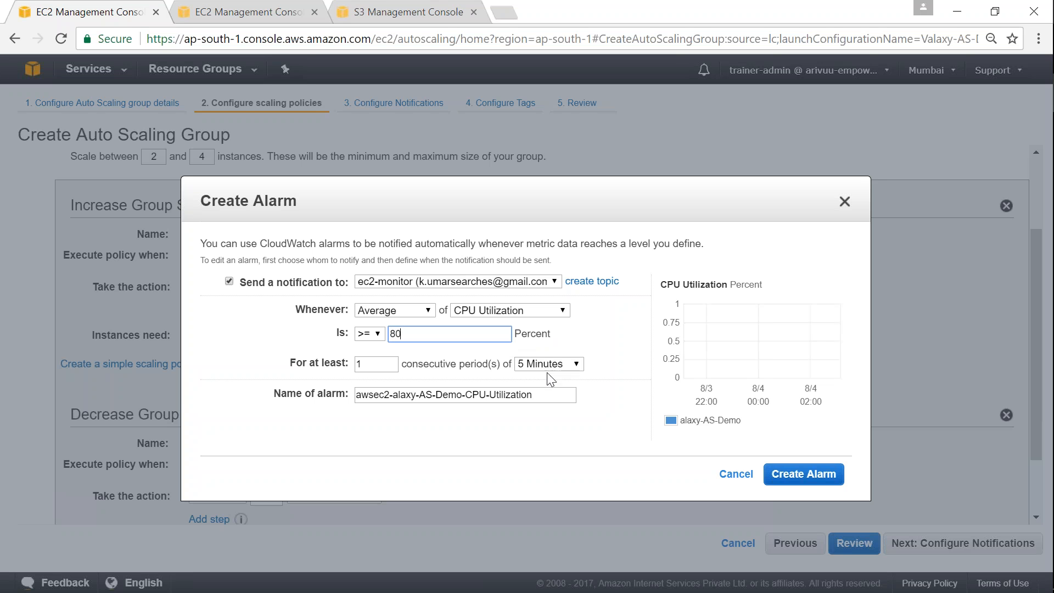
mouse_move(517, 377)
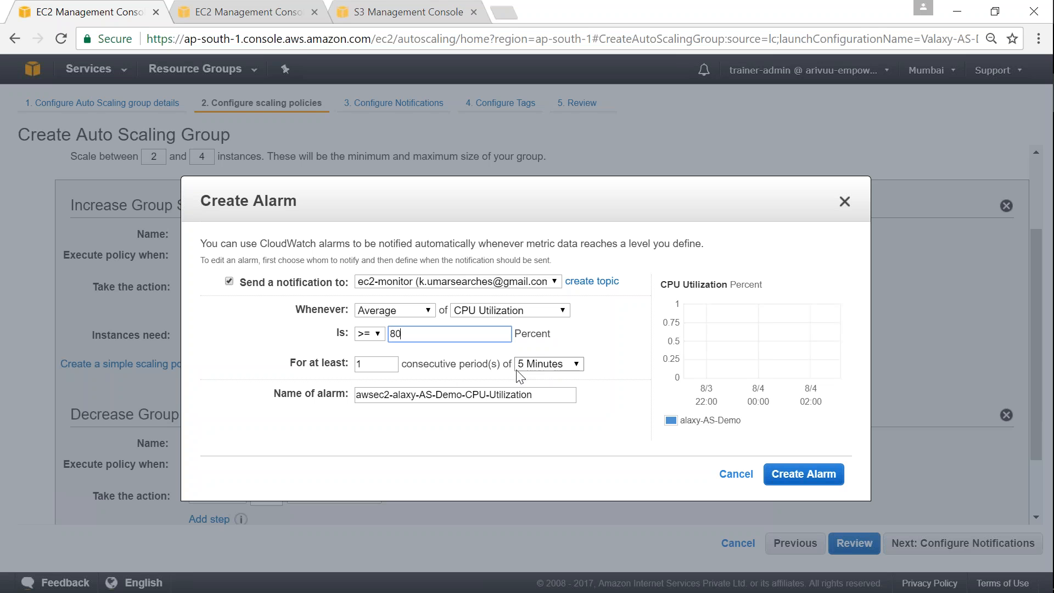
mouse_move(567, 372)
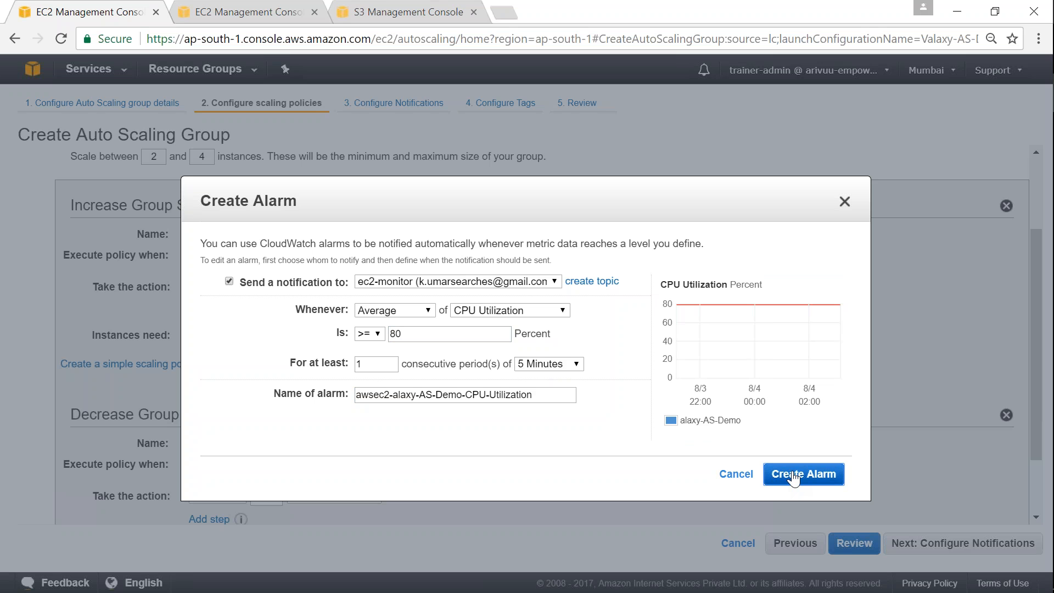
left_click(803, 474)
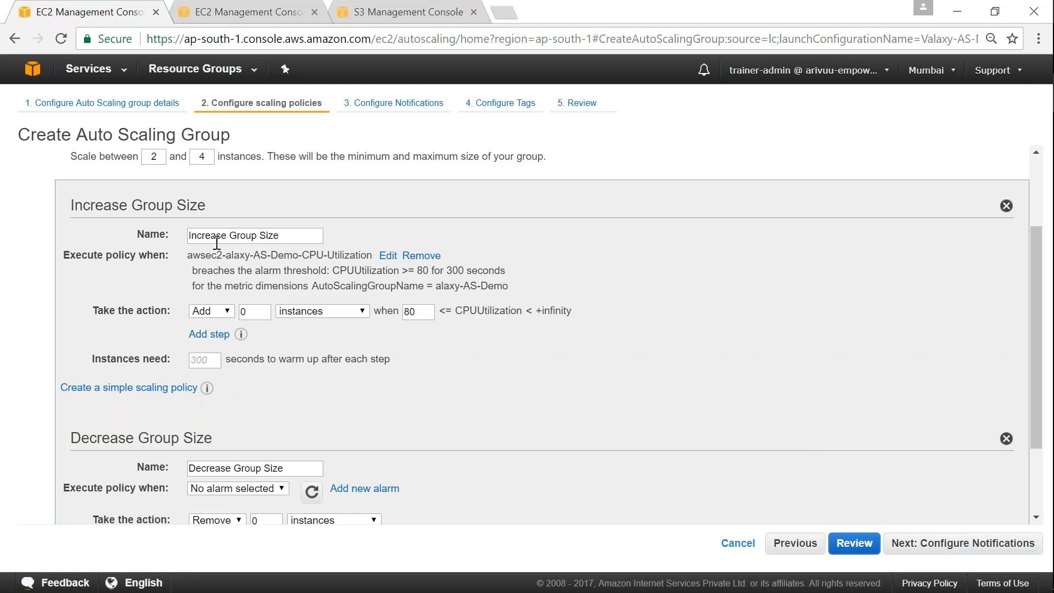
mouse_move(72, 263)
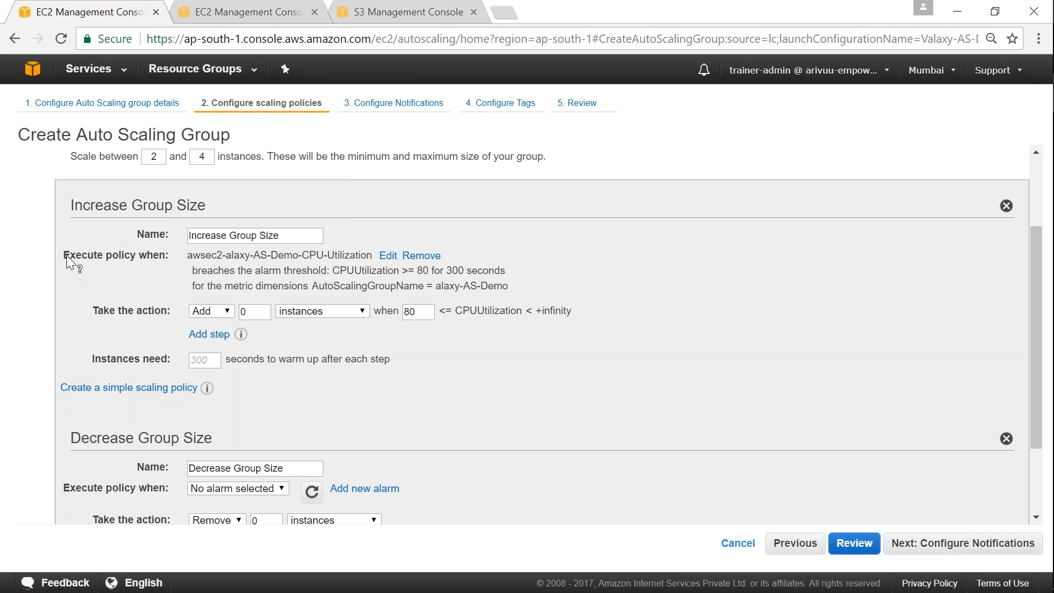
Make Increase Group Size add 1 instance from the 80 lower bound, with warm-up cleared.
double_click(239, 255)
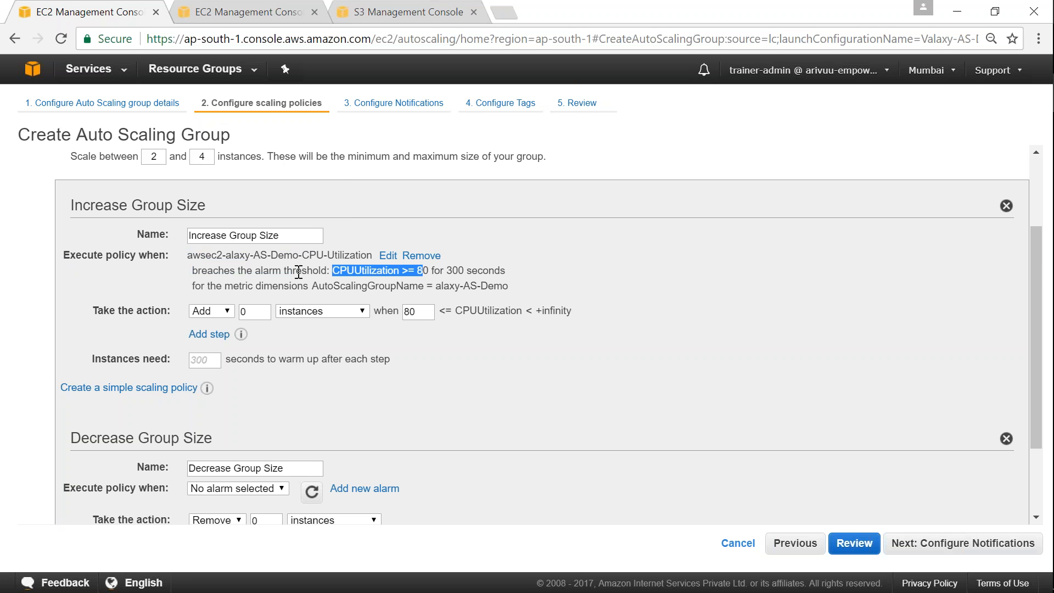
mouse_move(132, 310)
type("1")
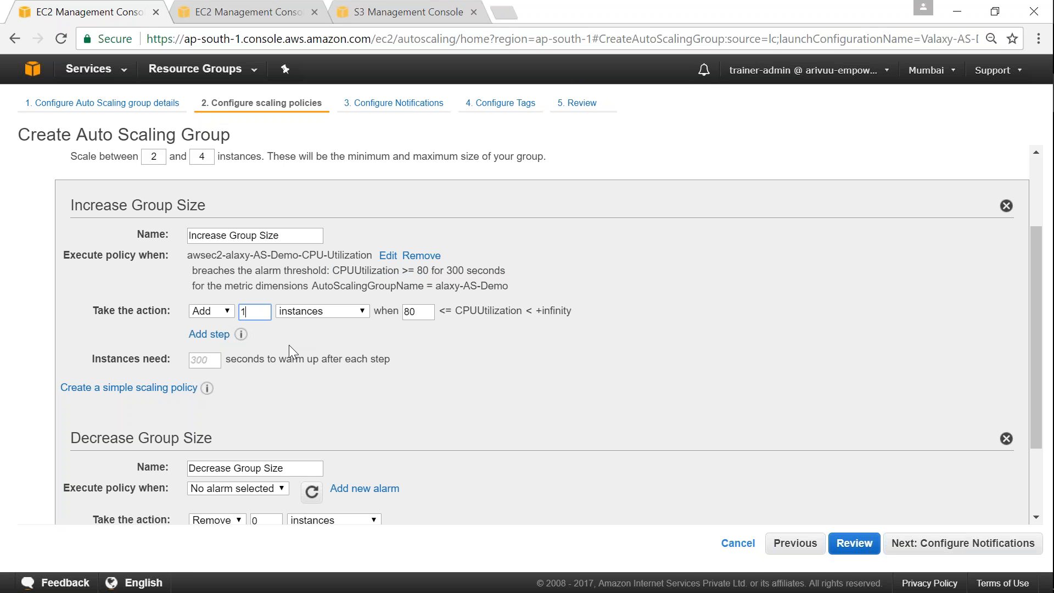
left_click(417, 311)
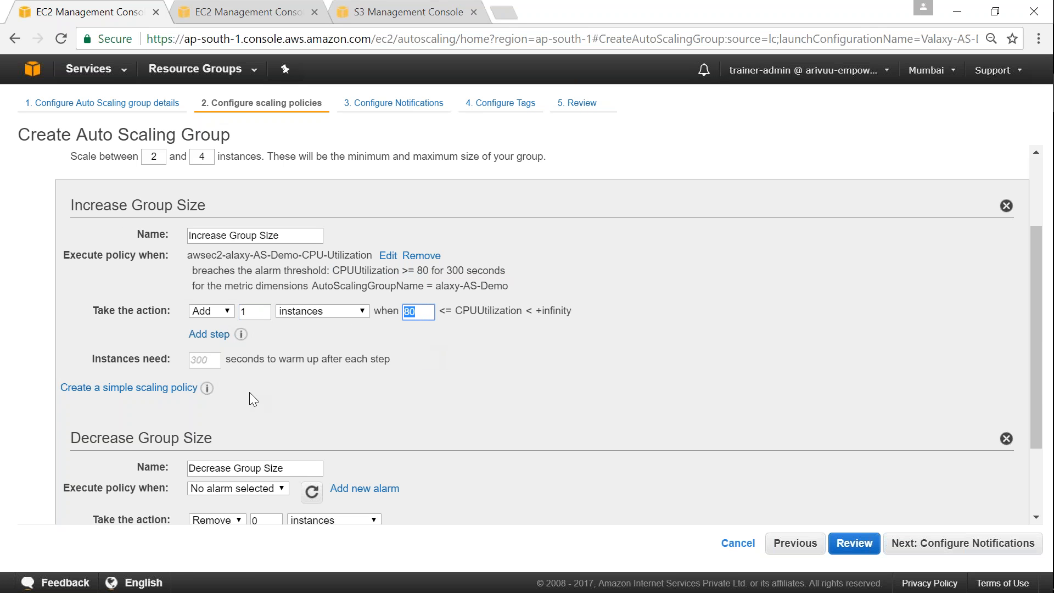
mouse_move(386, 300)
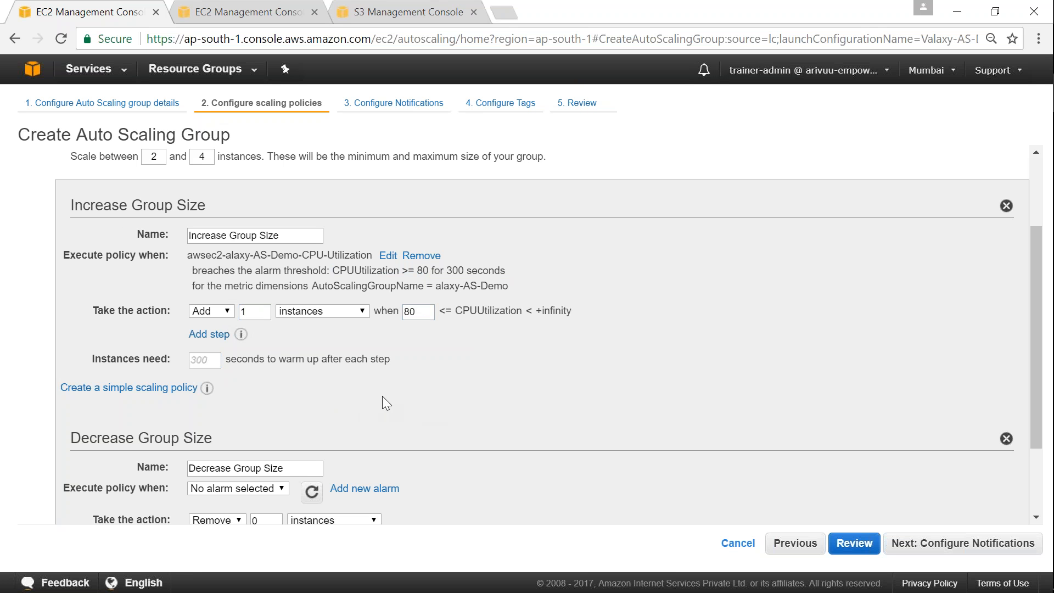
mouse_move(304, 361)
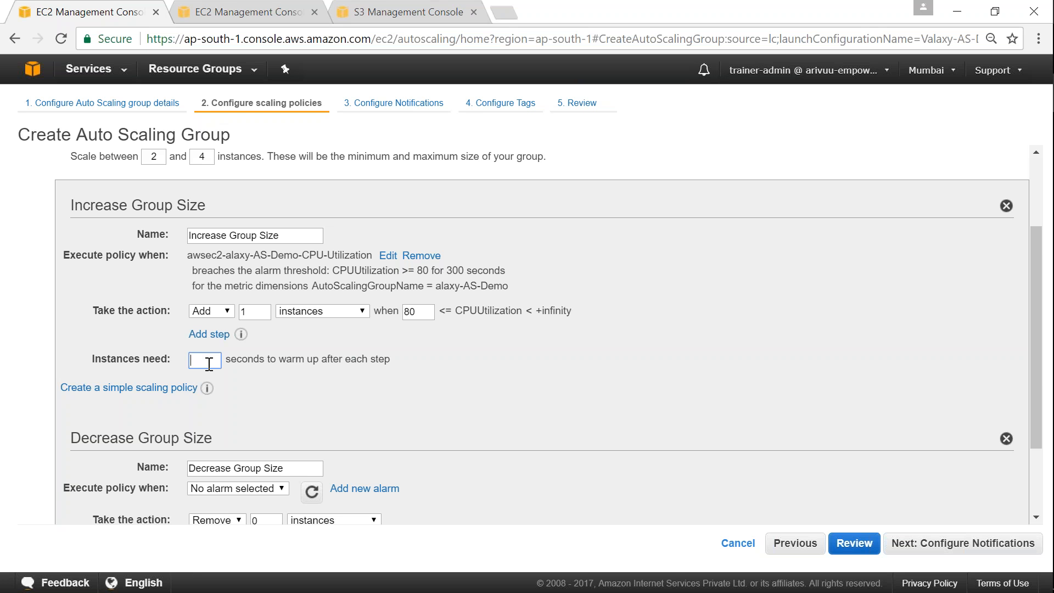
scroll("down", 3)
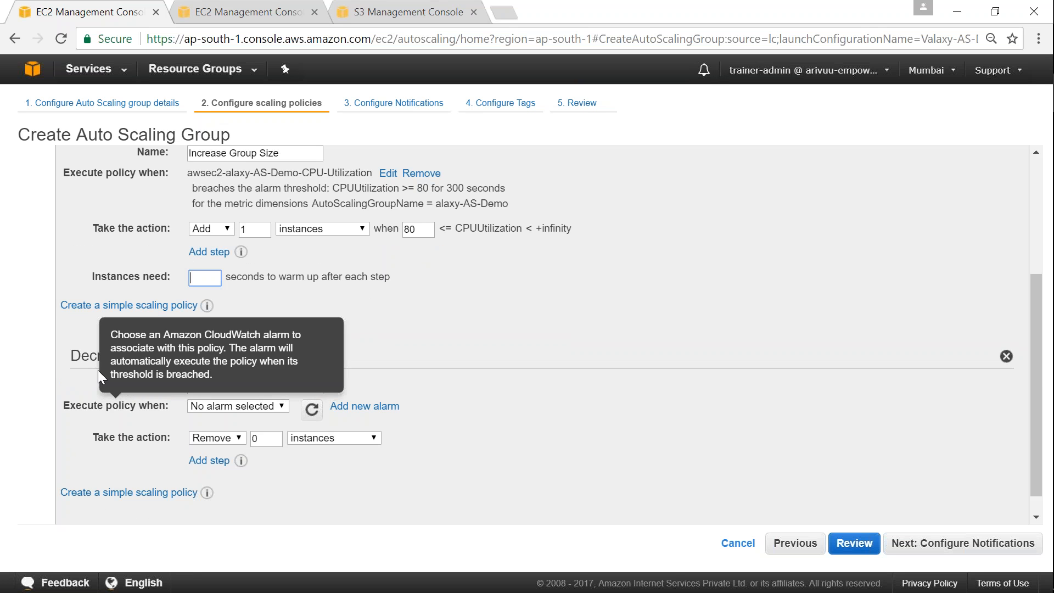
scroll("down", 3)
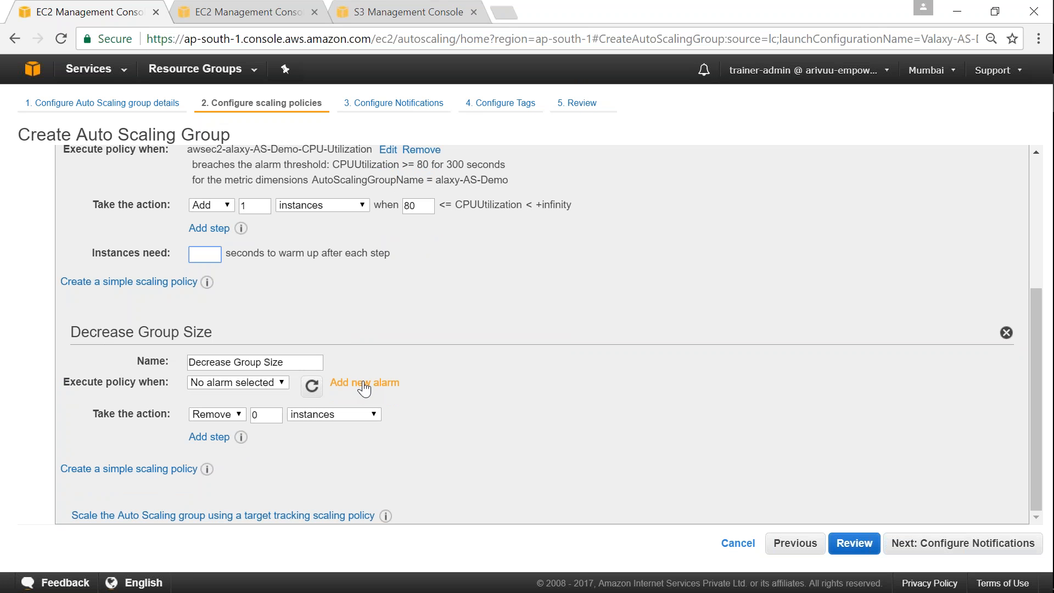
Add a Decrease Group Size alarm for CPU at or below 25% over 300 seconds.
left_click(363, 383)
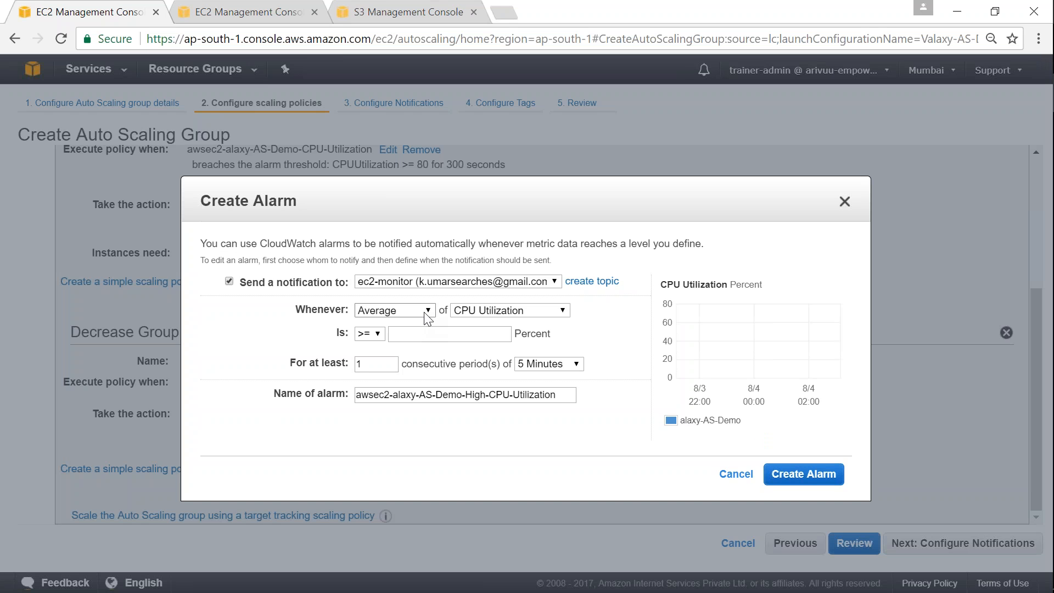
mouse_move(378, 338)
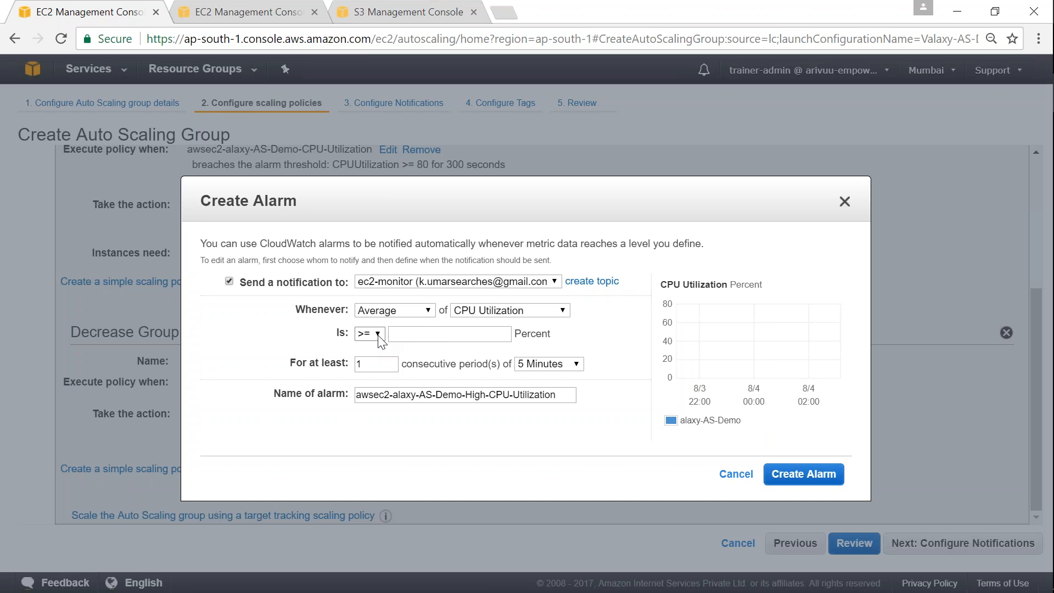
left_click(369, 334)
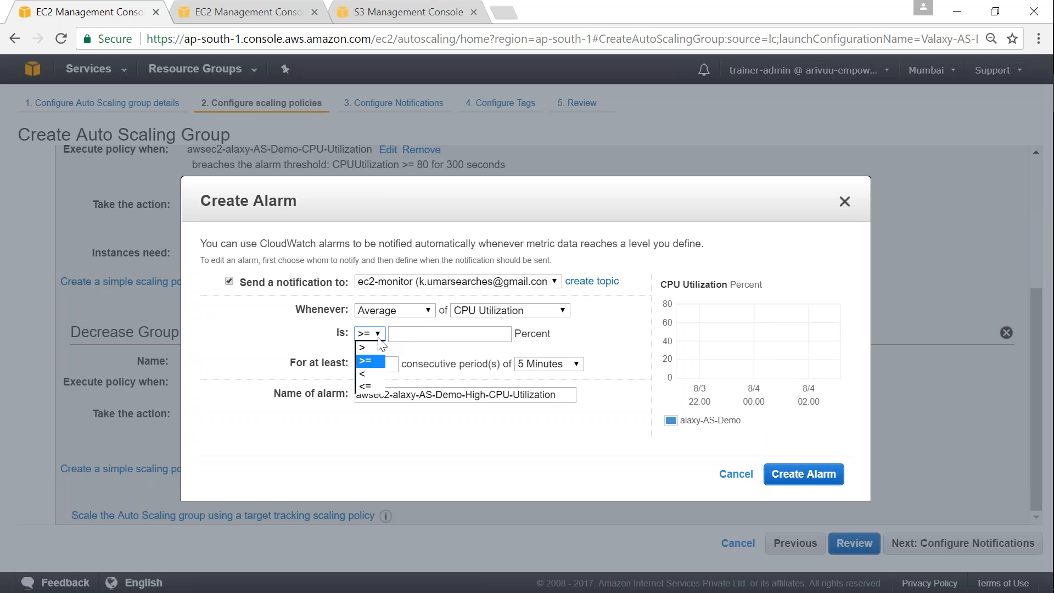
left_click(365, 385)
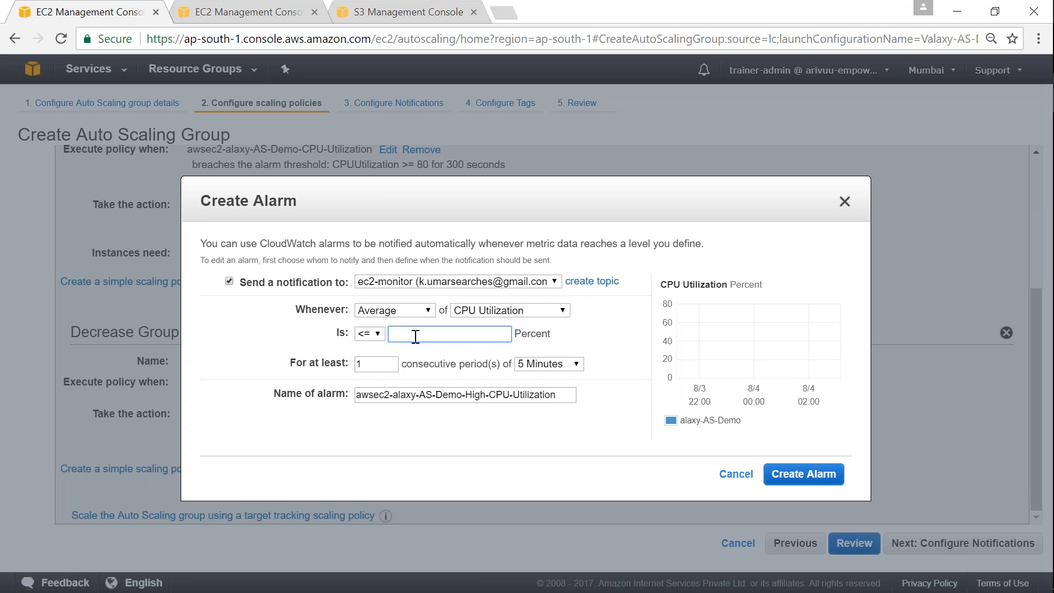
type("30")
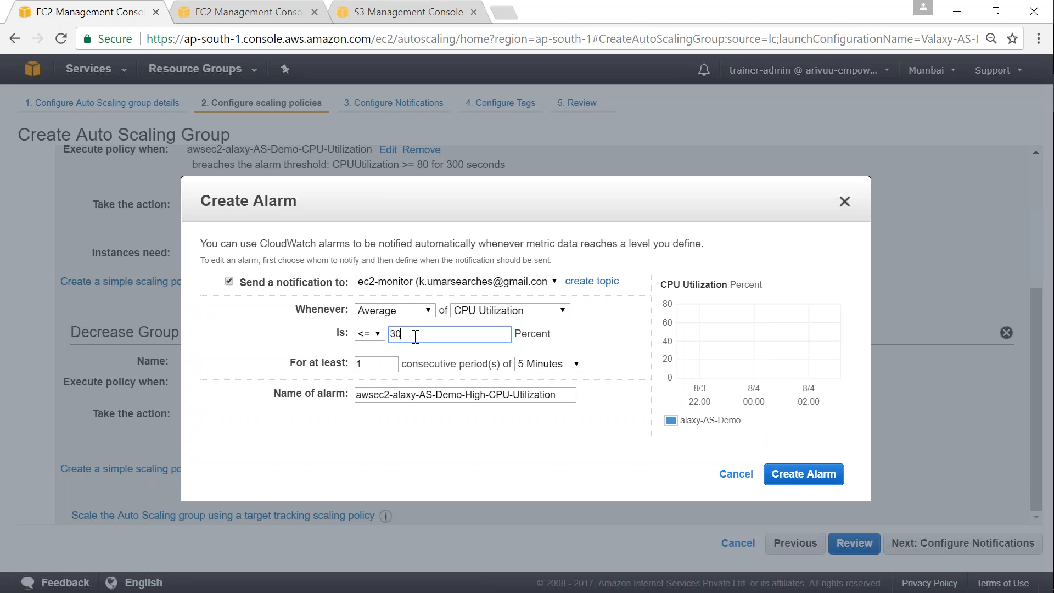
mouse_move(524, 378)
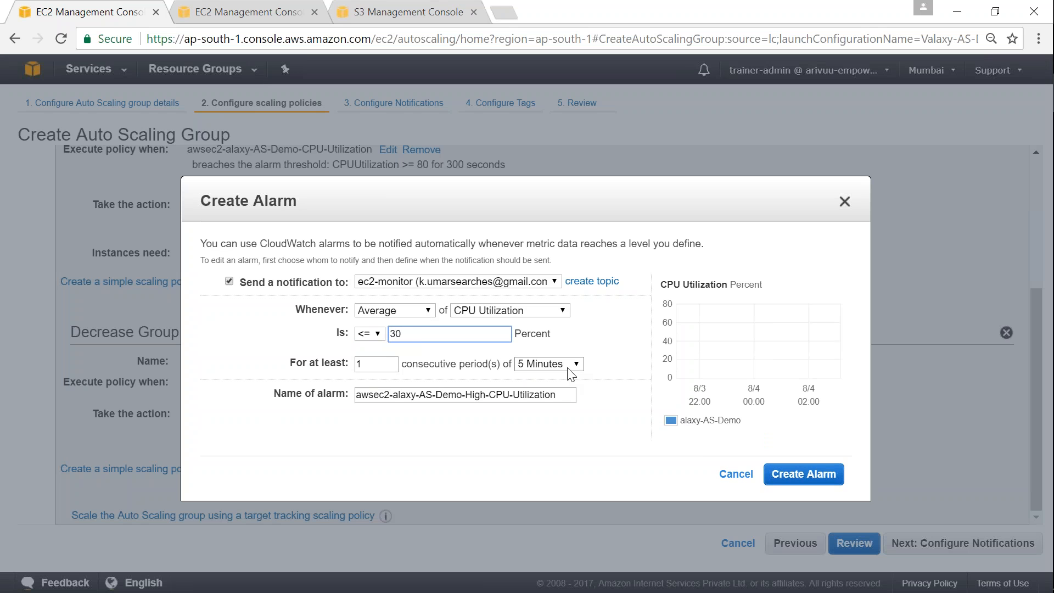
mouse_move(803, 474)
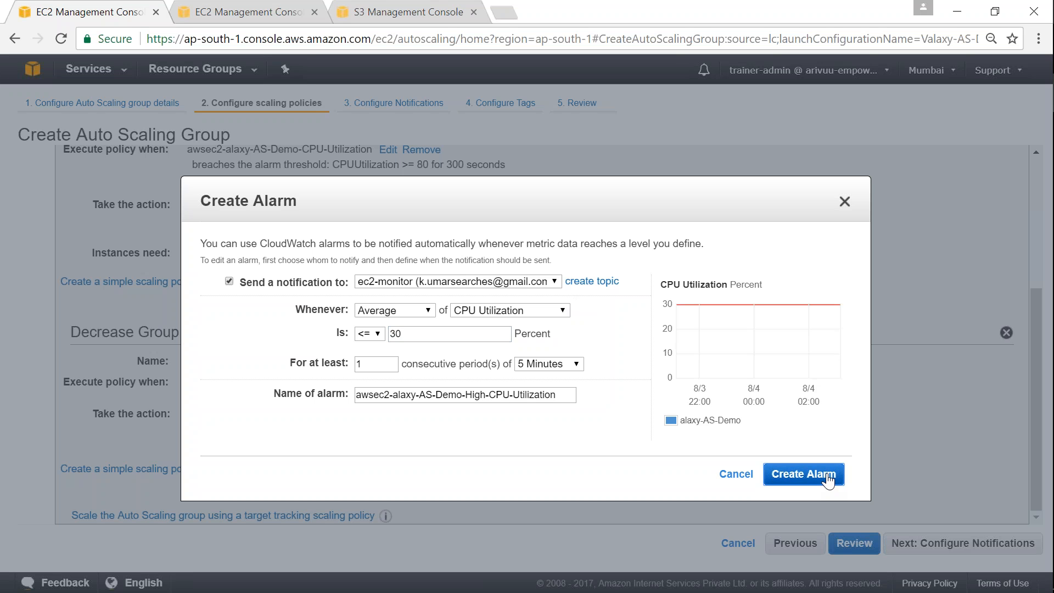
mouse_move(379, 335)
type("25")
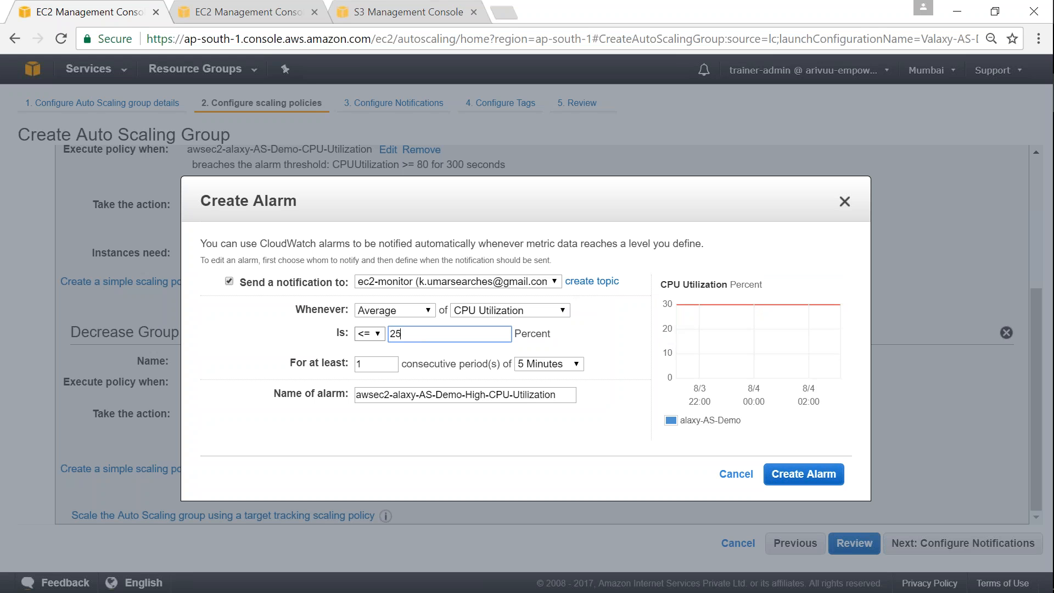
mouse_move(681, 299)
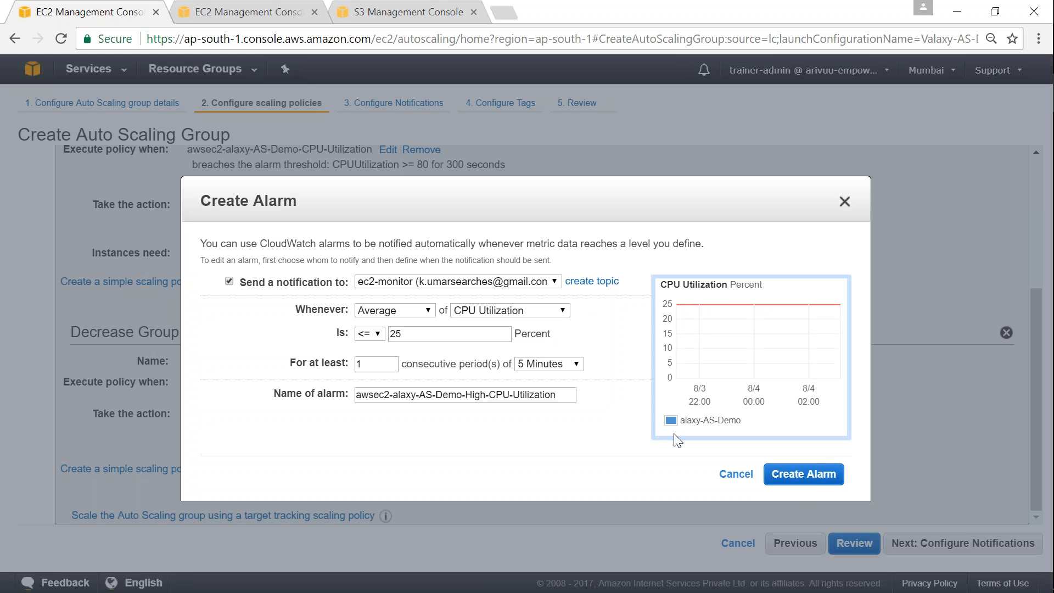
mouse_move(804, 474)
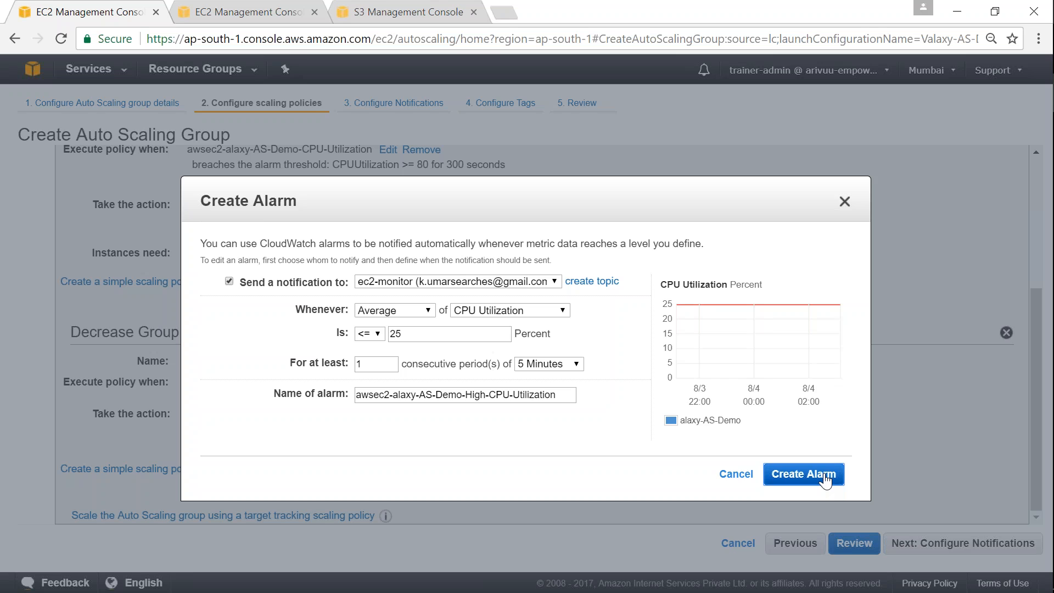
left_click(803, 474)
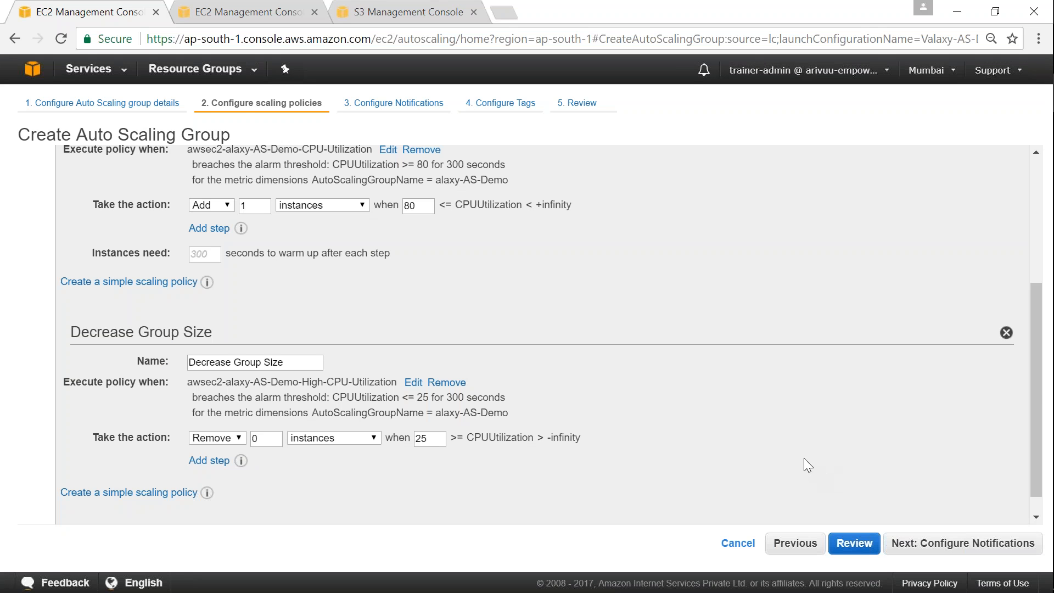
mouse_move(211, 396)
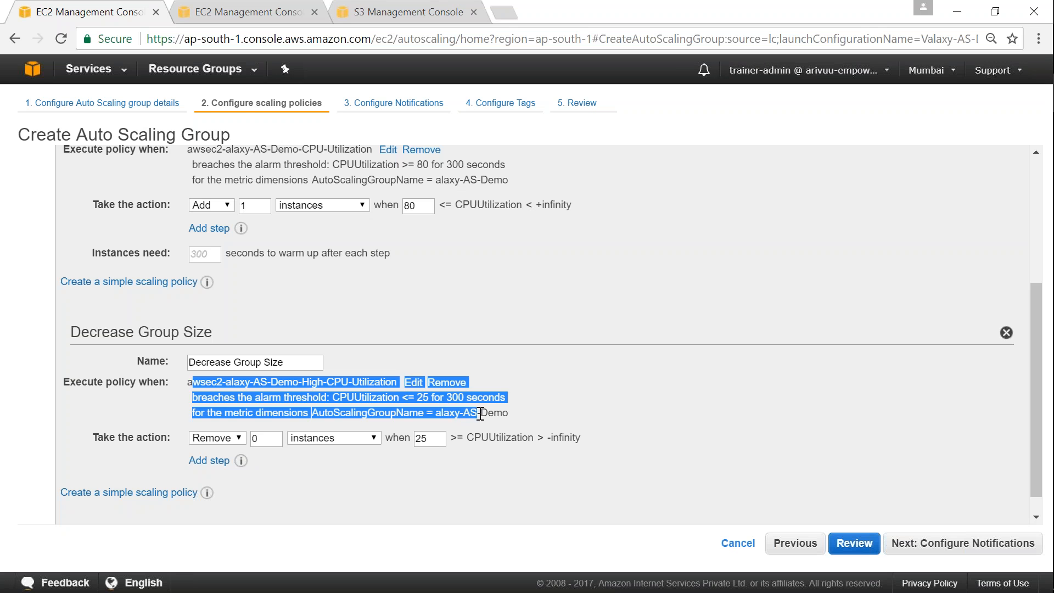
Make Decrease Group Size remove 1 instance and advance to notifications.
left_click(265, 438)
type("1")
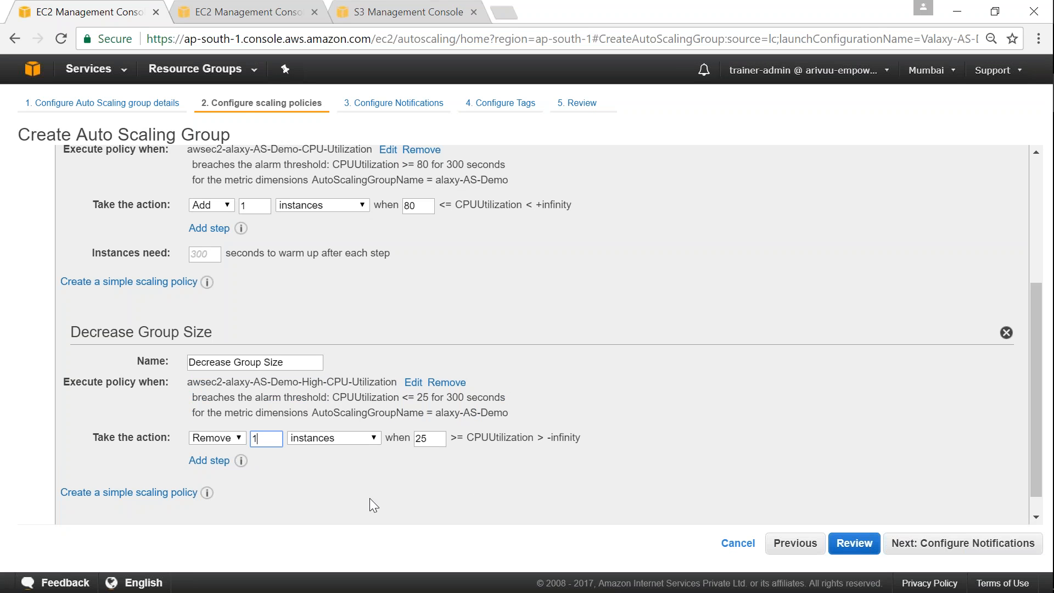
mouse_move(458, 455)
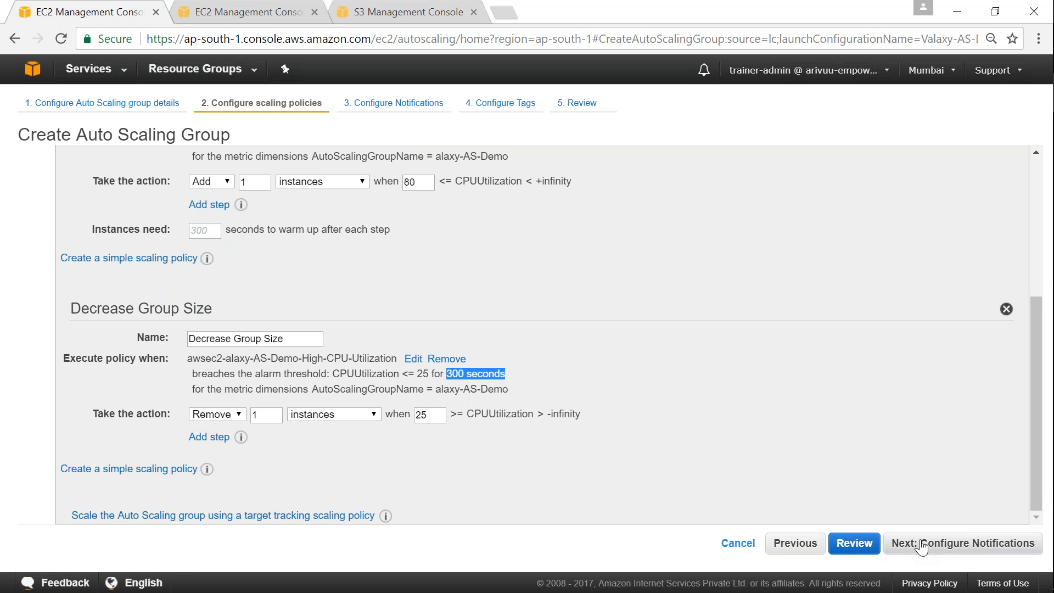
left_click(963, 543)
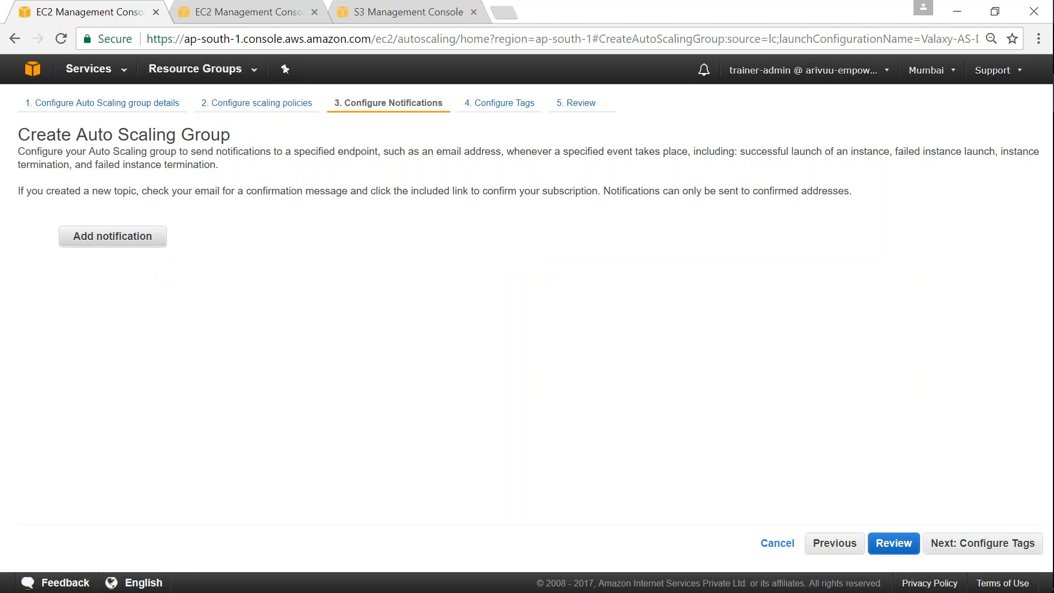
Notify the ec2-monitor topic on launch, terminate, fail-to-launch and fail-to-terminate events.
left_click(112, 236)
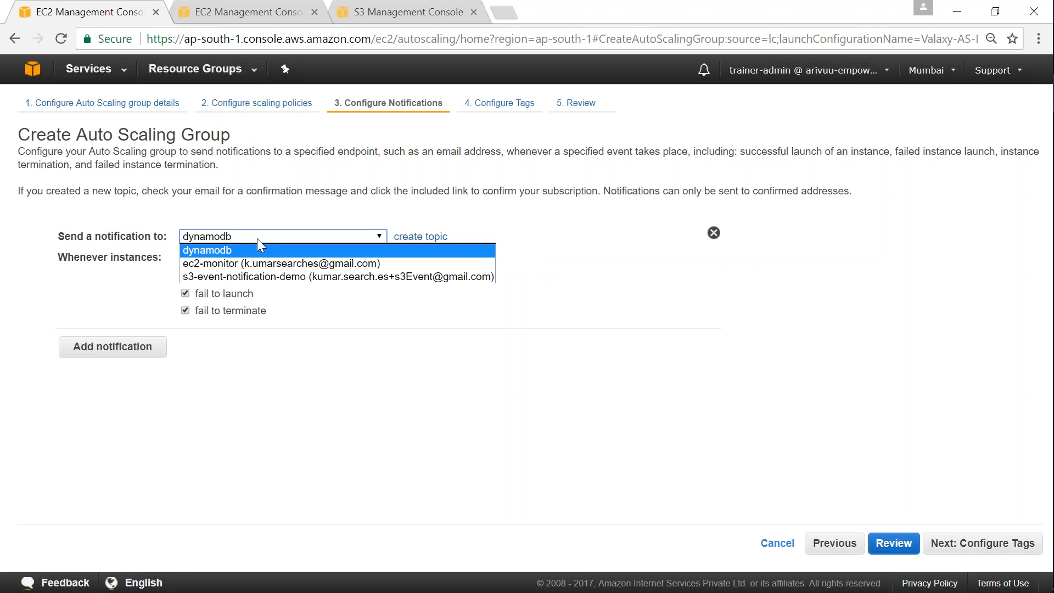
mouse_move(281, 263)
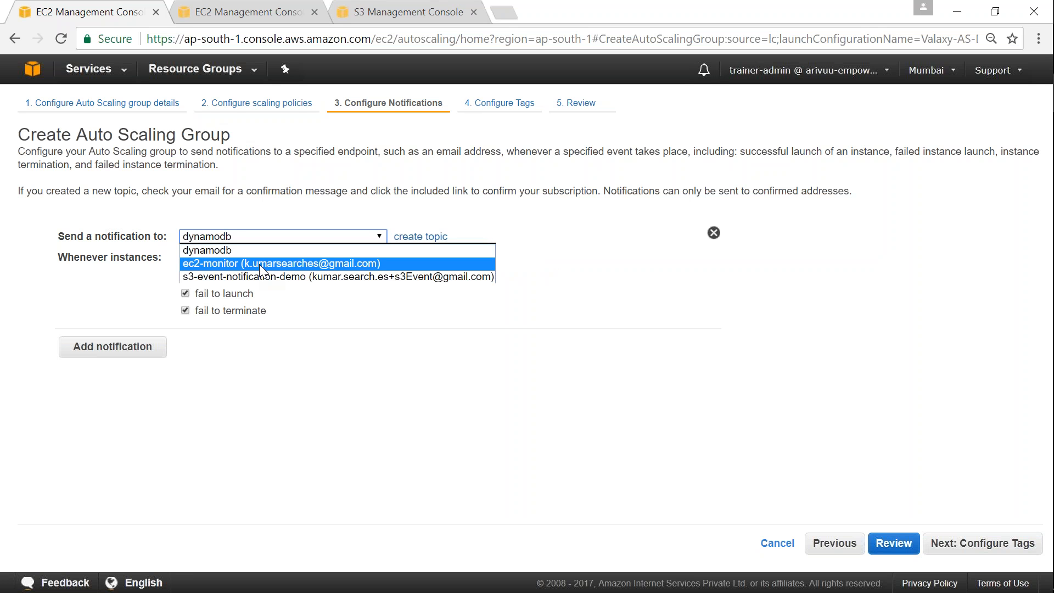
left_click(281, 263)
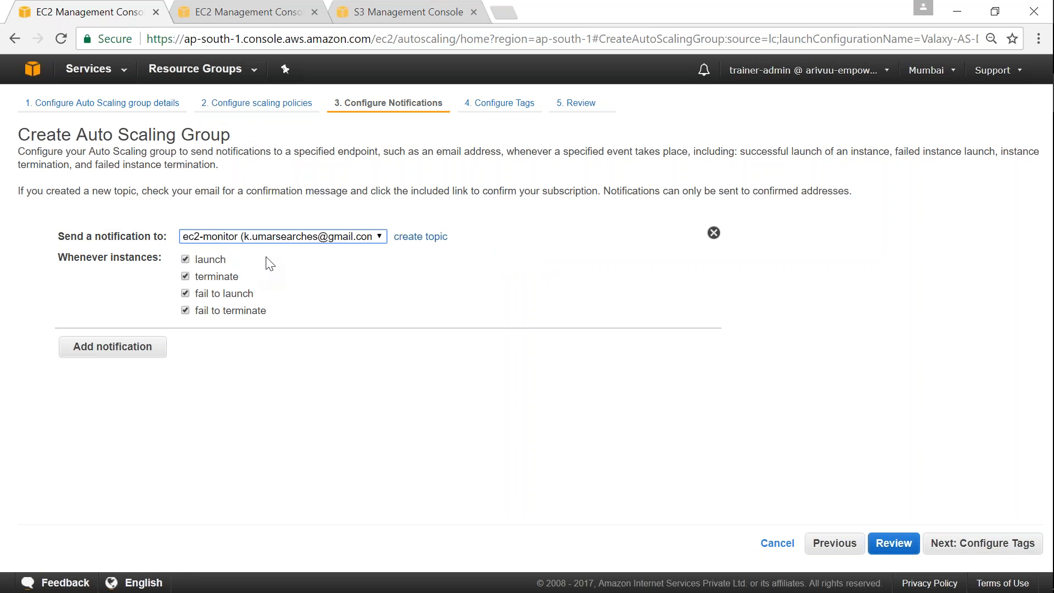
mouse_move(185, 335)
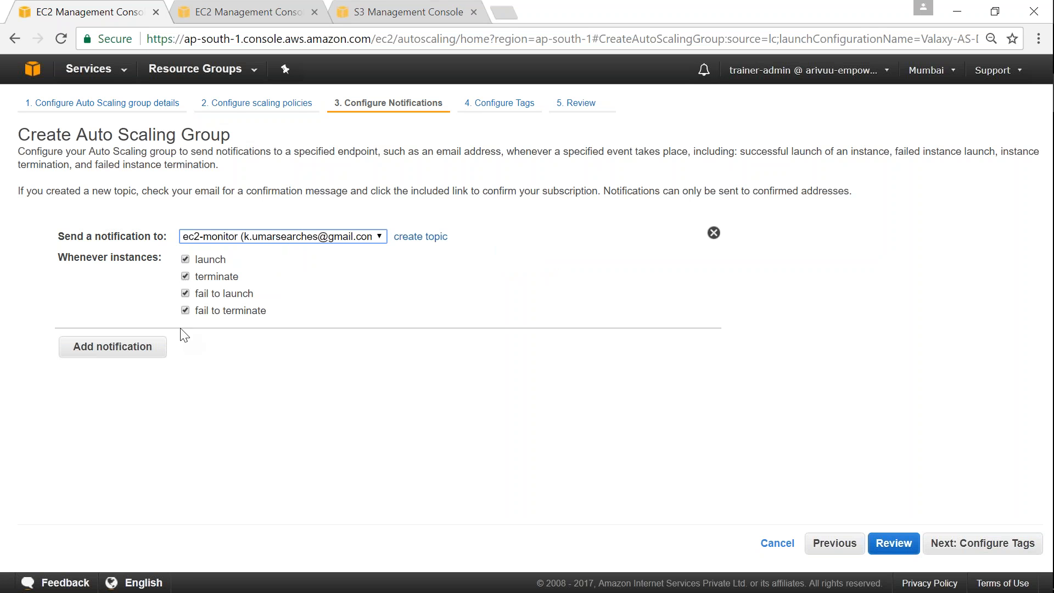
mouse_move(360, 255)
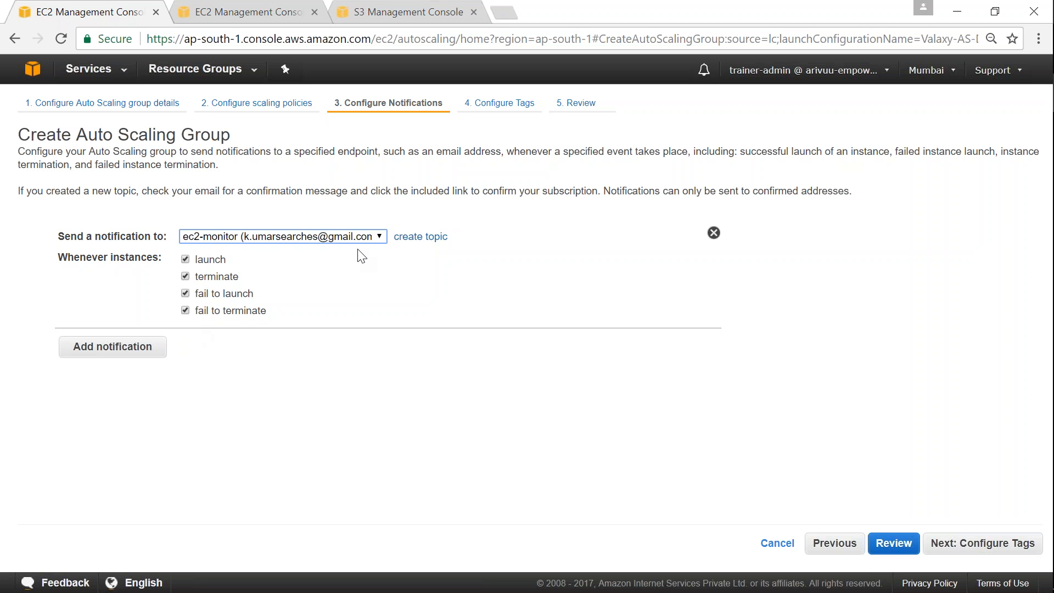
mouse_move(240, 329)
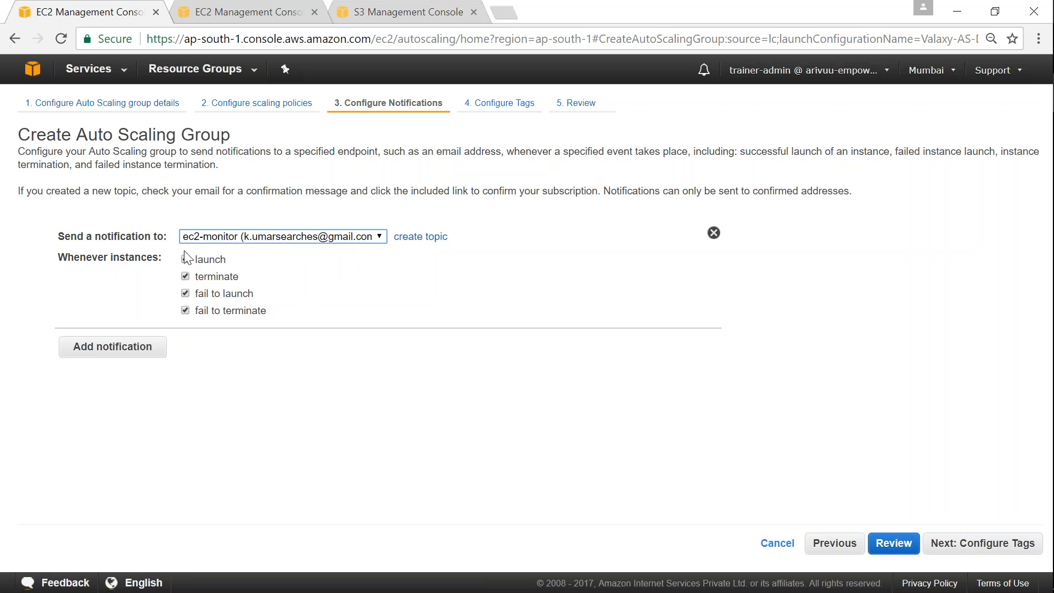
left_click(186, 259)
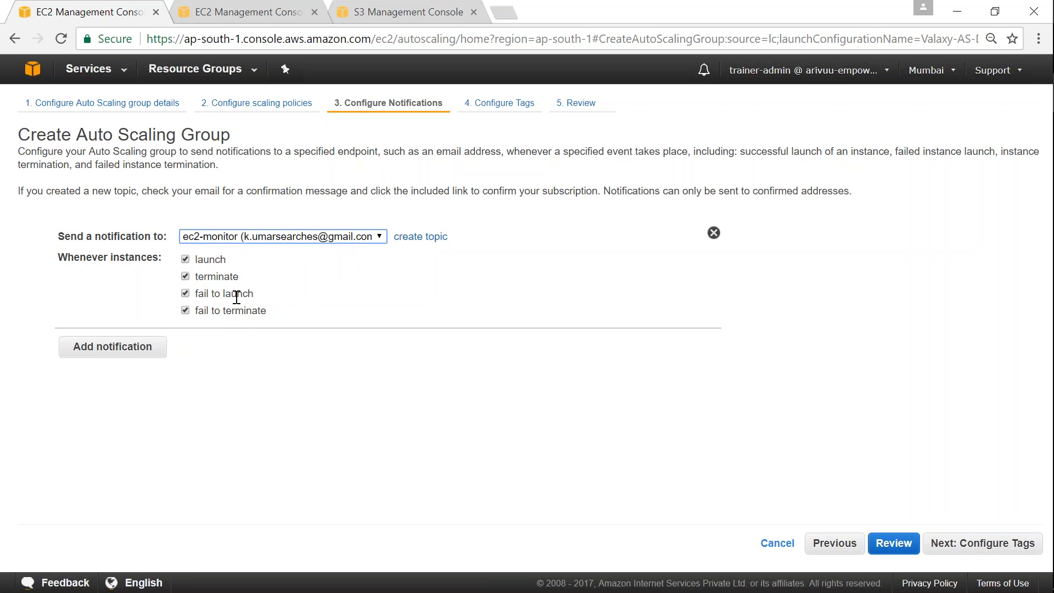
mouse_move(254, 325)
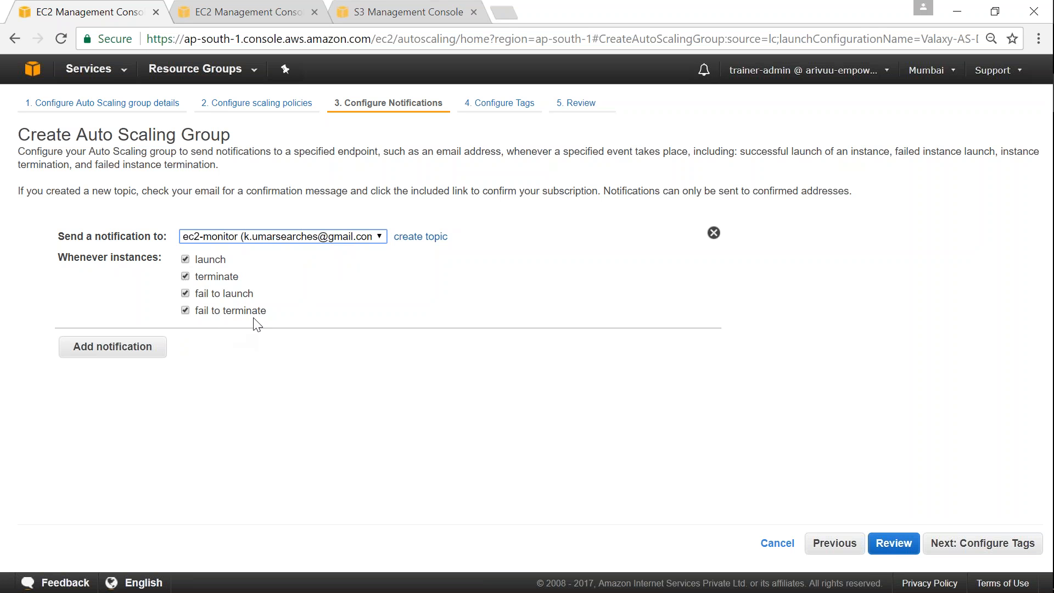
mouse_move(983, 543)
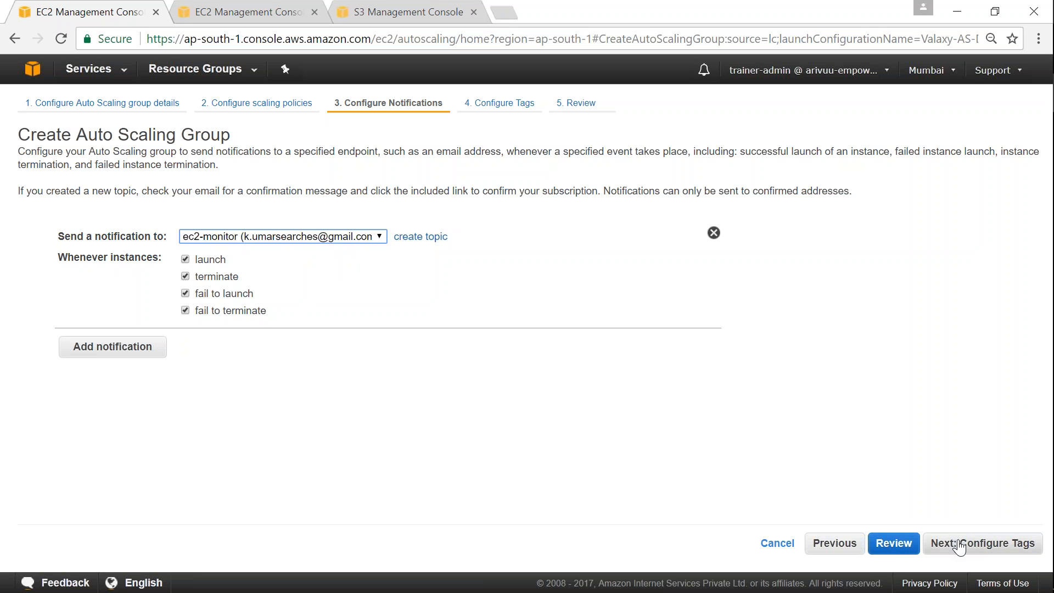
Tag new instances with Name = Valaxy-AS-Demo and move on to the settings review.
left_click(983, 543)
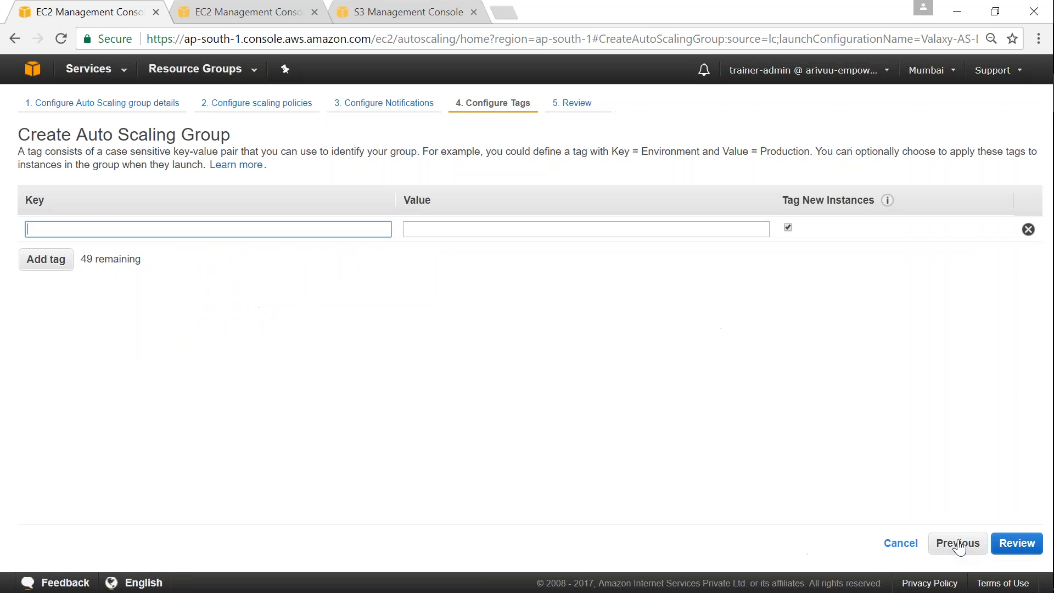
type("Na")
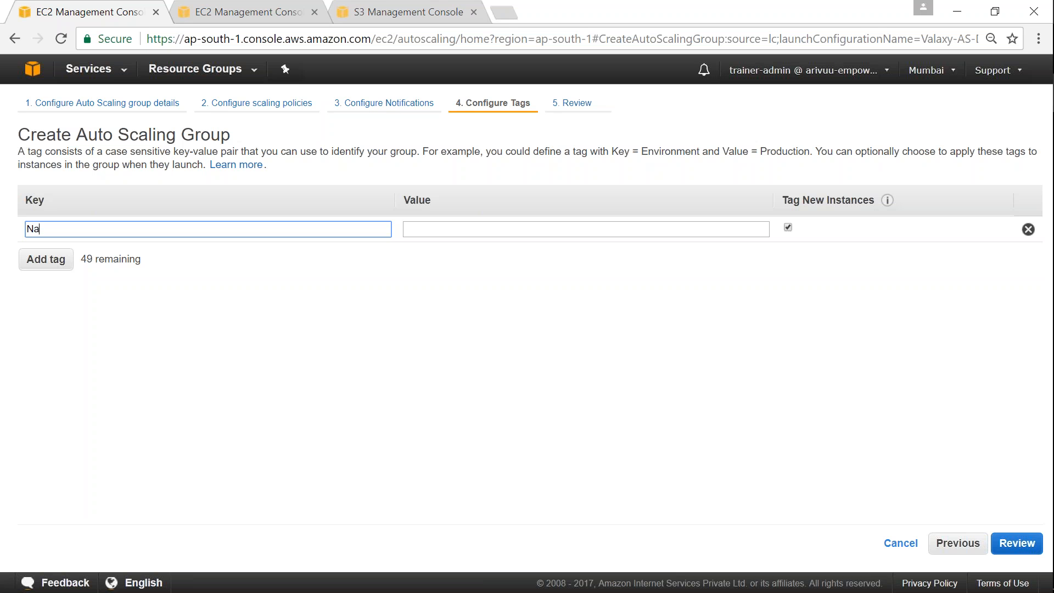
type("Valaxy-AS-Demo")
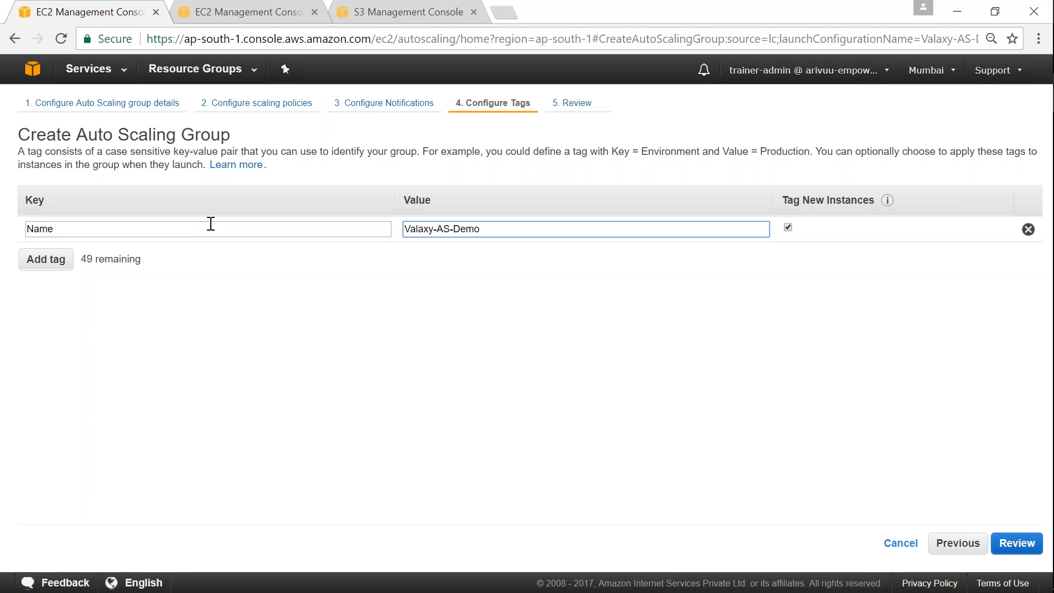
triple_click(471, 229)
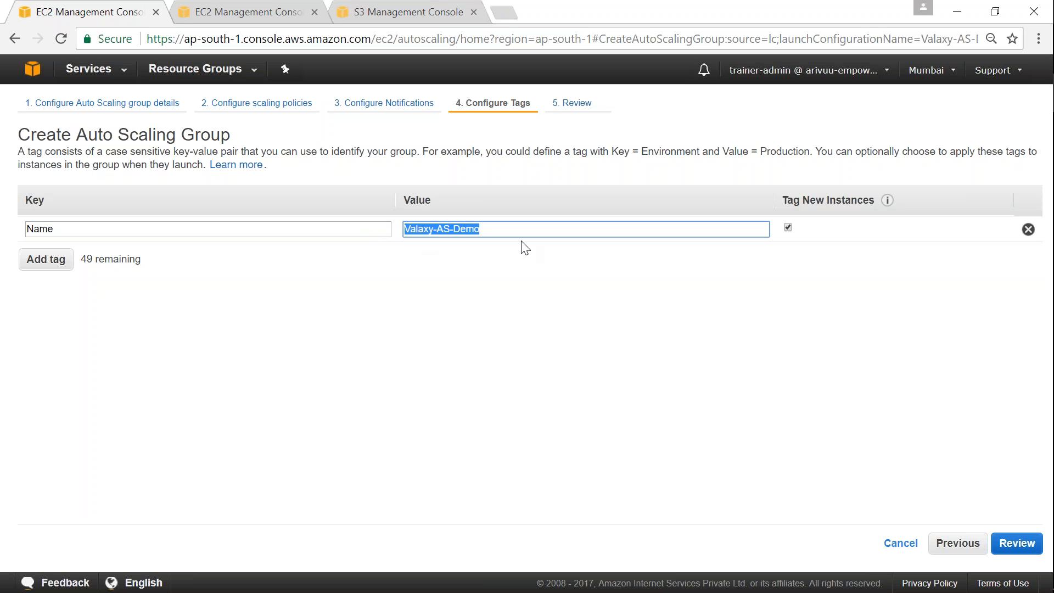
mouse_move(739, 336)
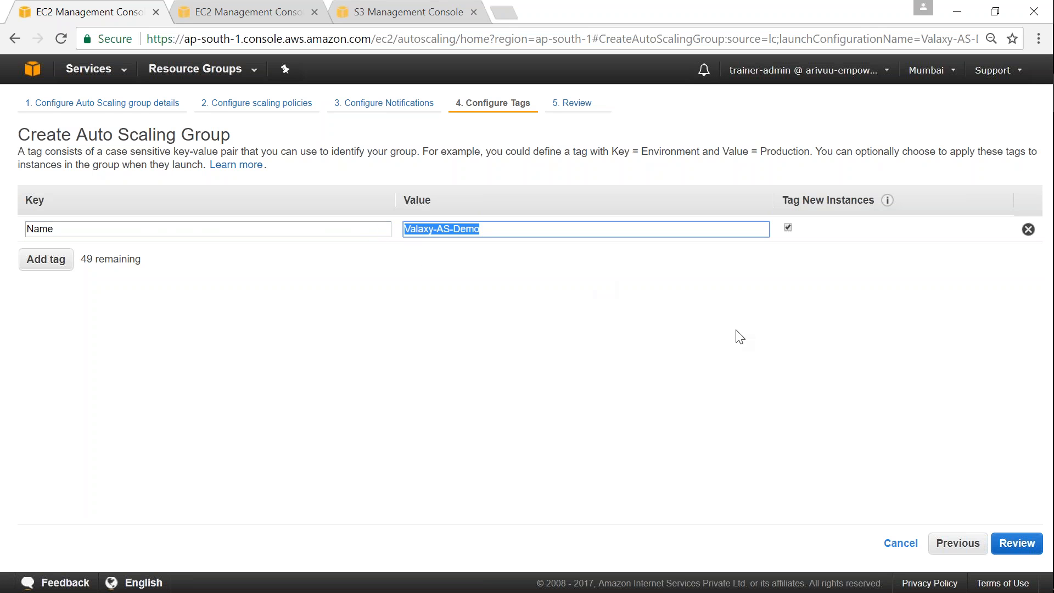
left_click(1016, 543)
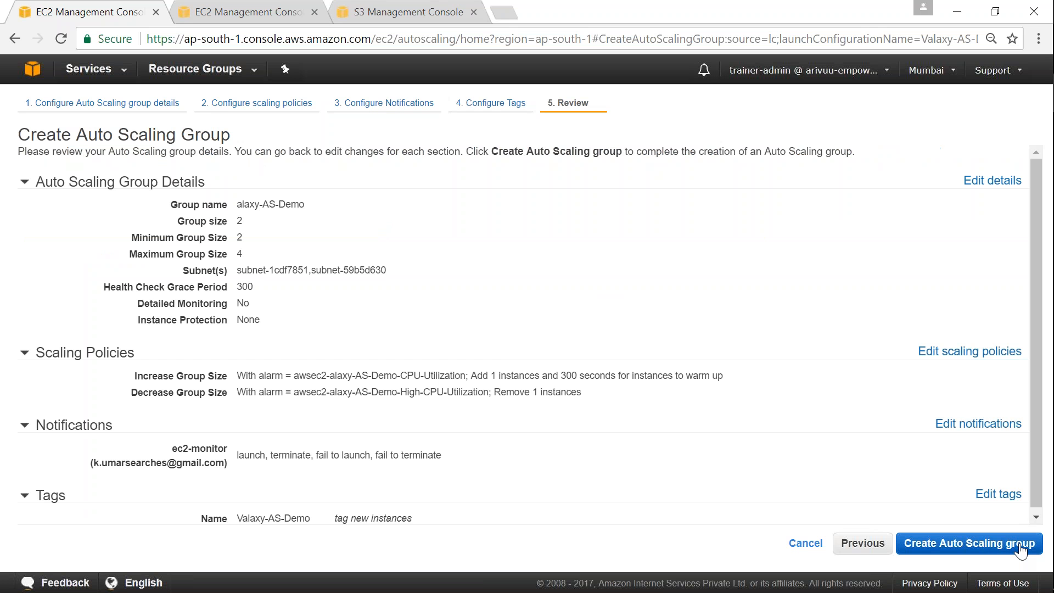
mouse_move(503, 352)
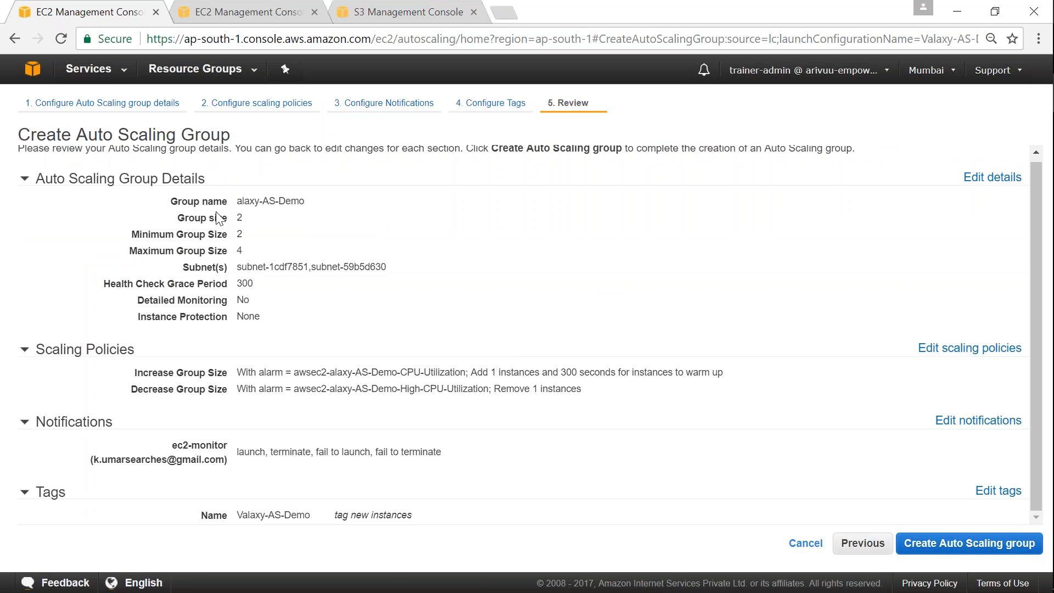
Check maximum size, grace period and notifications, then create the alaxy-AS-Demo group.
double_click(201, 218)
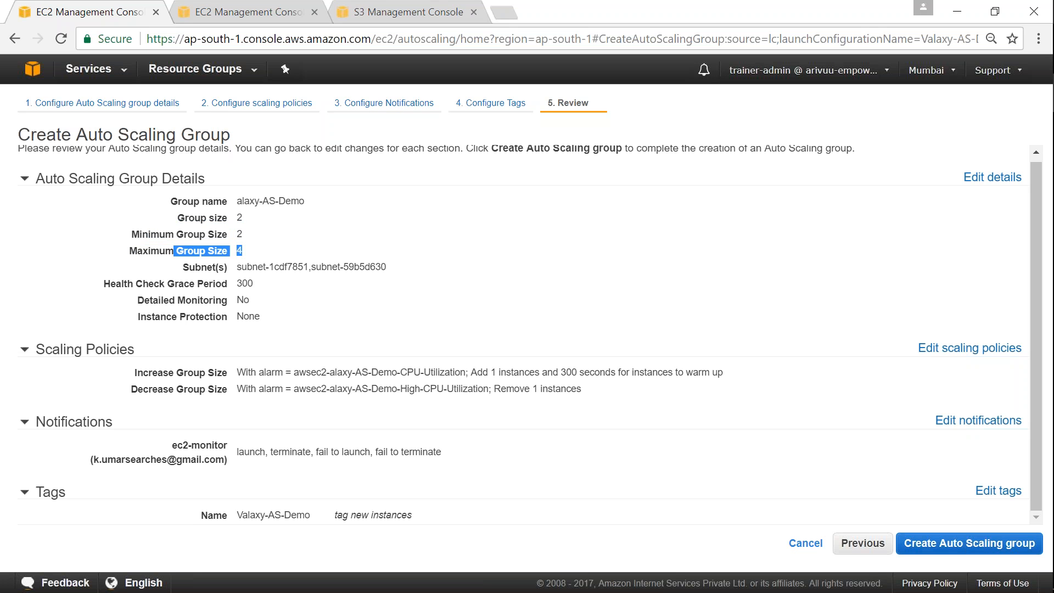
mouse_move(255, 285)
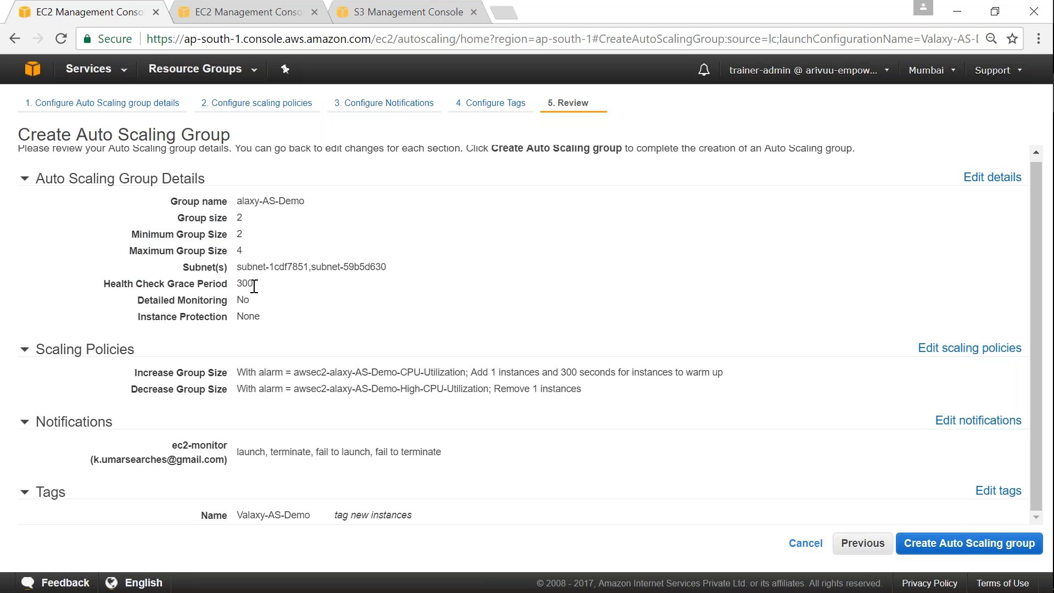
double_click(243, 284)
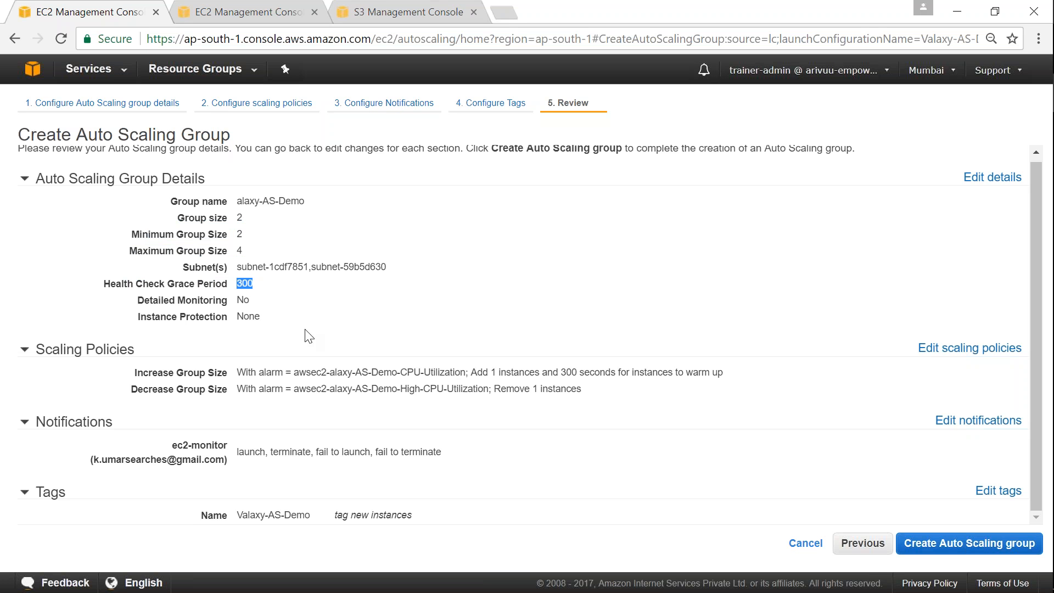
mouse_move(231, 375)
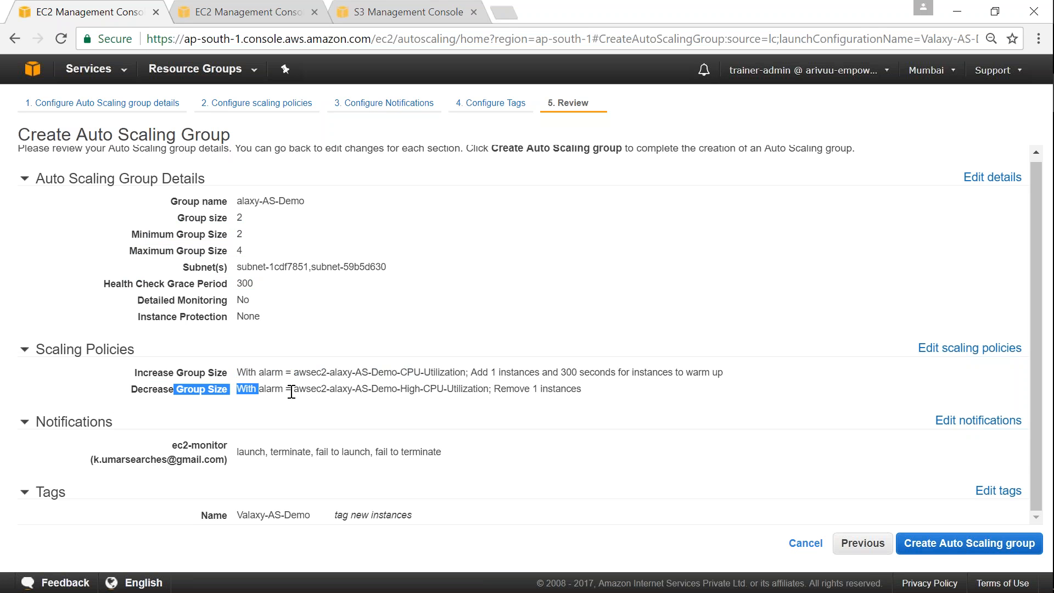
left_click(24, 422)
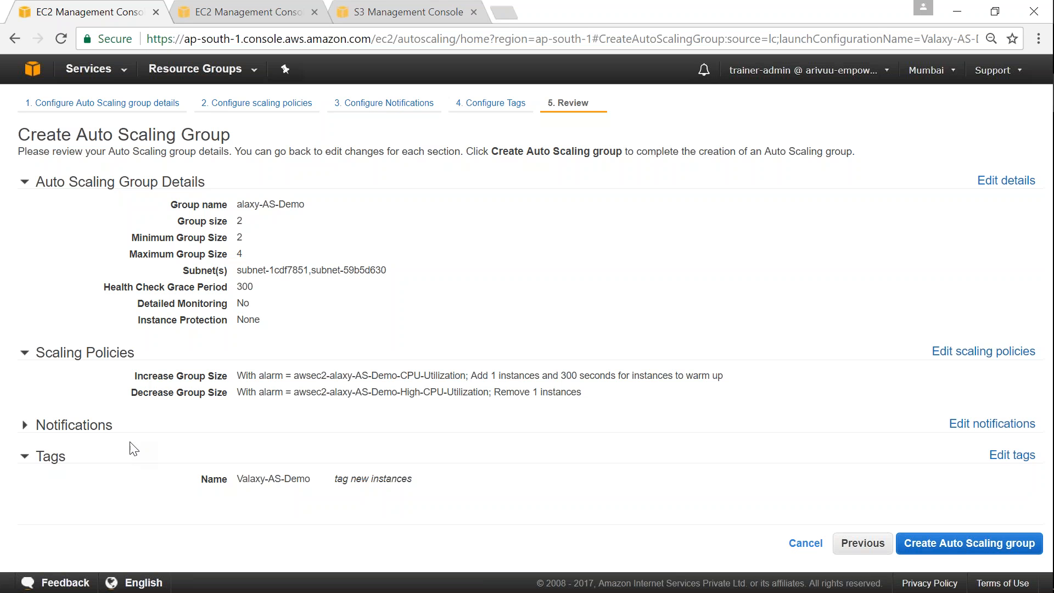
left_click(24, 425)
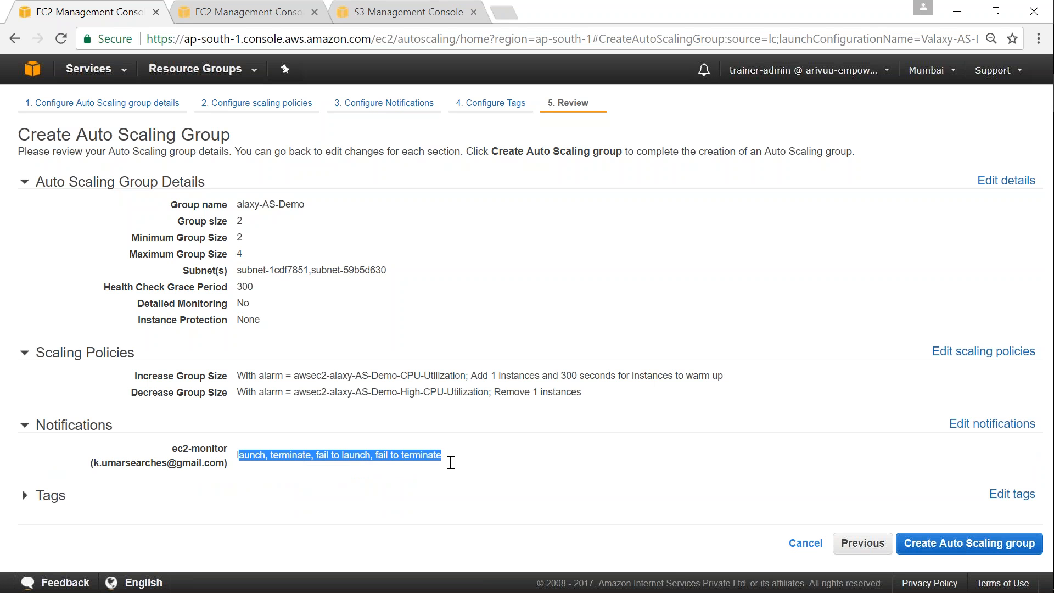
mouse_move(716, 468)
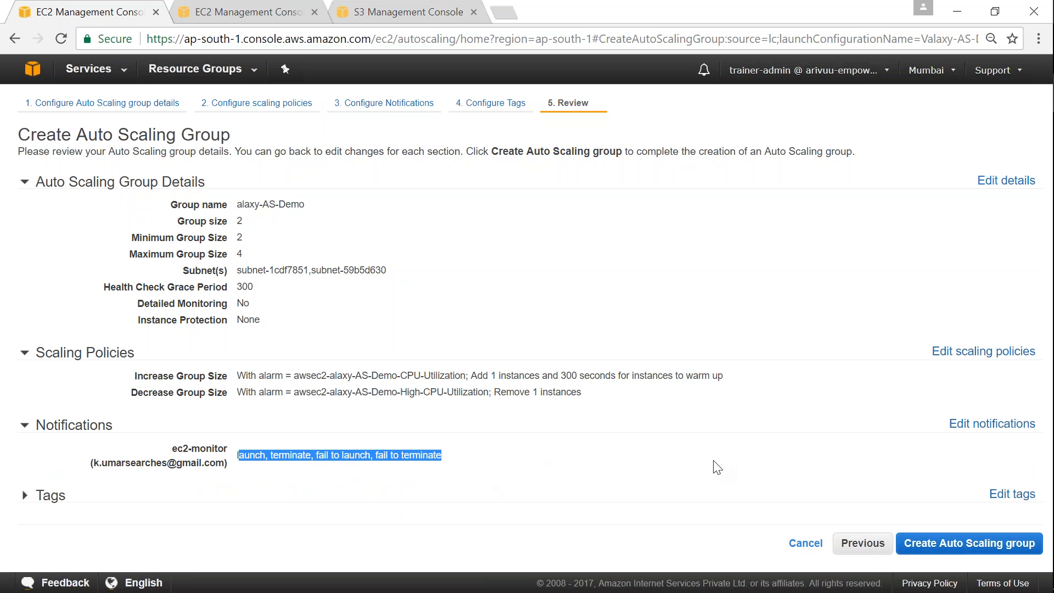
mouse_move(969, 543)
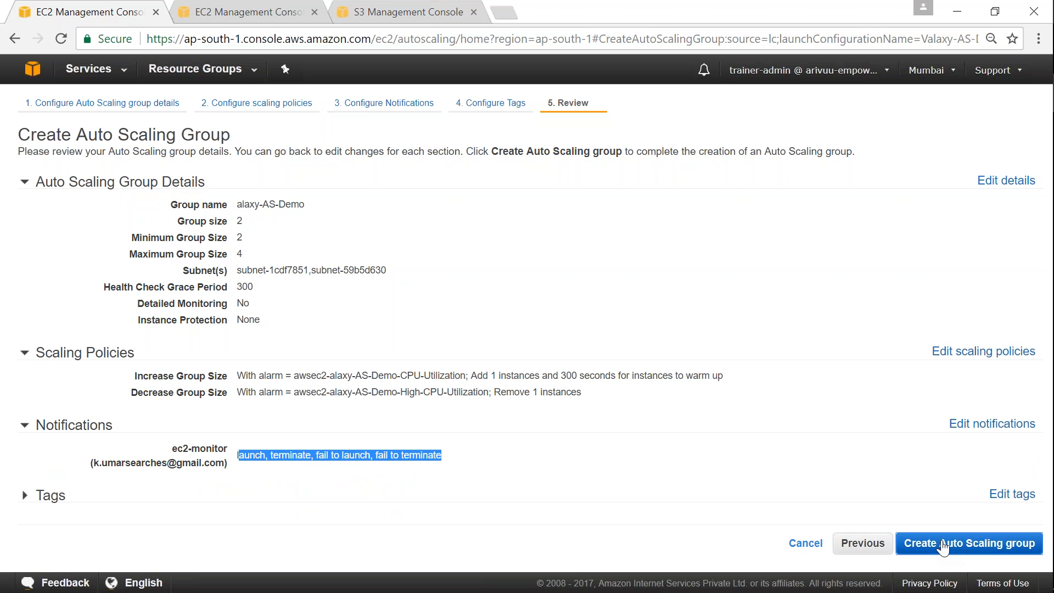
left_click(969, 543)
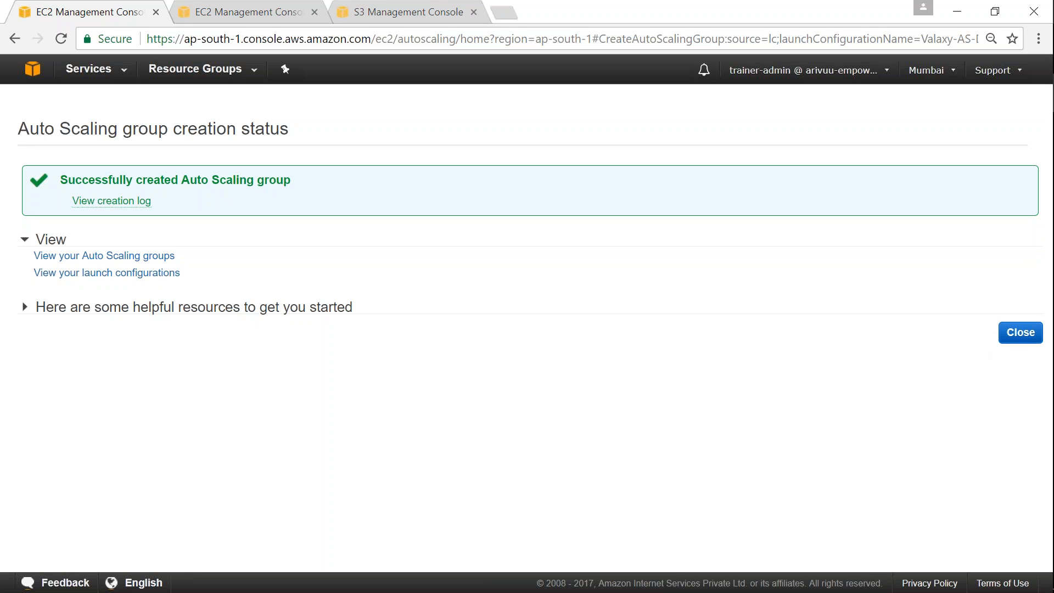
mouse_move(1020, 332)
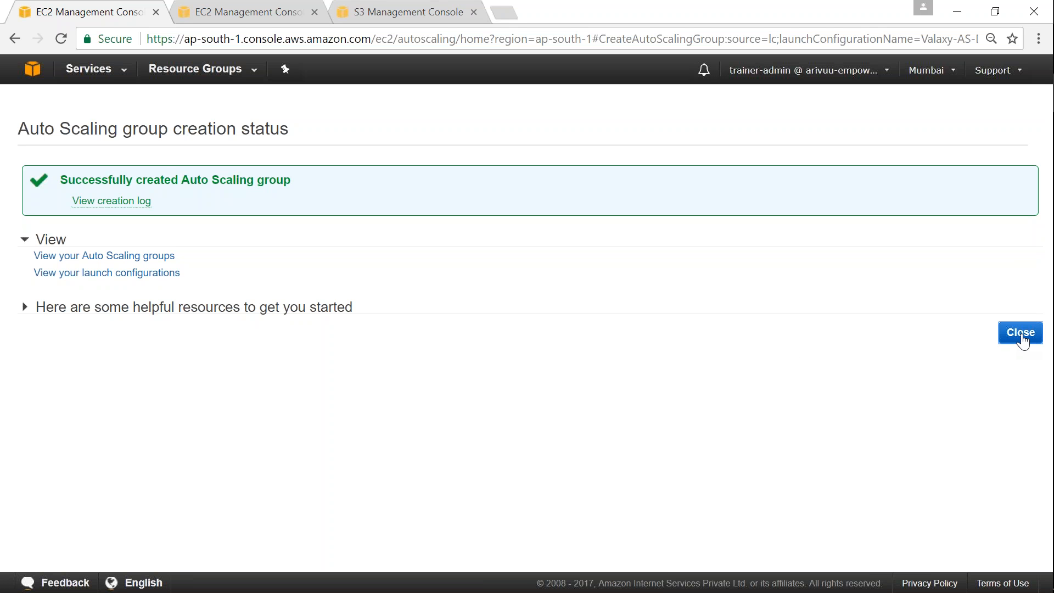
Close the Auto Scaling group creation status page.
left_click(1020, 333)
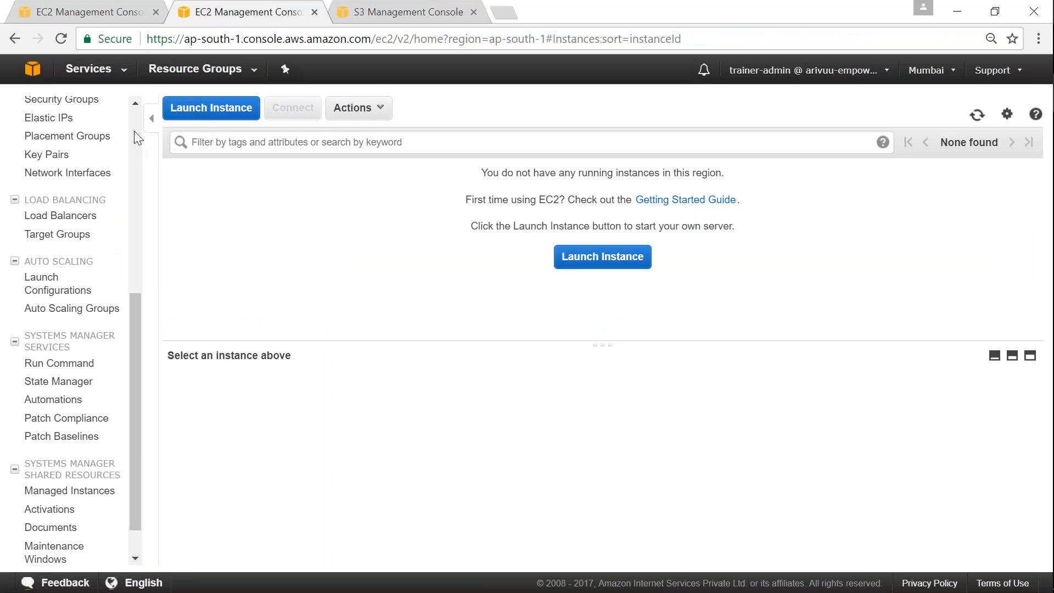
Select the running ap-south-1a instance i-0e096bb44d3aced1c to see its description.
scroll("up", 3)
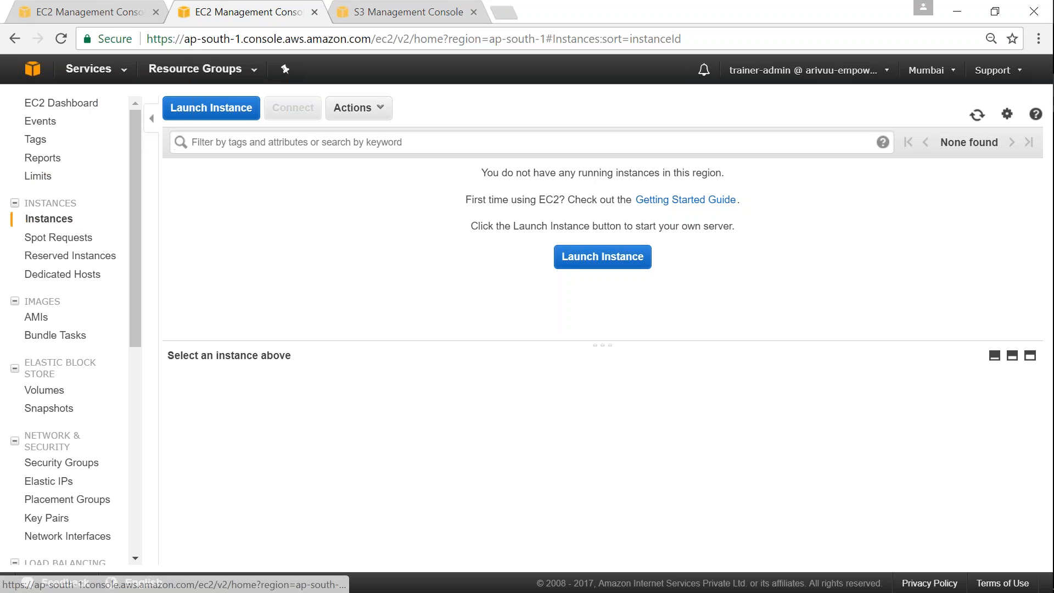
mouse_move(881, 123)
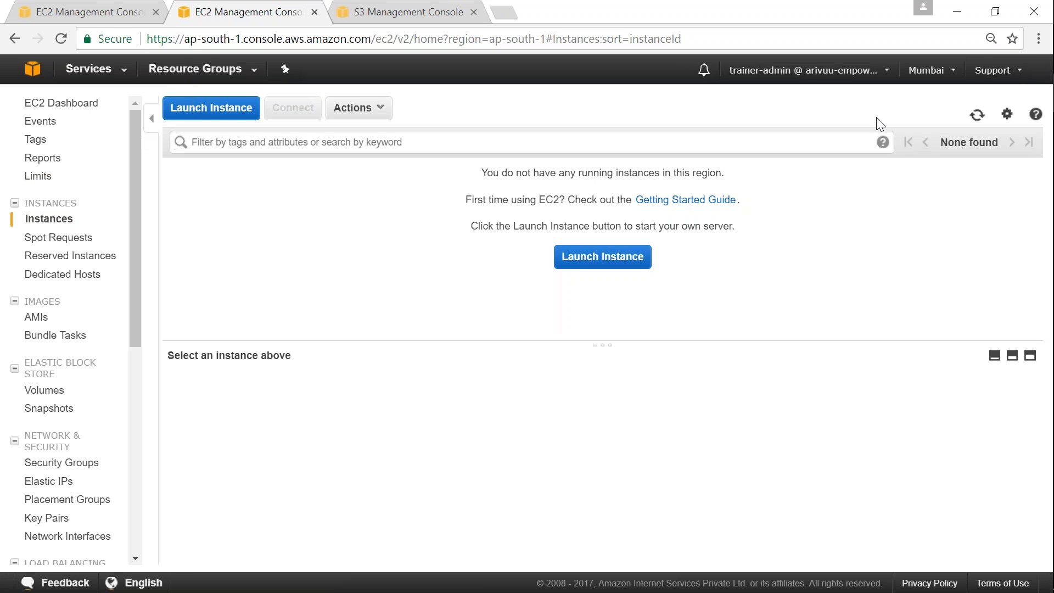
mouse_move(761, 294)
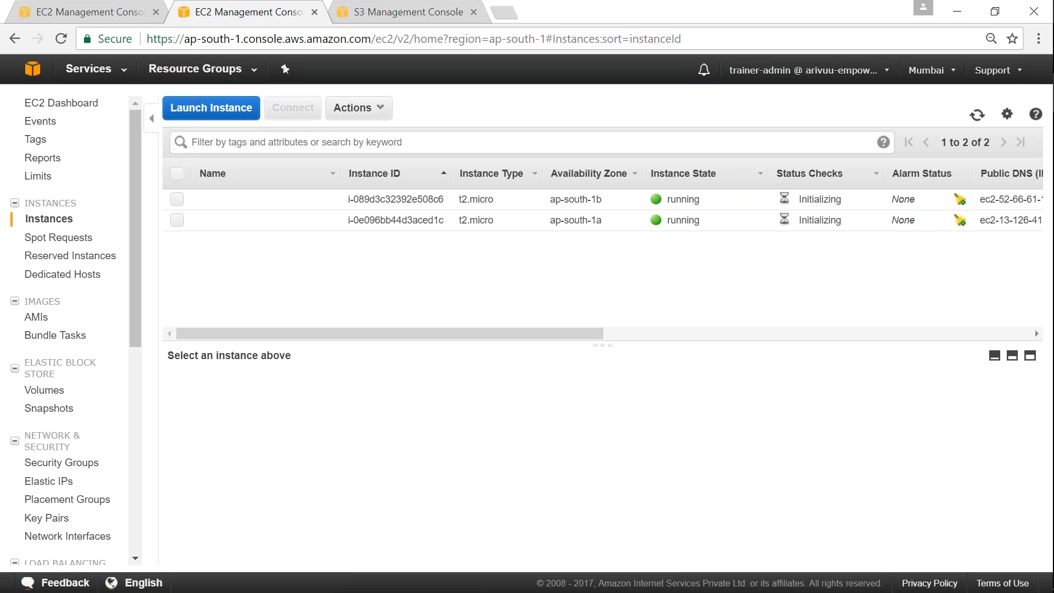
mouse_move(650, 231)
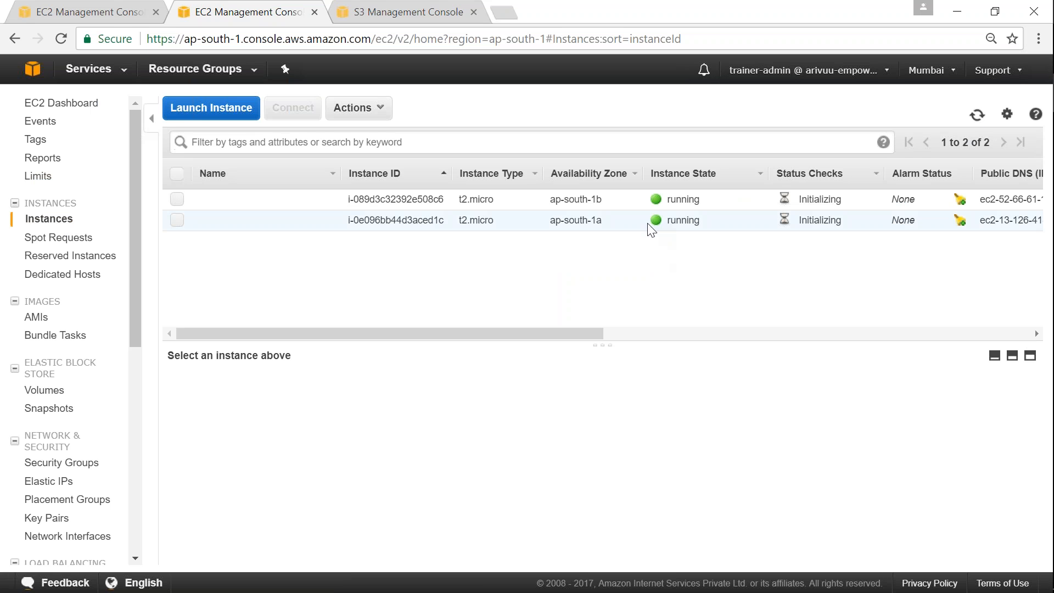
mouse_move(689, 221)
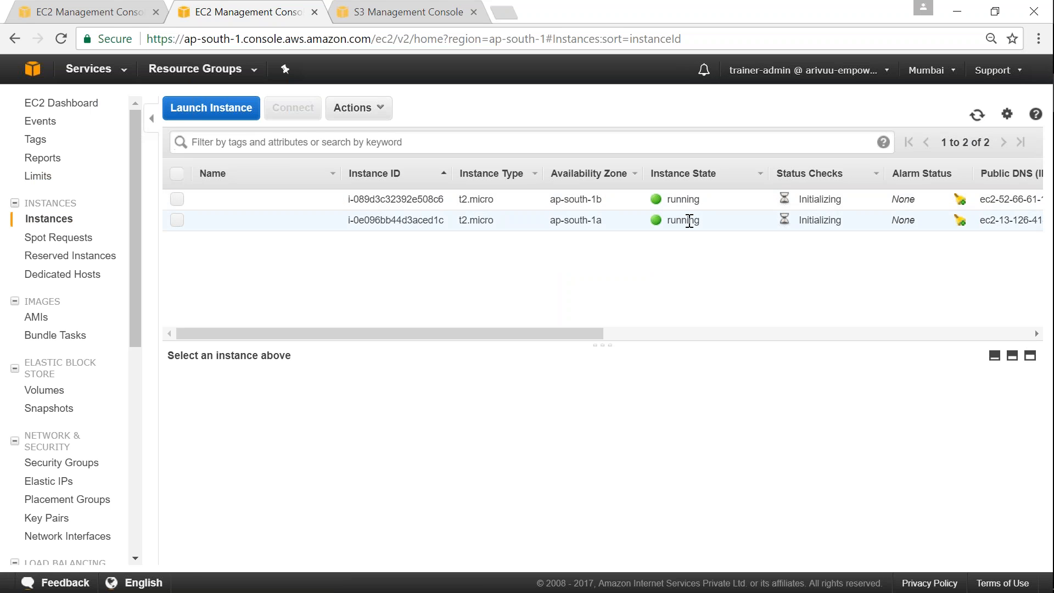
mouse_move(634, 343)
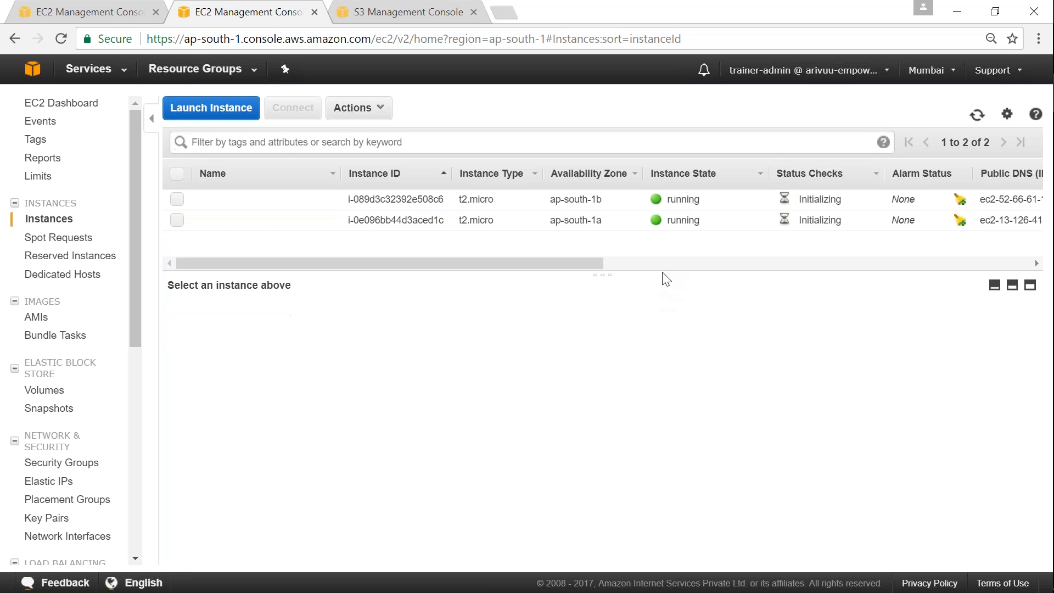
mouse_move(308, 273)
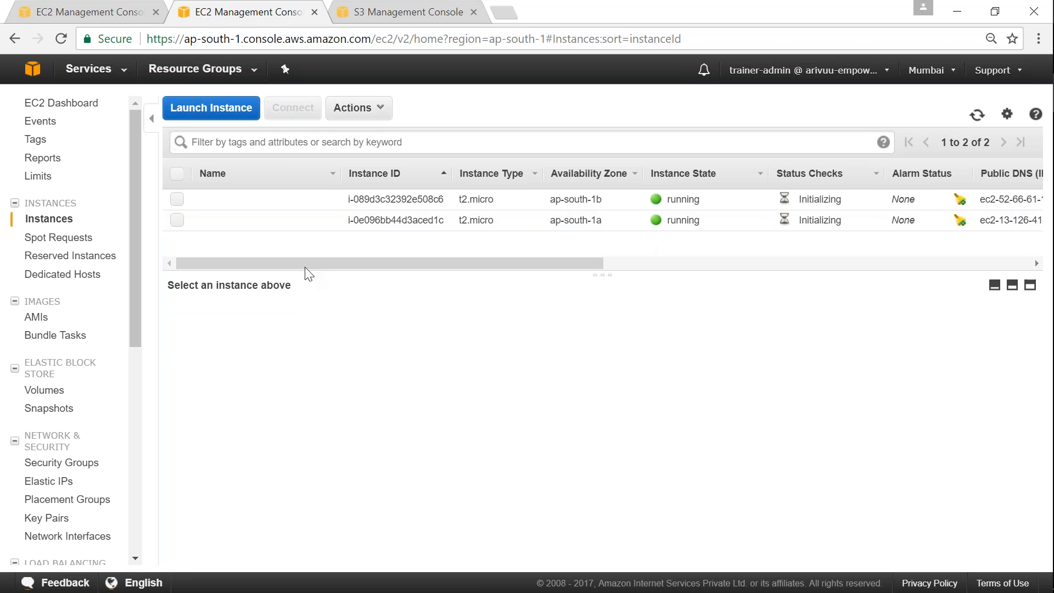
left_click(177, 219)
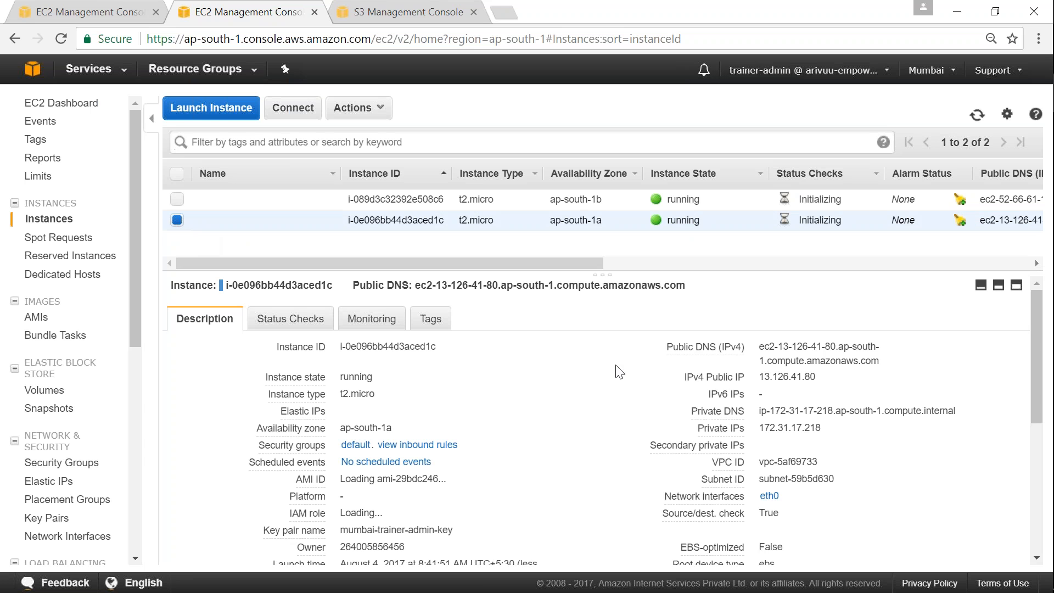
Open both instances' public IPs in new browser tabs, then return to the group details.
double_click(787, 376)
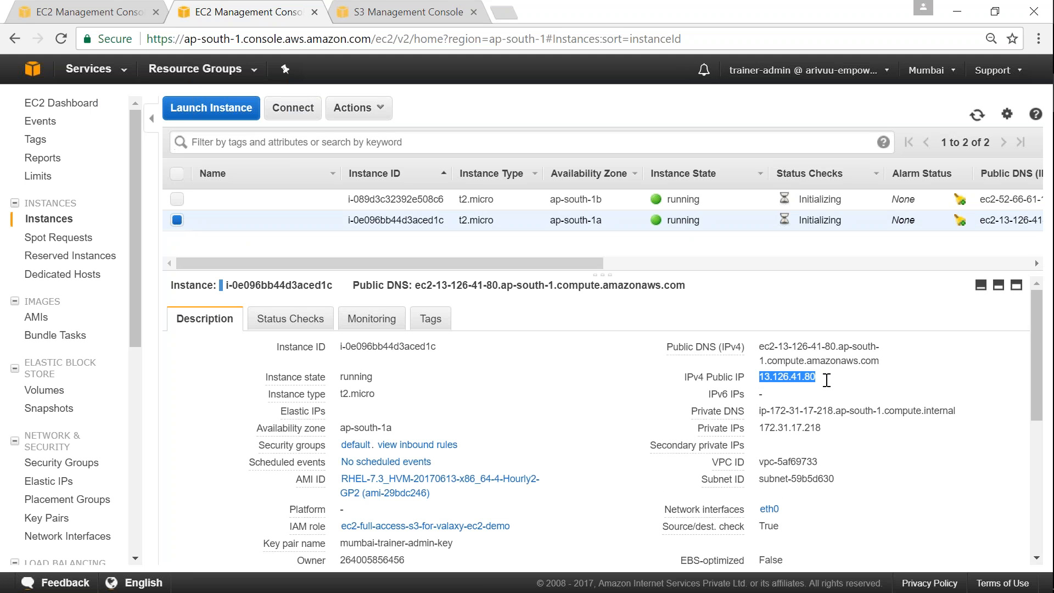
mouse_move(760, 394)
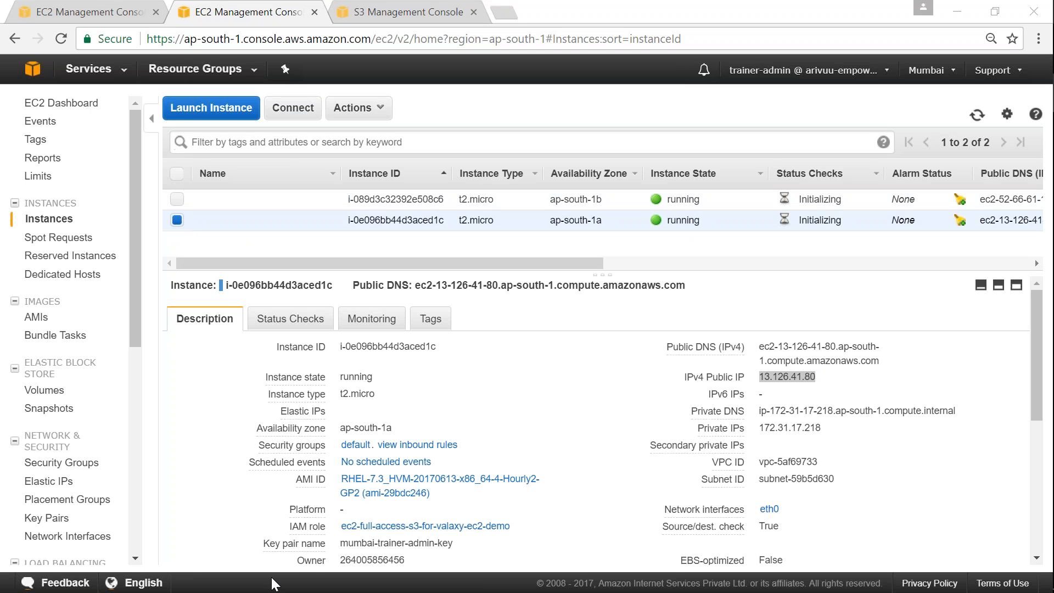
mouse_move(631, 384)
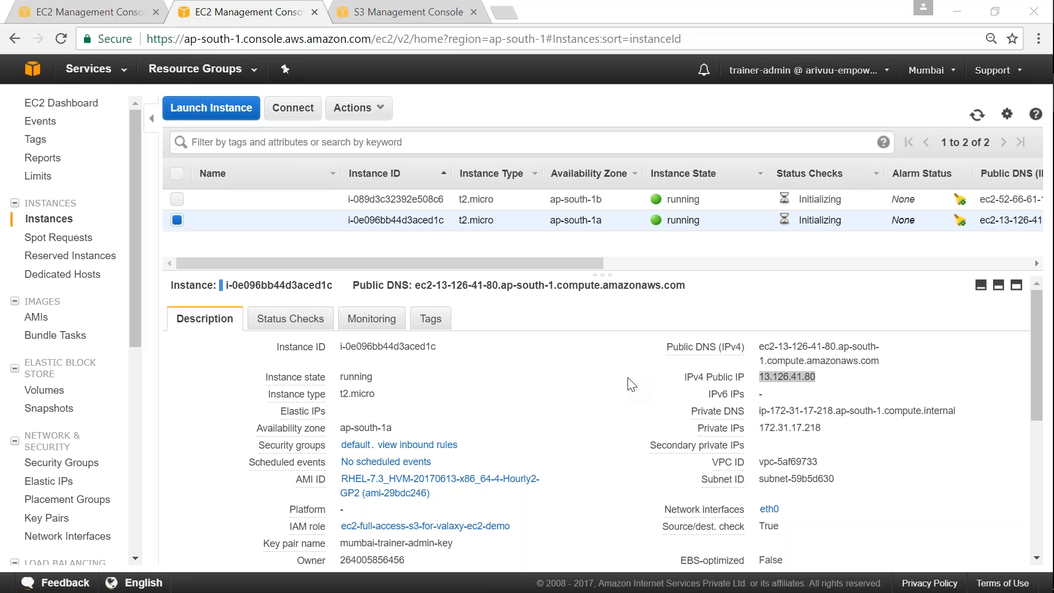
mouse_move(566, 282)
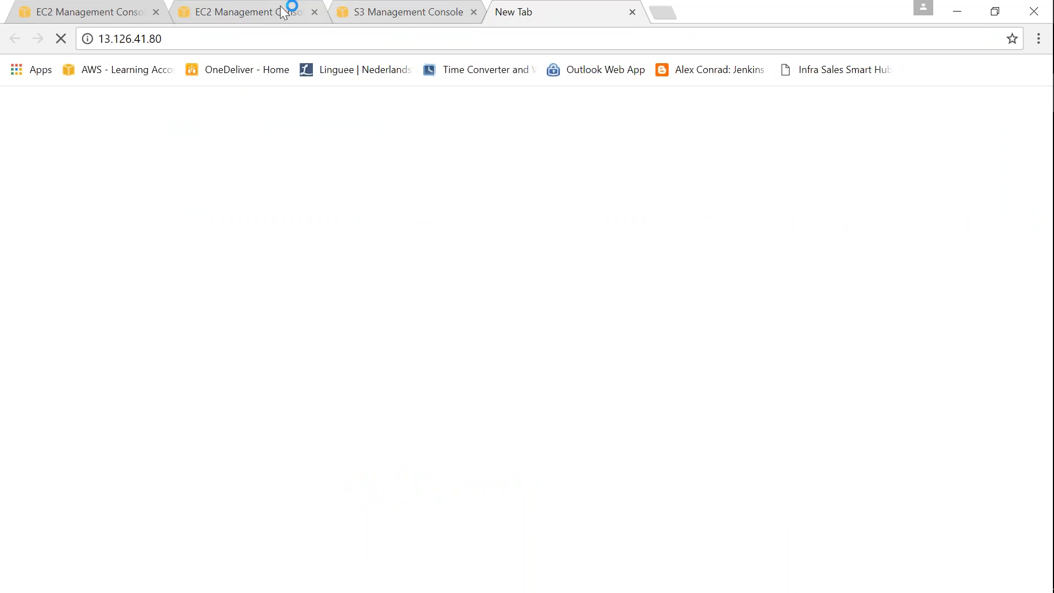
left_click(242, 12)
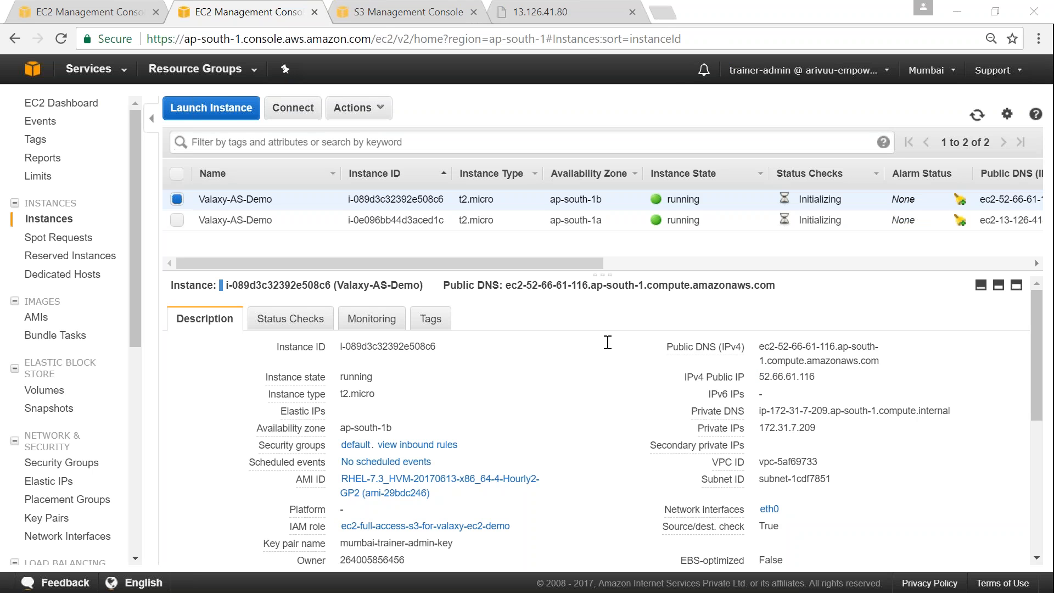
mouse_move(577, 26)
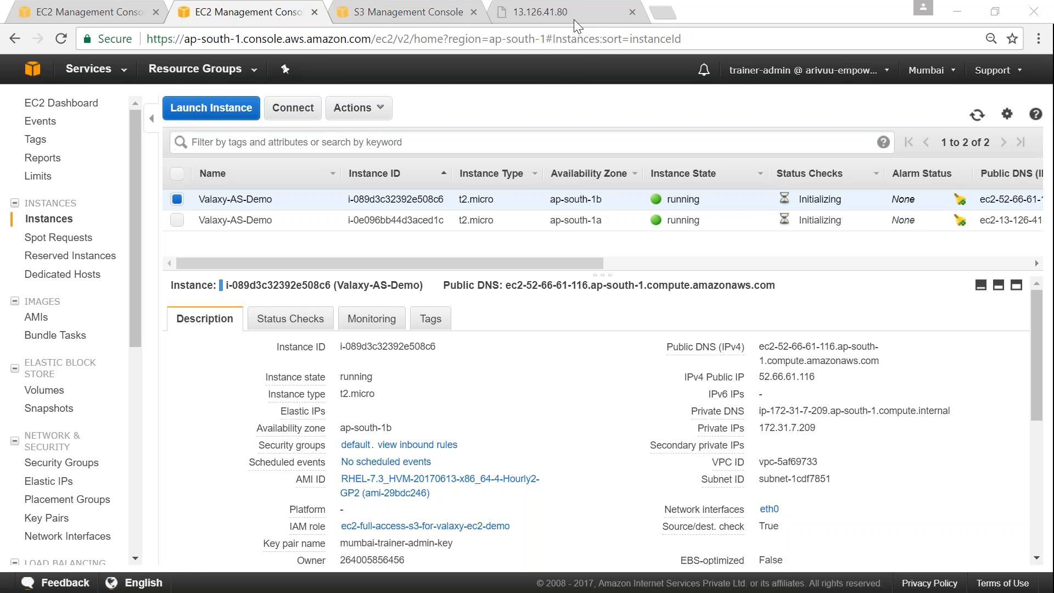
left_click(672, 12)
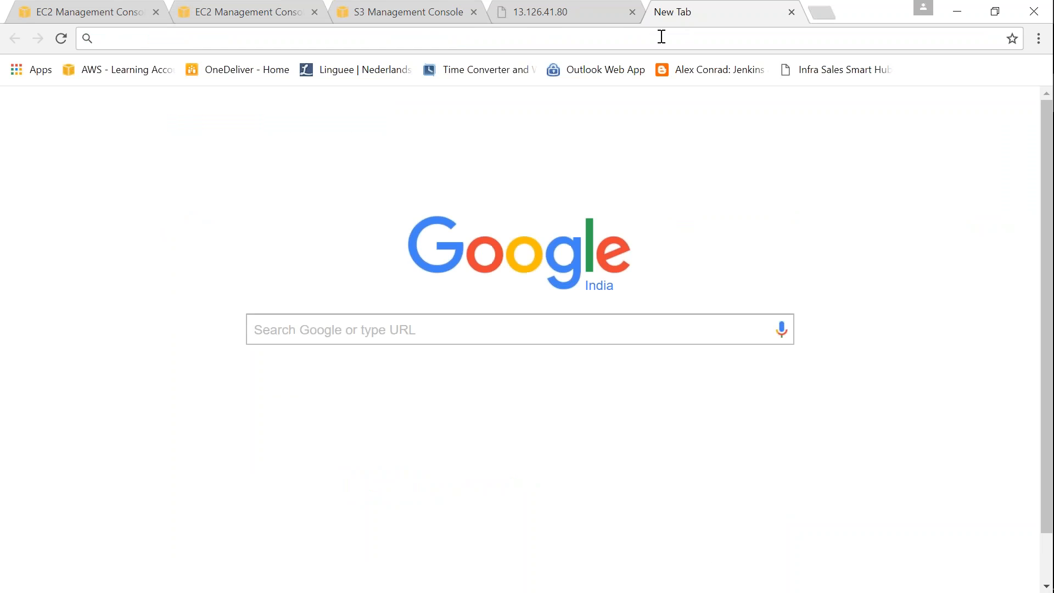
left_click(561, 11)
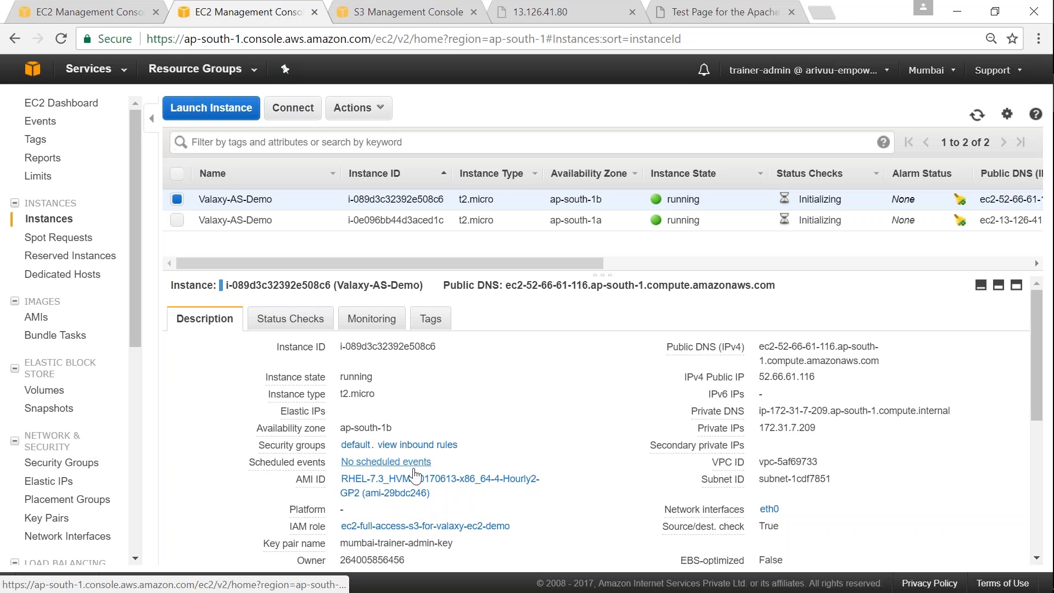
mouse_move(426, 526)
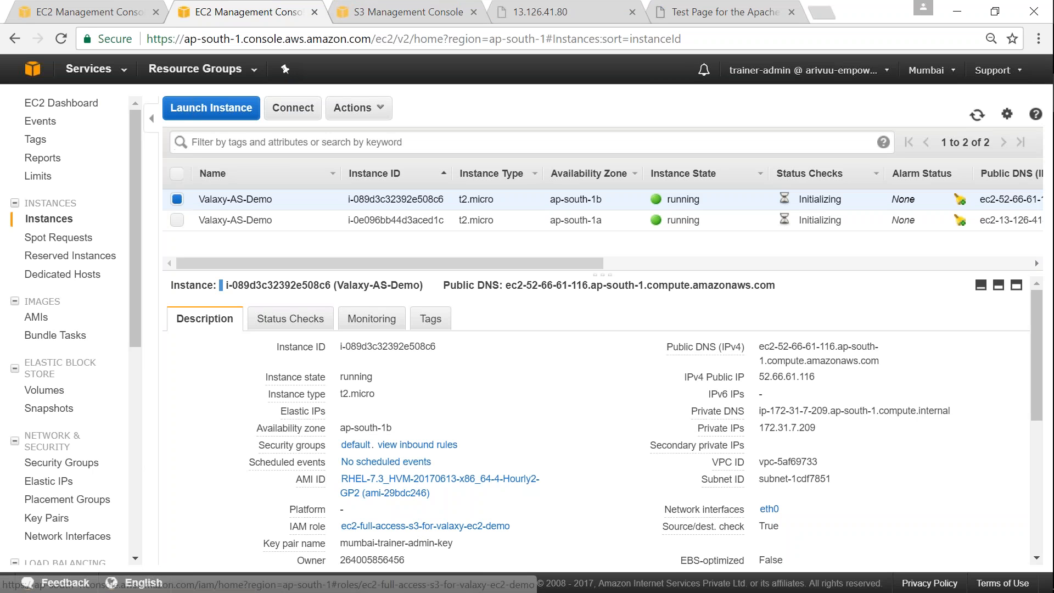
mouse_move(333, 577)
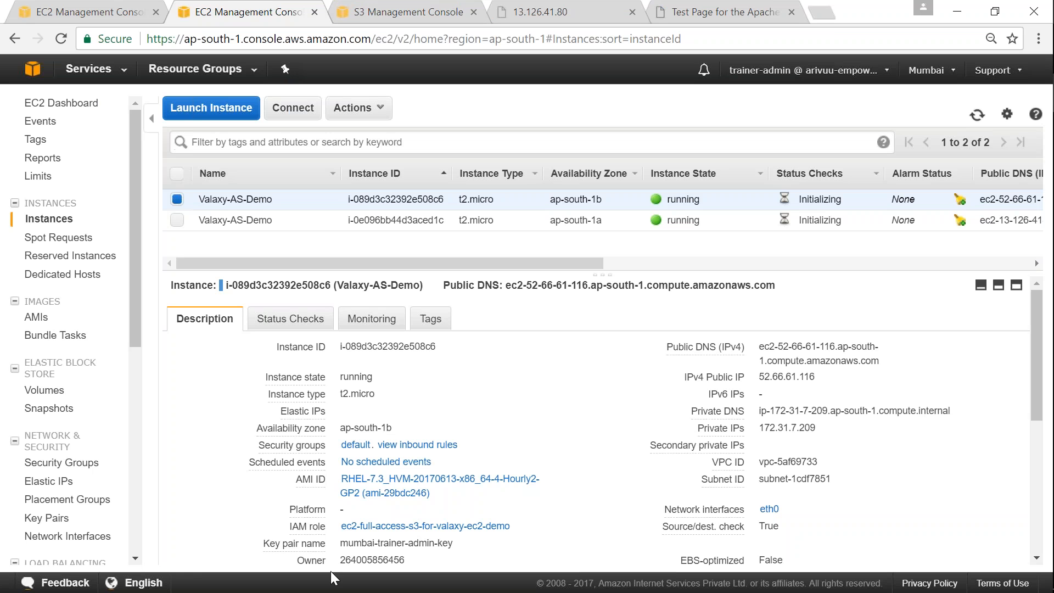
left_click(80, 12)
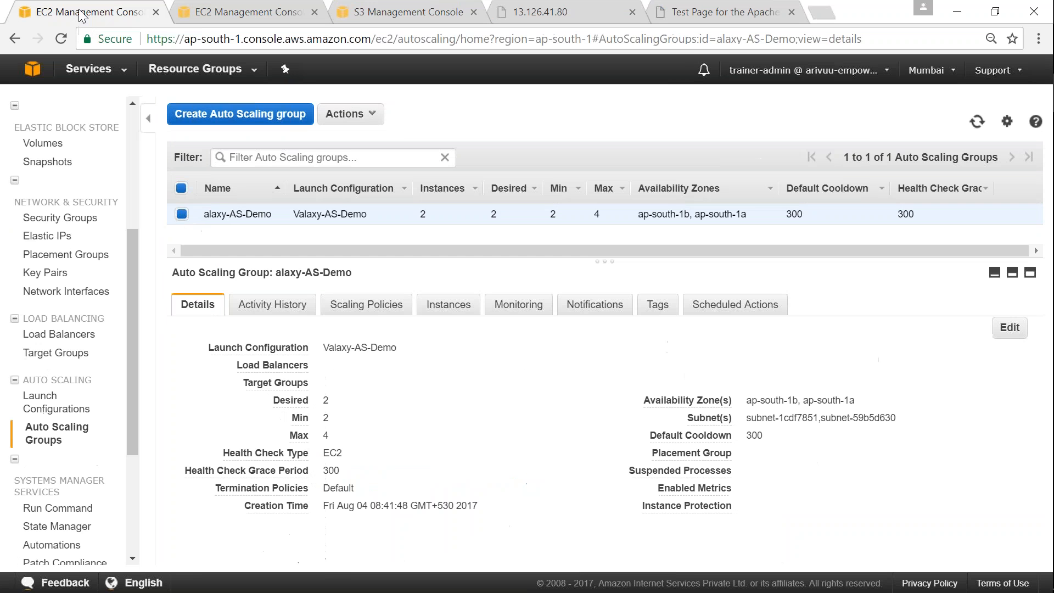
mouse_move(791, 102)
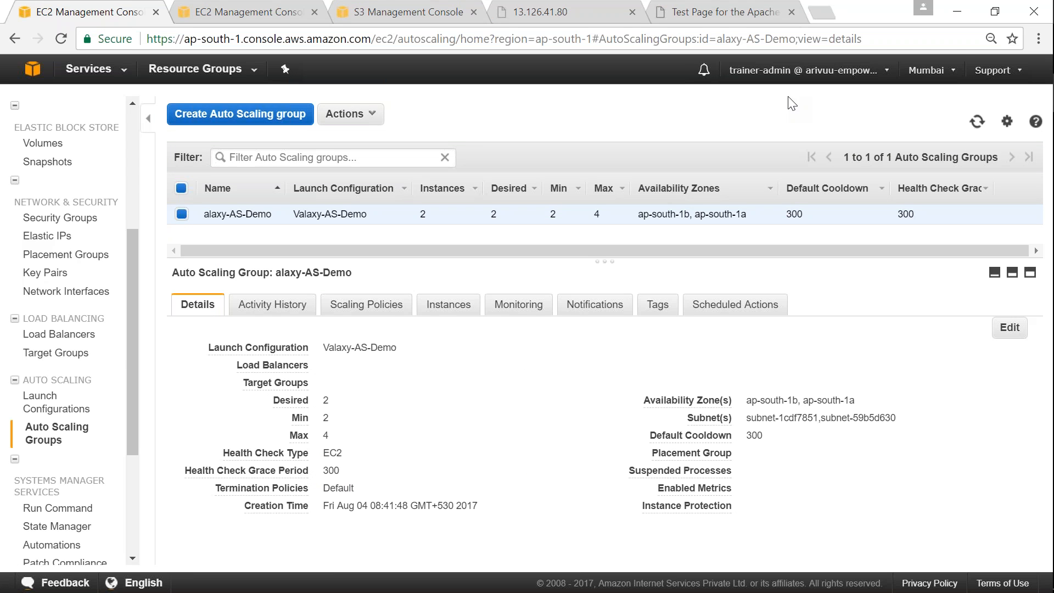
mouse_move(710, 260)
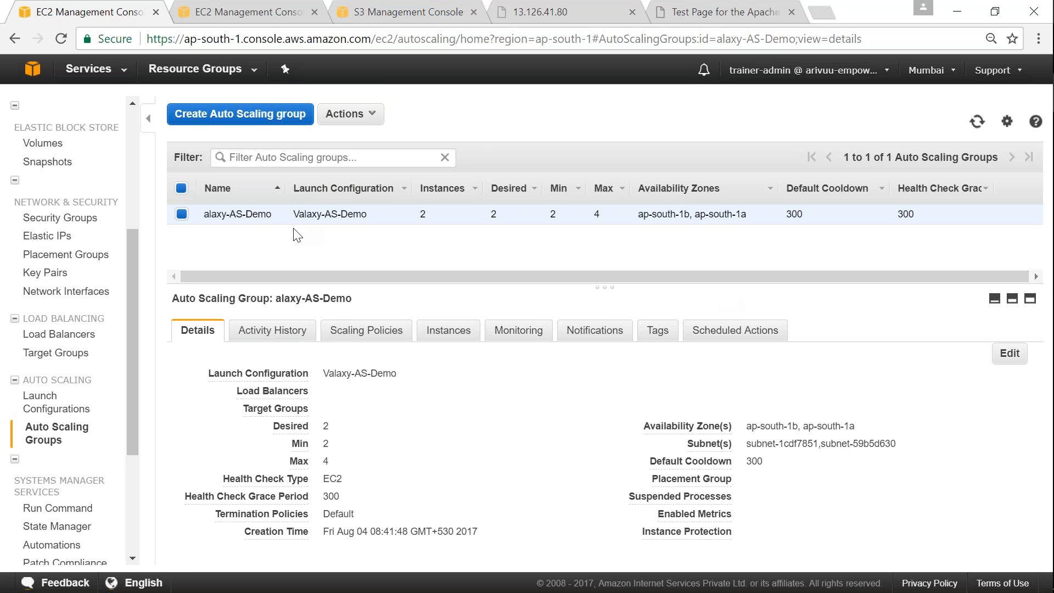
mouse_move(42, 391)
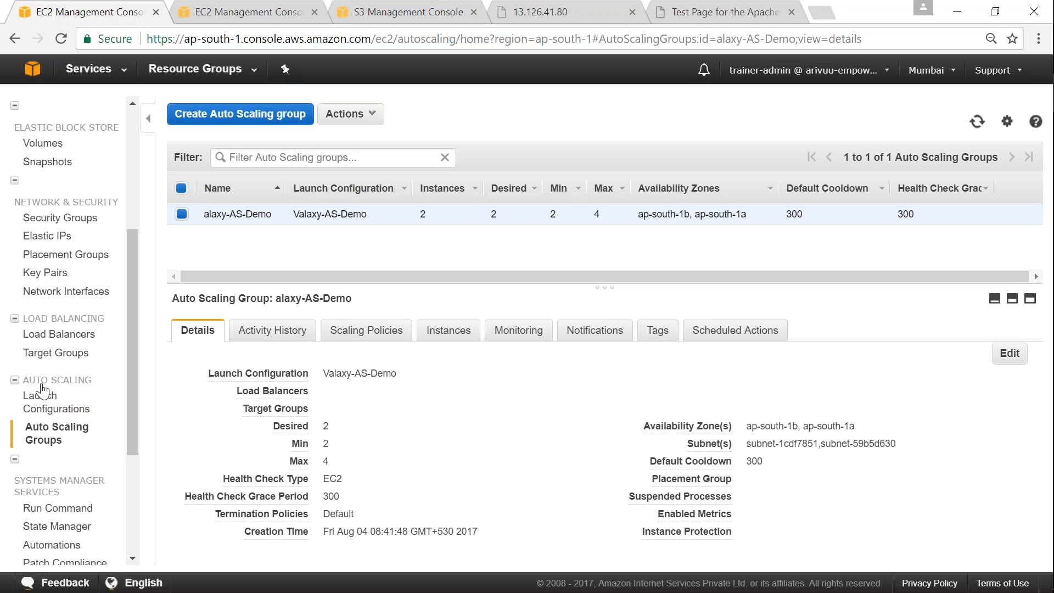
mouse_move(56, 402)
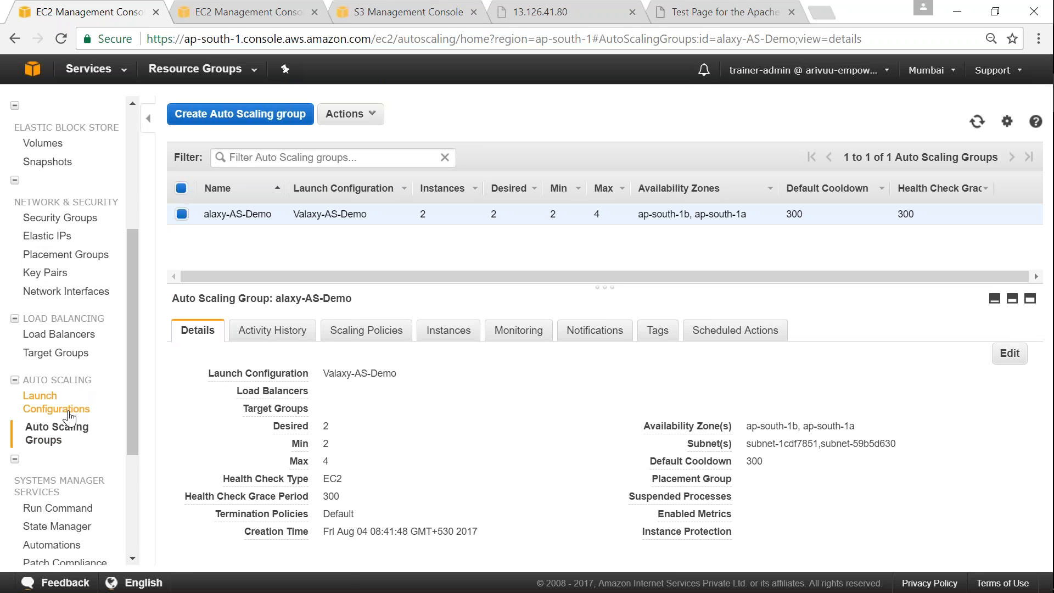
mouse_move(278, 222)
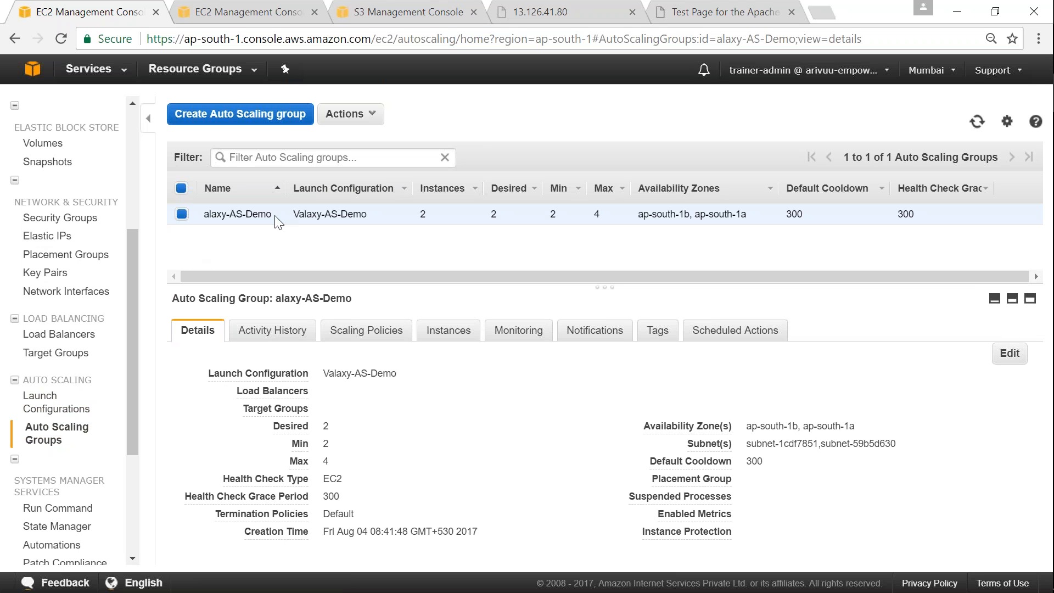
left_click(180, 214)
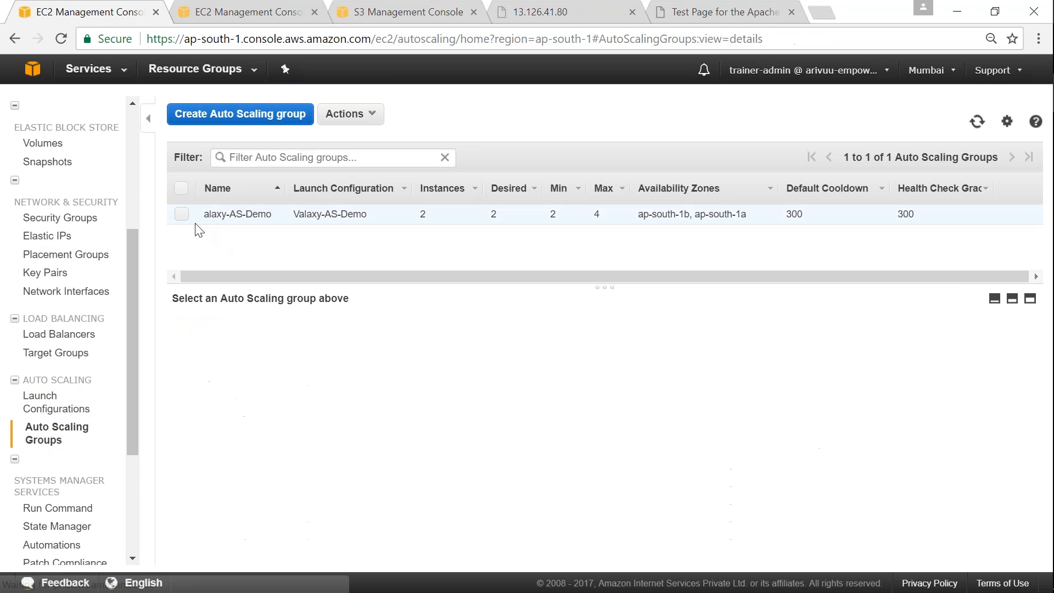
left_click(181, 214)
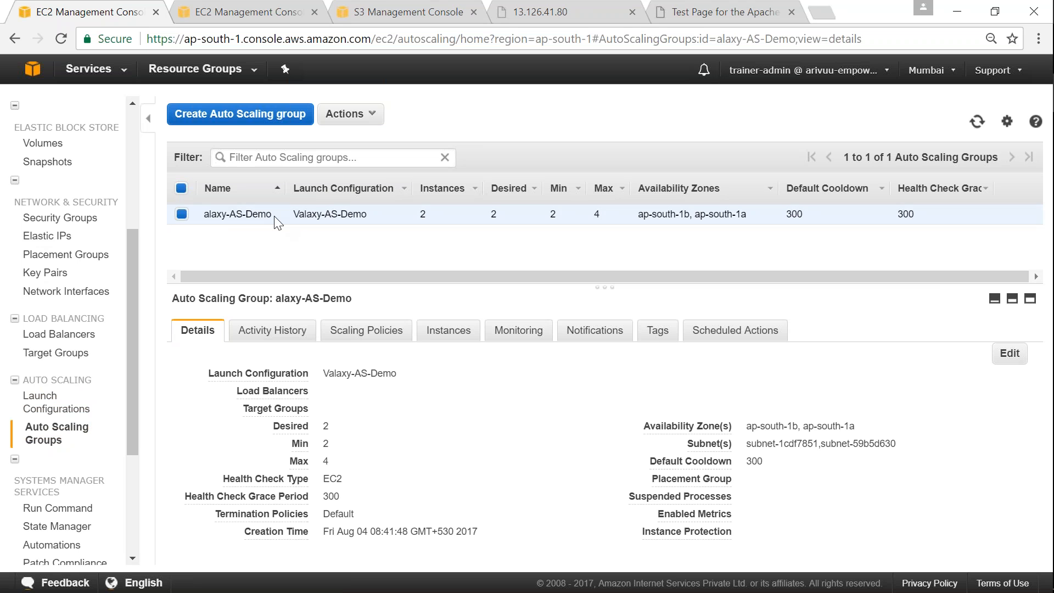
mouse_move(613, 360)
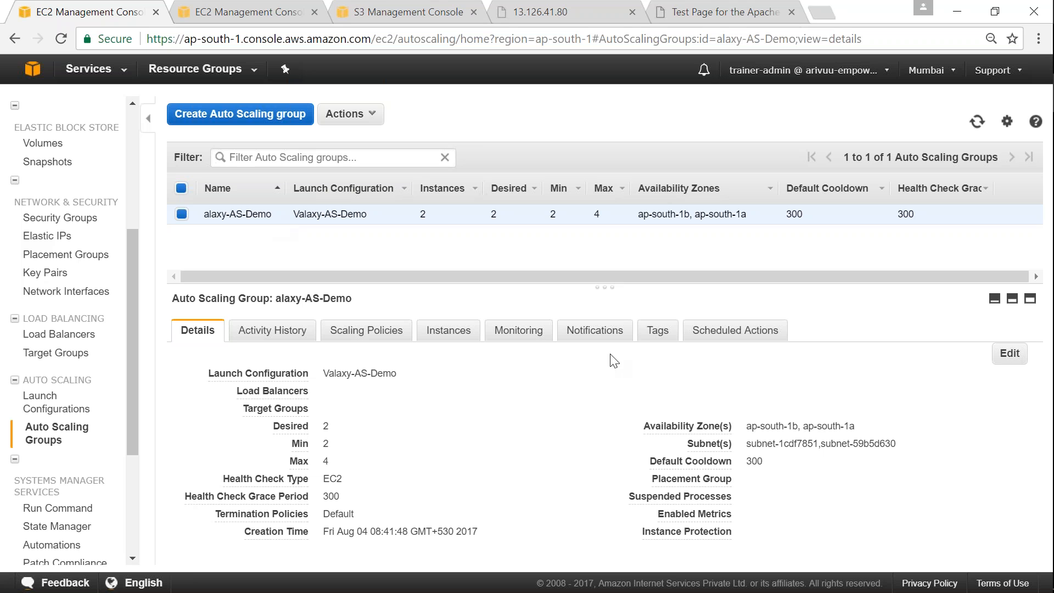
left_click(655, 330)
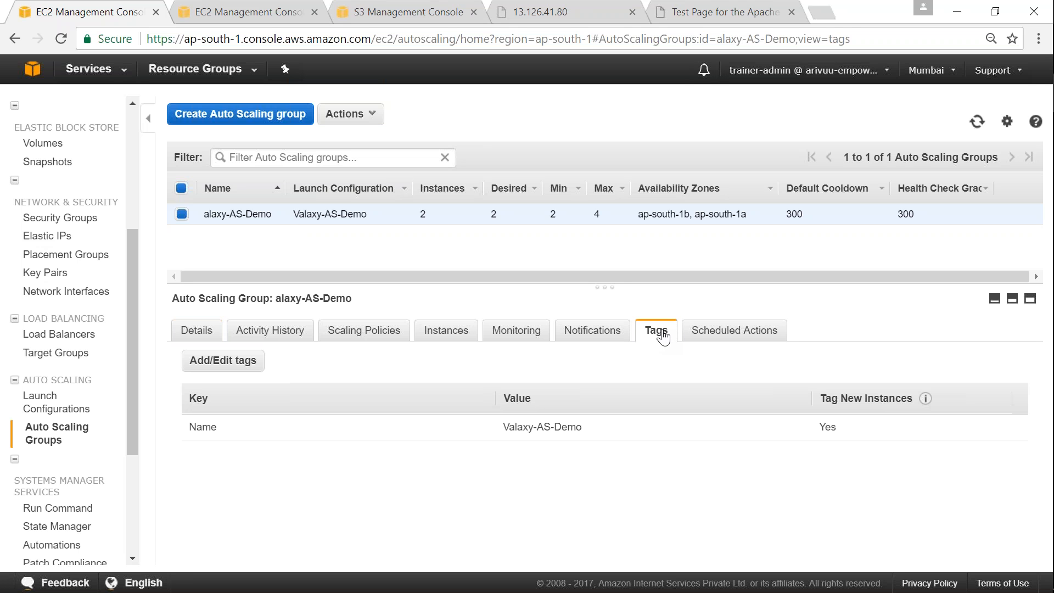
mouse_move(197, 330)
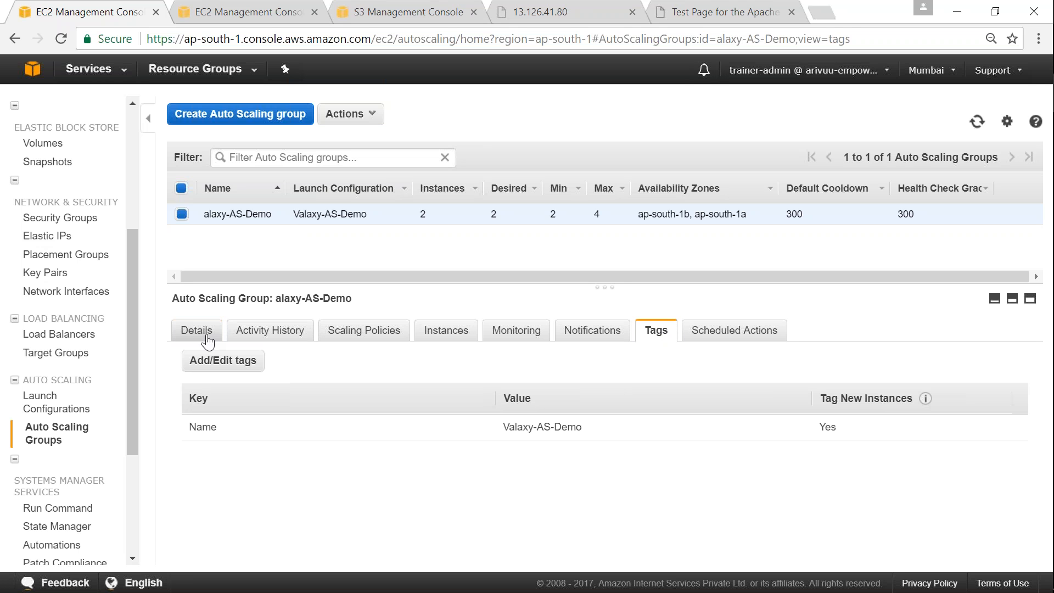
left_click(195, 330)
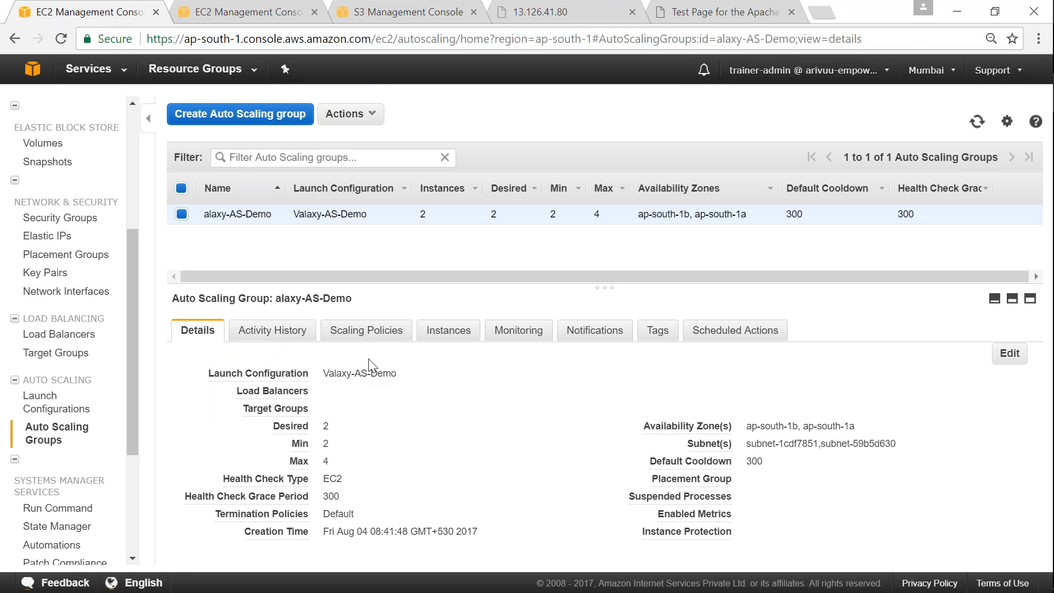
mouse_move(271, 217)
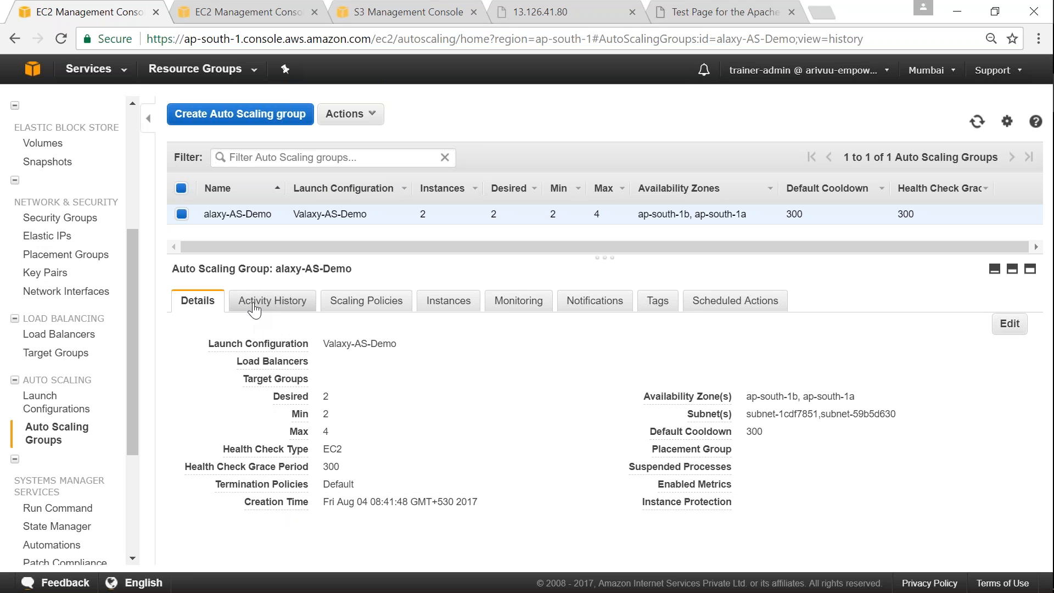
Expand the first successful launch in Activity History, then view the Scaling Policies.
left_click(273, 300)
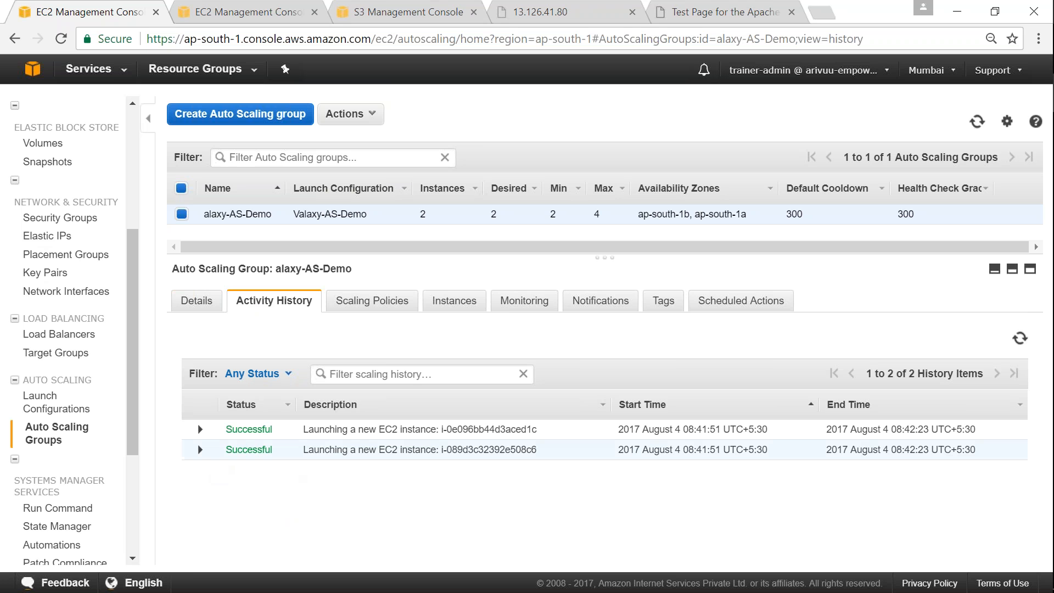
mouse_move(287, 457)
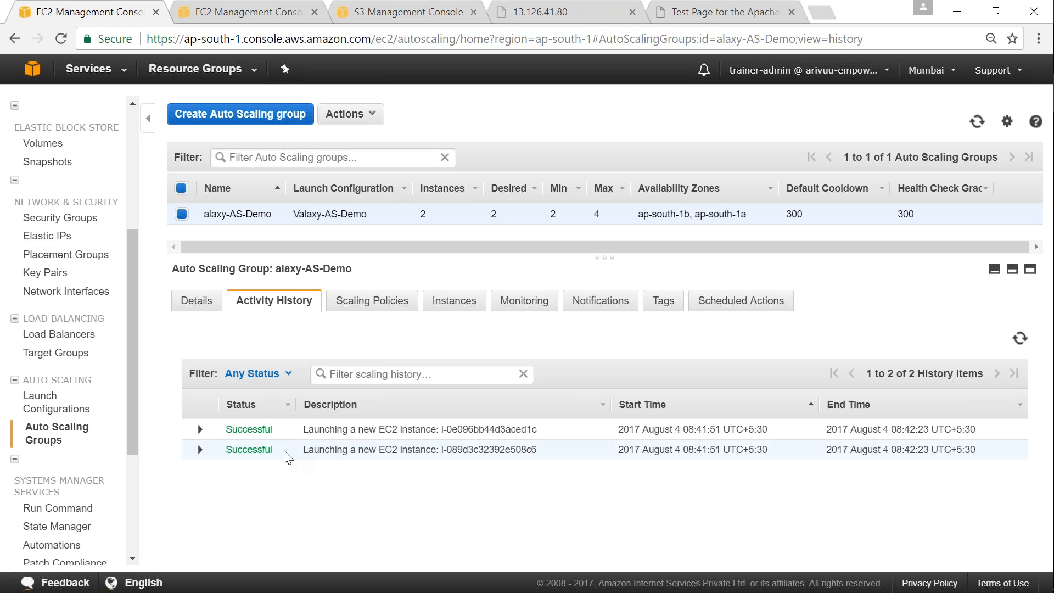
mouse_move(253, 452)
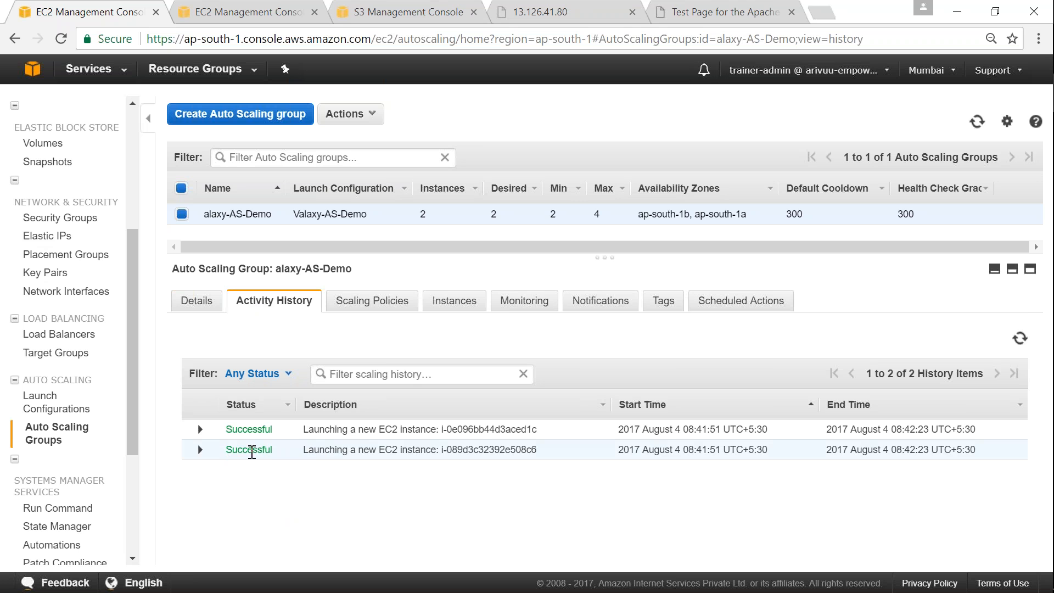
left_click(200, 429)
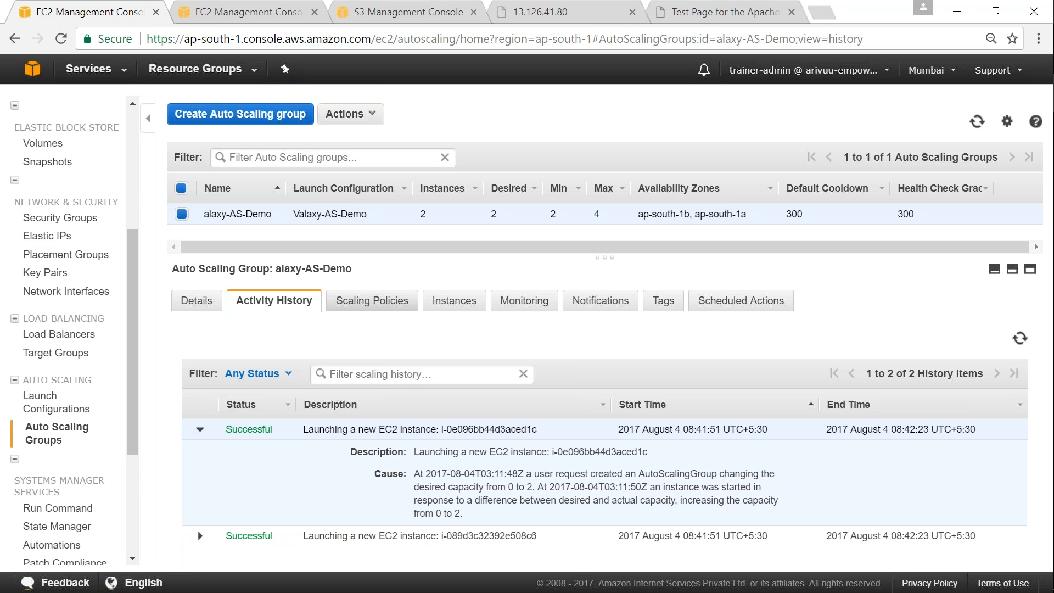
left_click(367, 300)
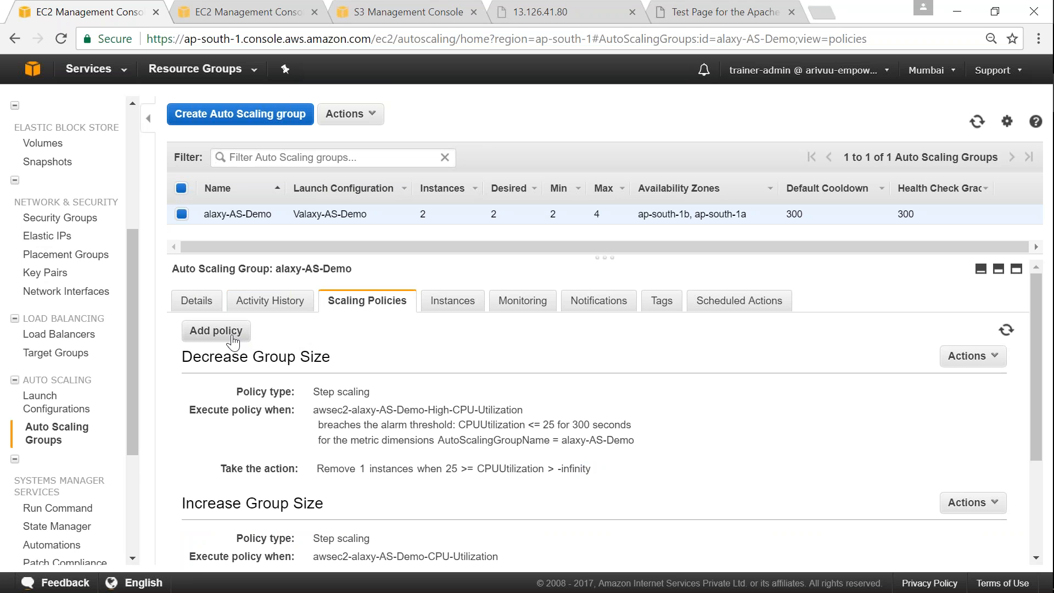
mouse_move(430, 421)
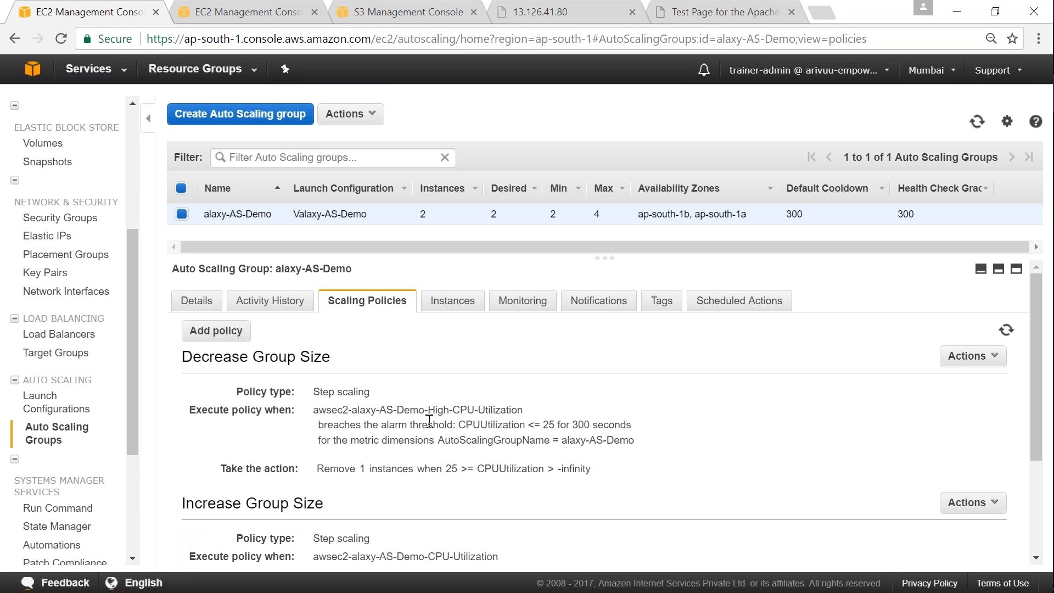
mouse_move(217, 348)
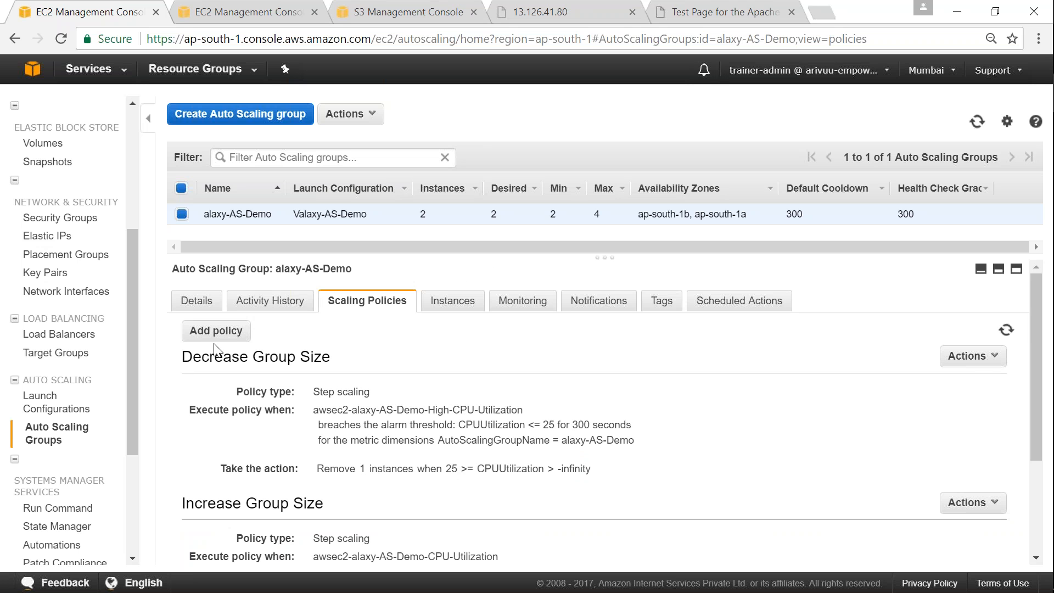
mouse_move(677, 336)
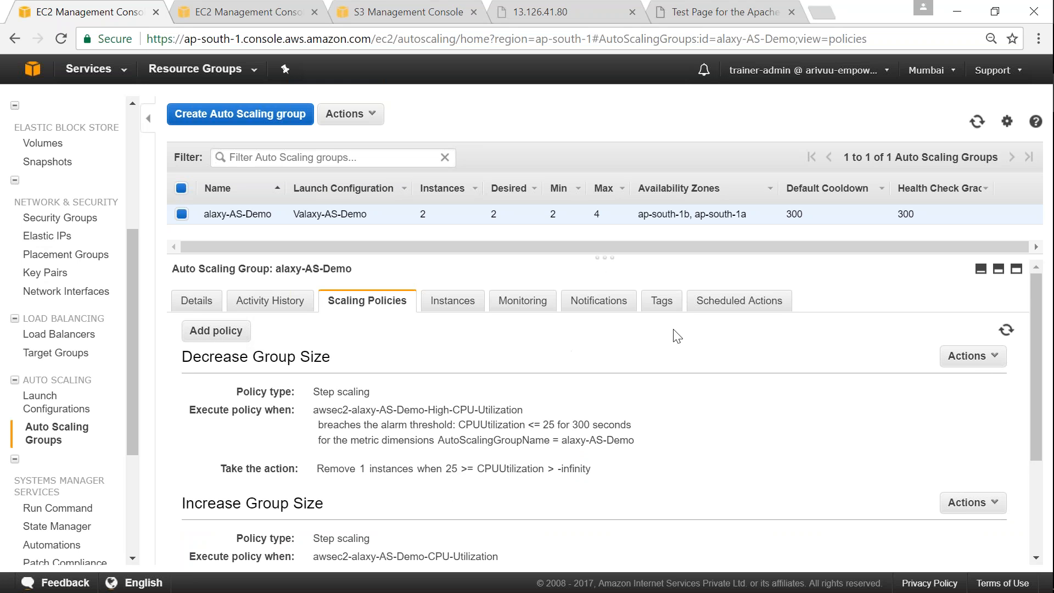
mouse_move(739, 301)
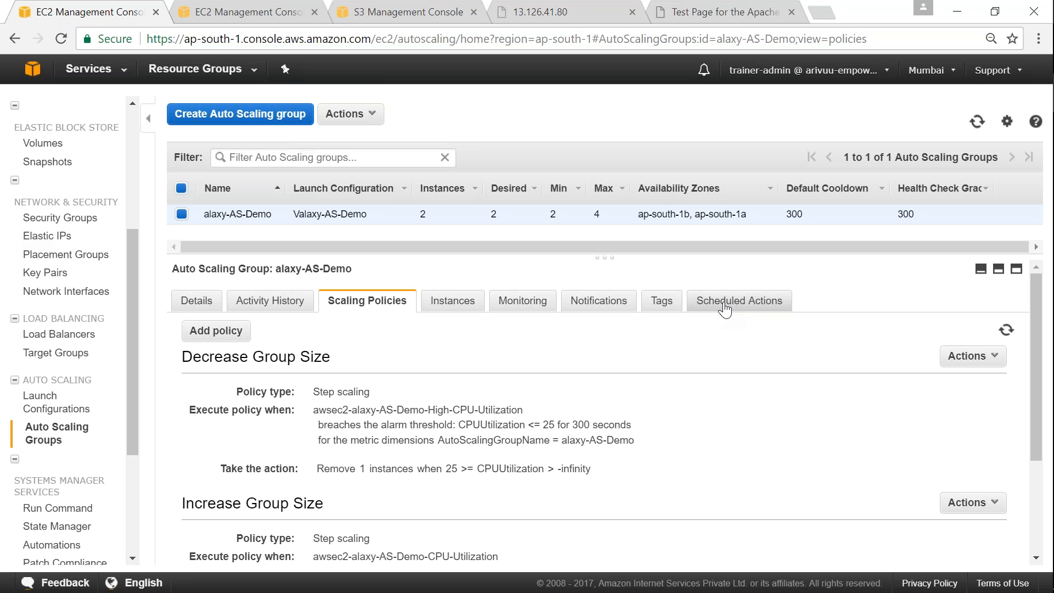
View the alaxy-AS-Demo Scheduled Actions tab, which lists no actions.
left_click(737, 300)
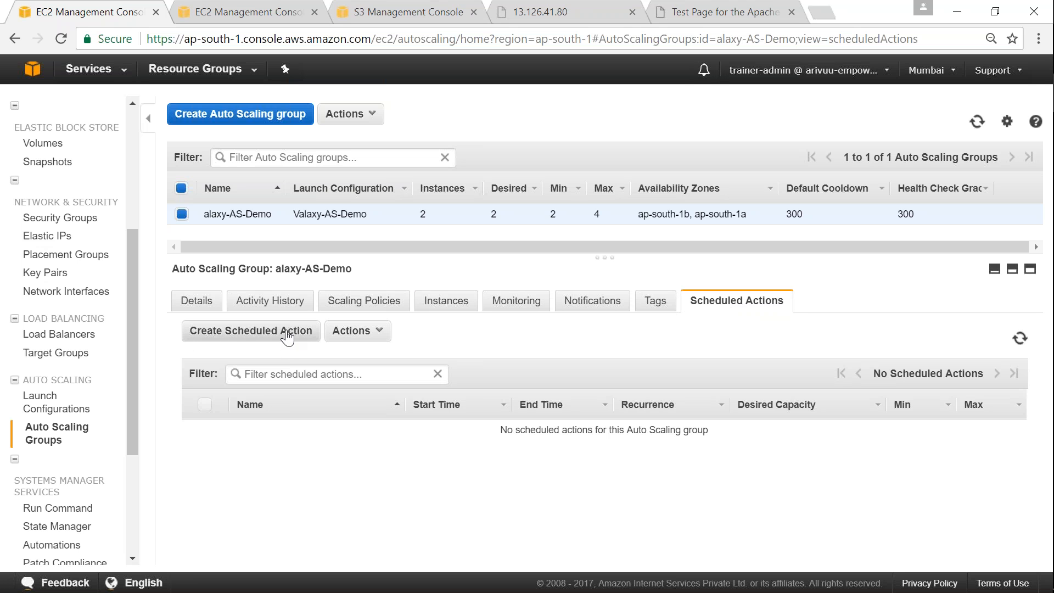
left_click(249, 330)
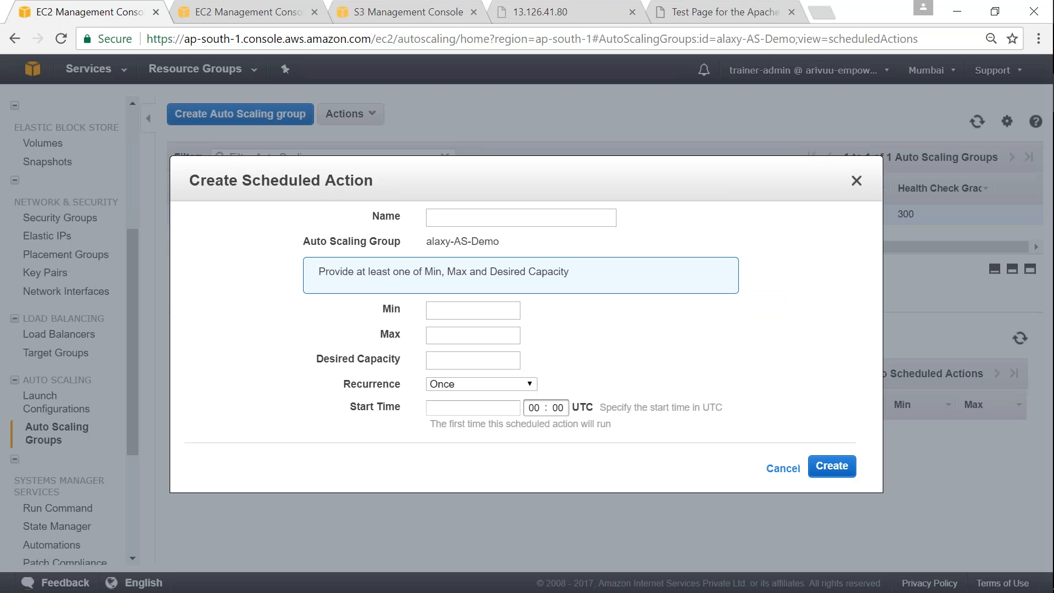
left_click(520, 217)
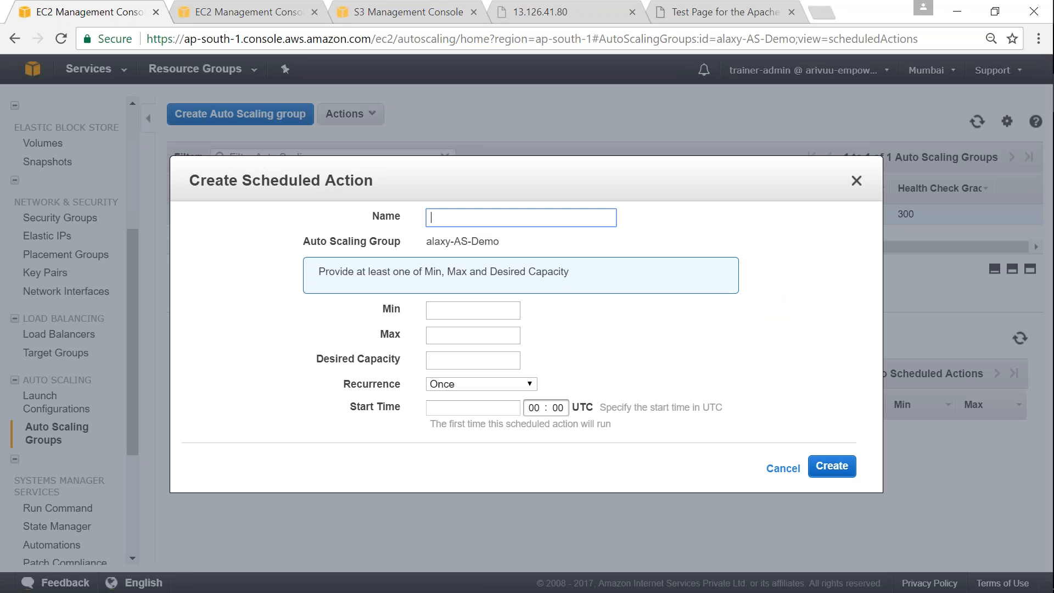
left_click(473, 310)
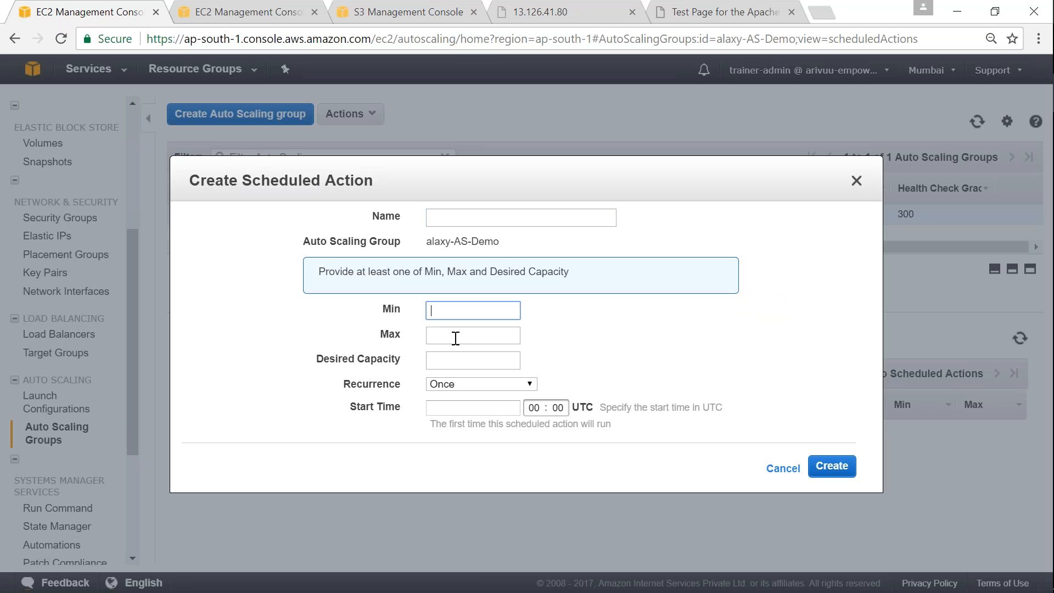
left_click(472, 360)
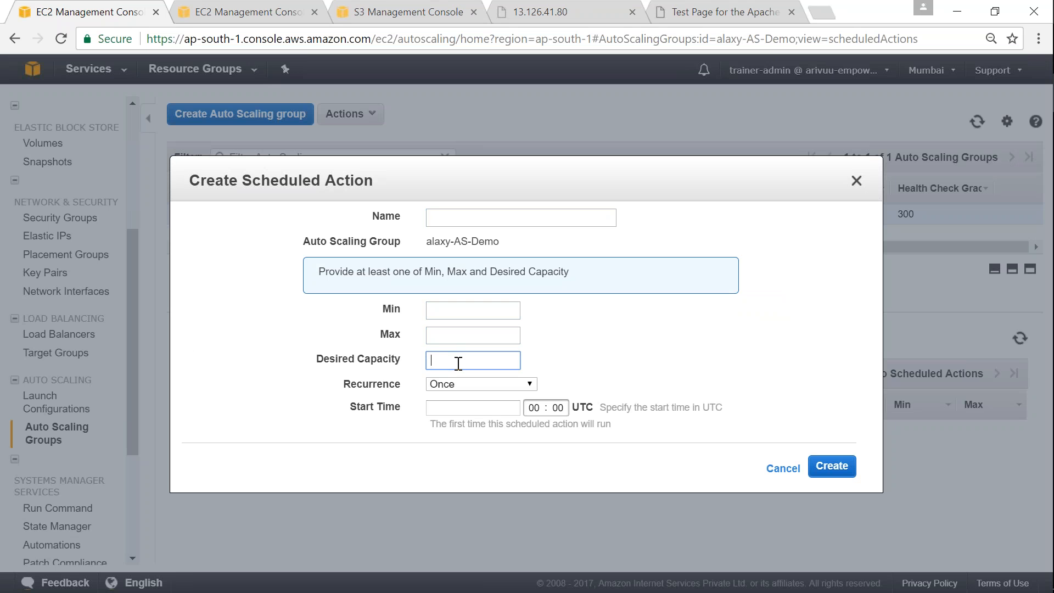
left_click(480, 384)
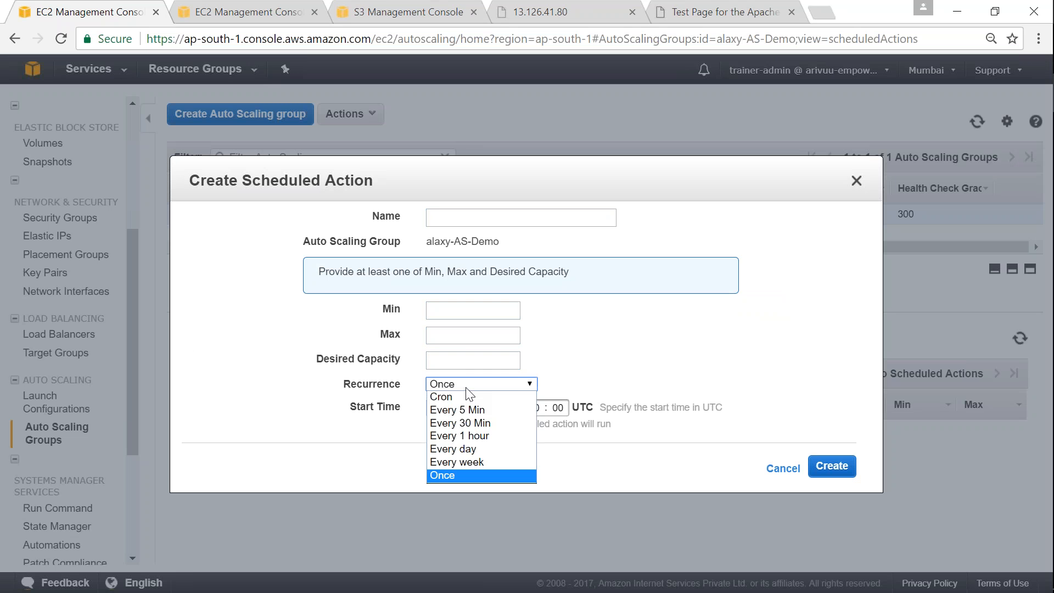
left_click(443, 476)
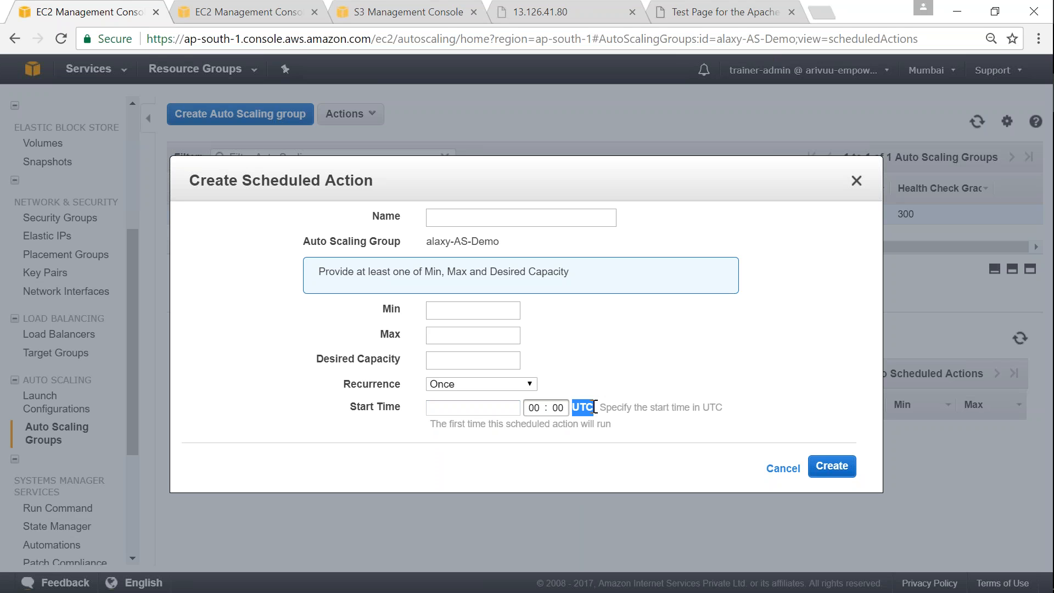
mouse_move(598, 419)
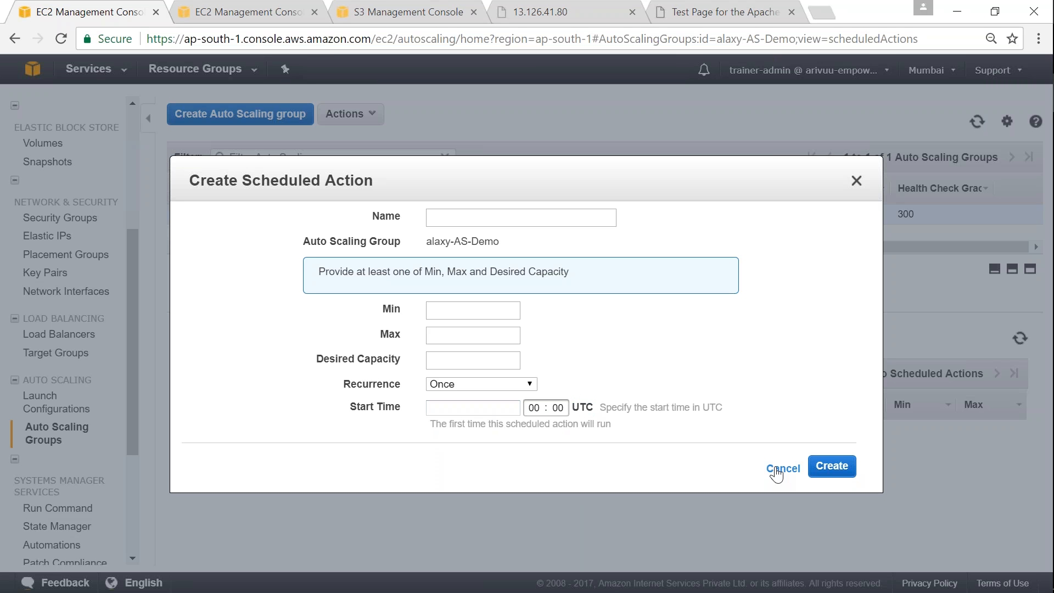
left_click(479, 384)
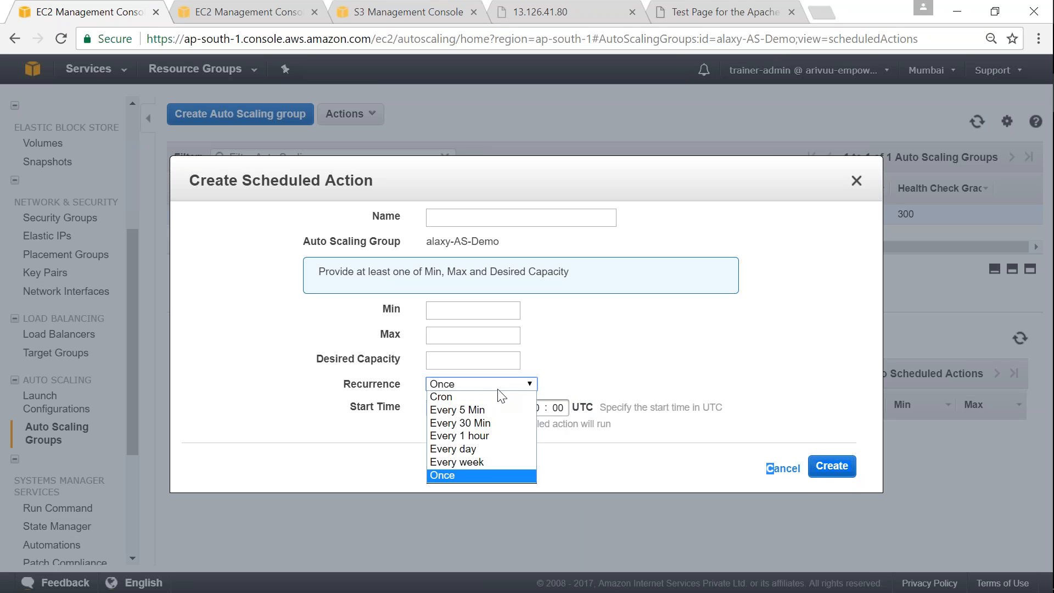
left_click(453, 448)
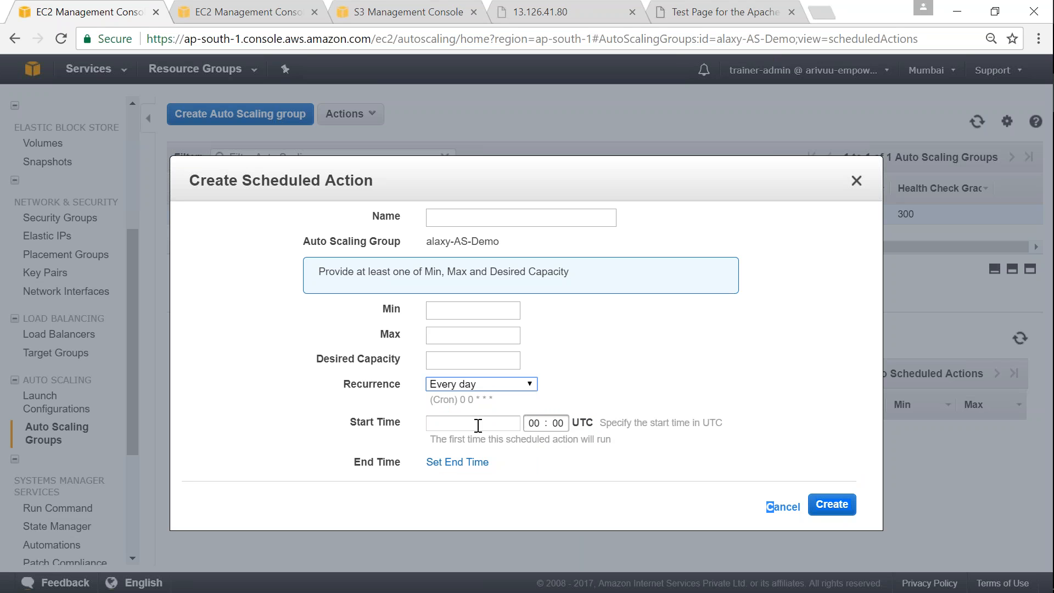
mouse_move(547, 408)
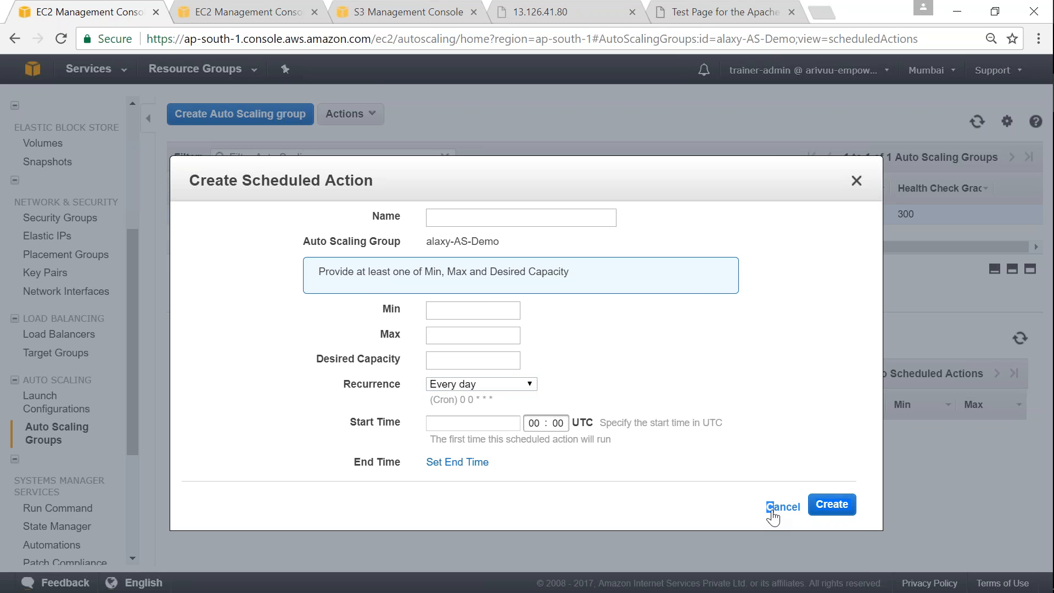
left_click(782, 506)
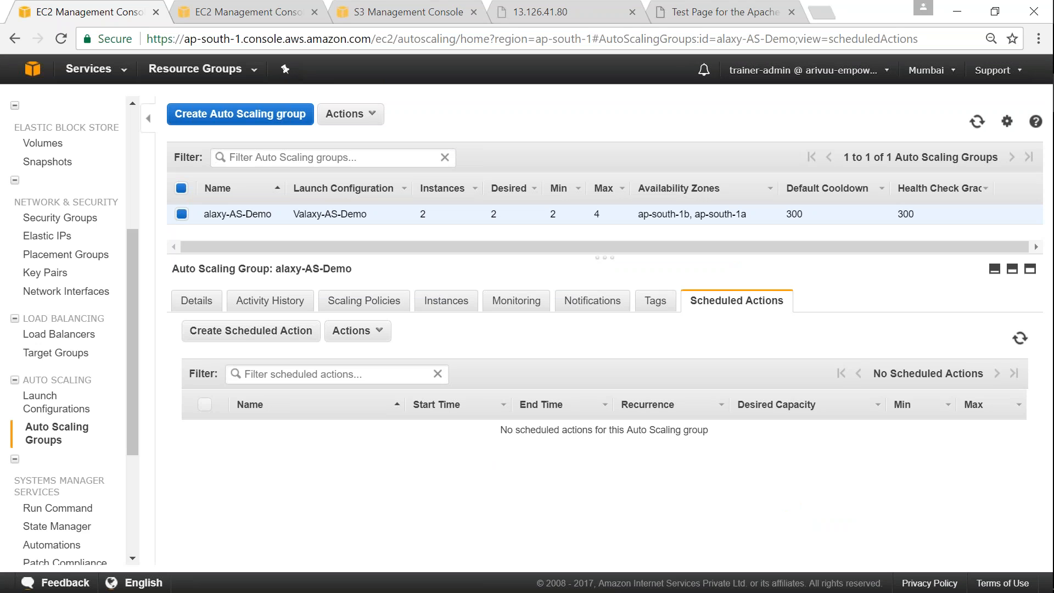
mouse_move(363, 301)
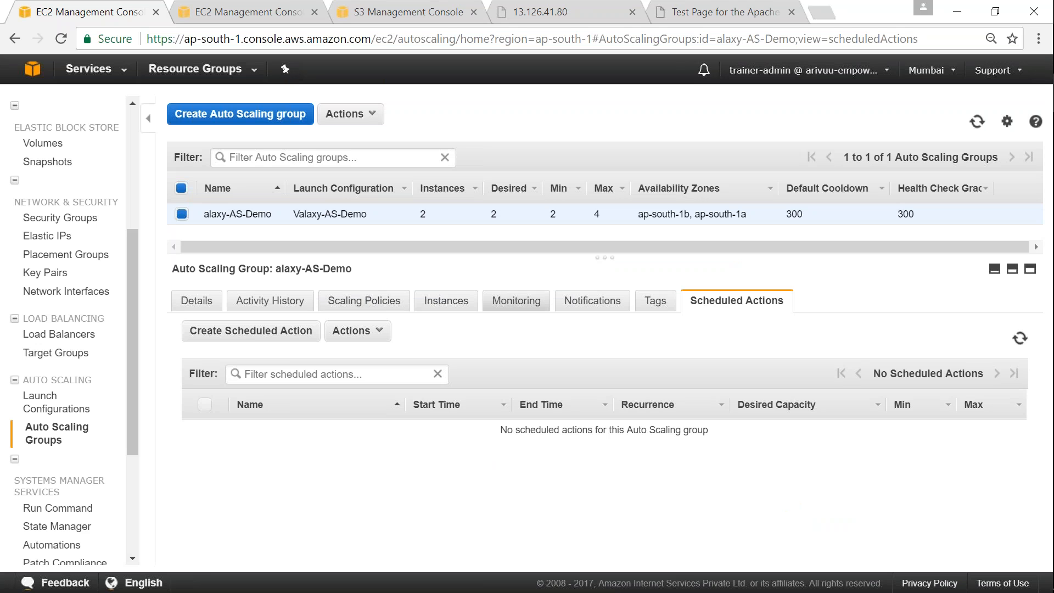
Scroll through the group's Monitoring graphs, empty because metrics collection is disabled.
left_click(518, 300)
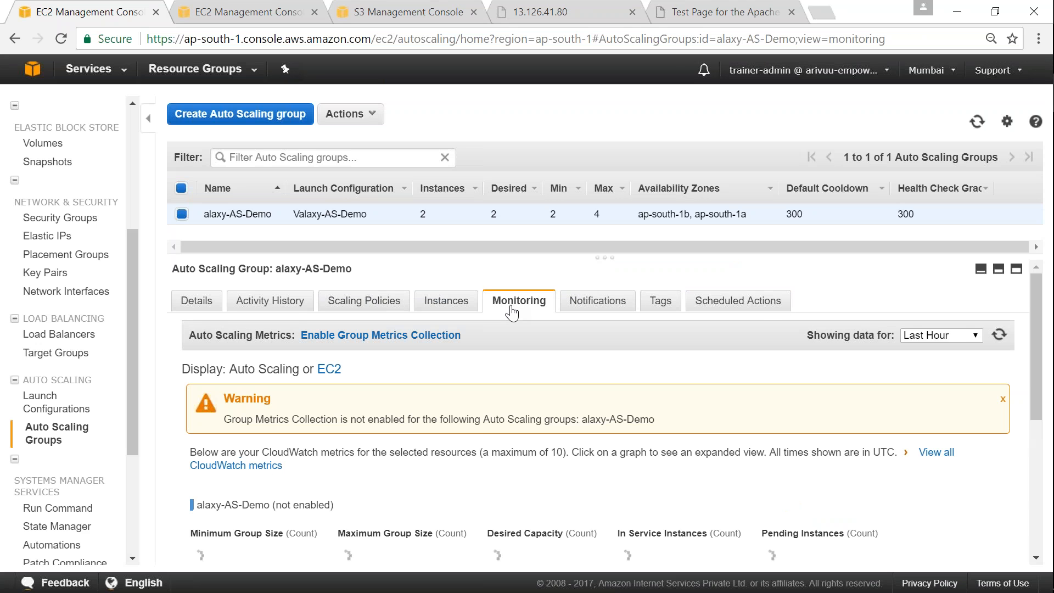
scroll("down", 3)
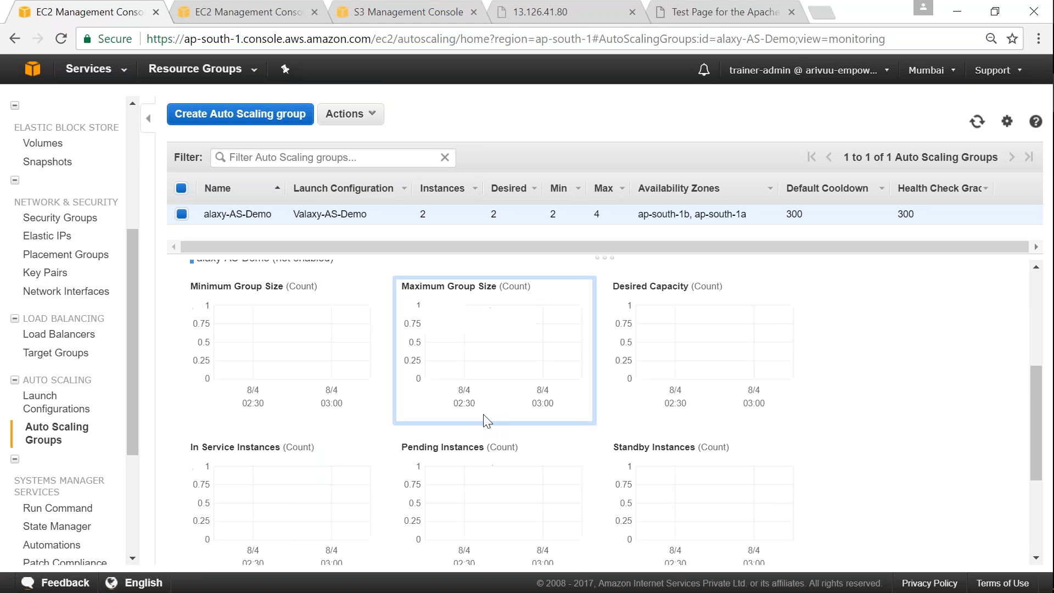
scroll("up", 3)
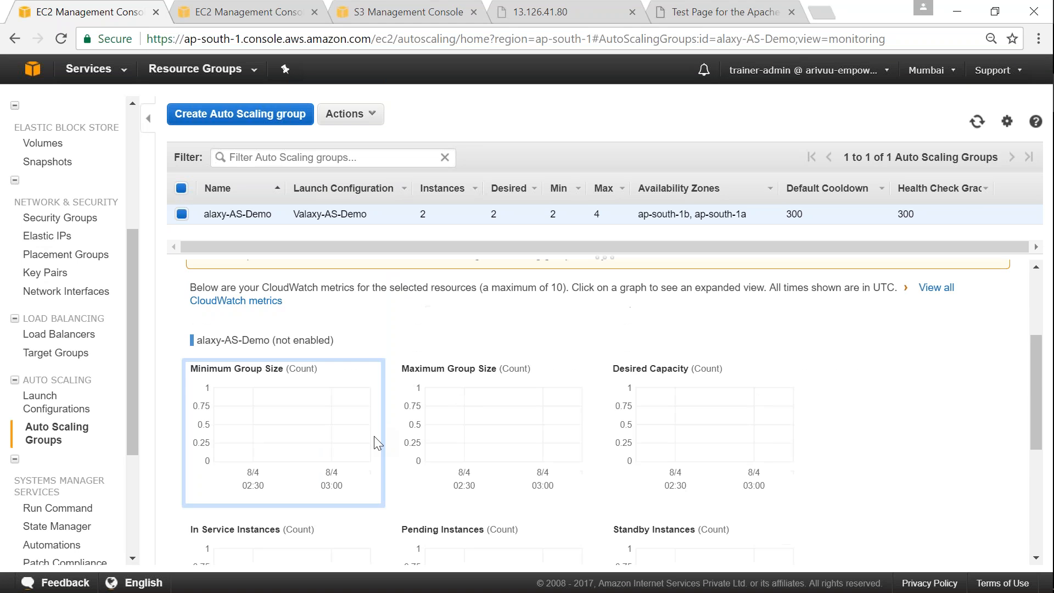
scroll("down", 3)
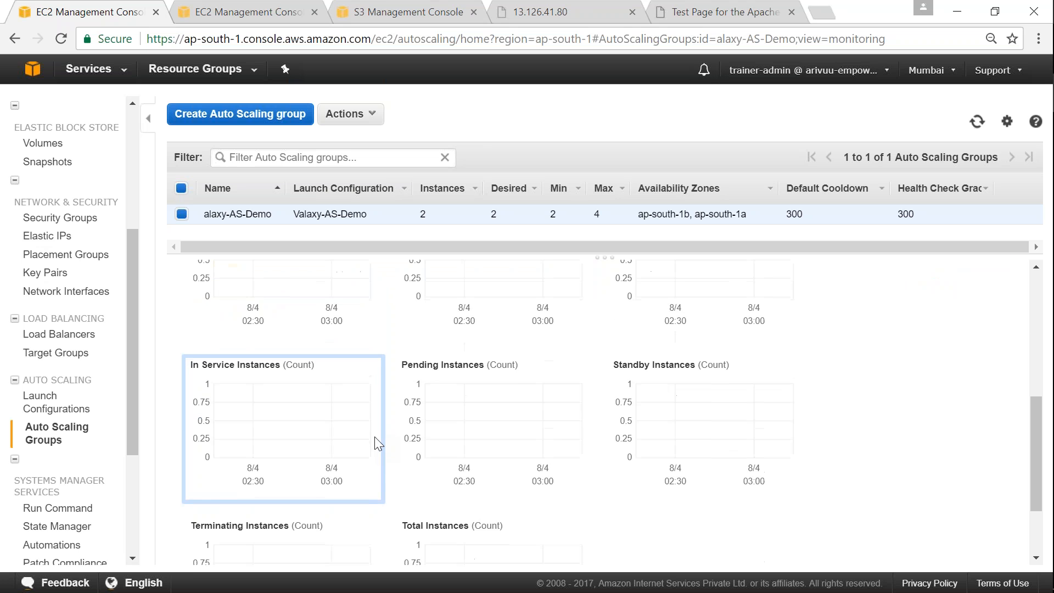
scroll("down", 3)
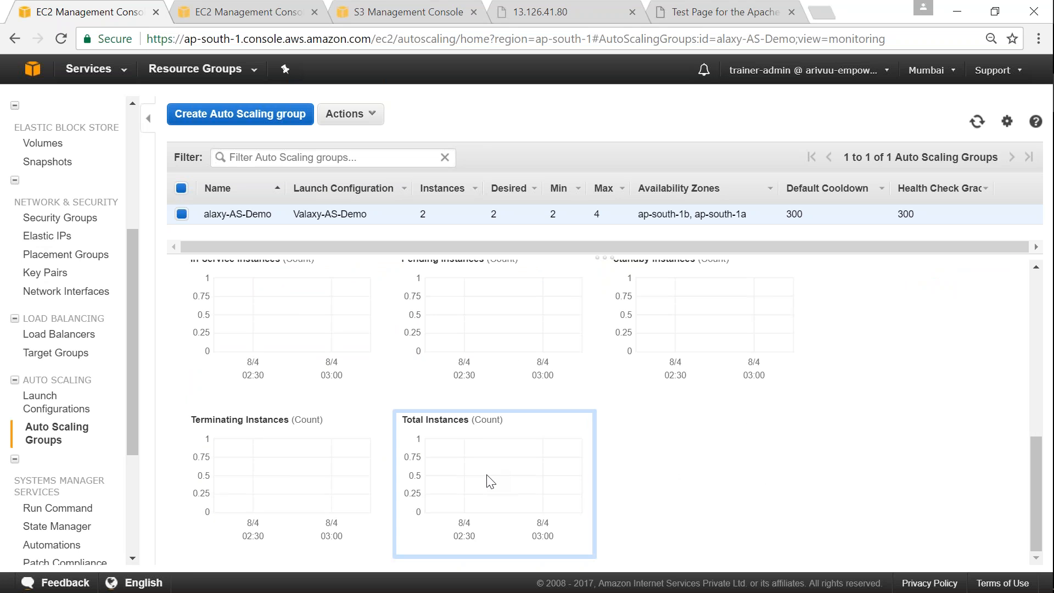
mouse_move(511, 468)
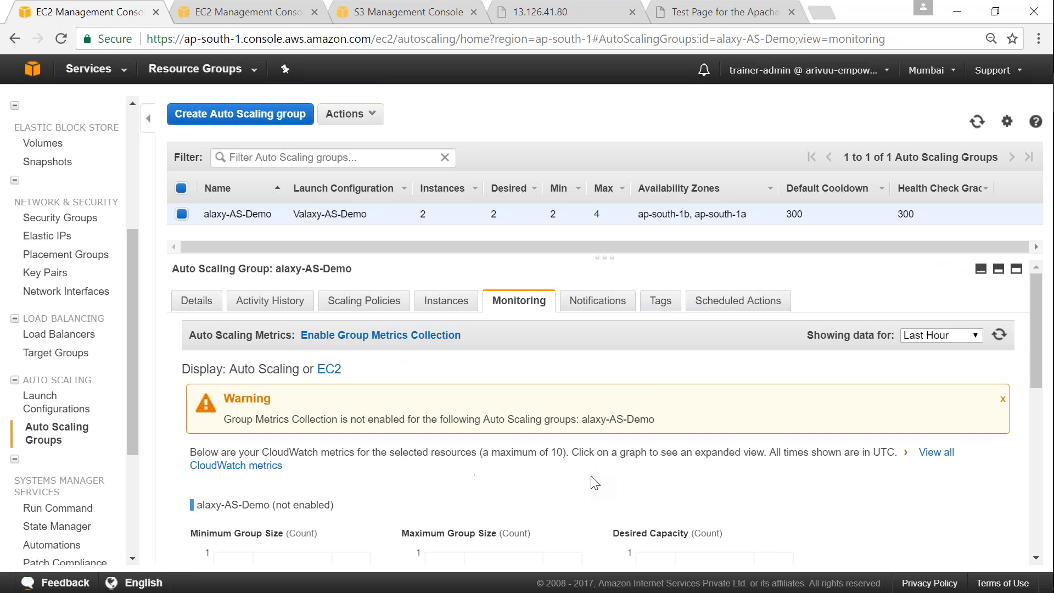
mouse_move(583, 490)
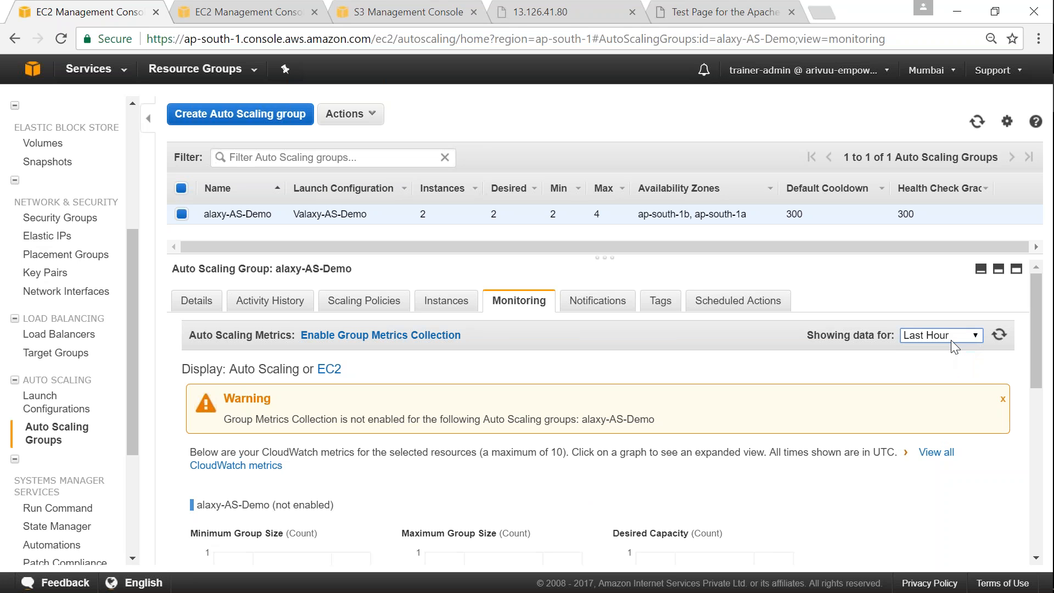
mouse_move(446, 300)
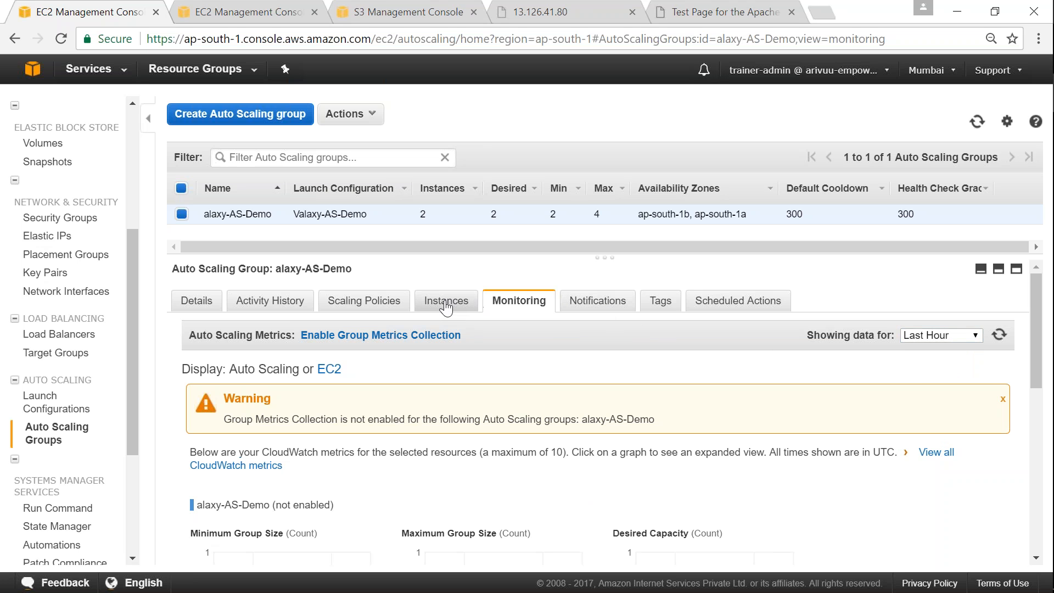
View the group's two InService, Healthy instances in ap-south-1b and ap-south-1a.
left_click(446, 301)
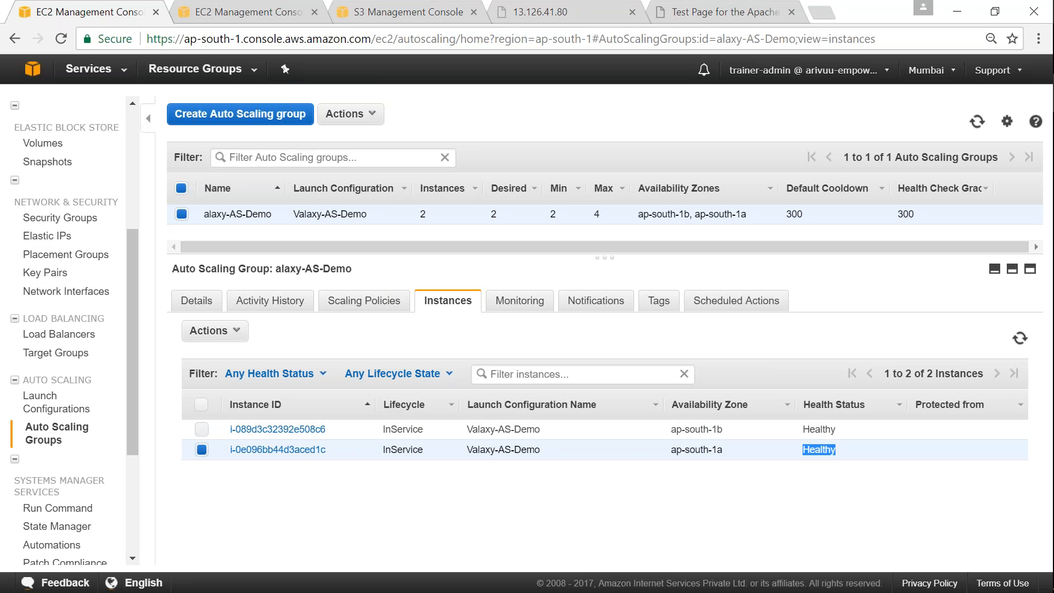
mouse_move(723, 12)
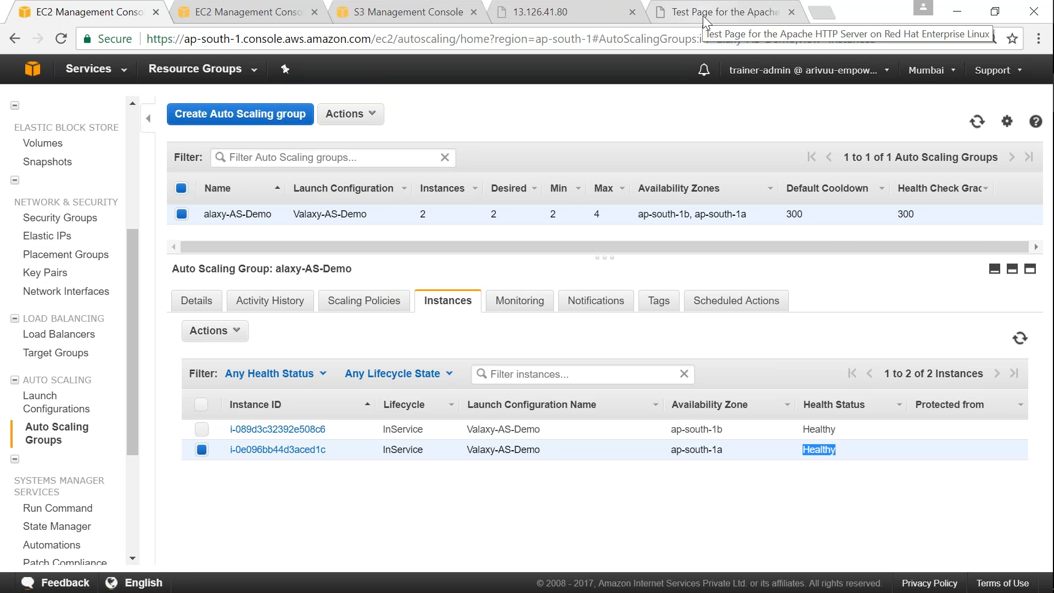
Check the Apache test page in the 52.66.61.116 and 13.126.41.80 tabs.
left_click(722, 12)
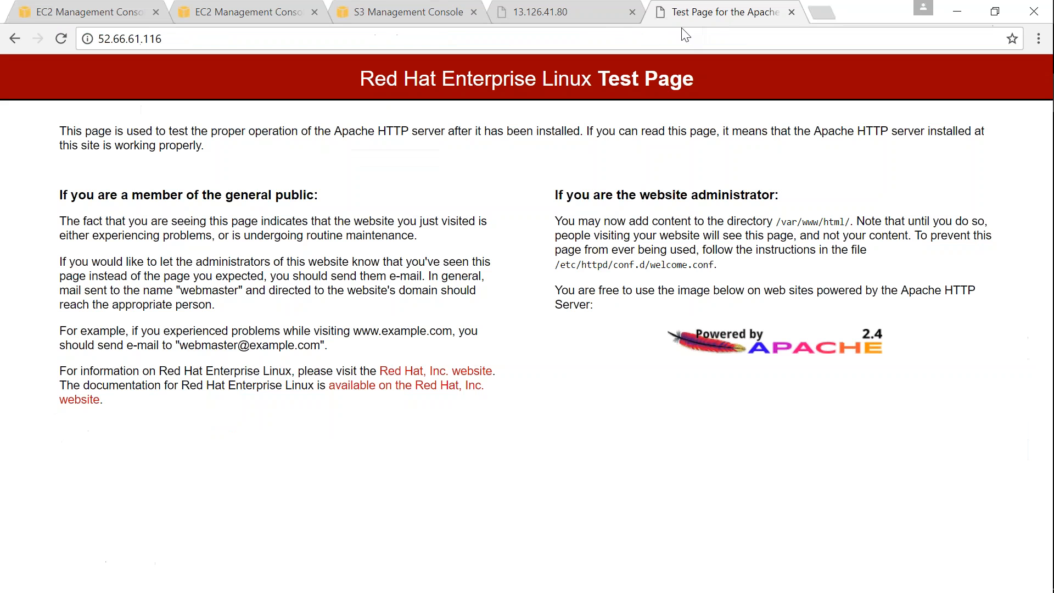
mouse_move(551, 12)
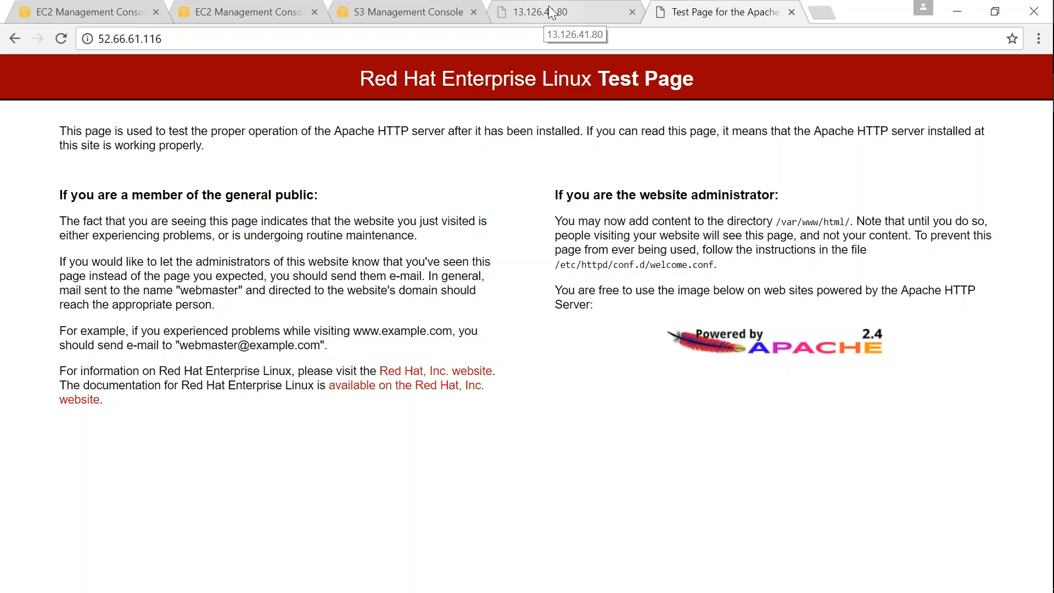
left_click(561, 12)
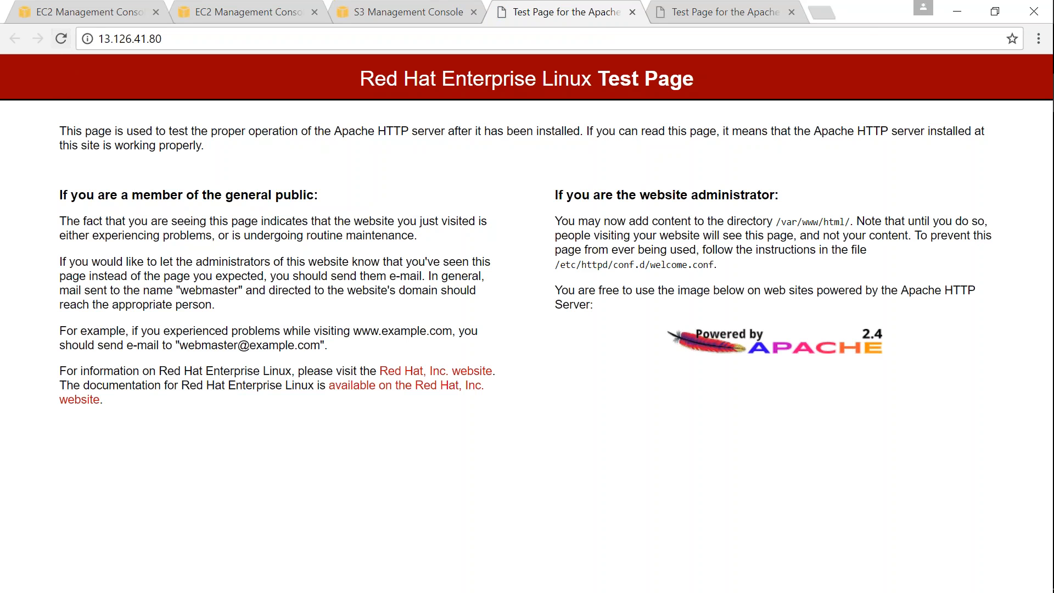
mouse_move(578, 12)
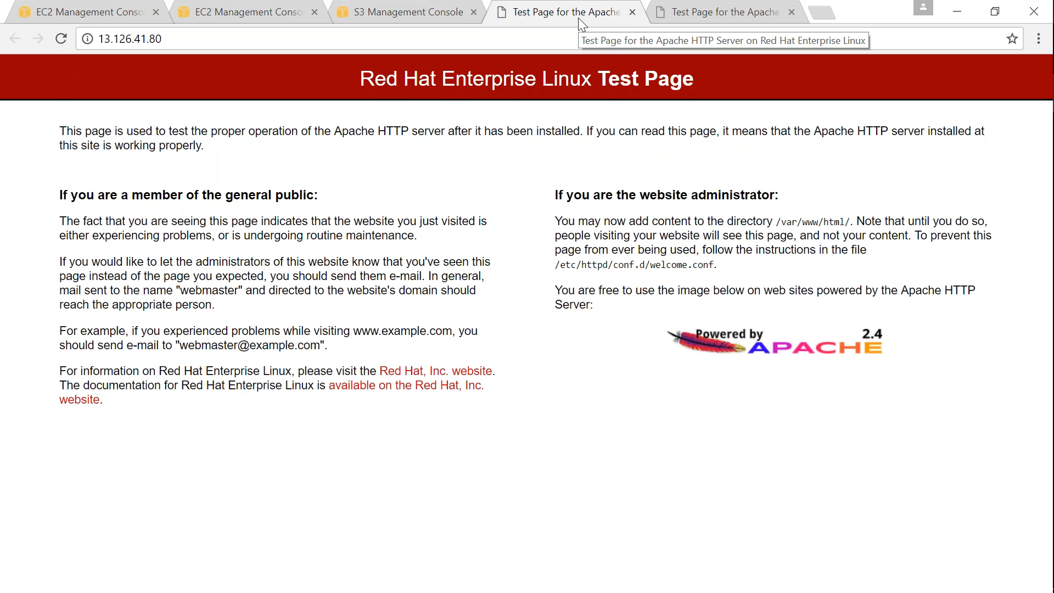
mouse_move(577, 24)
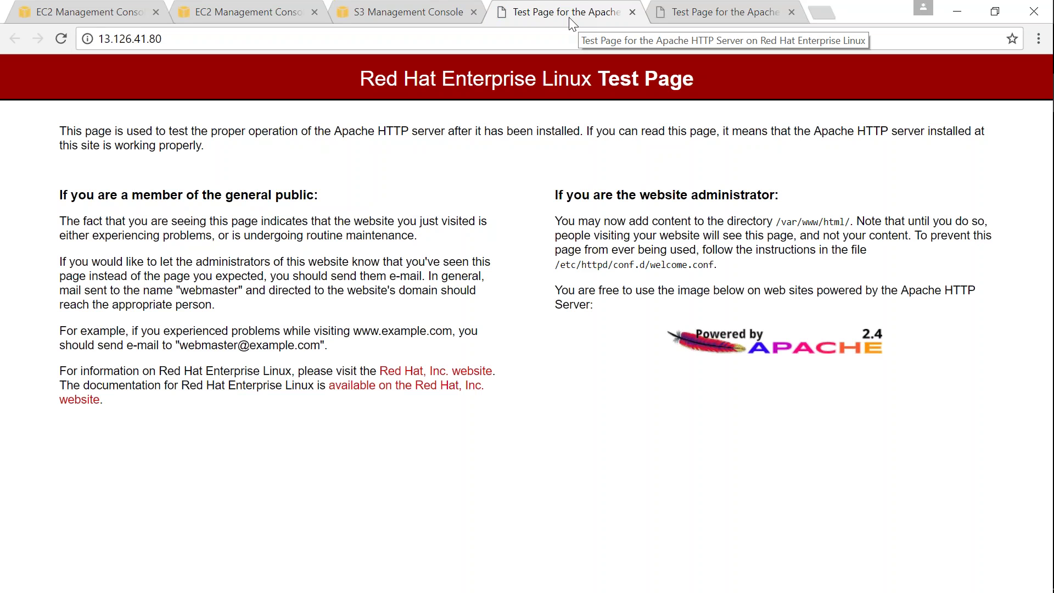
mouse_move(374, 540)
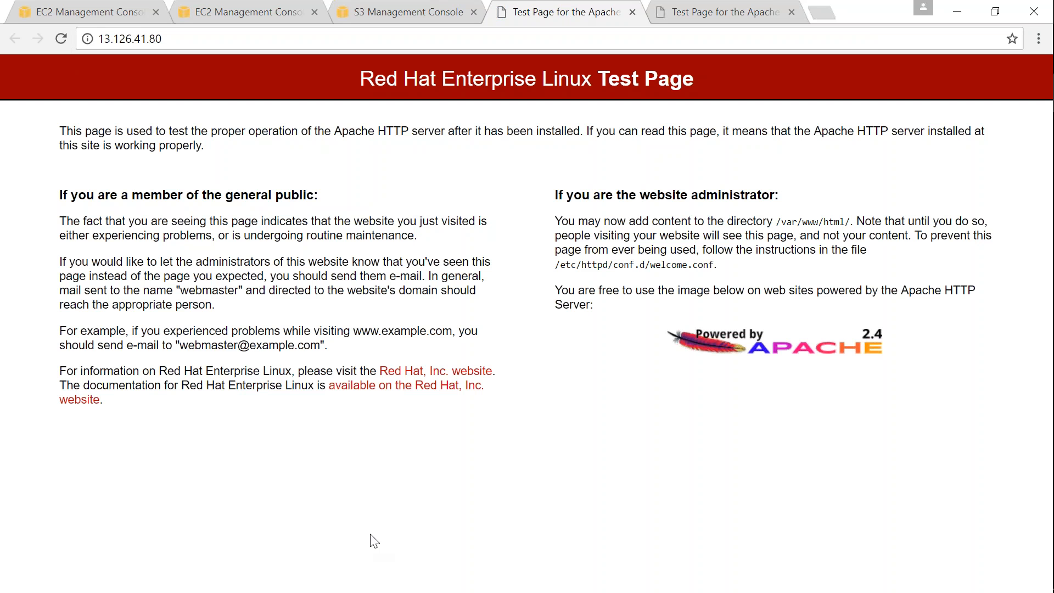
mouse_move(335, 577)
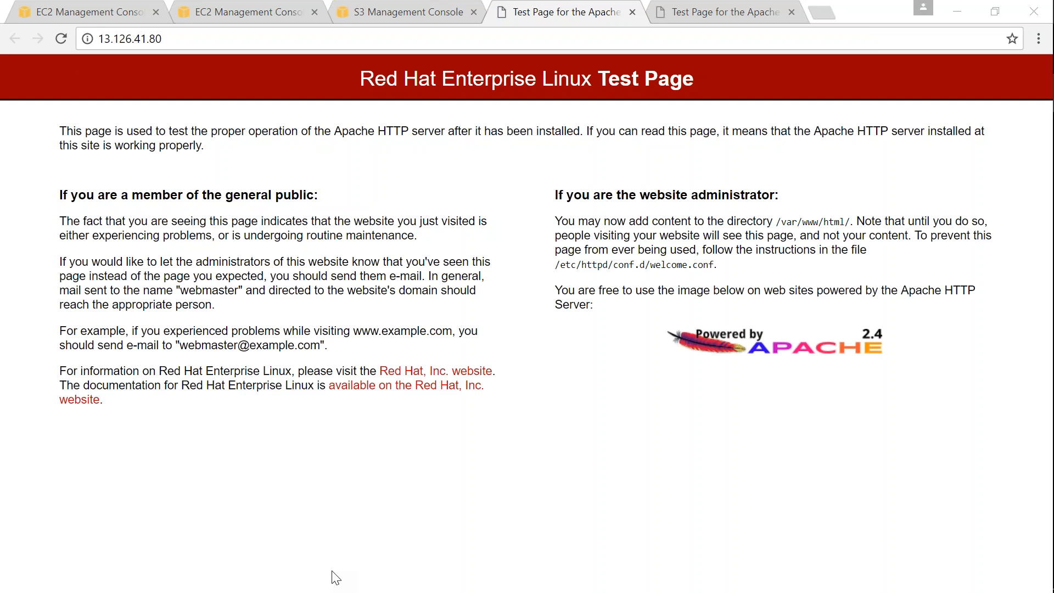
mouse_move(854, 357)
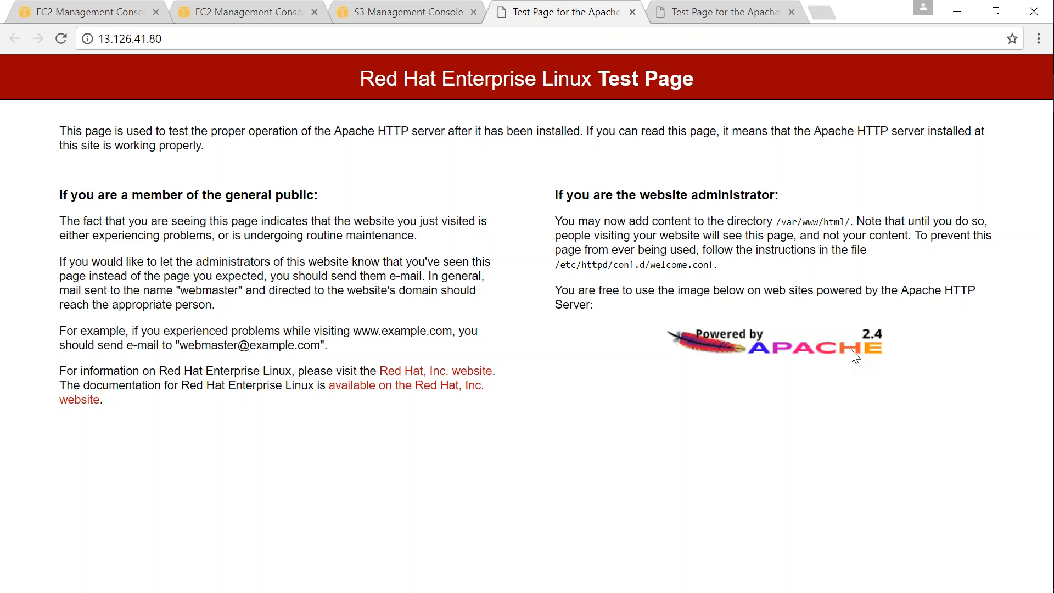
mouse_move(847, 392)
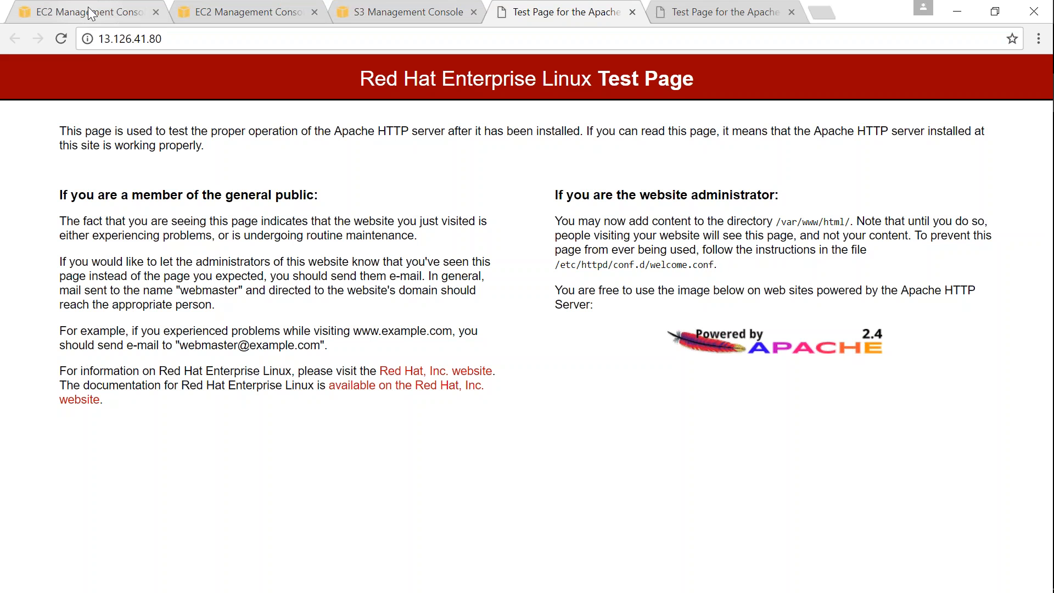
mouse_move(390, 156)
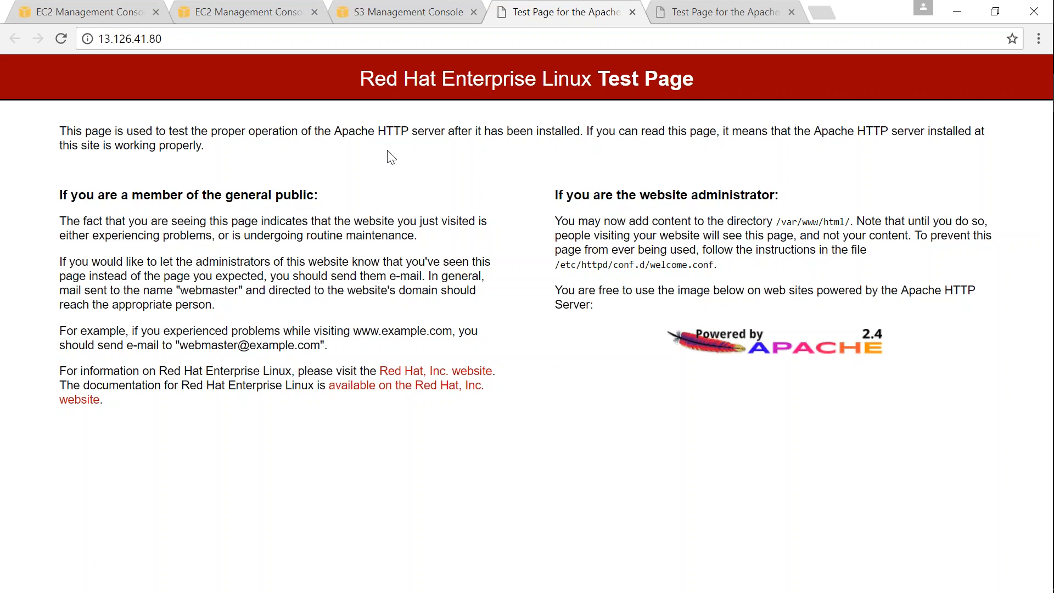
mouse_move(404, 11)
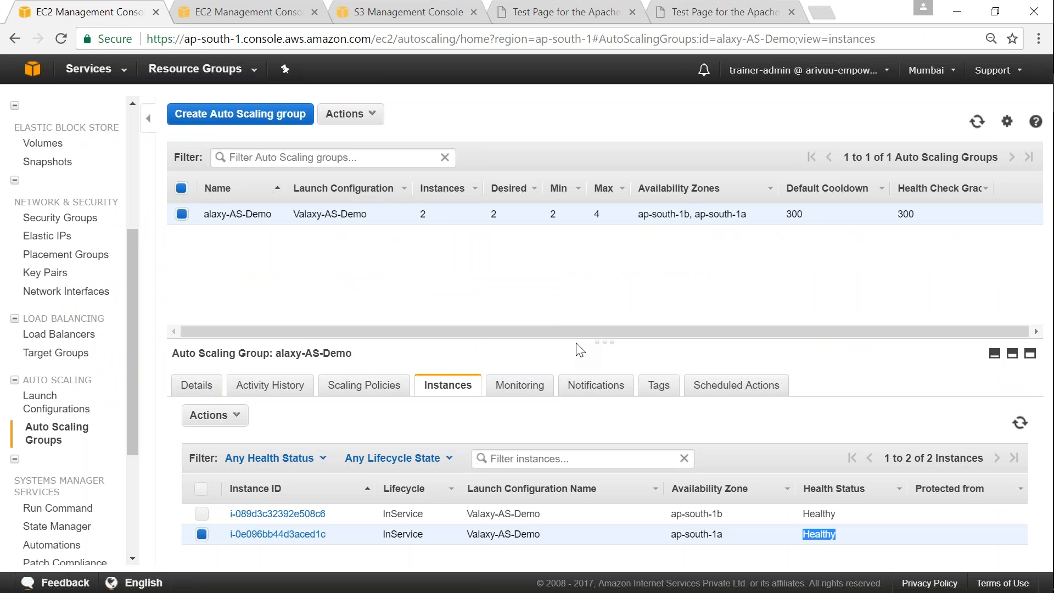
Terminate the first Valaxy-AS-Demo instance, i-089d3c32392e508c6, from the EC2 instance list.
scroll("up", 3)
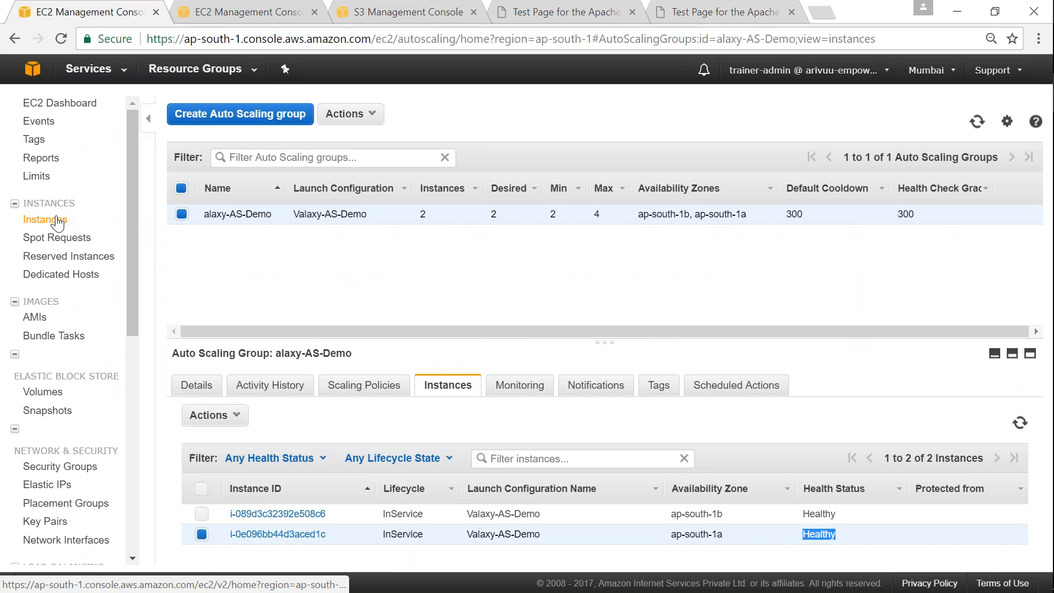
left_click(45, 219)
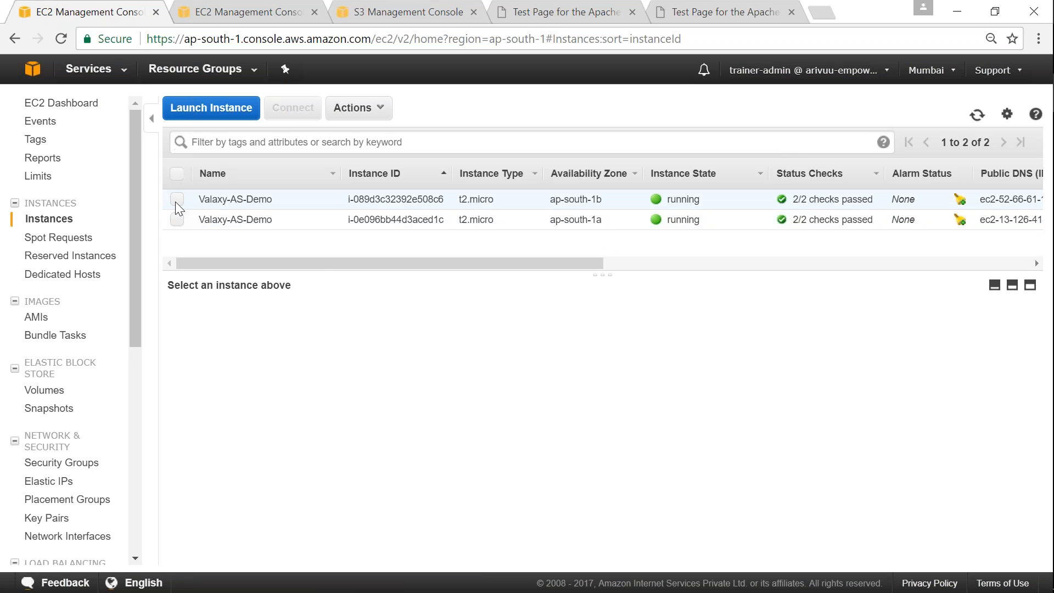
left_click(358, 108)
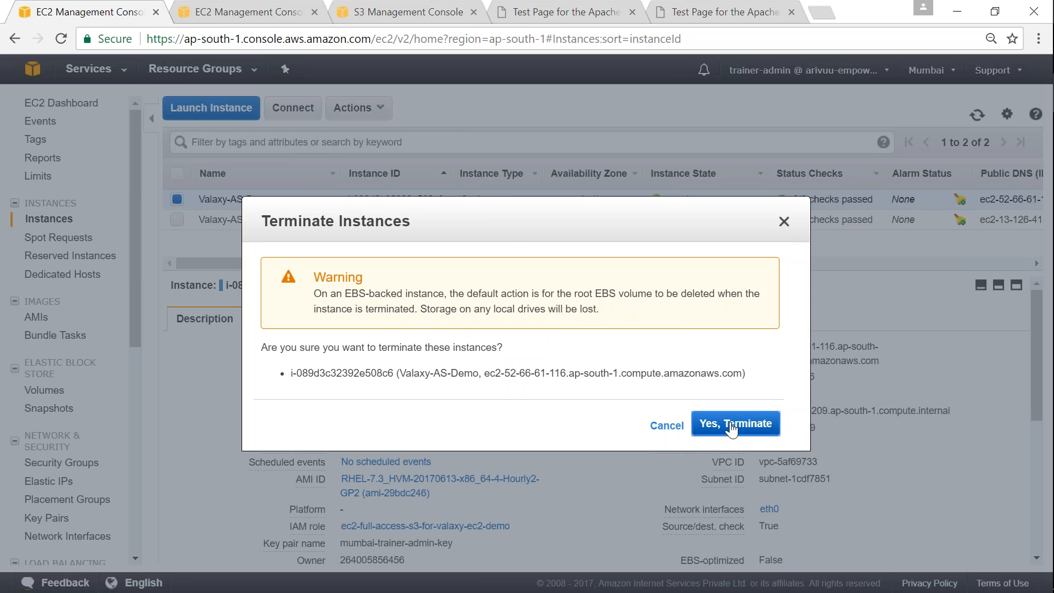
left_click(735, 423)
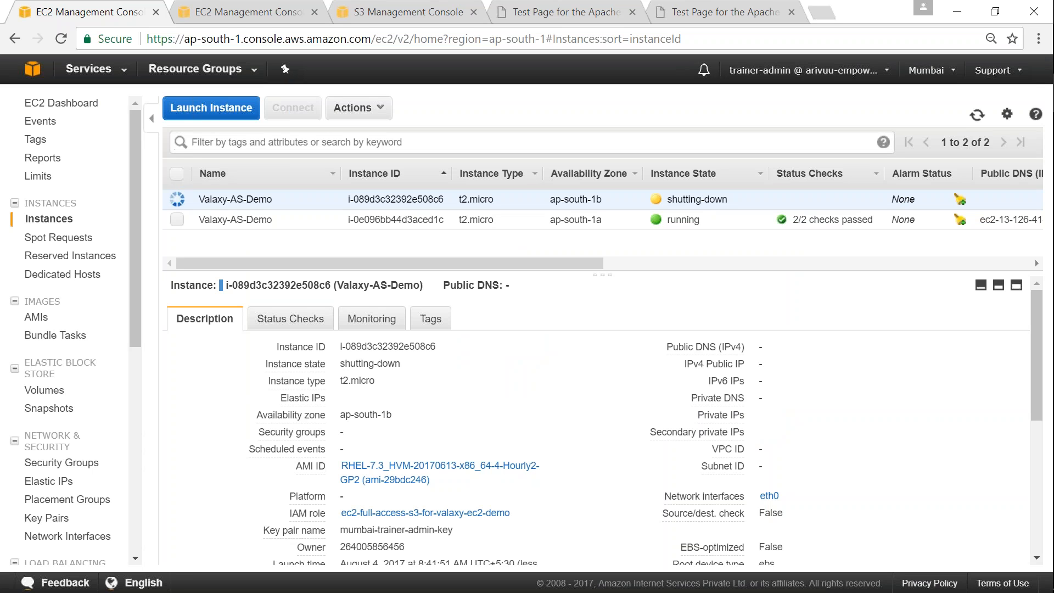
mouse_move(720, 415)
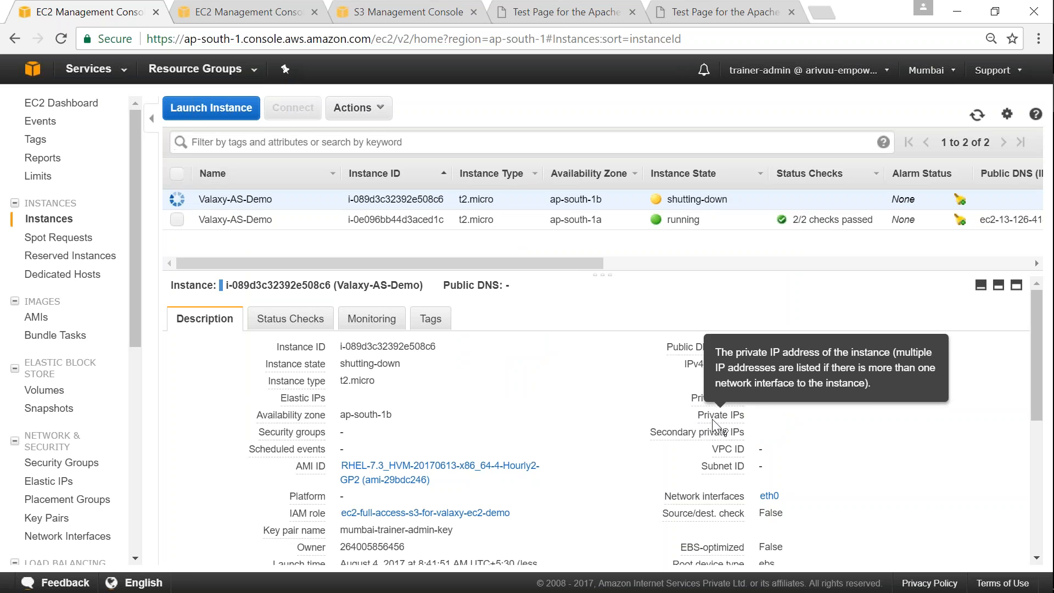
mouse_move(581, 268)
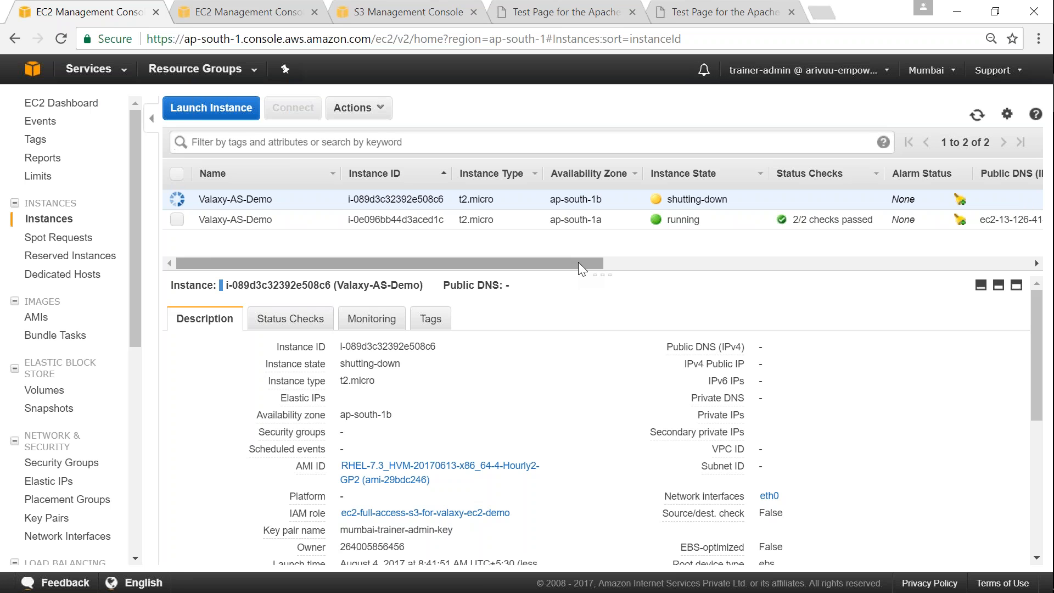
mouse_move(324, 581)
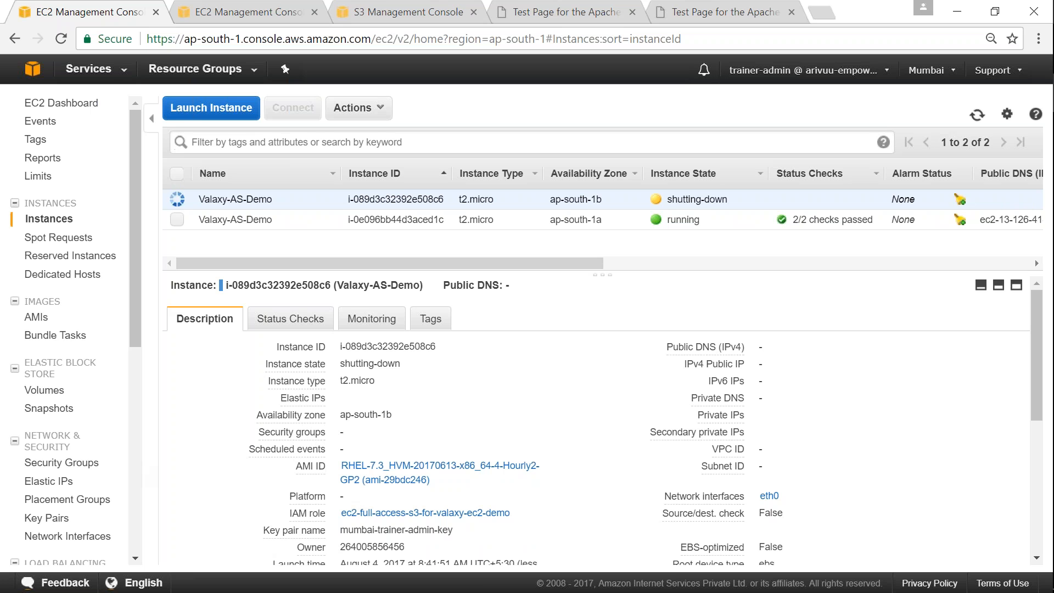
scroll("down", 3)
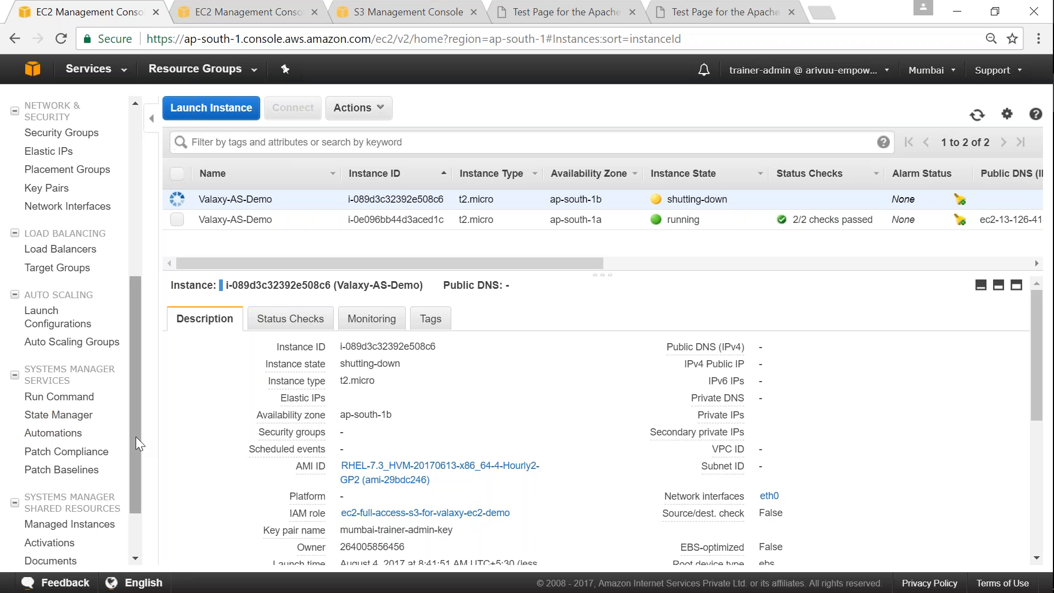
left_click(72, 342)
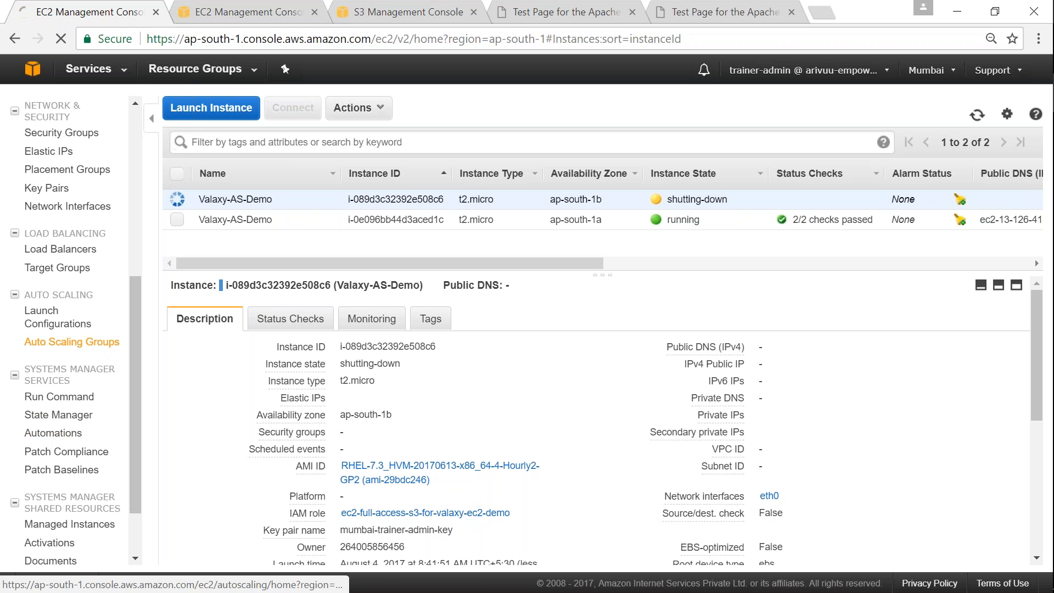
Read the termination cause for i-089d3c32392e508c6 and refresh to see launch i-0f0de8335b6cbe9a4.
left_click(72, 342)
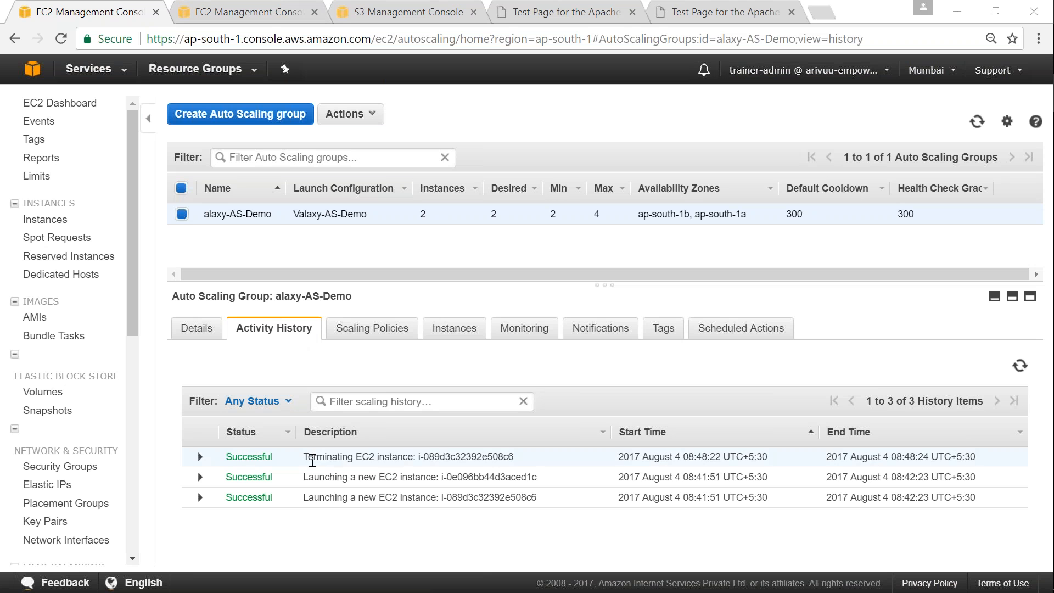
left_click(200, 456)
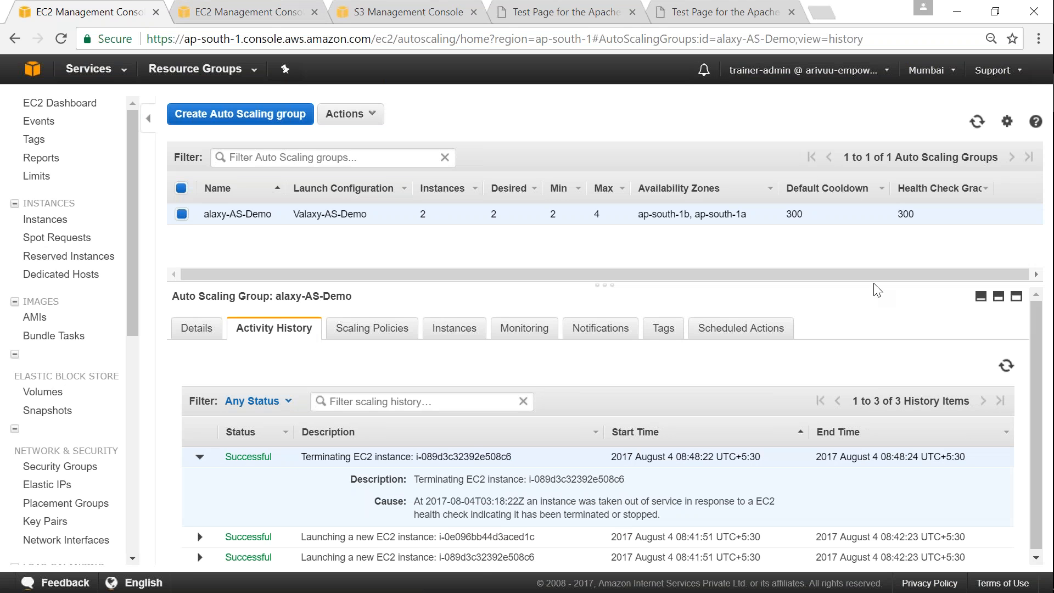
left_click(198, 456)
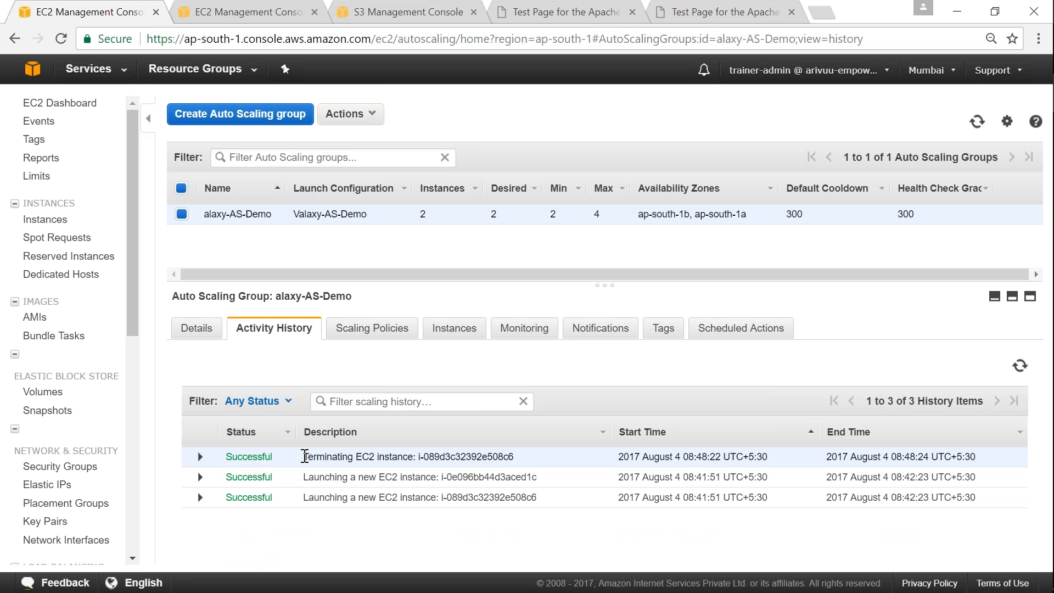
mouse_move(493, 213)
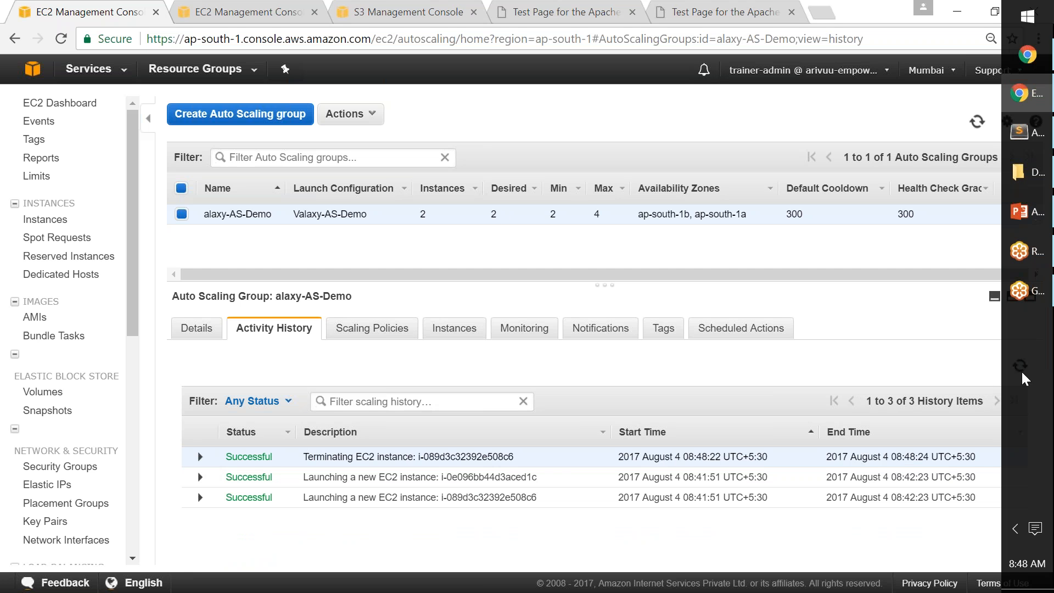
left_click(977, 121)
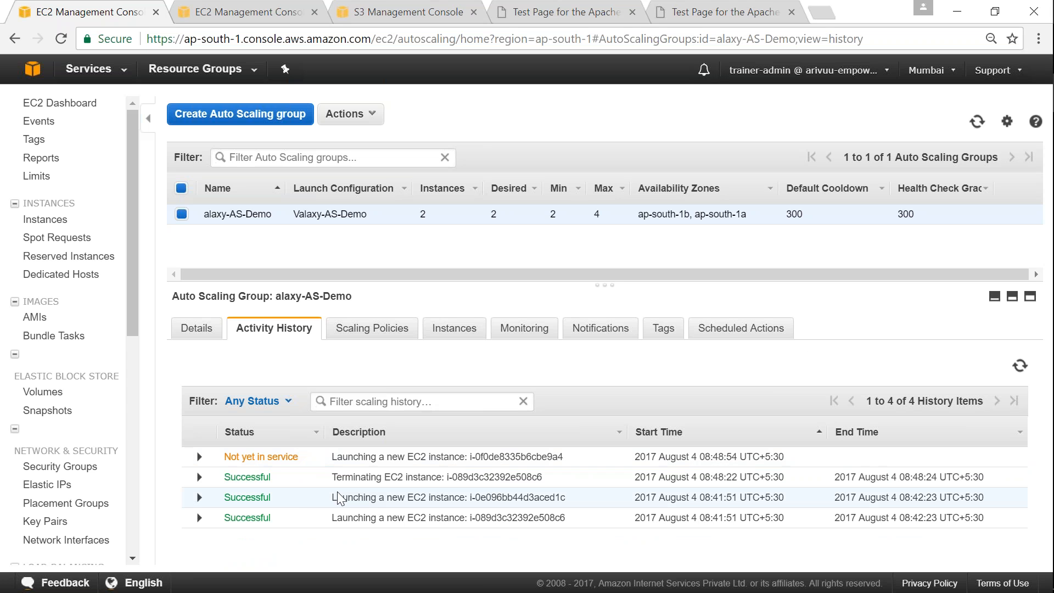
mouse_move(225, 462)
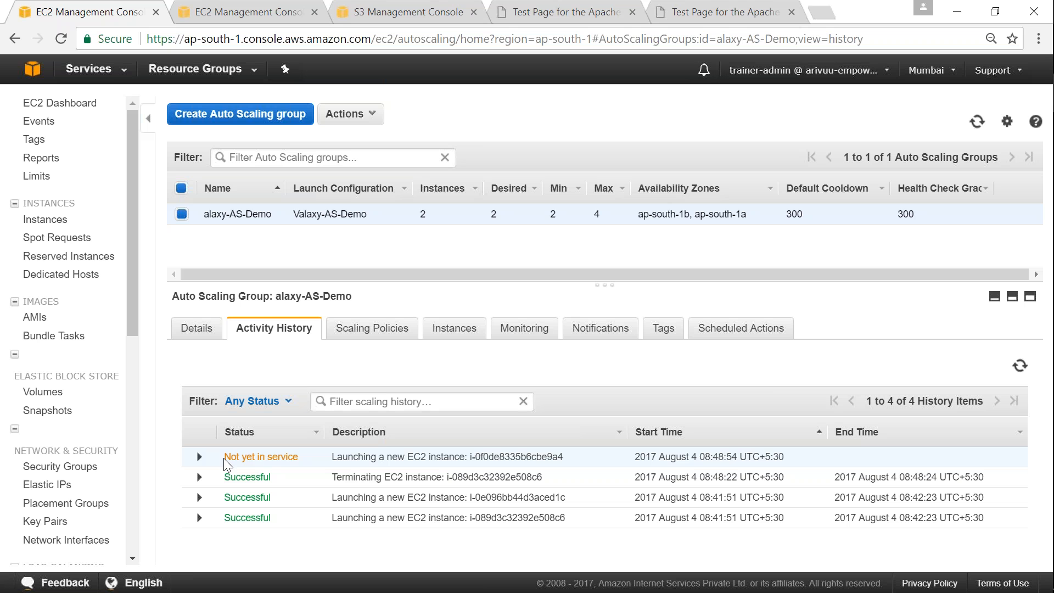
double_click(260, 456)
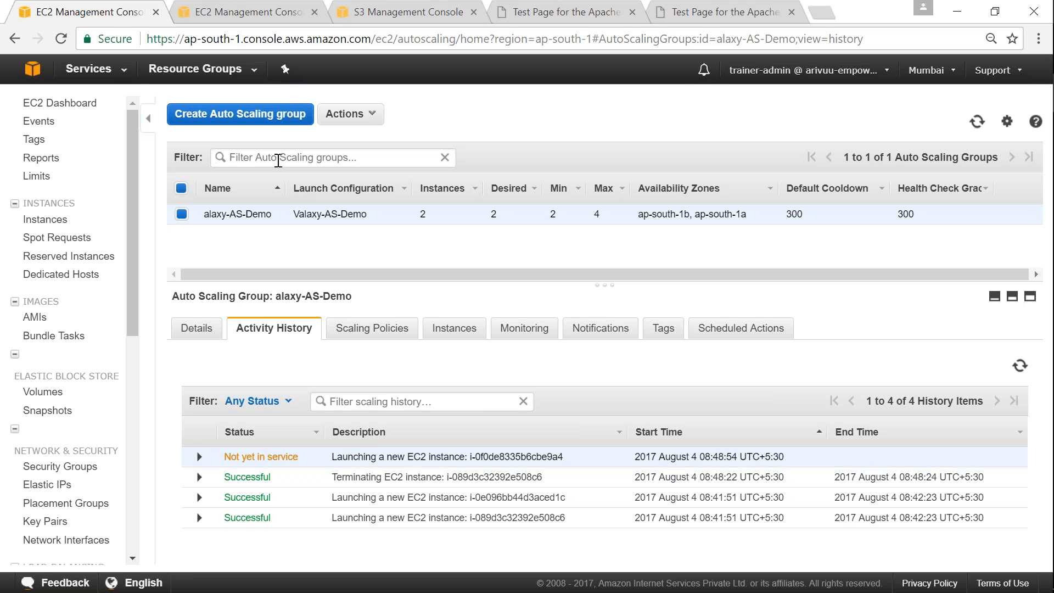
Refresh the instance list and select replacement i-0f0de8335b6cbe9a4, highlighting its public IP.
left_click(48, 219)
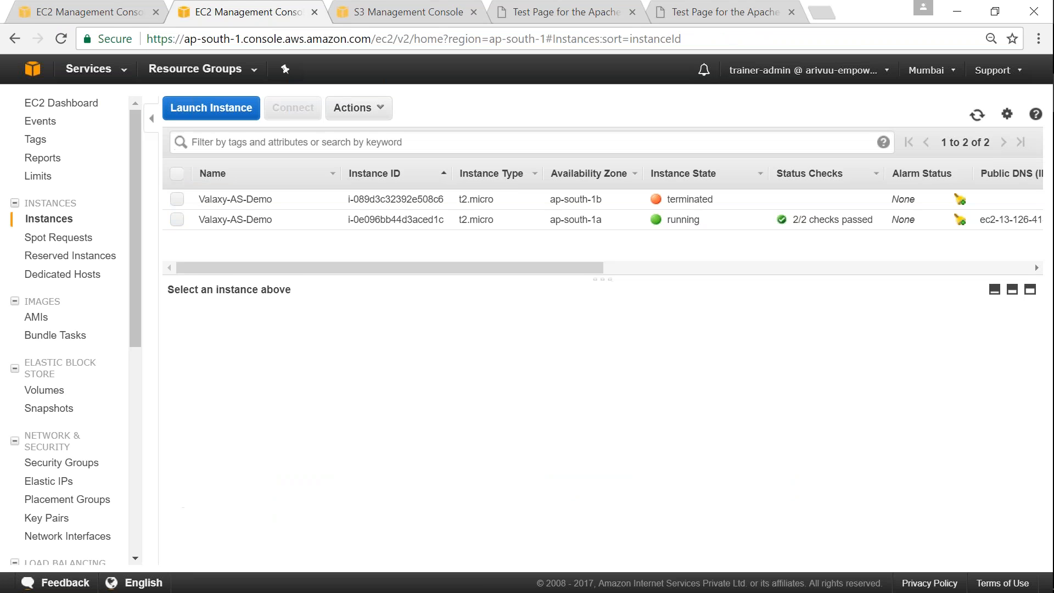
mouse_move(978, 115)
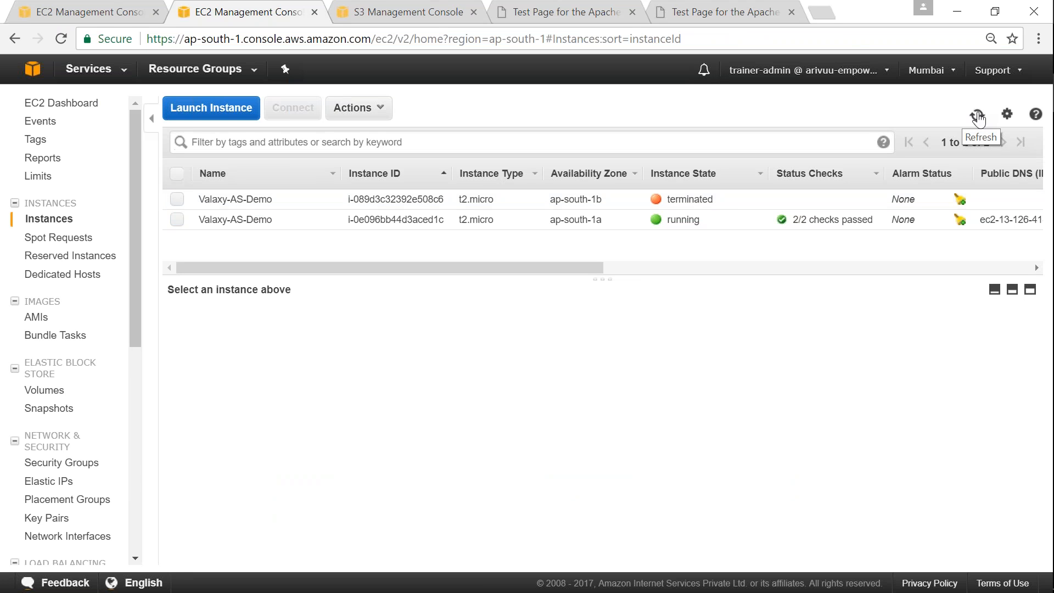
left_click(977, 114)
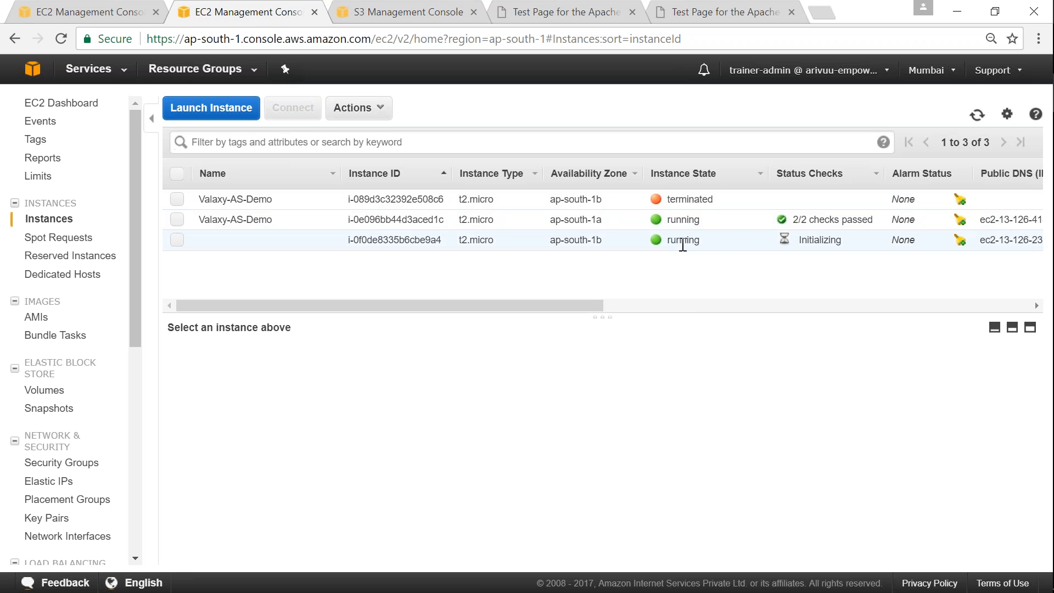
mouse_move(830, 244)
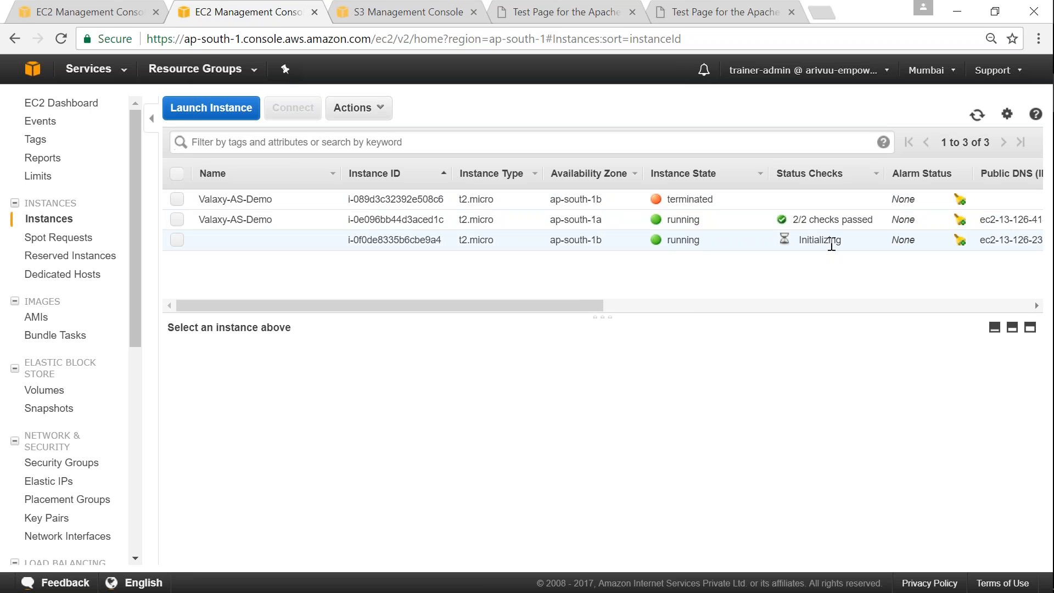
mouse_move(215, 239)
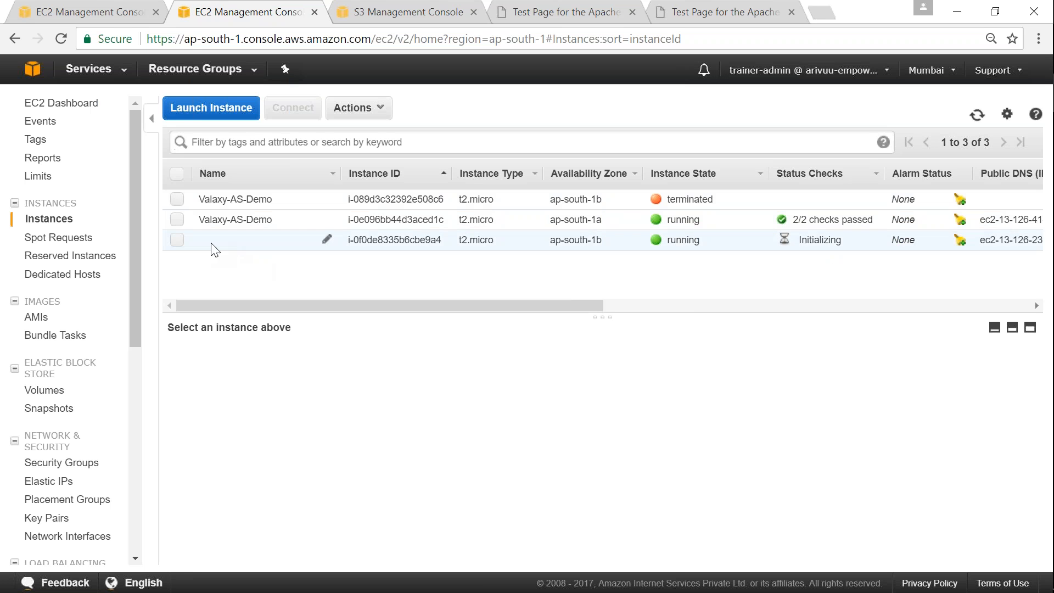
mouse_move(197, 252)
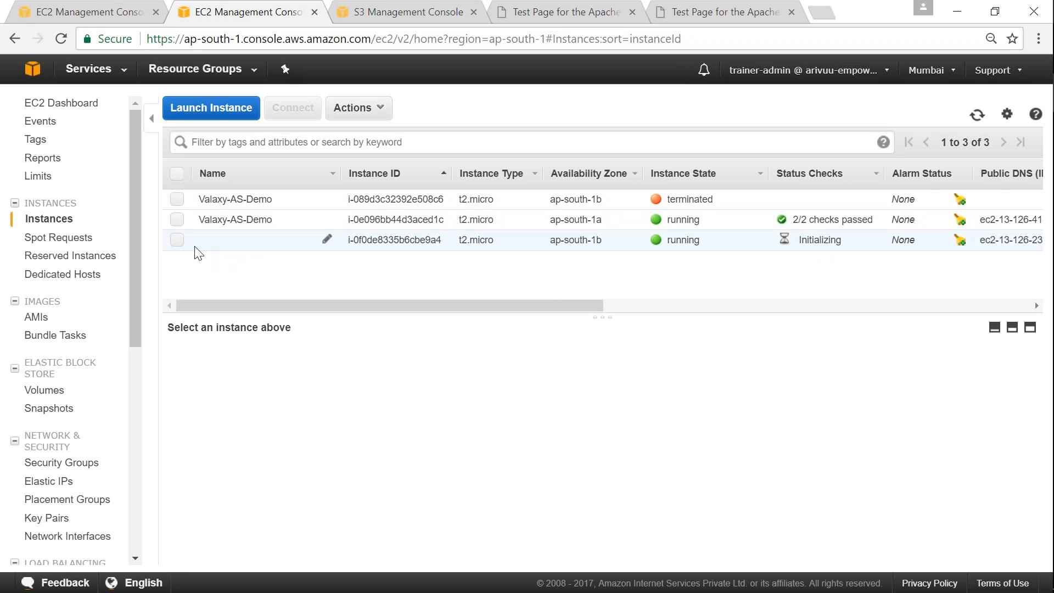
mouse_move(358, 275)
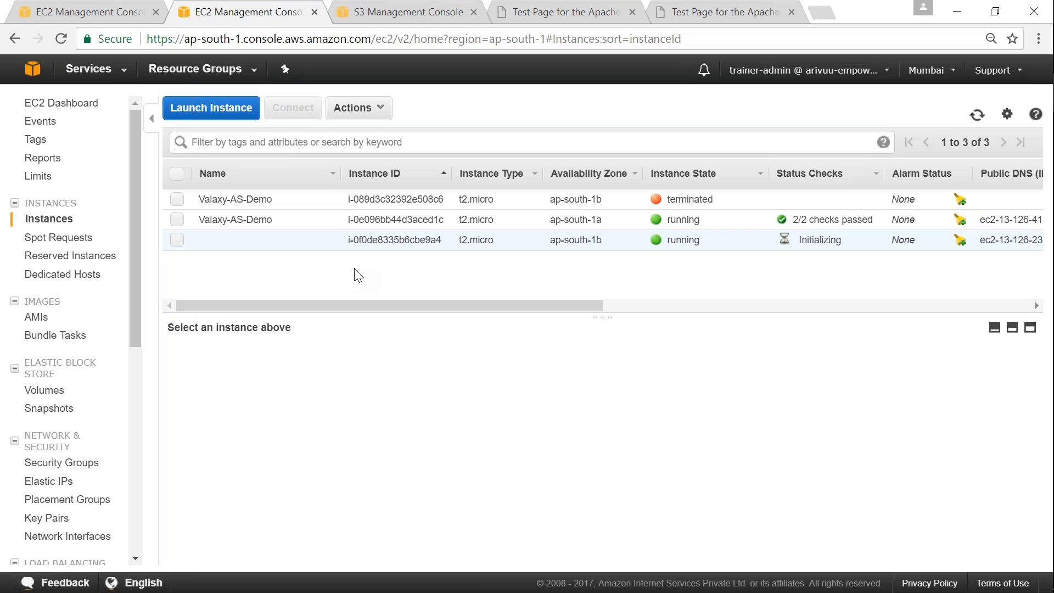
mouse_move(629, 283)
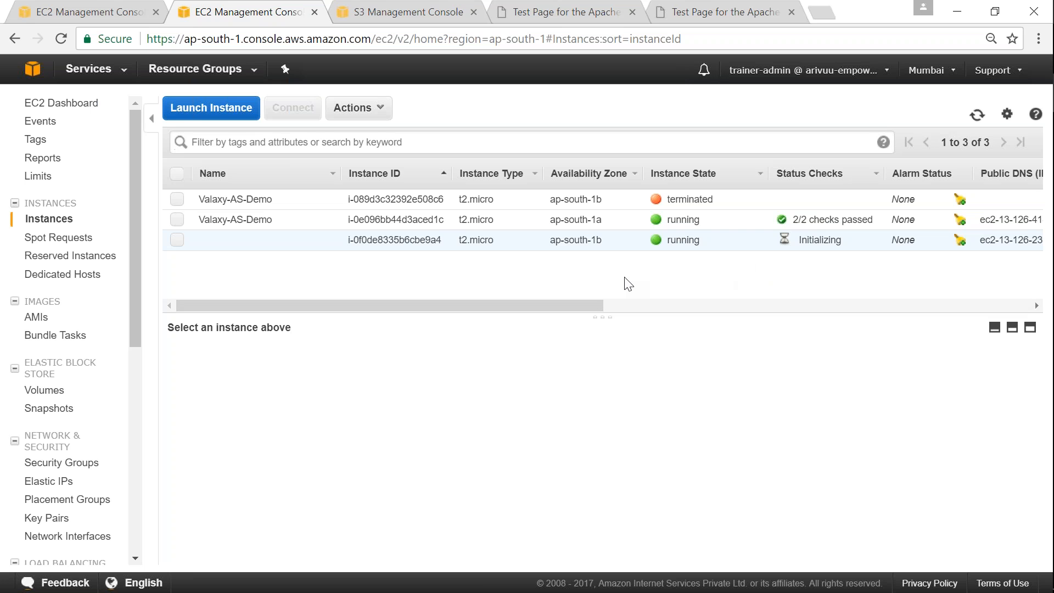
left_click(176, 240)
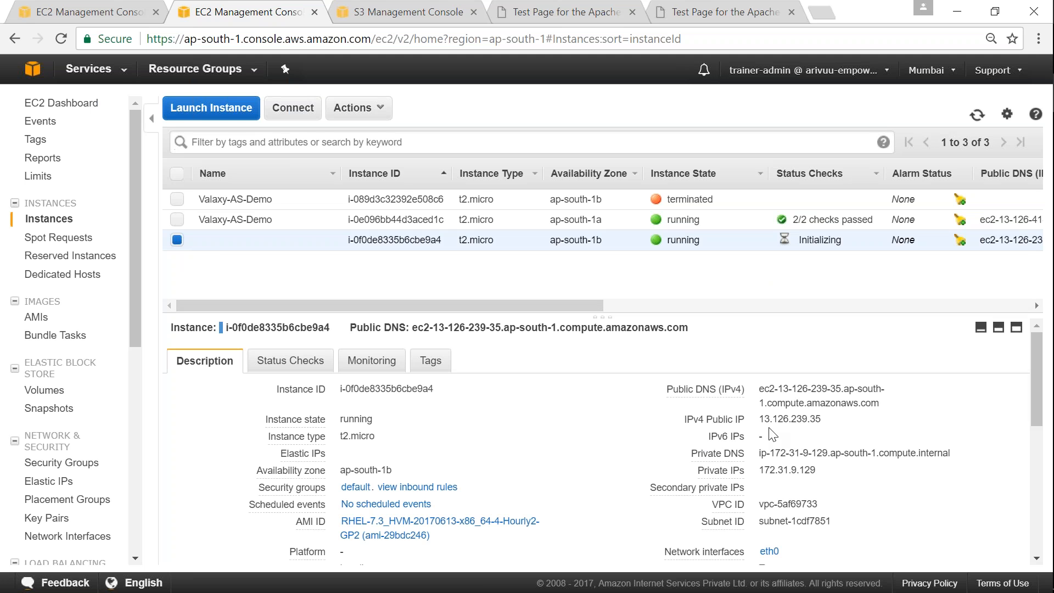
double_click(790, 419)
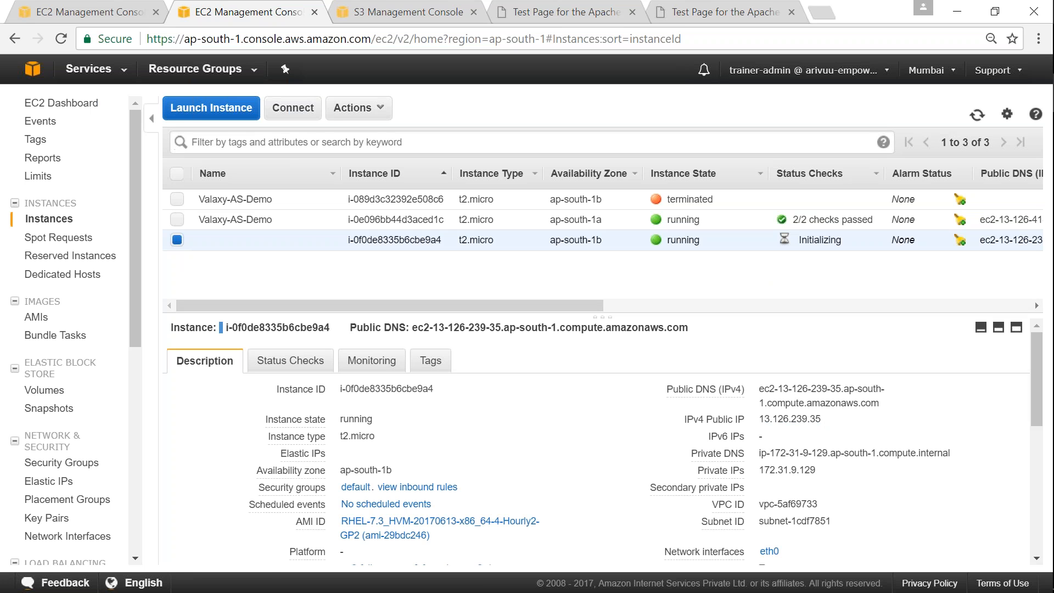
mouse_move(649, 408)
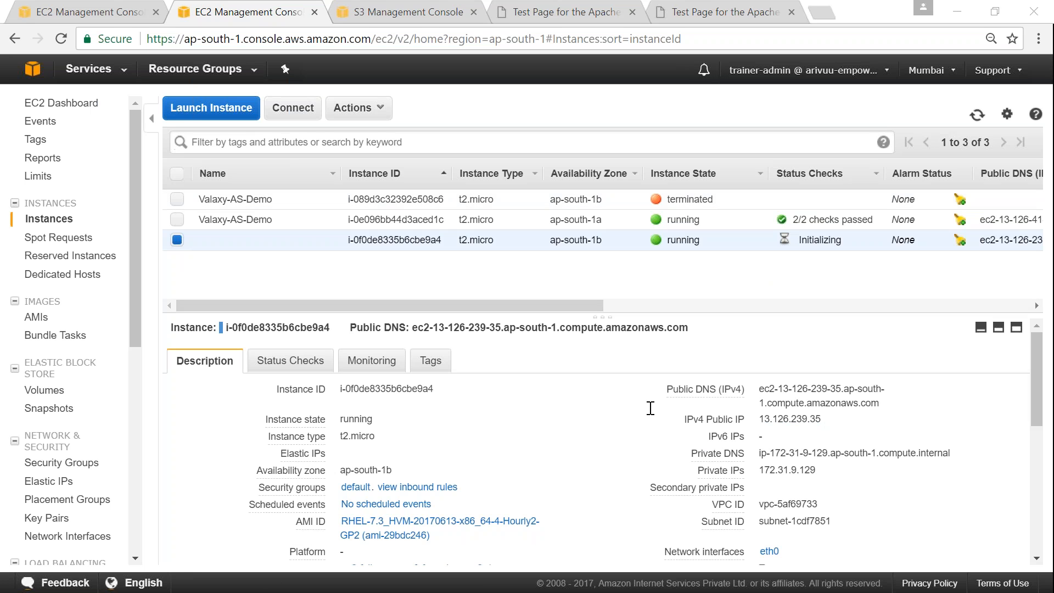
mouse_move(829, 25)
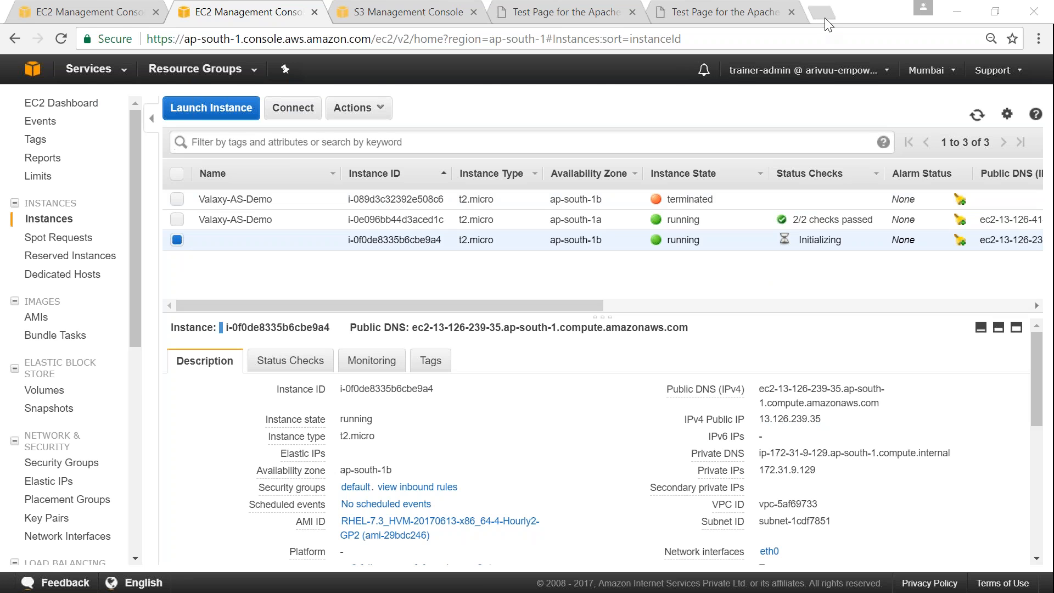
View the replacement instance tagged Valaxy-AS-Demo, then head to Auto Scaling Groups.
left_click(797, 12)
type("52.66.61.116")
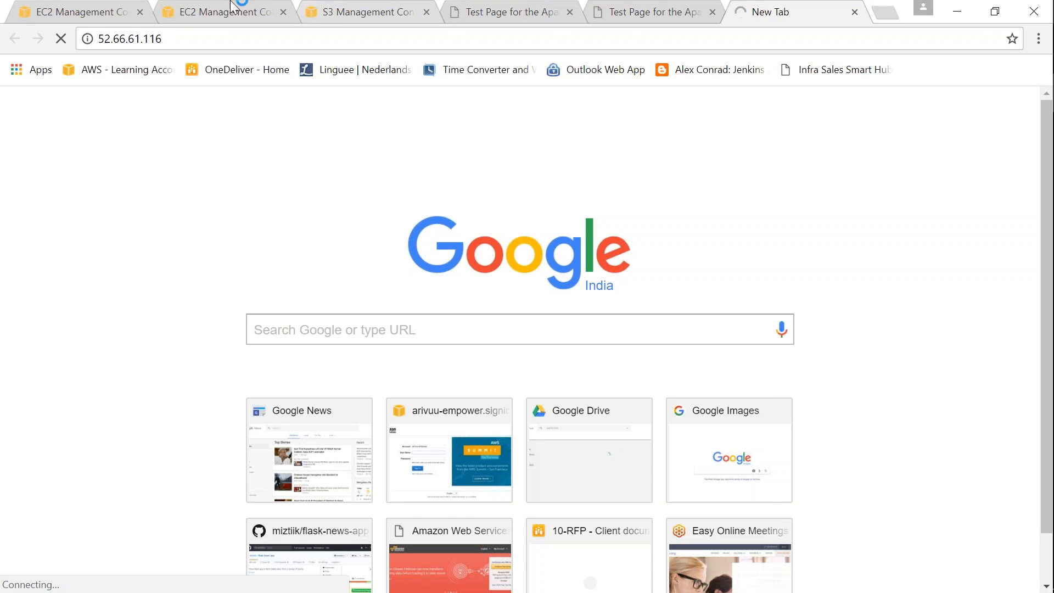
left_click(222, 11)
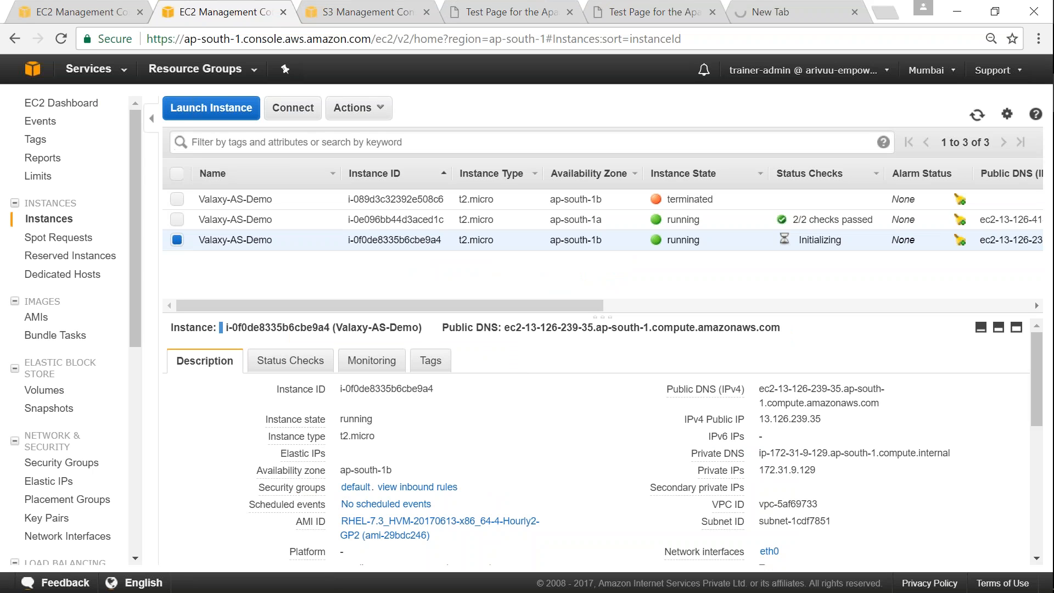
mouse_move(231, 260)
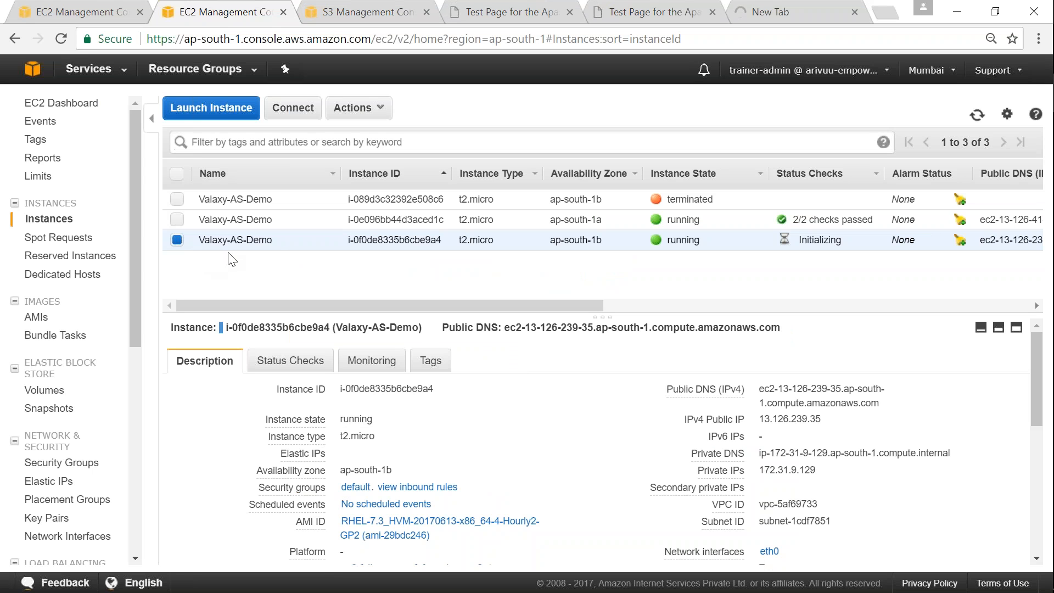
mouse_move(198, 250)
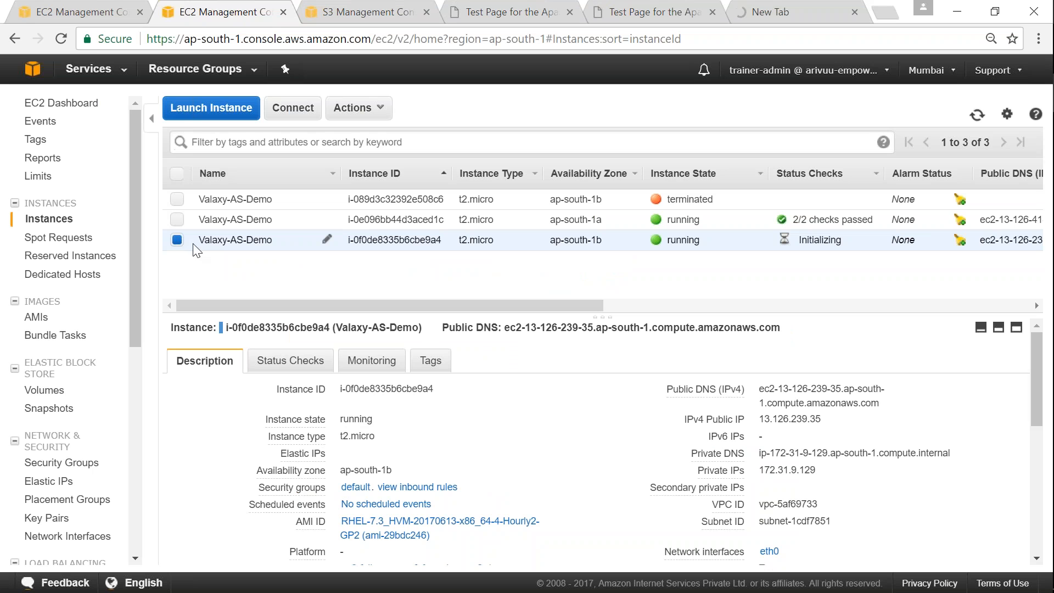
mouse_move(264, 246)
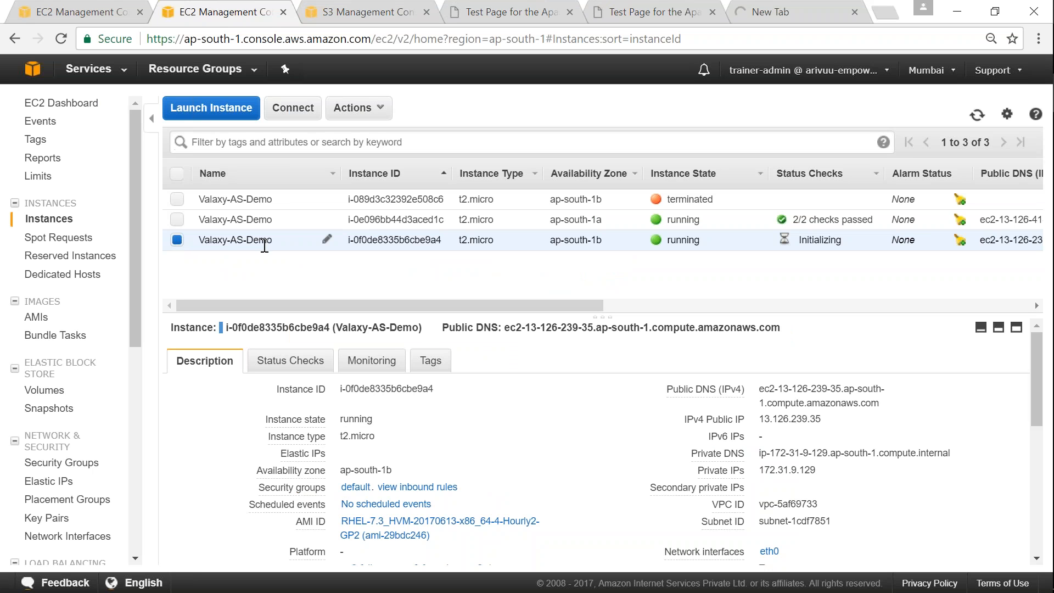
mouse_move(792, 101)
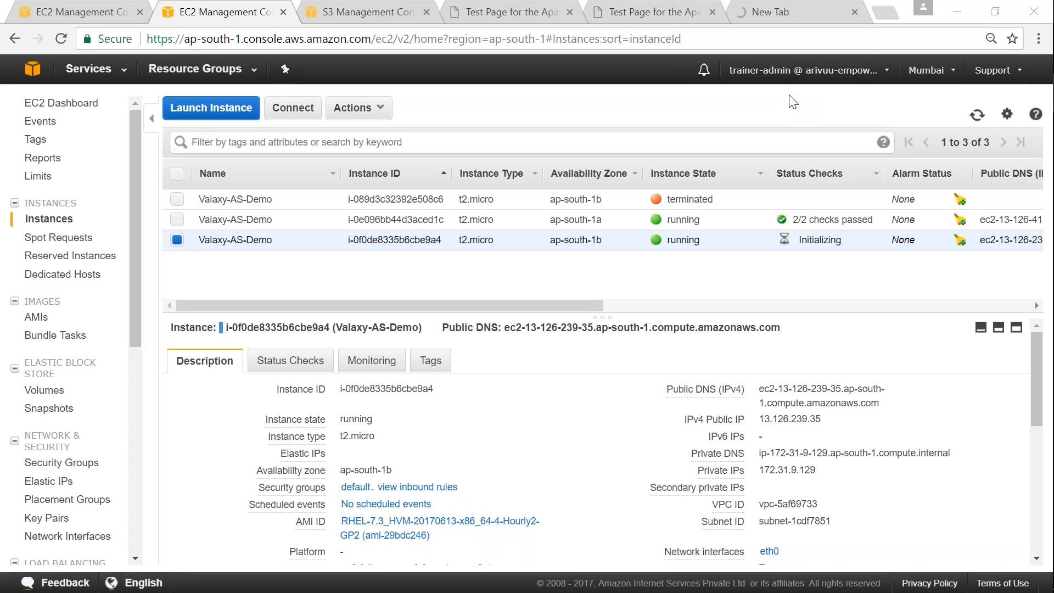
mouse_move(893, 274)
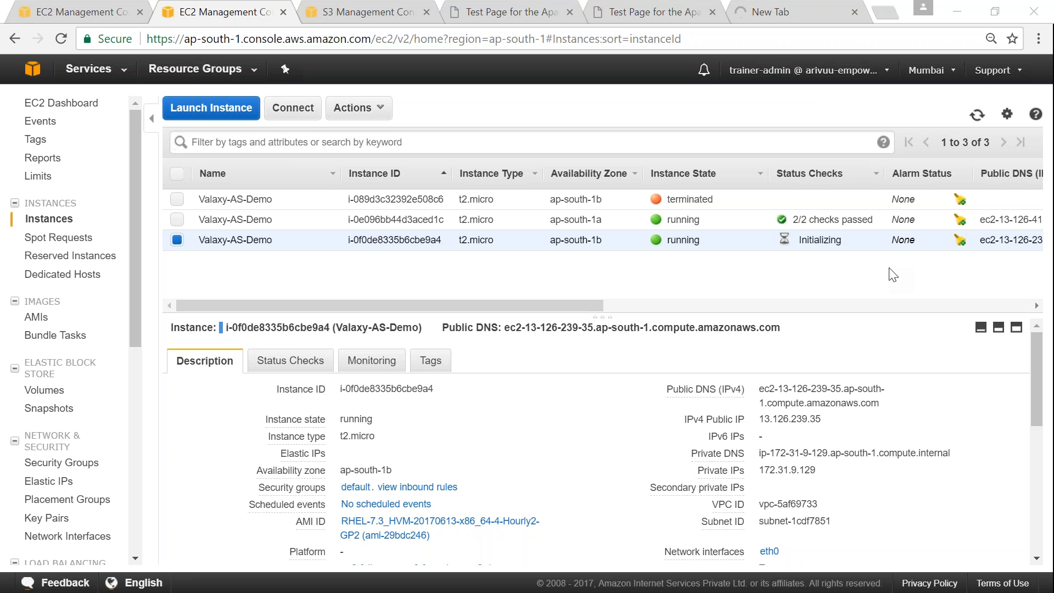
mouse_move(402, 569)
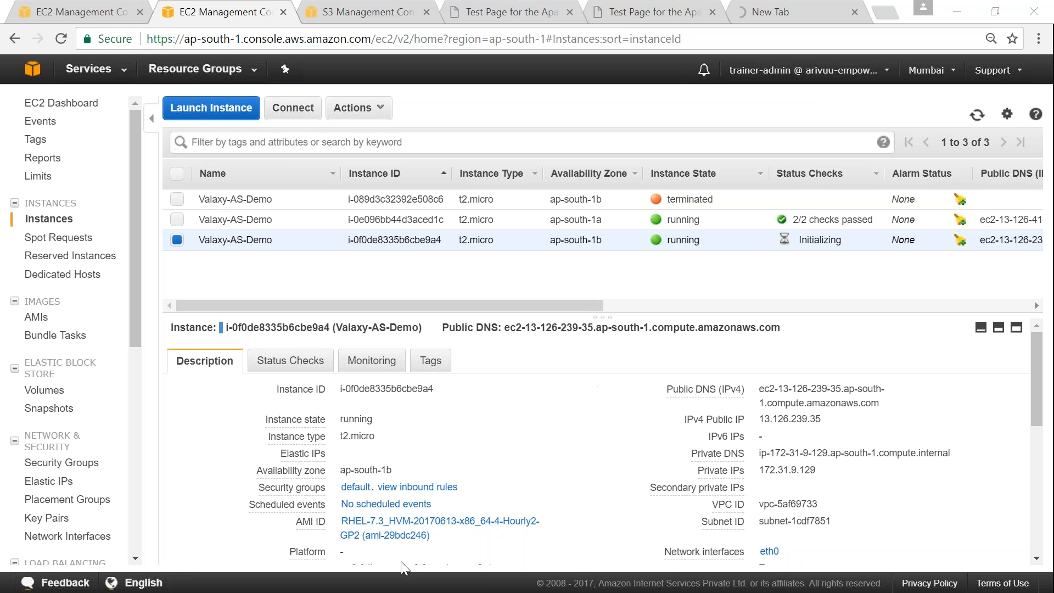
scroll("down", 3)
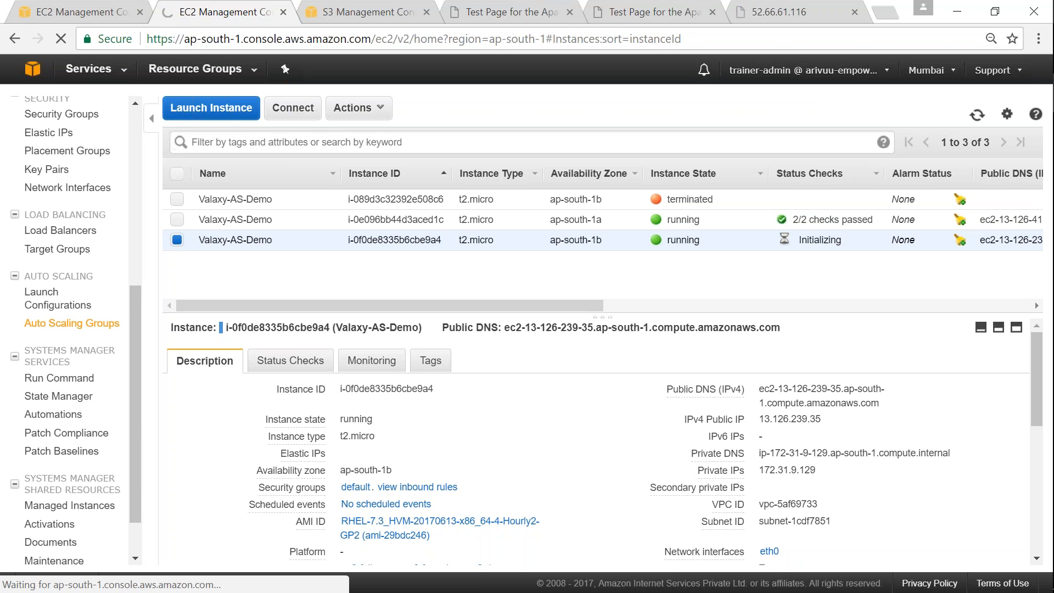
left_click(71, 323)
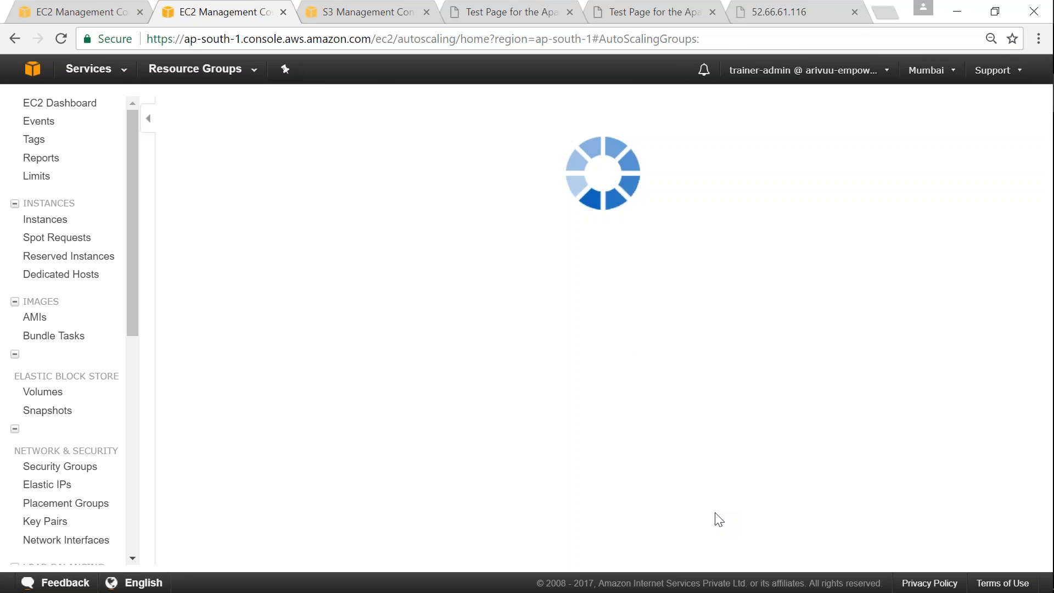